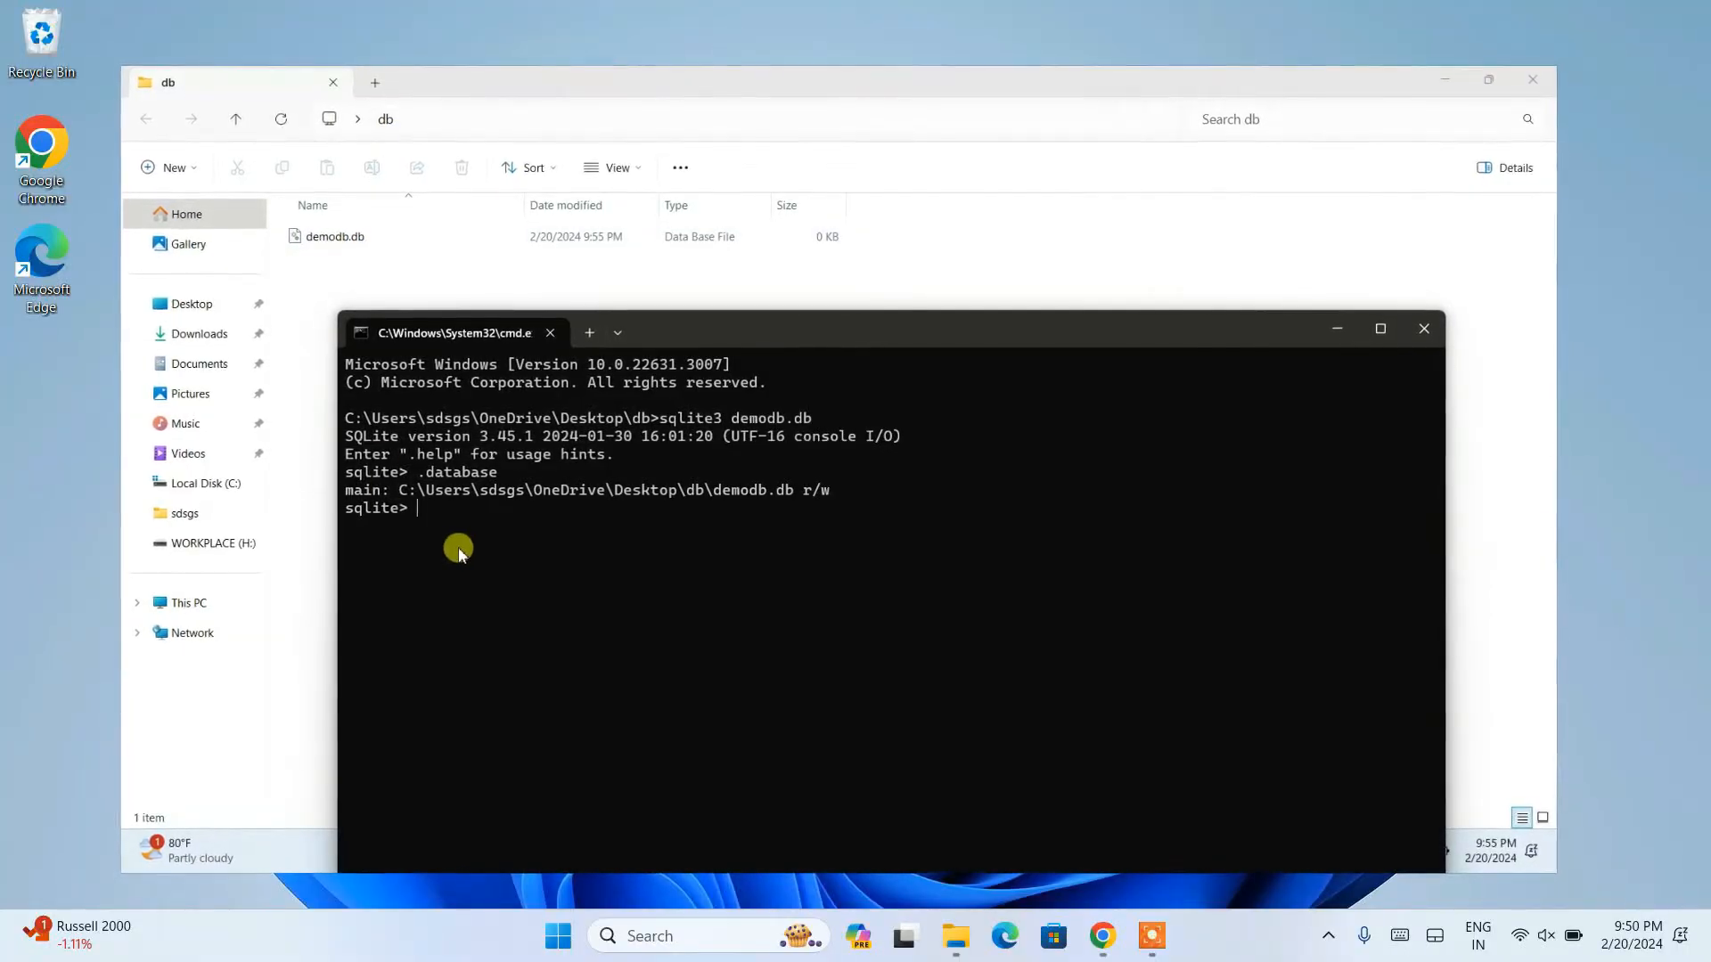
Step: Begin entering 'create table employee (i' at the sqlite> prompt
type("x")
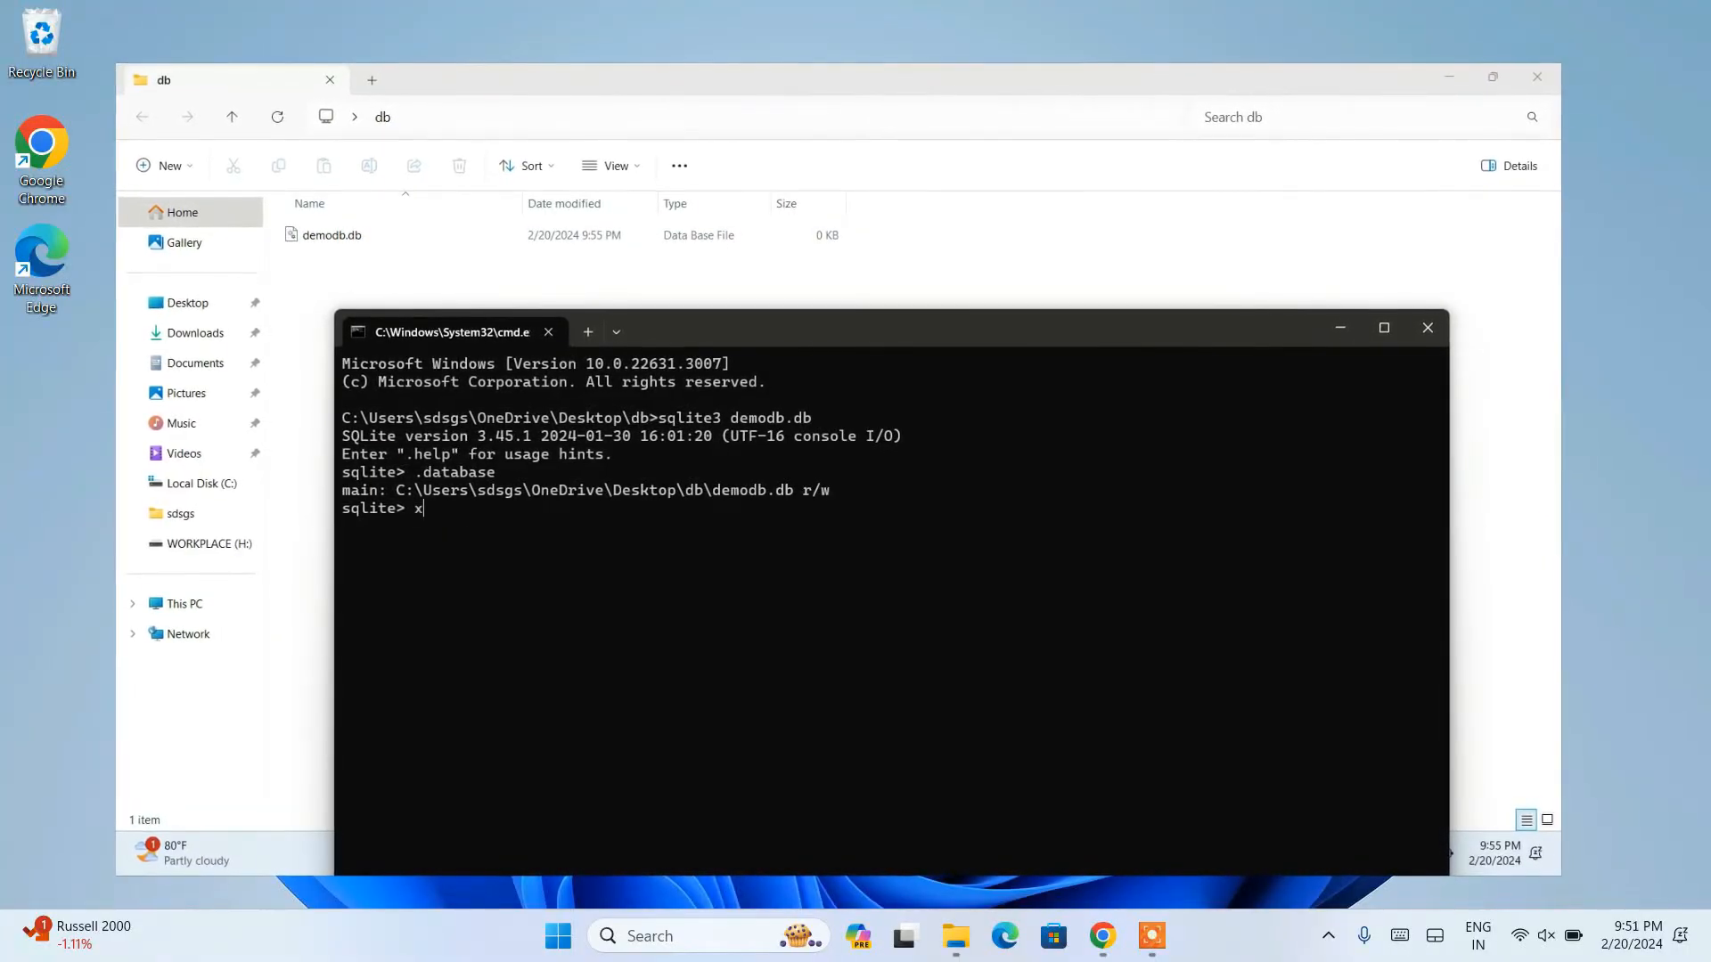
type("crea")
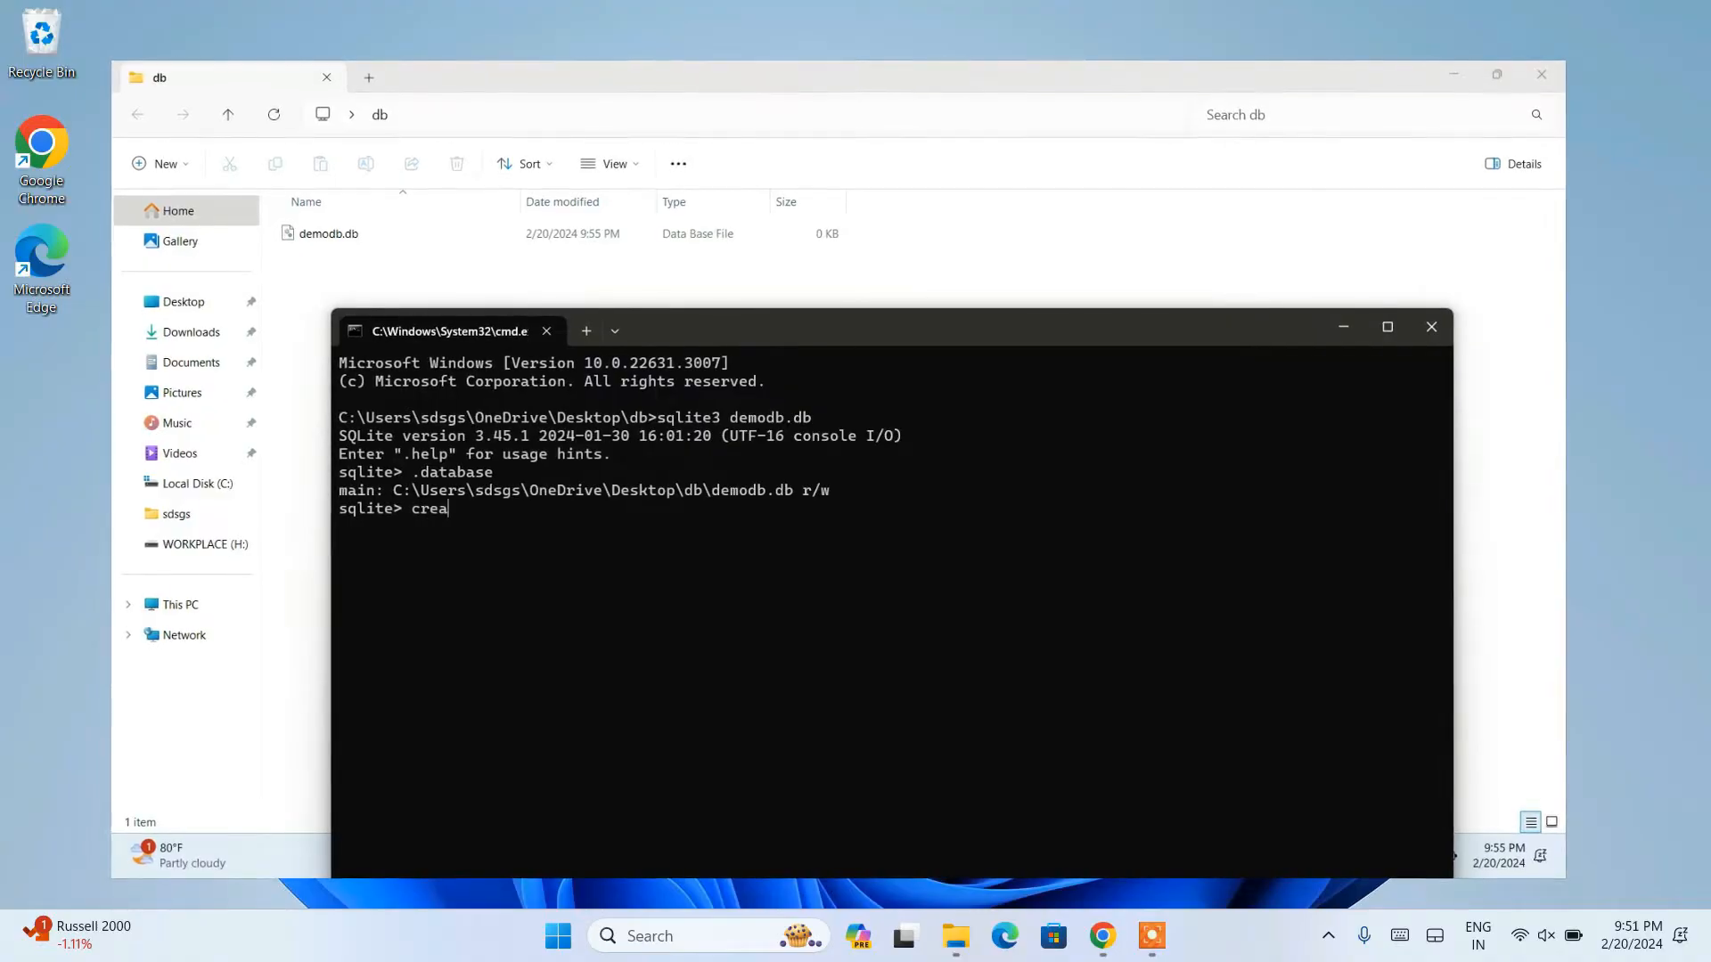
type("te tab")
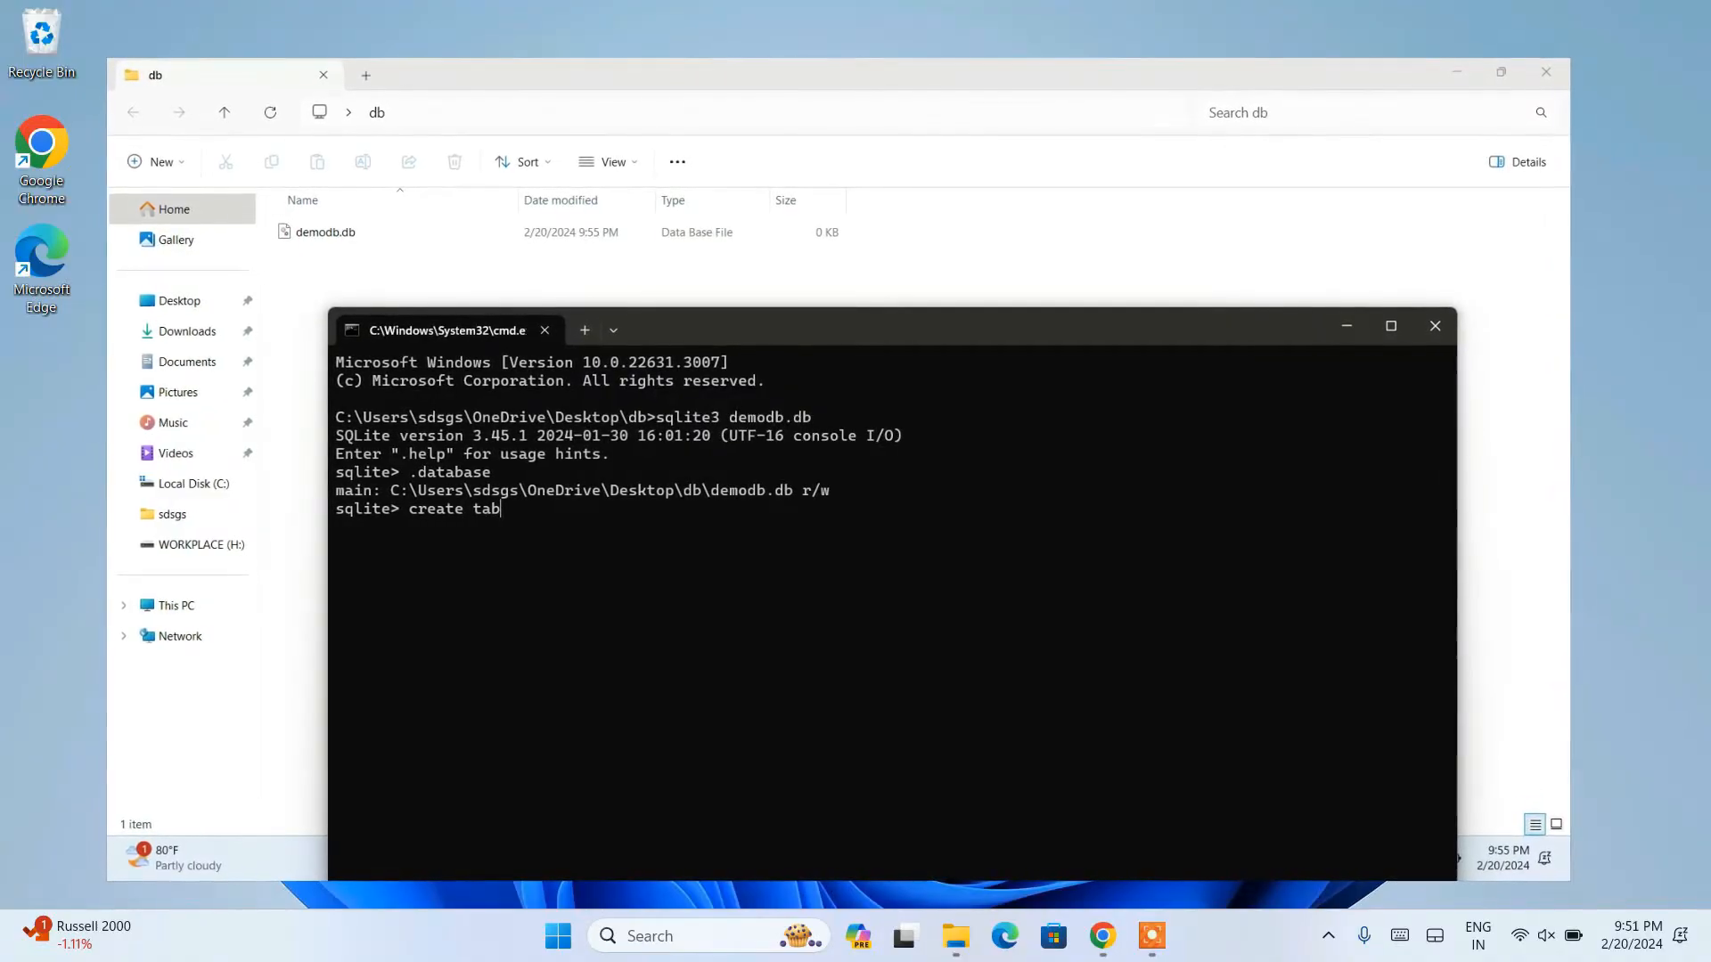
type("le em")
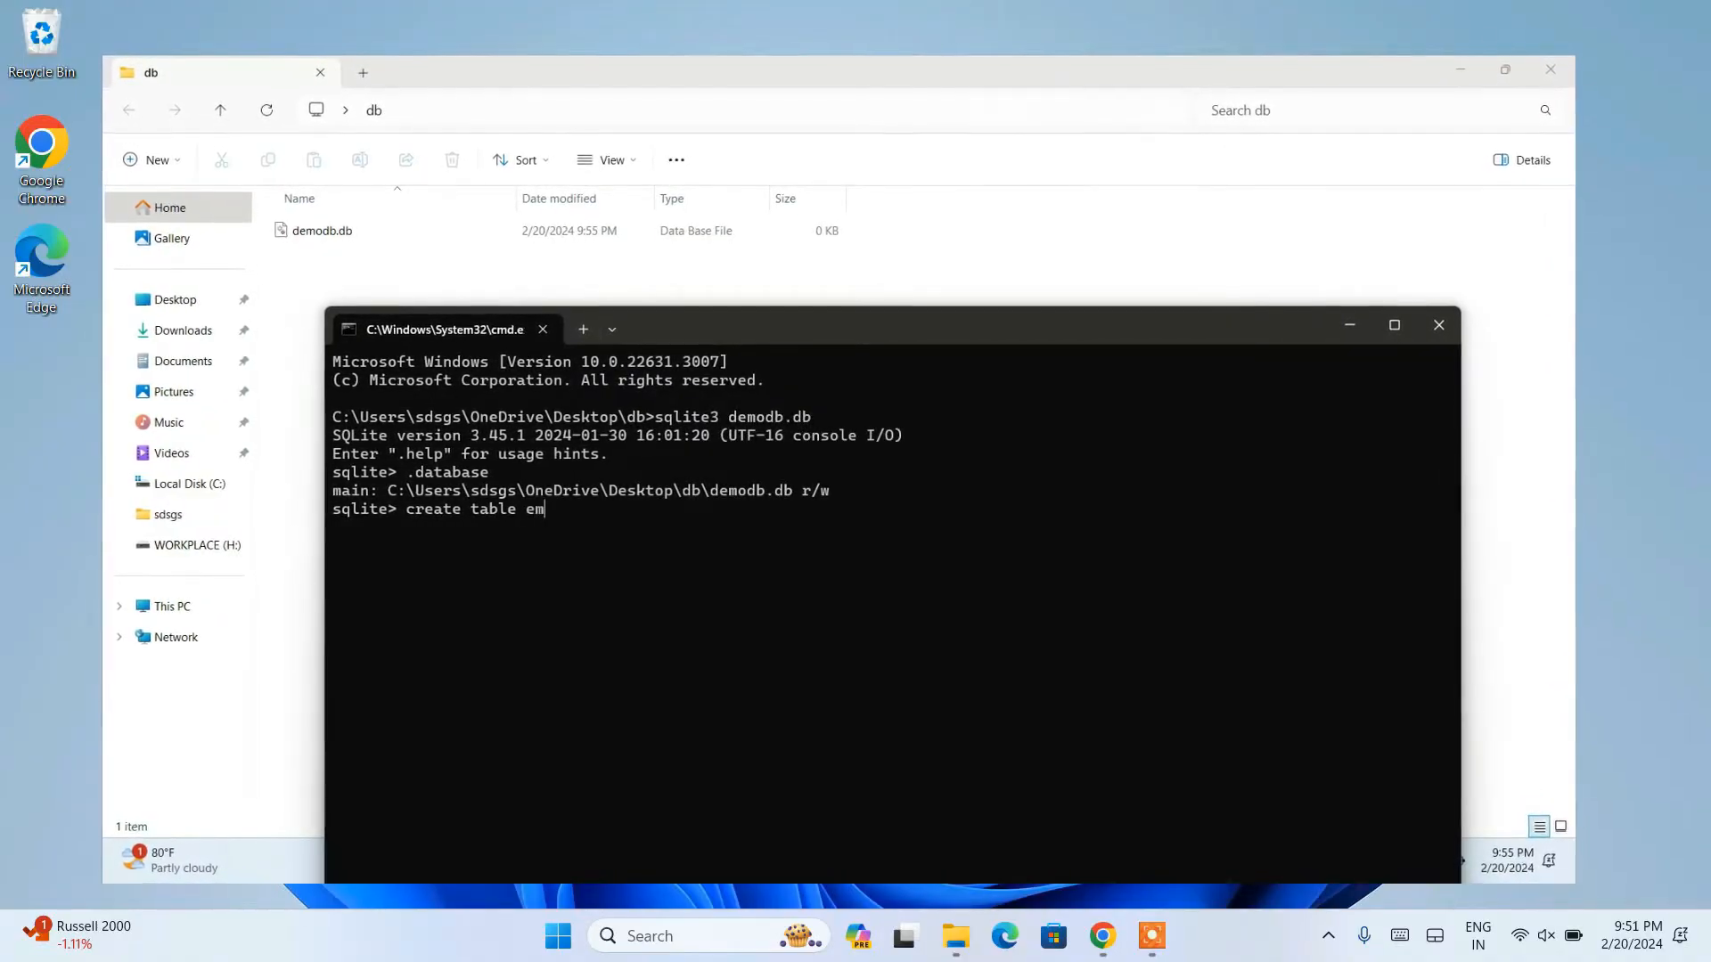
type("ployee")
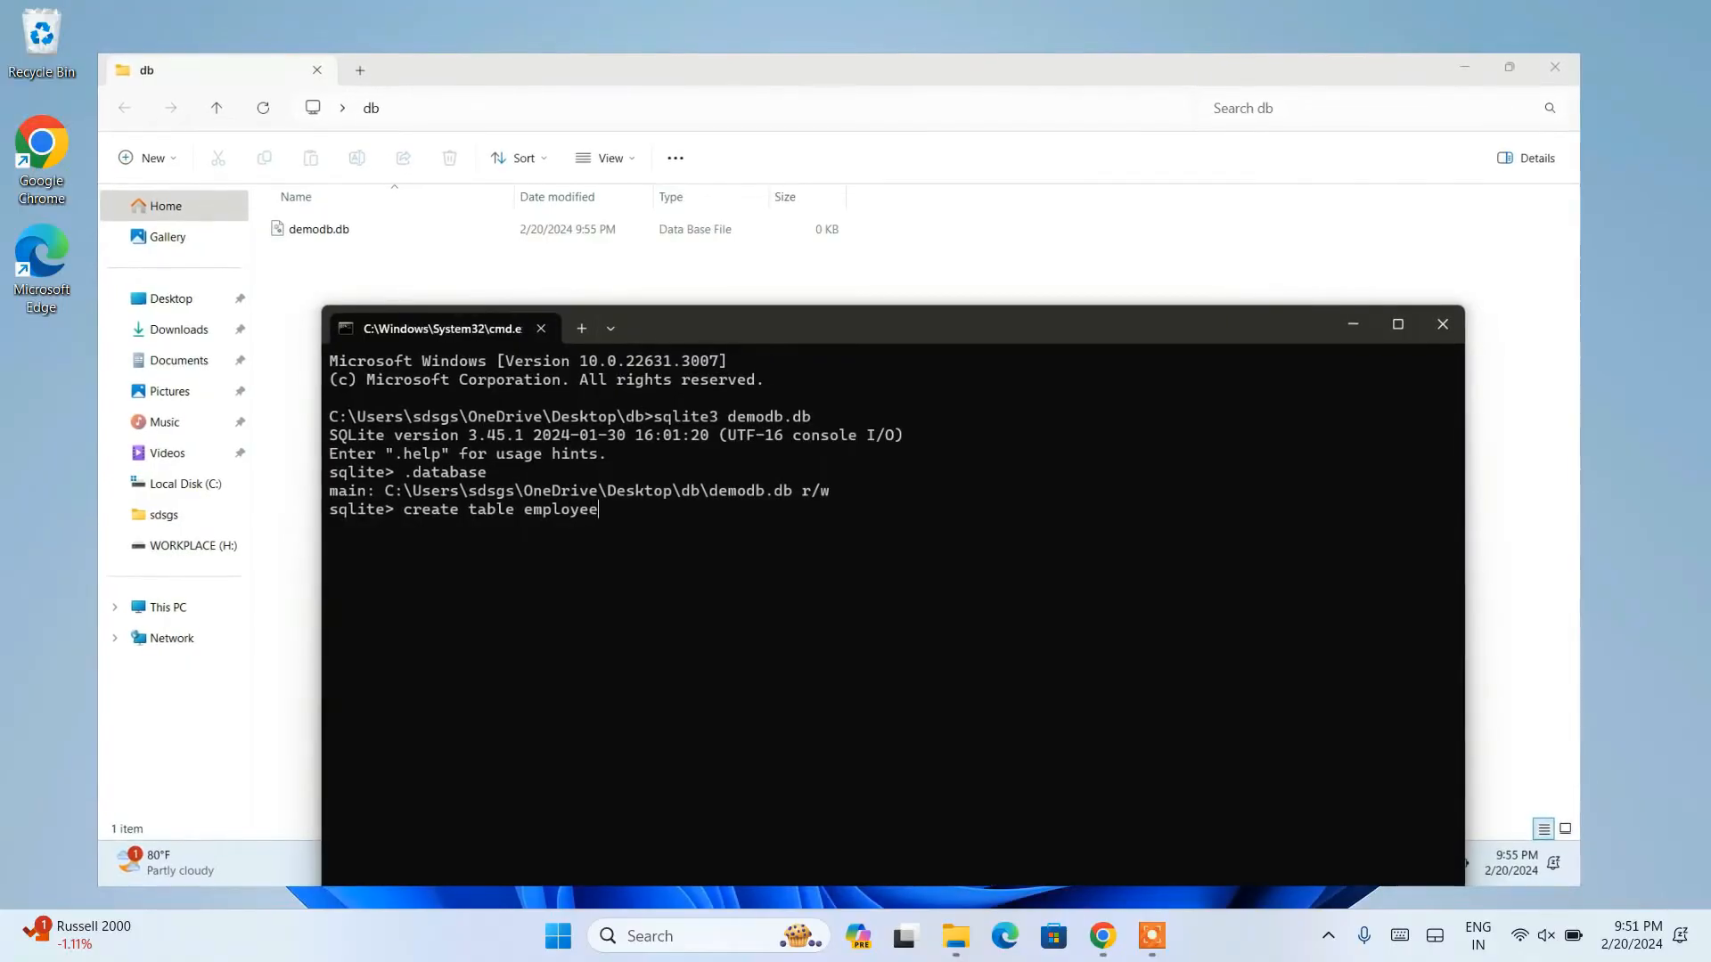
type("(i")
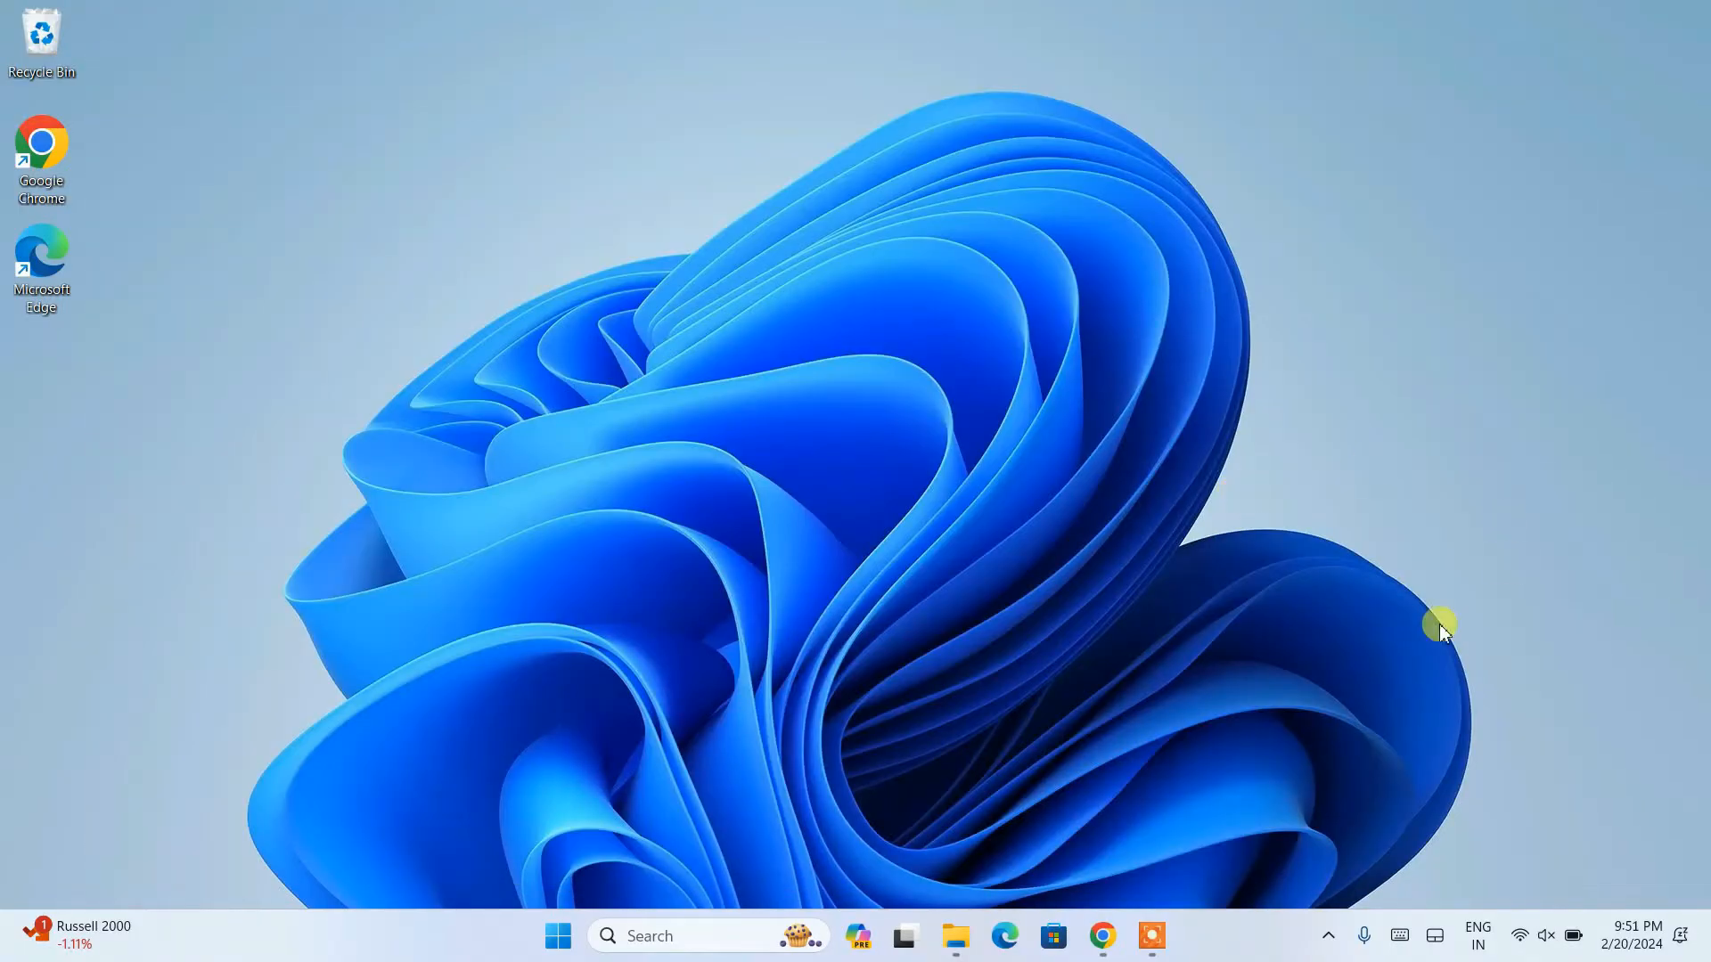
Step: In Chrome, search Google for 'sqlite download' via the address bar suggestion
left_click(1102, 936)
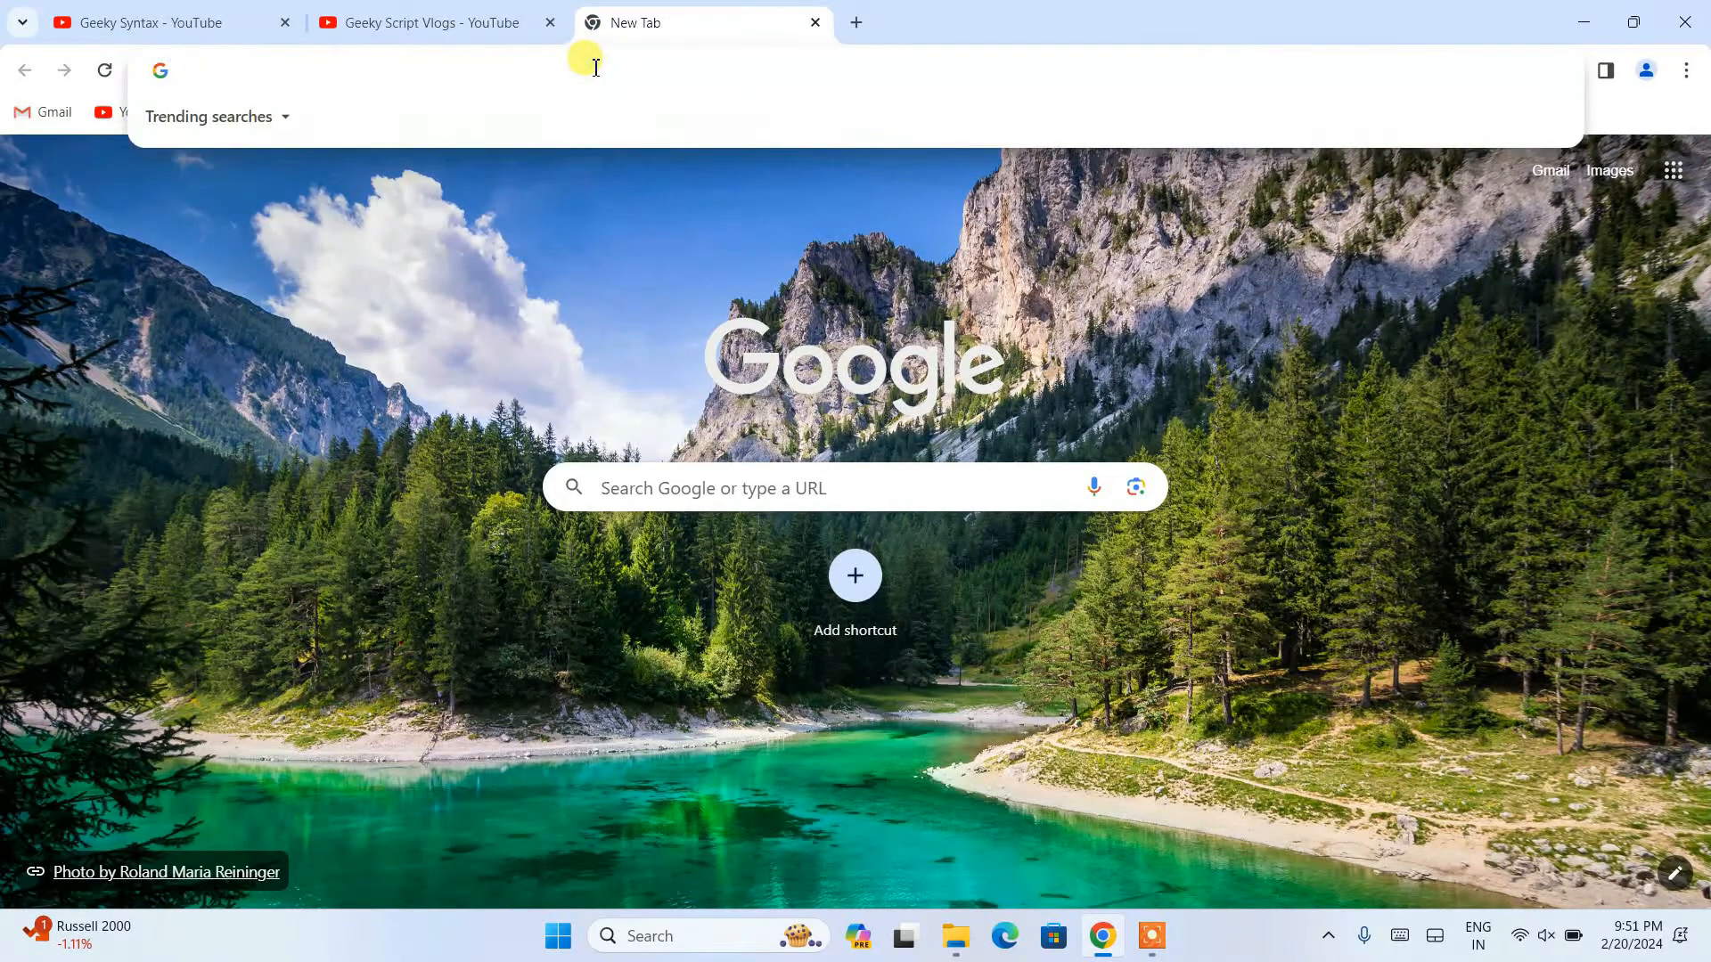
type("sqllite")
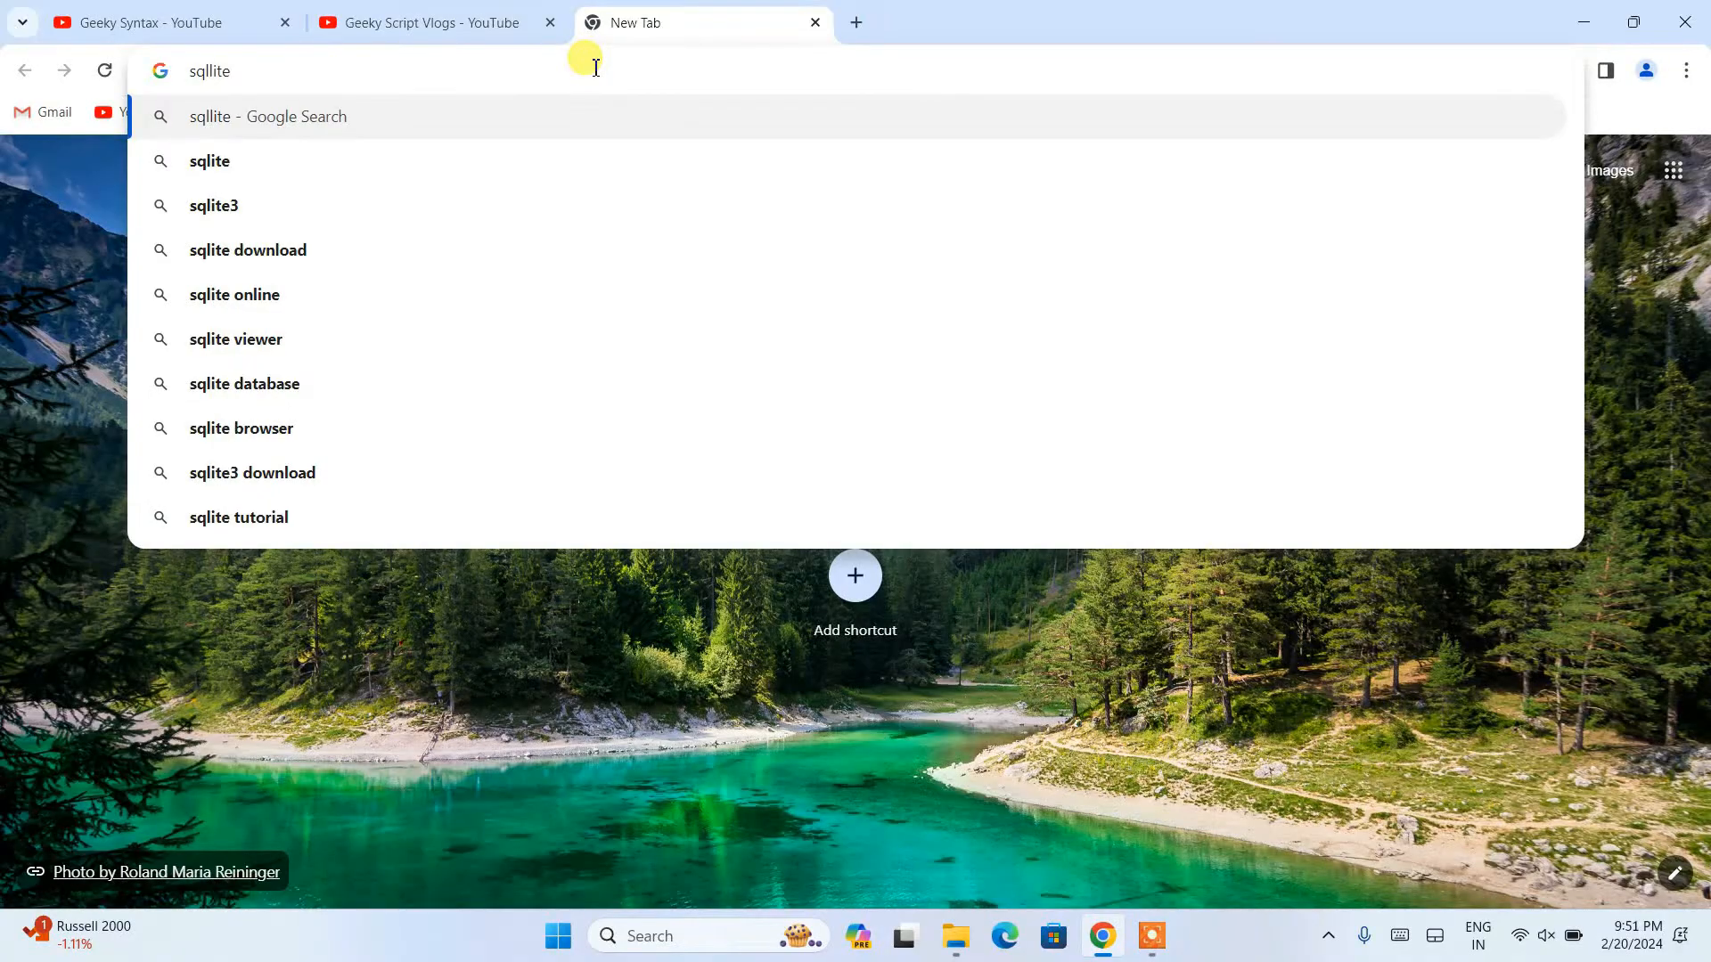
left_click(248, 249)
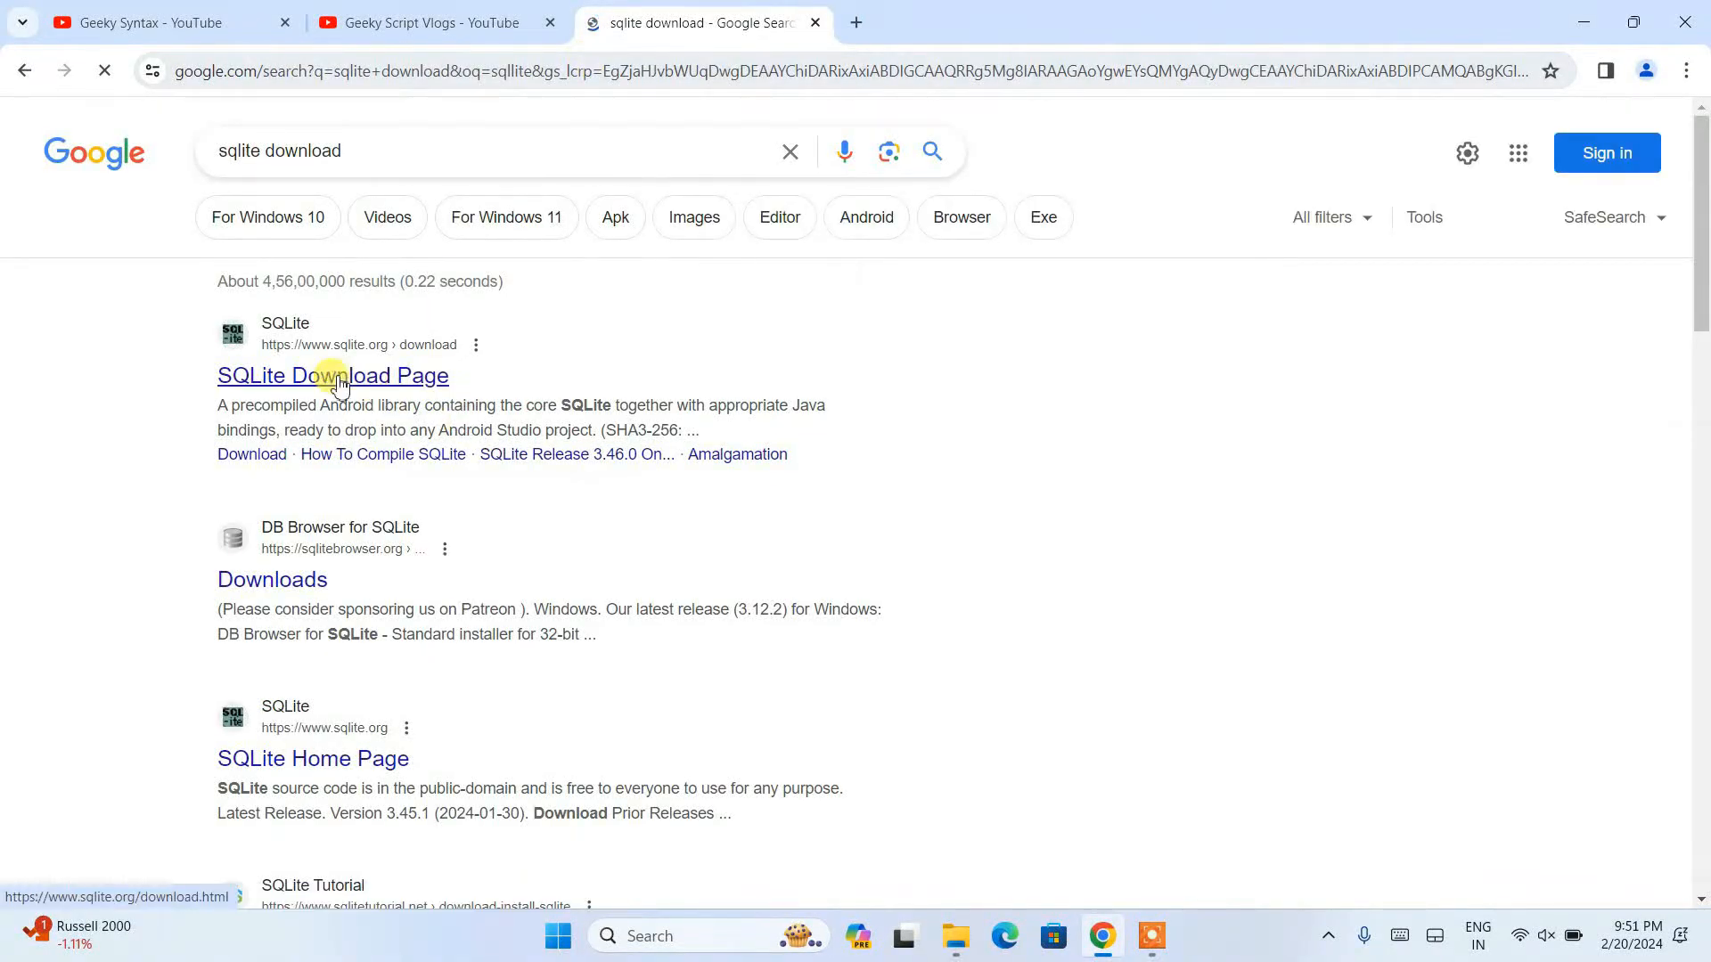
mouse_move(379, 359)
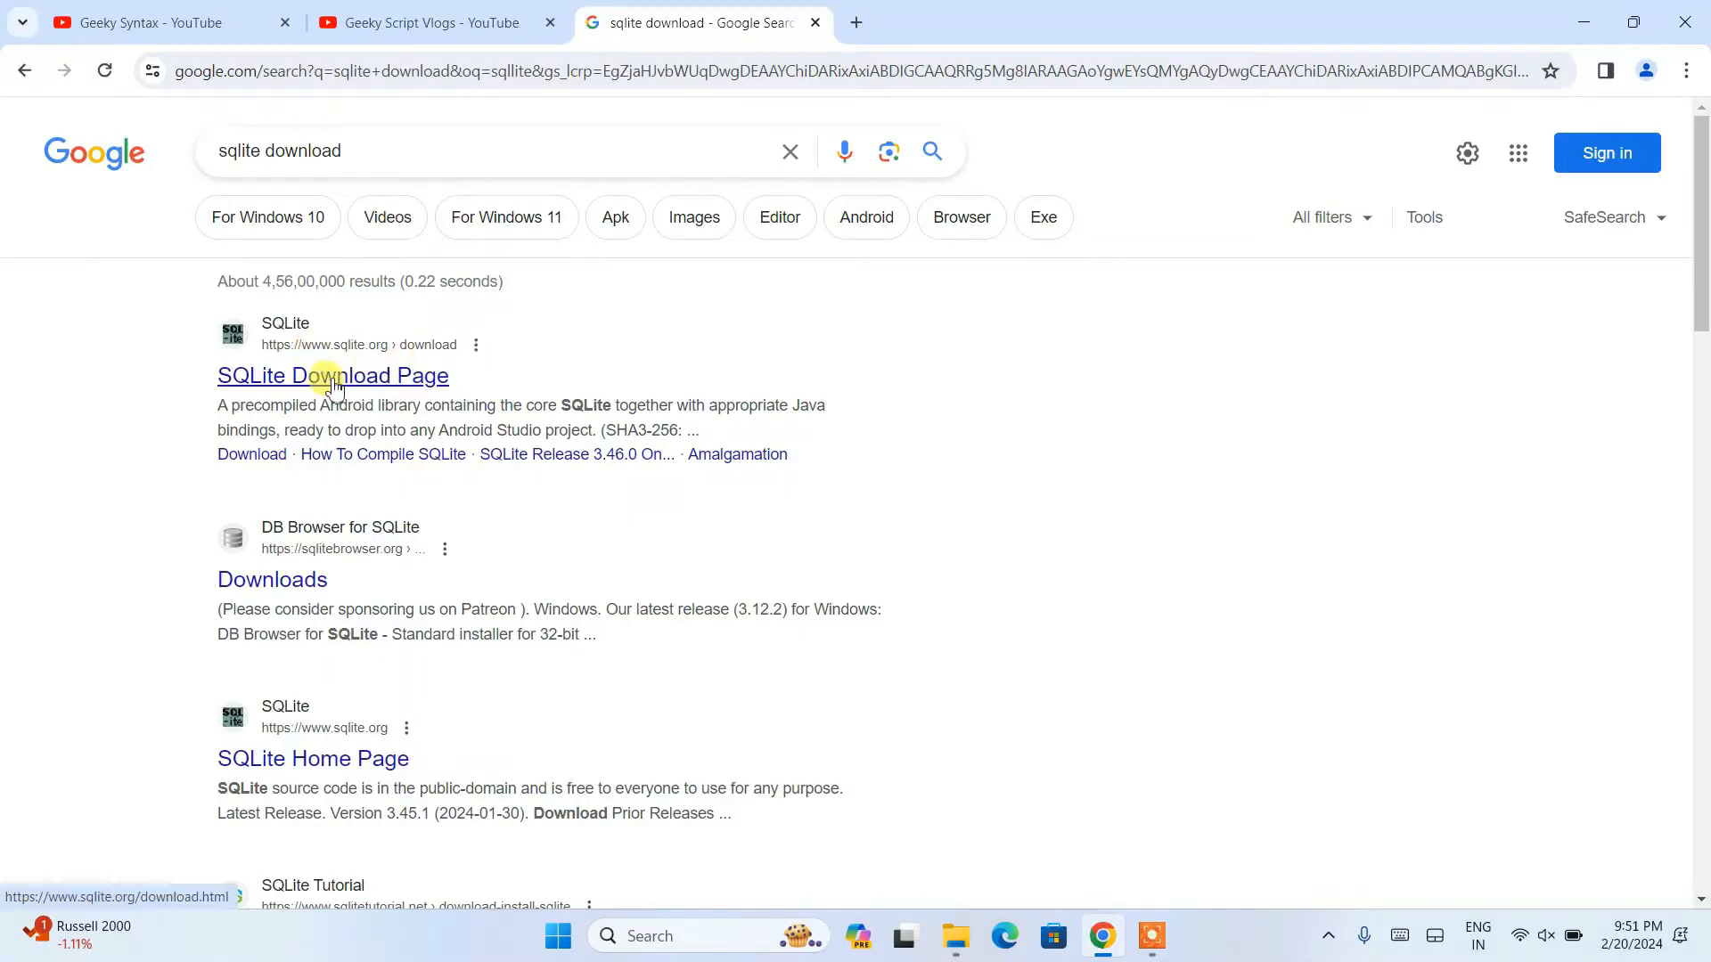
Step: Open the SQLite Download Page and scroll to the Precompiled Binaries for Windows
left_click(332, 375)
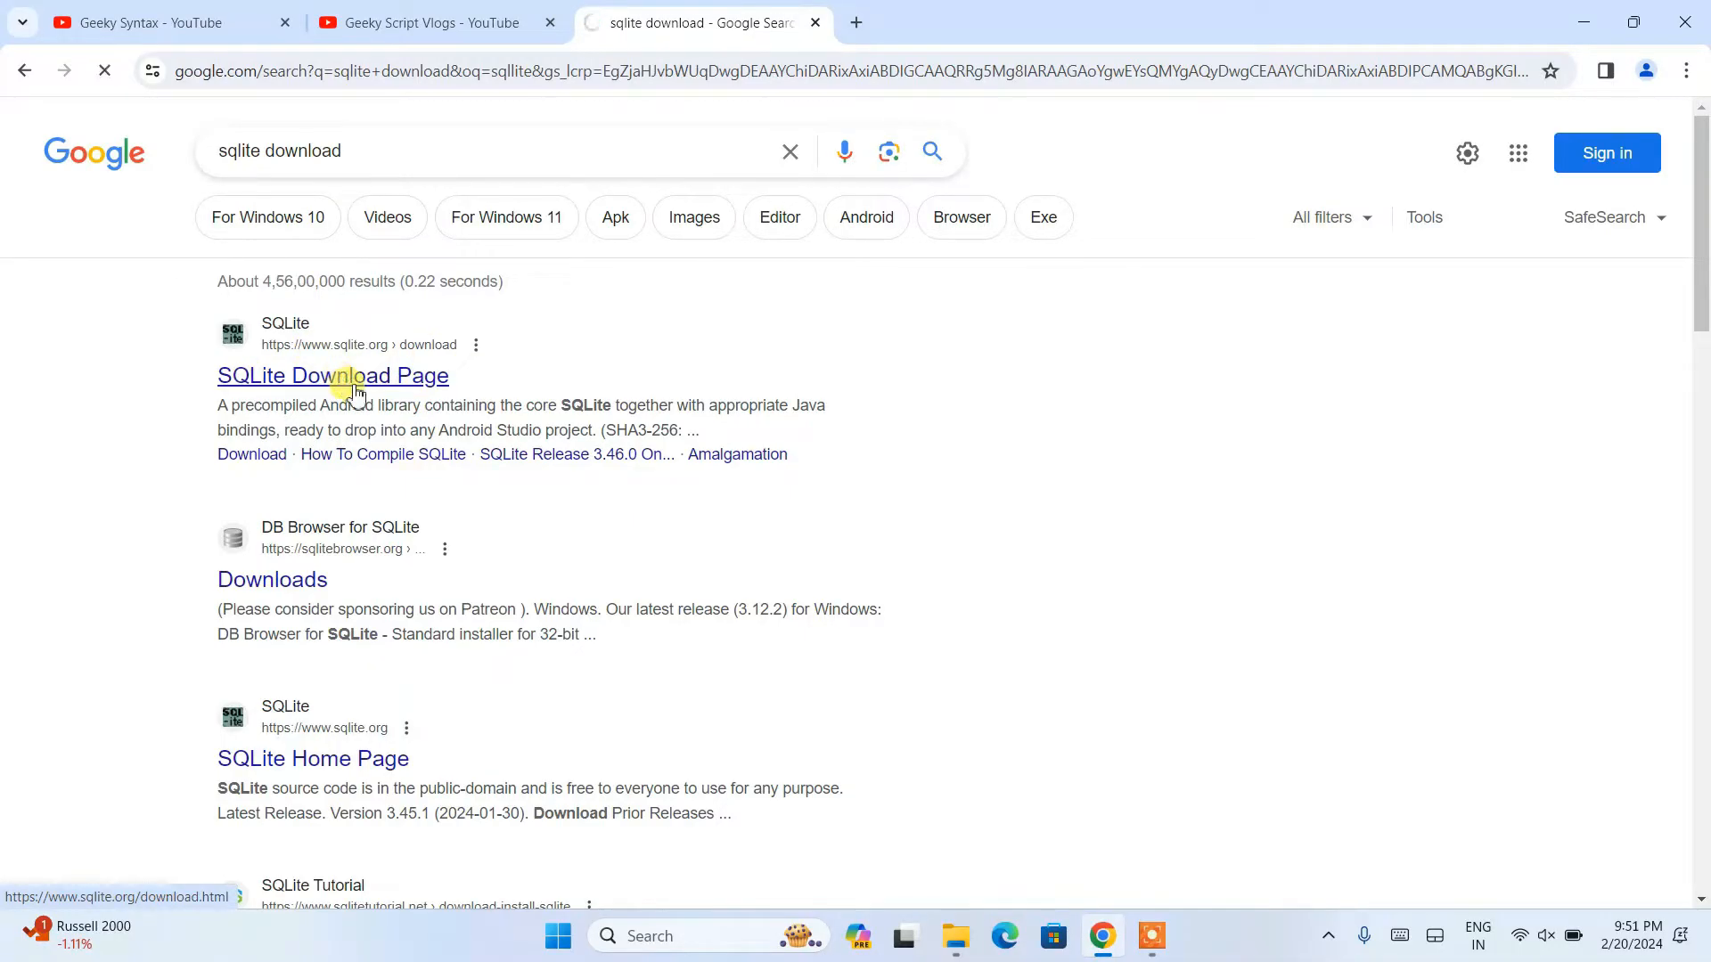
left_click(332, 375)
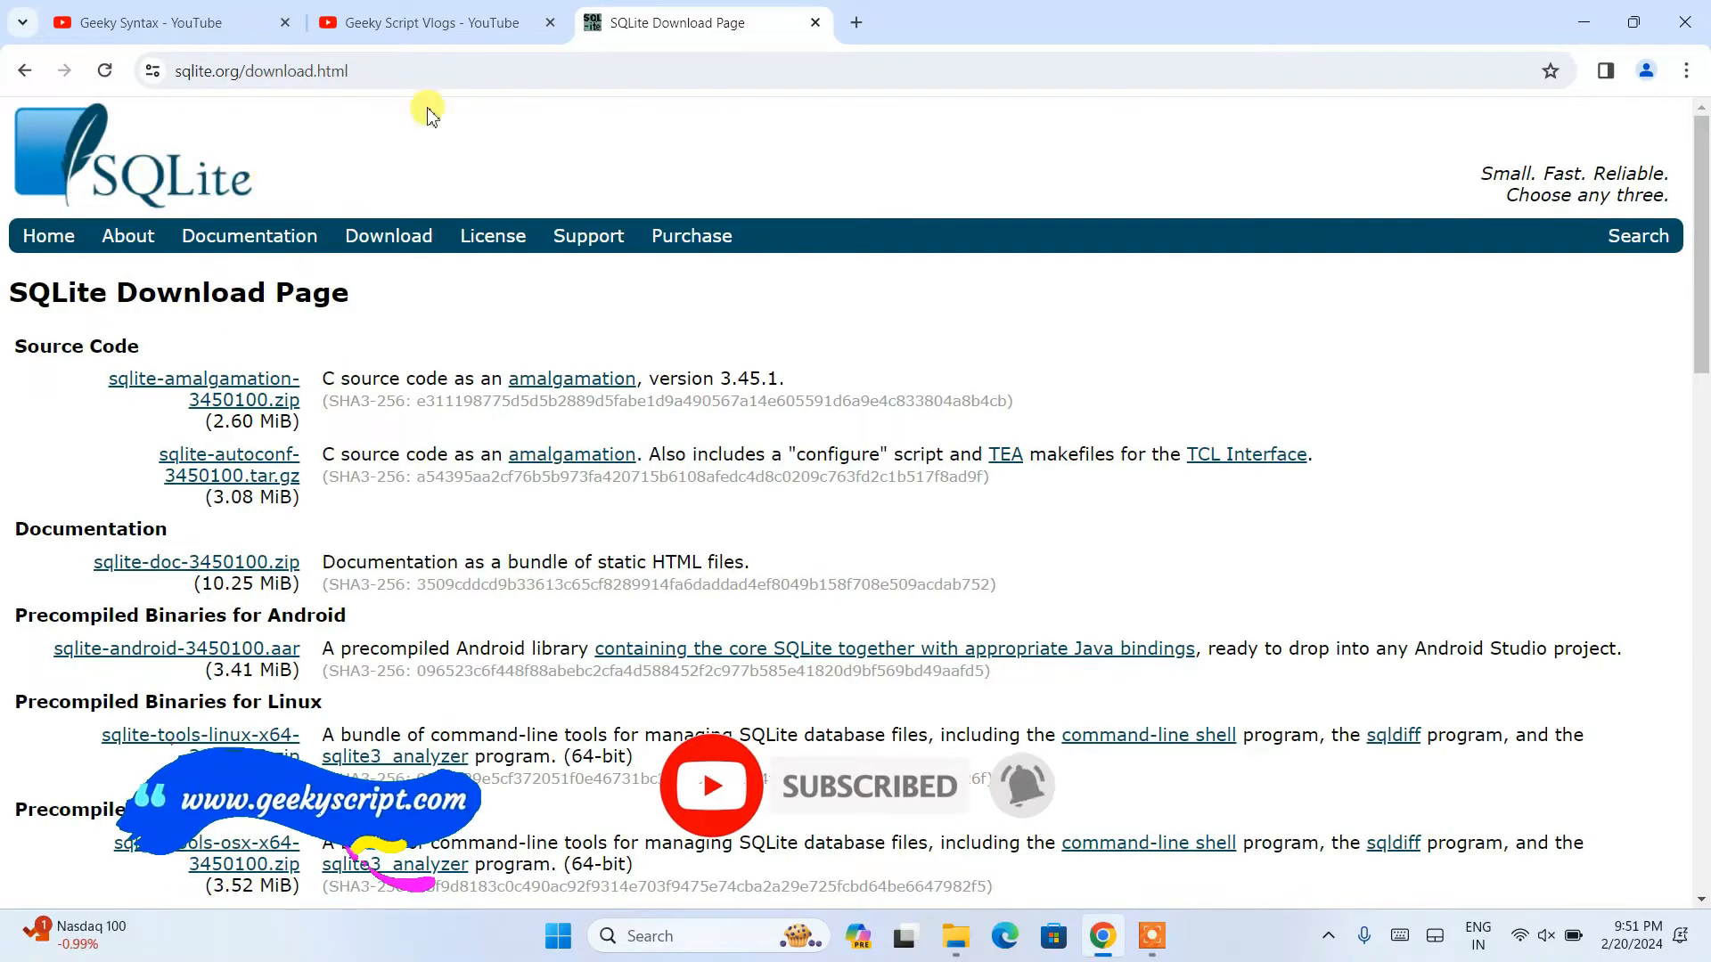
left_click(262, 71)
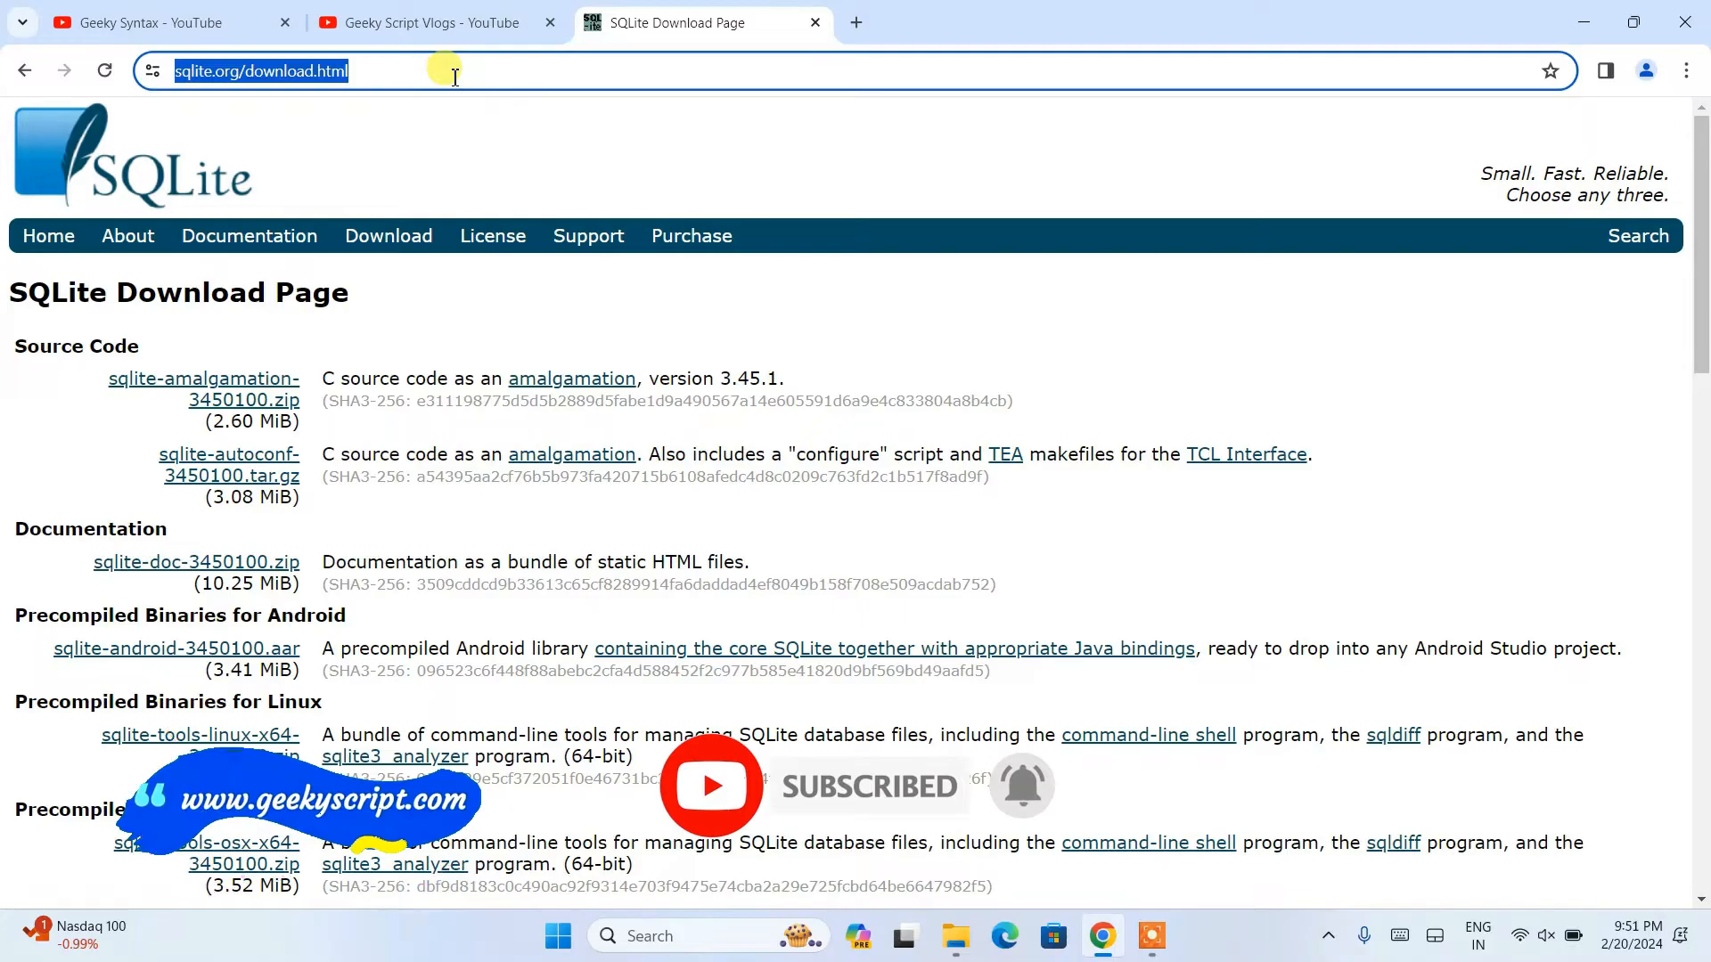
mouse_move(600, 171)
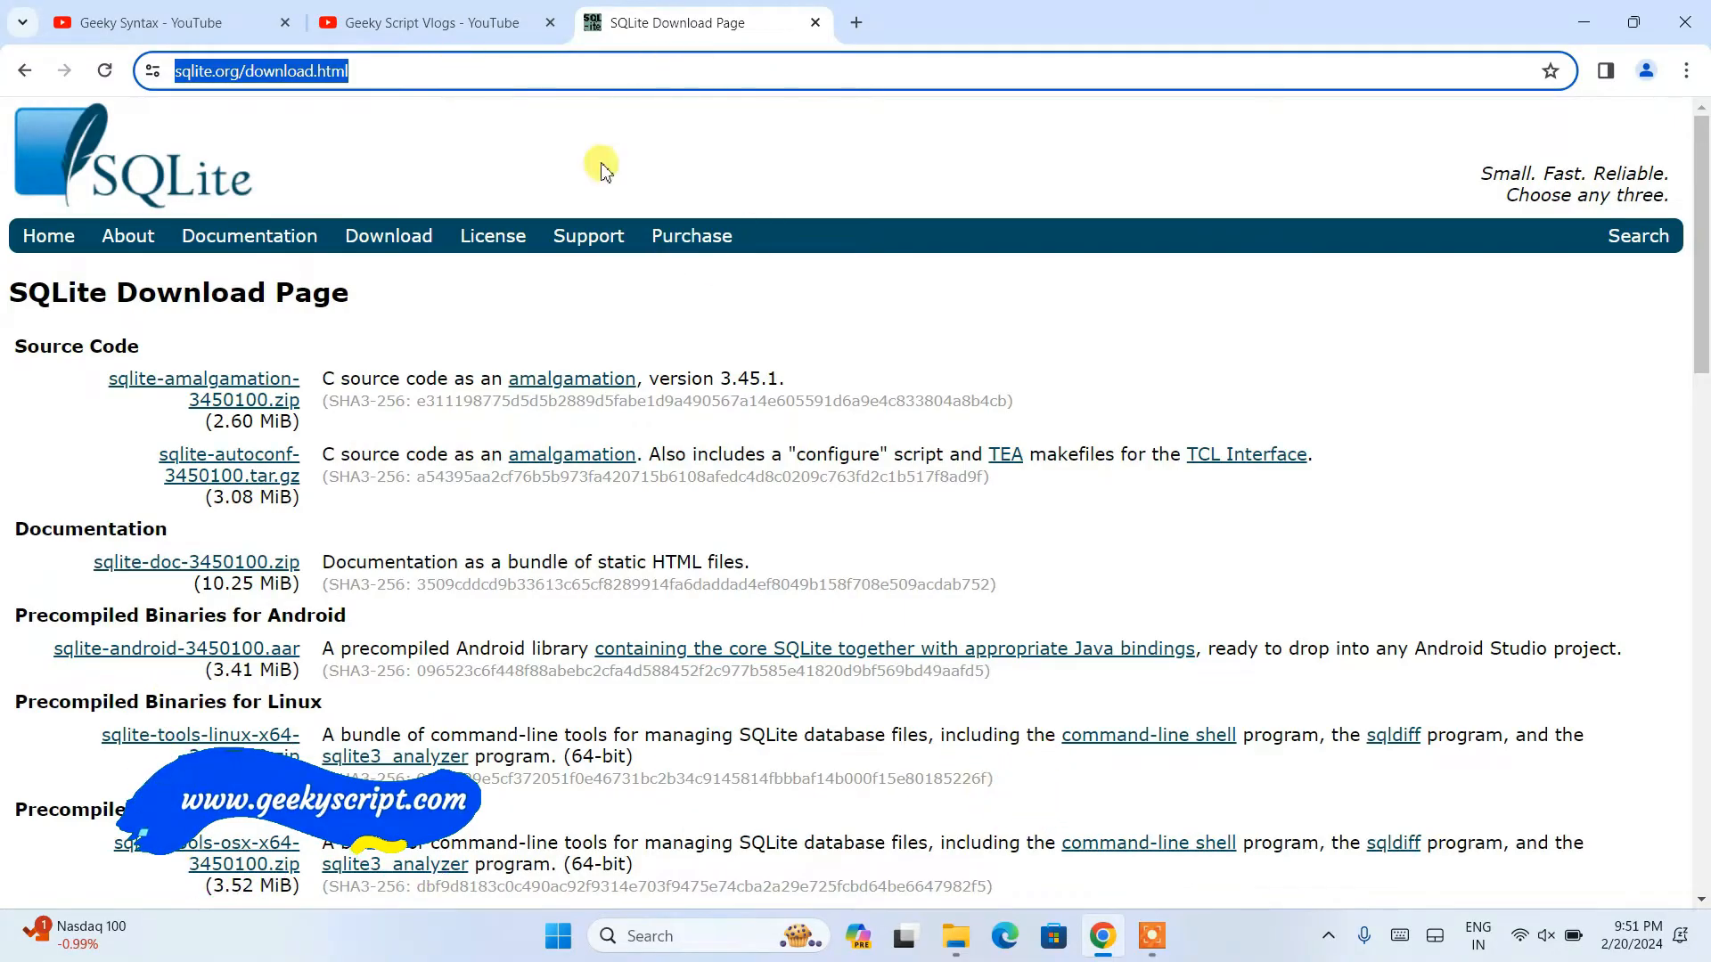
mouse_move(223, 148)
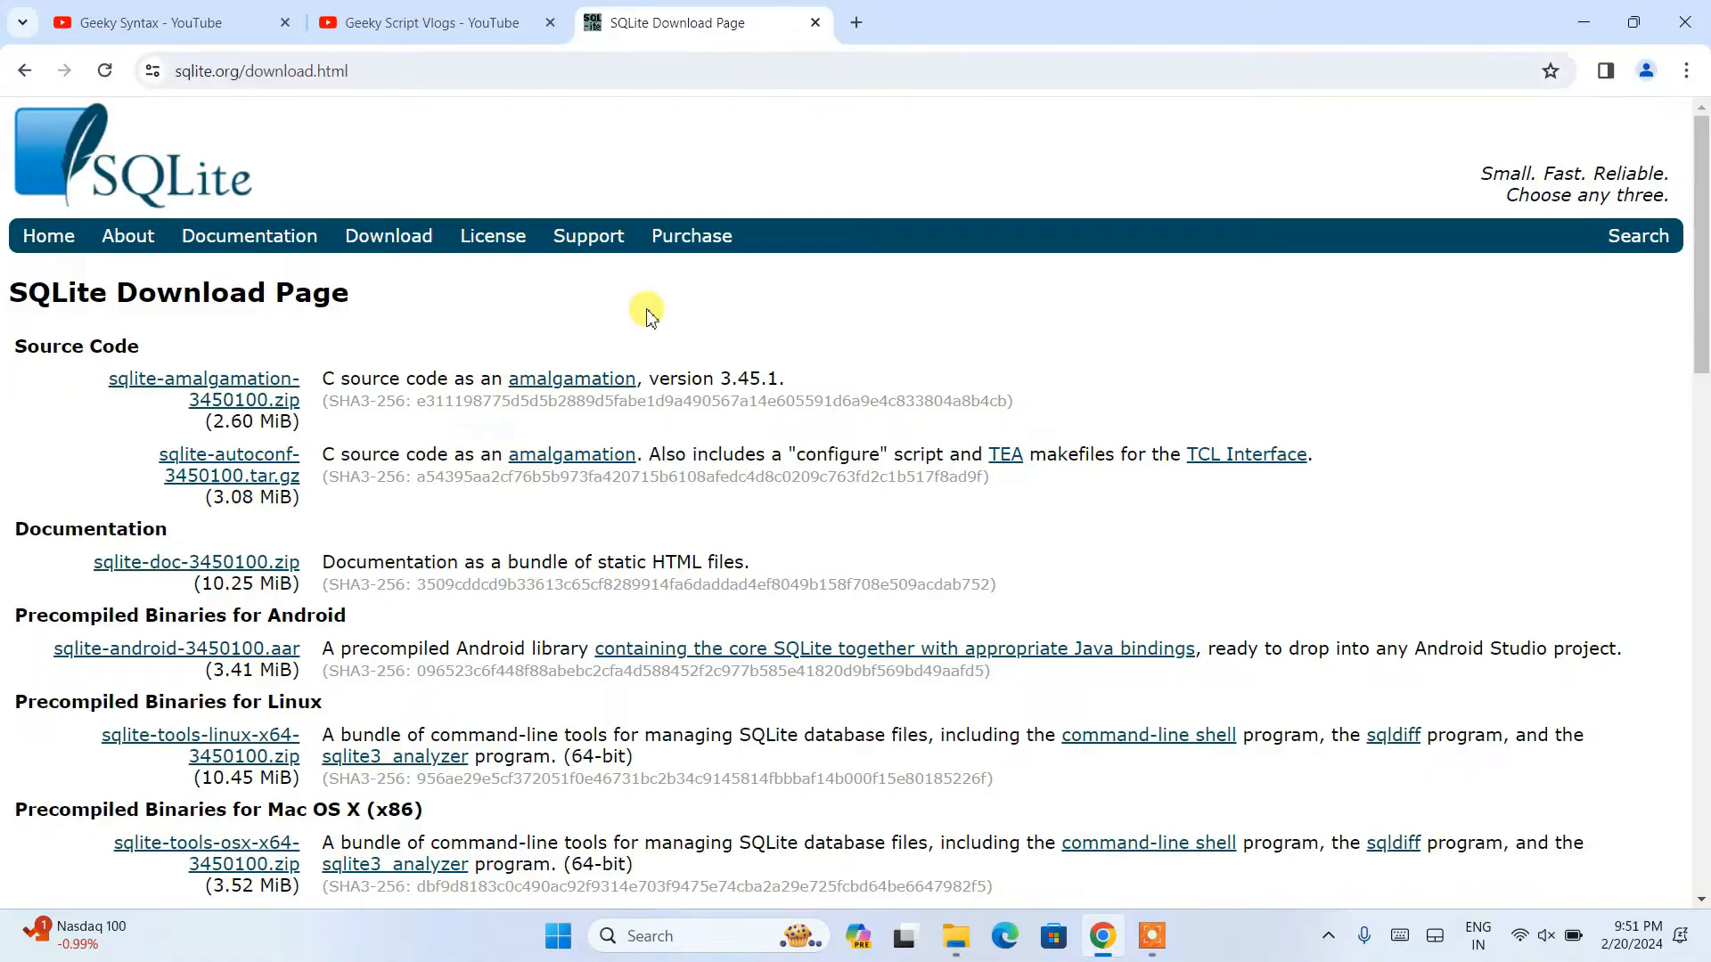
scroll("down", 3)
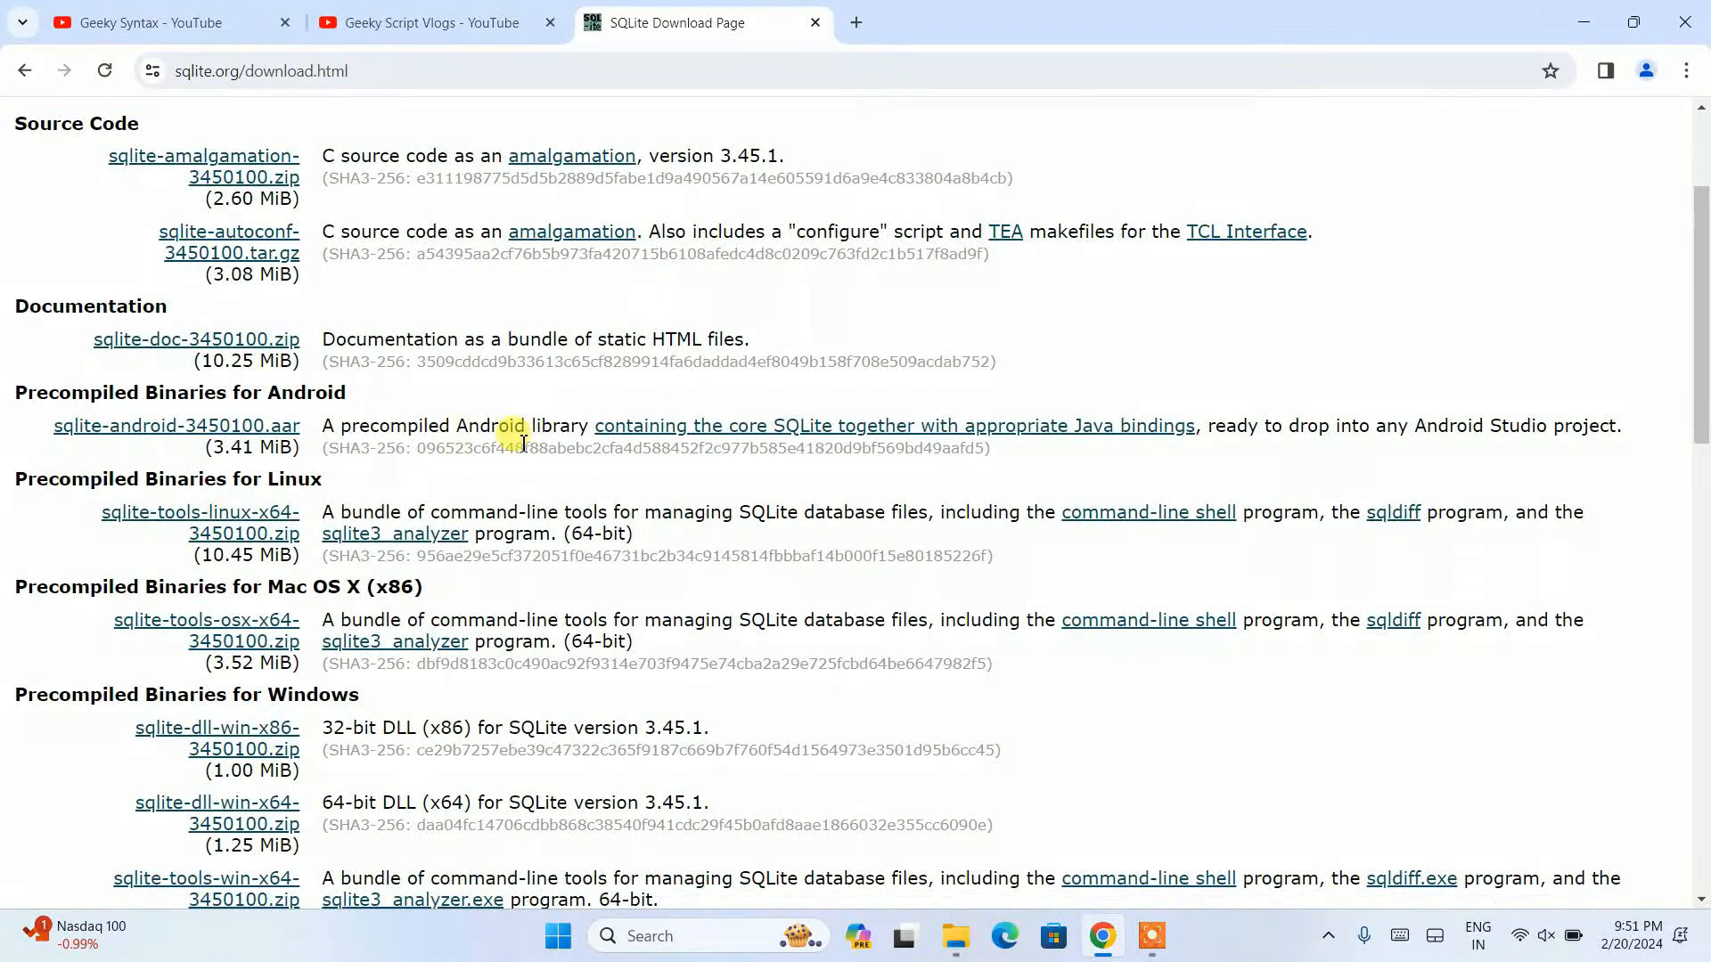
mouse_move(564, 630)
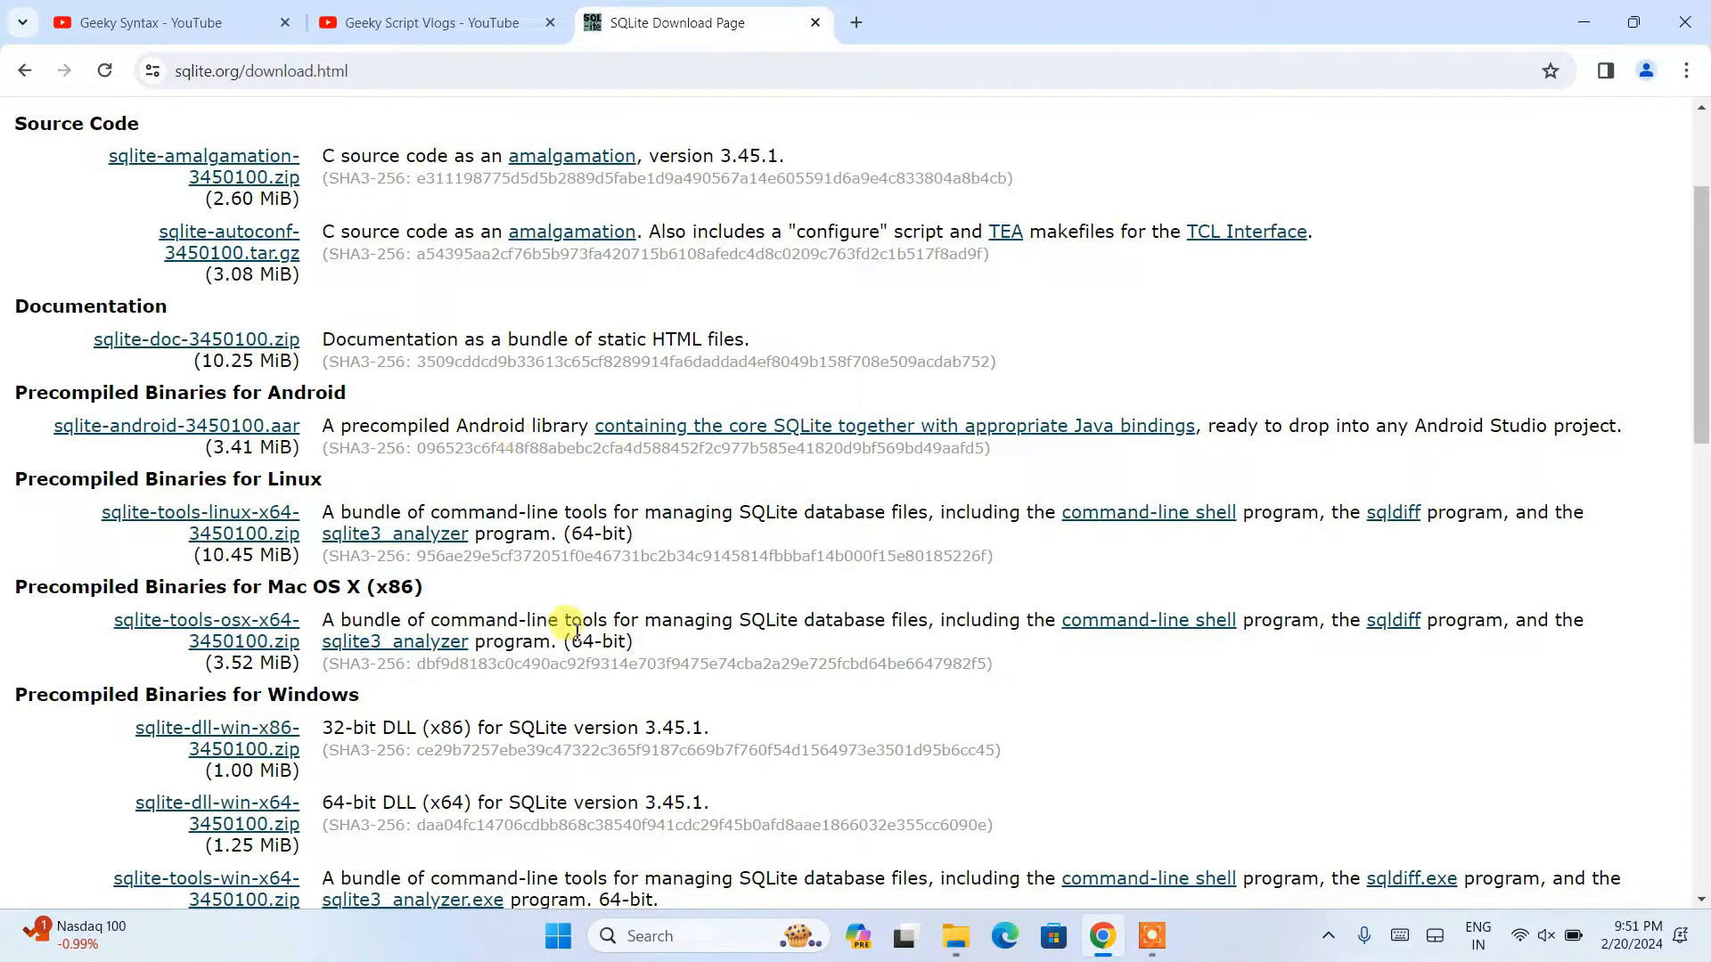
scroll("down", 3)
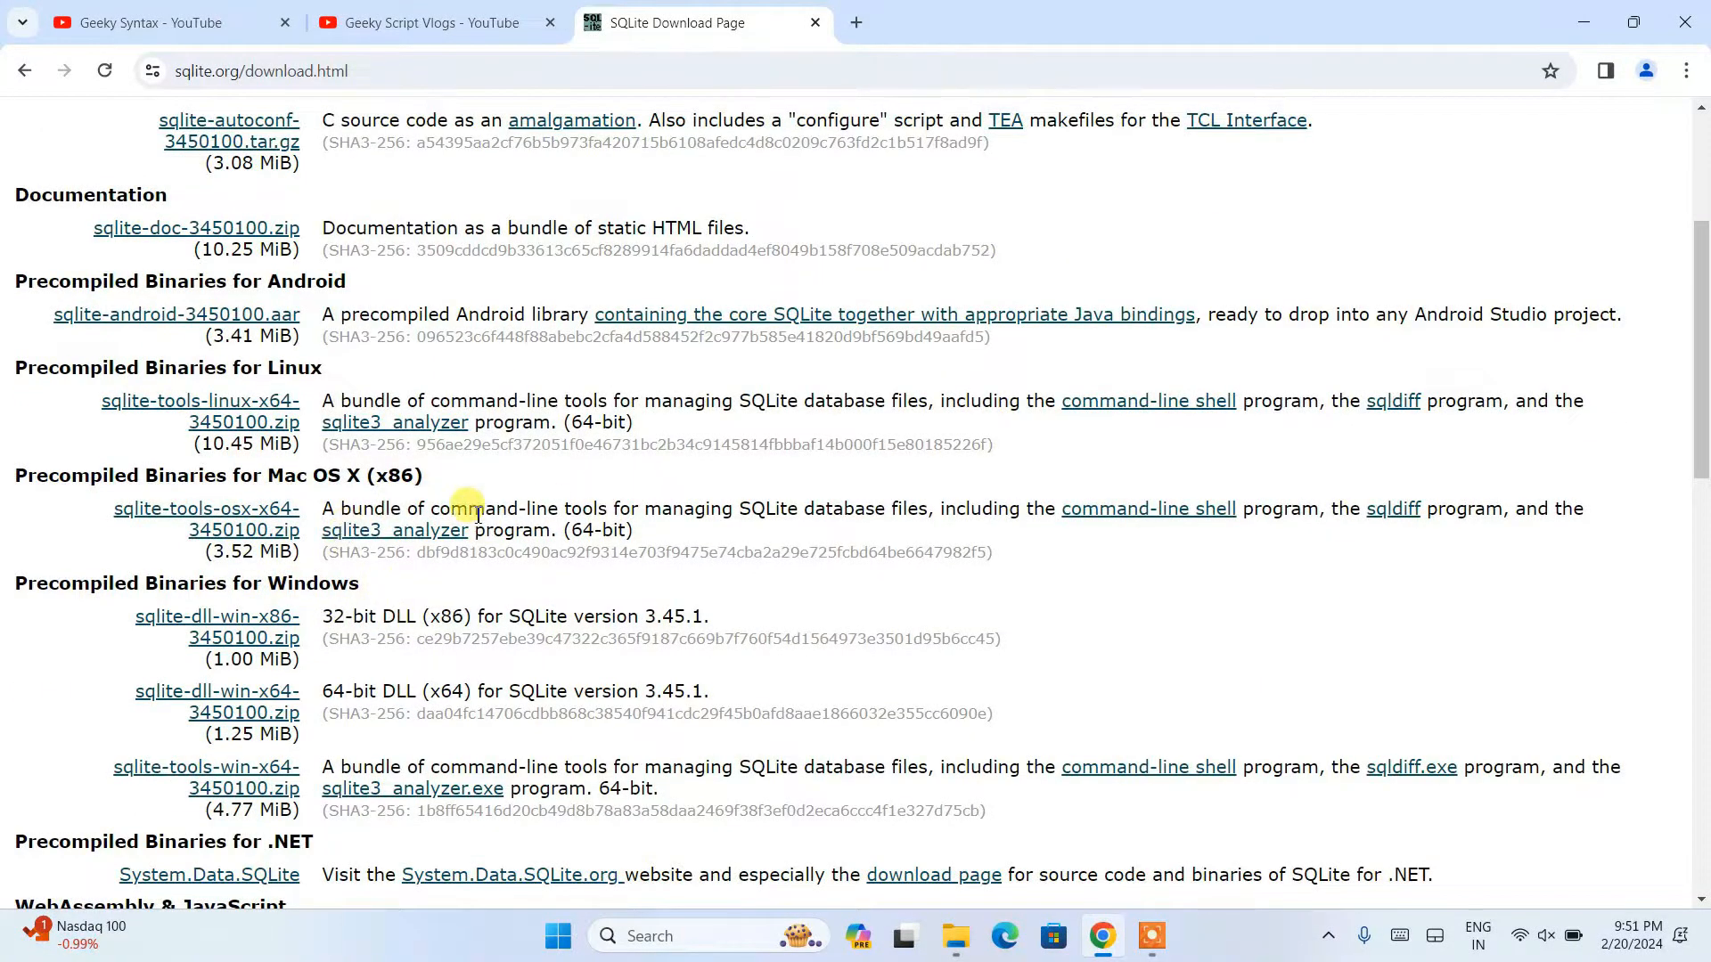
mouse_move(335, 361)
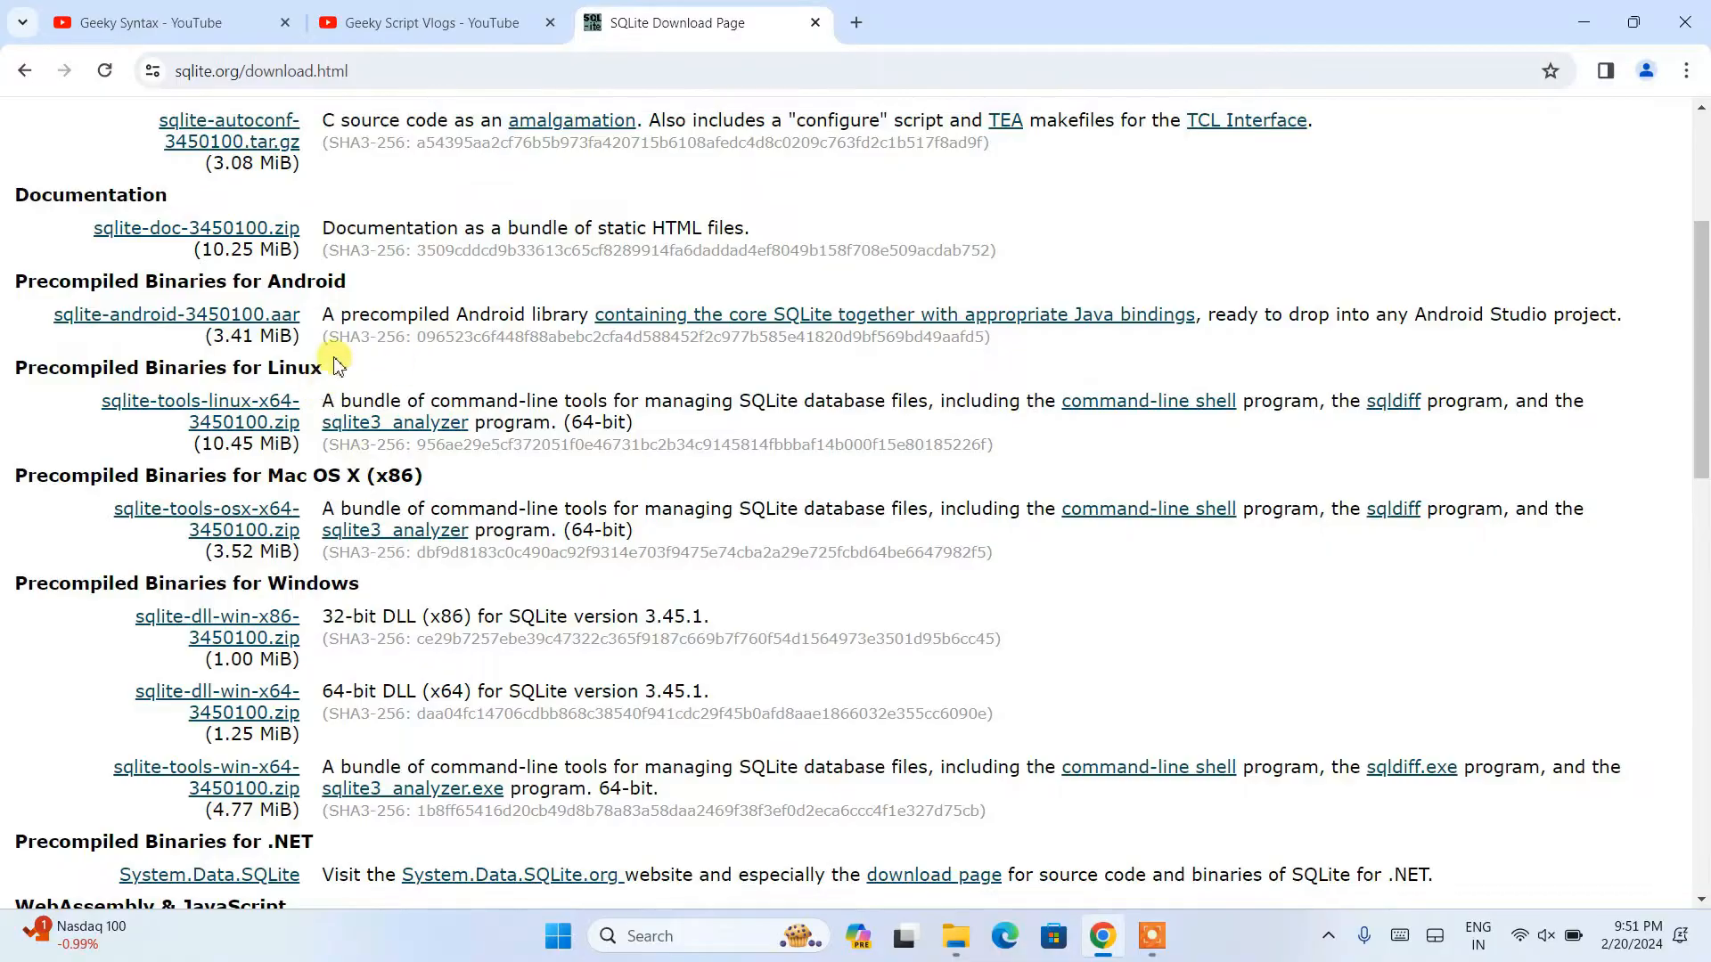
scroll("up", 3)
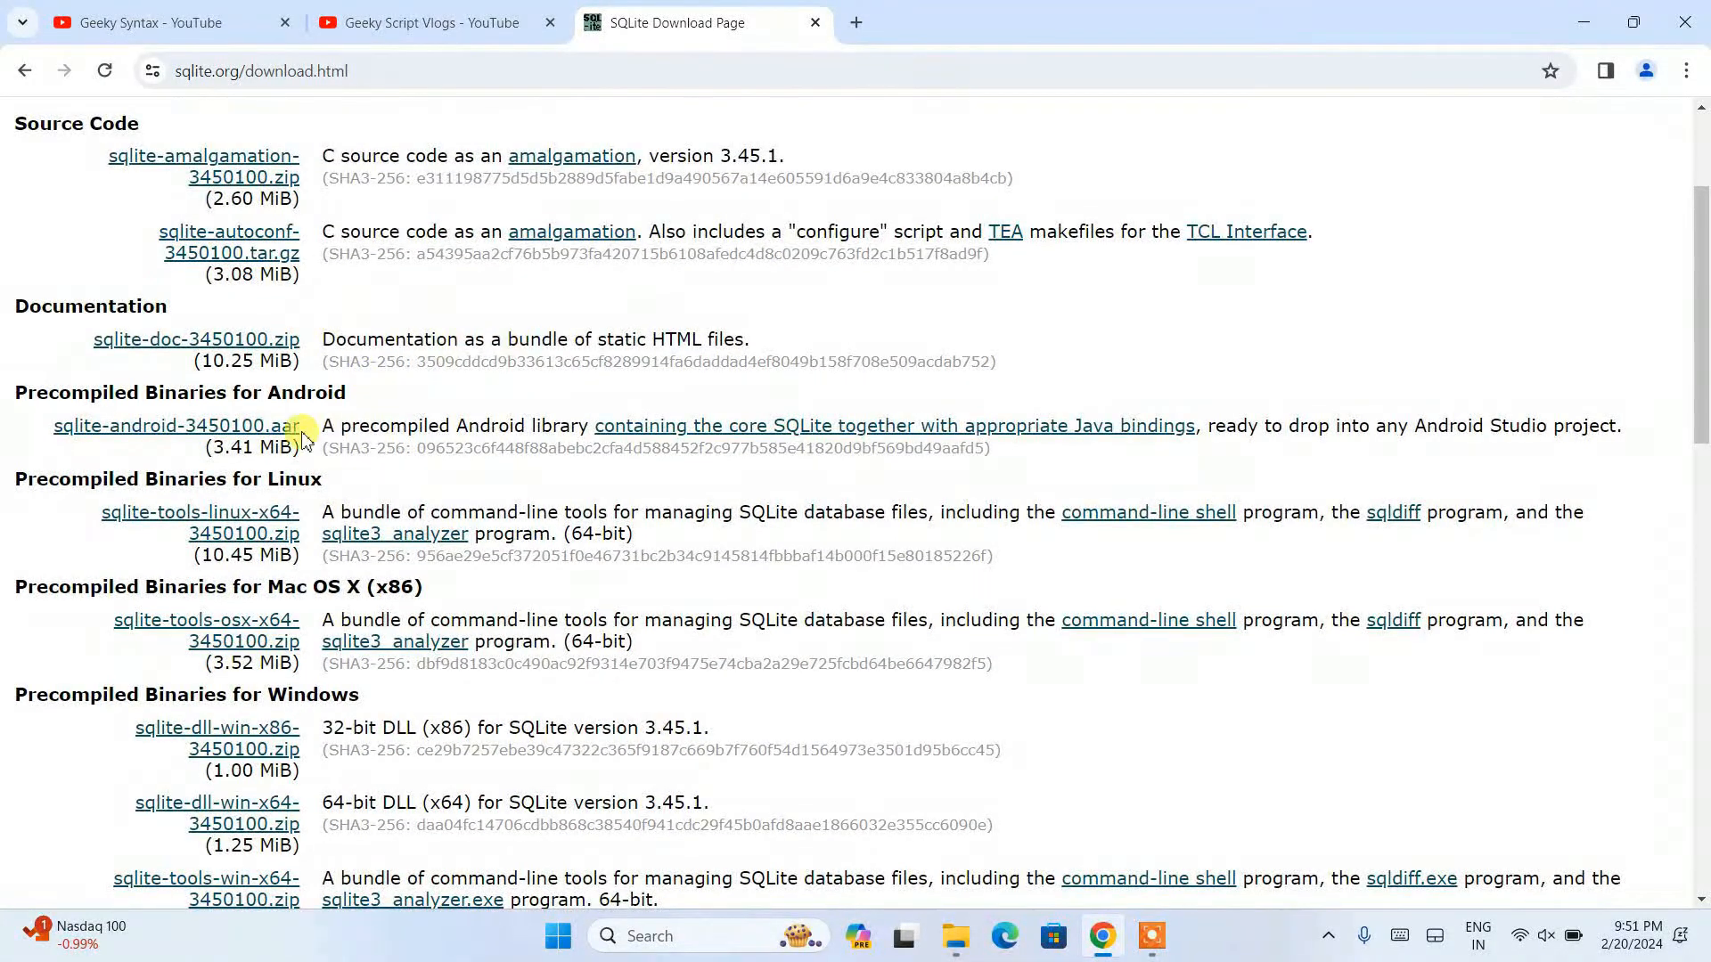
mouse_move(595, 431)
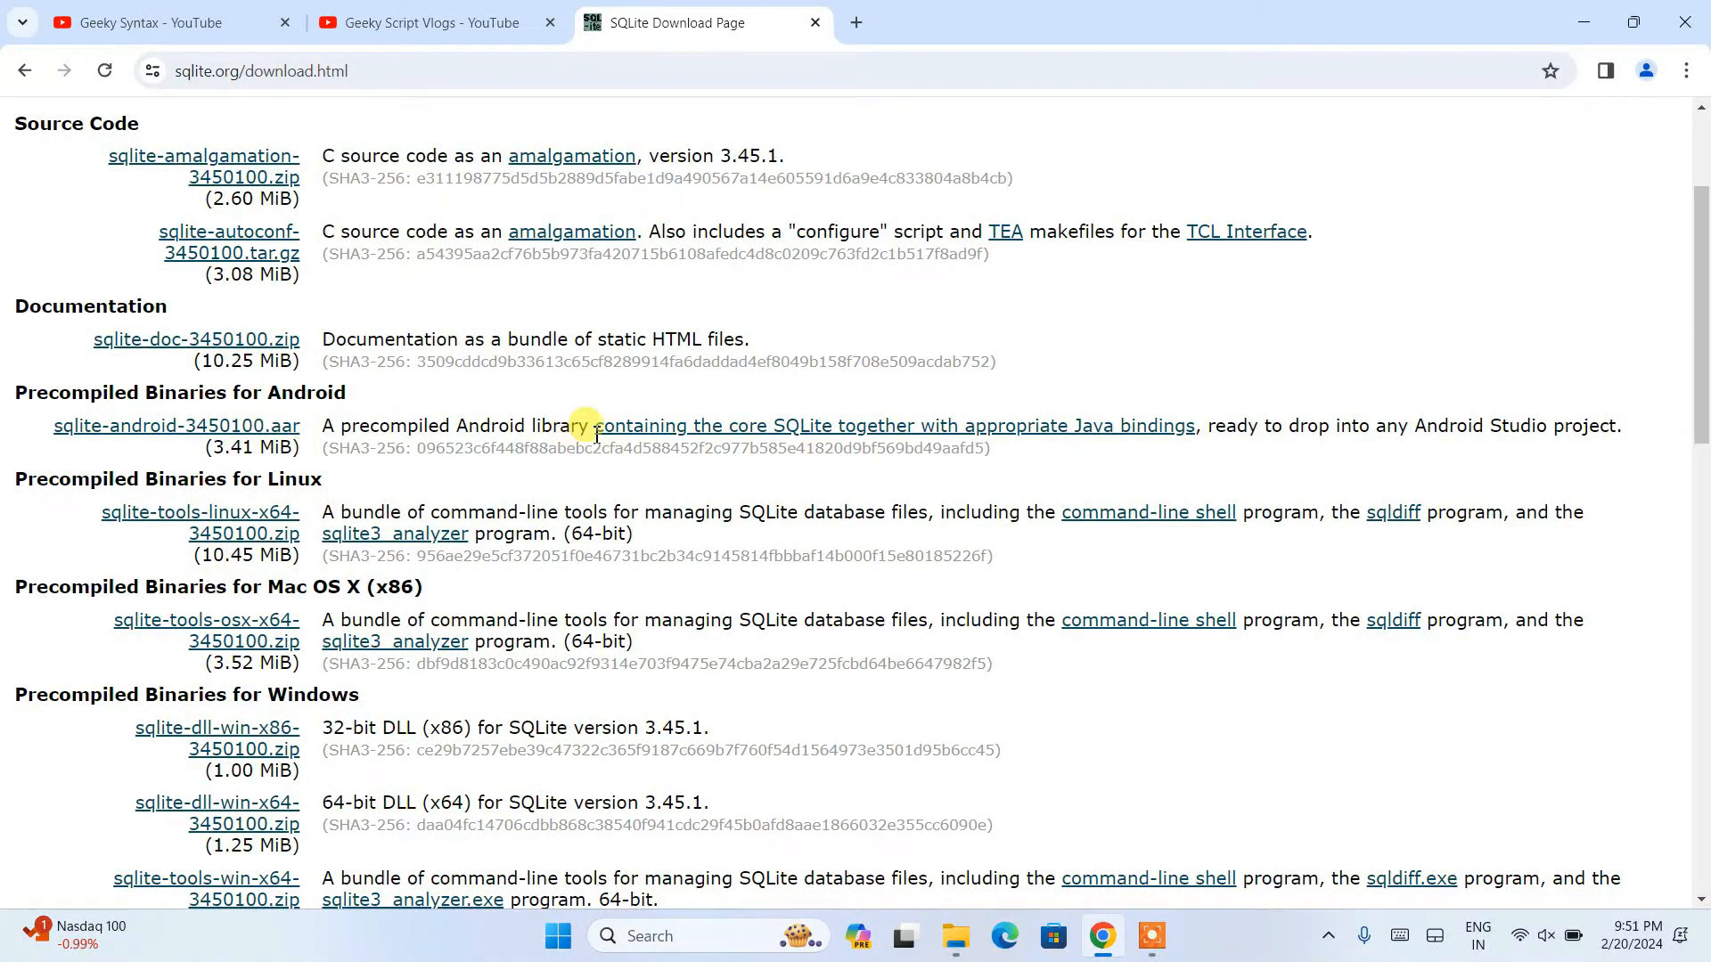
scroll("down", 3)
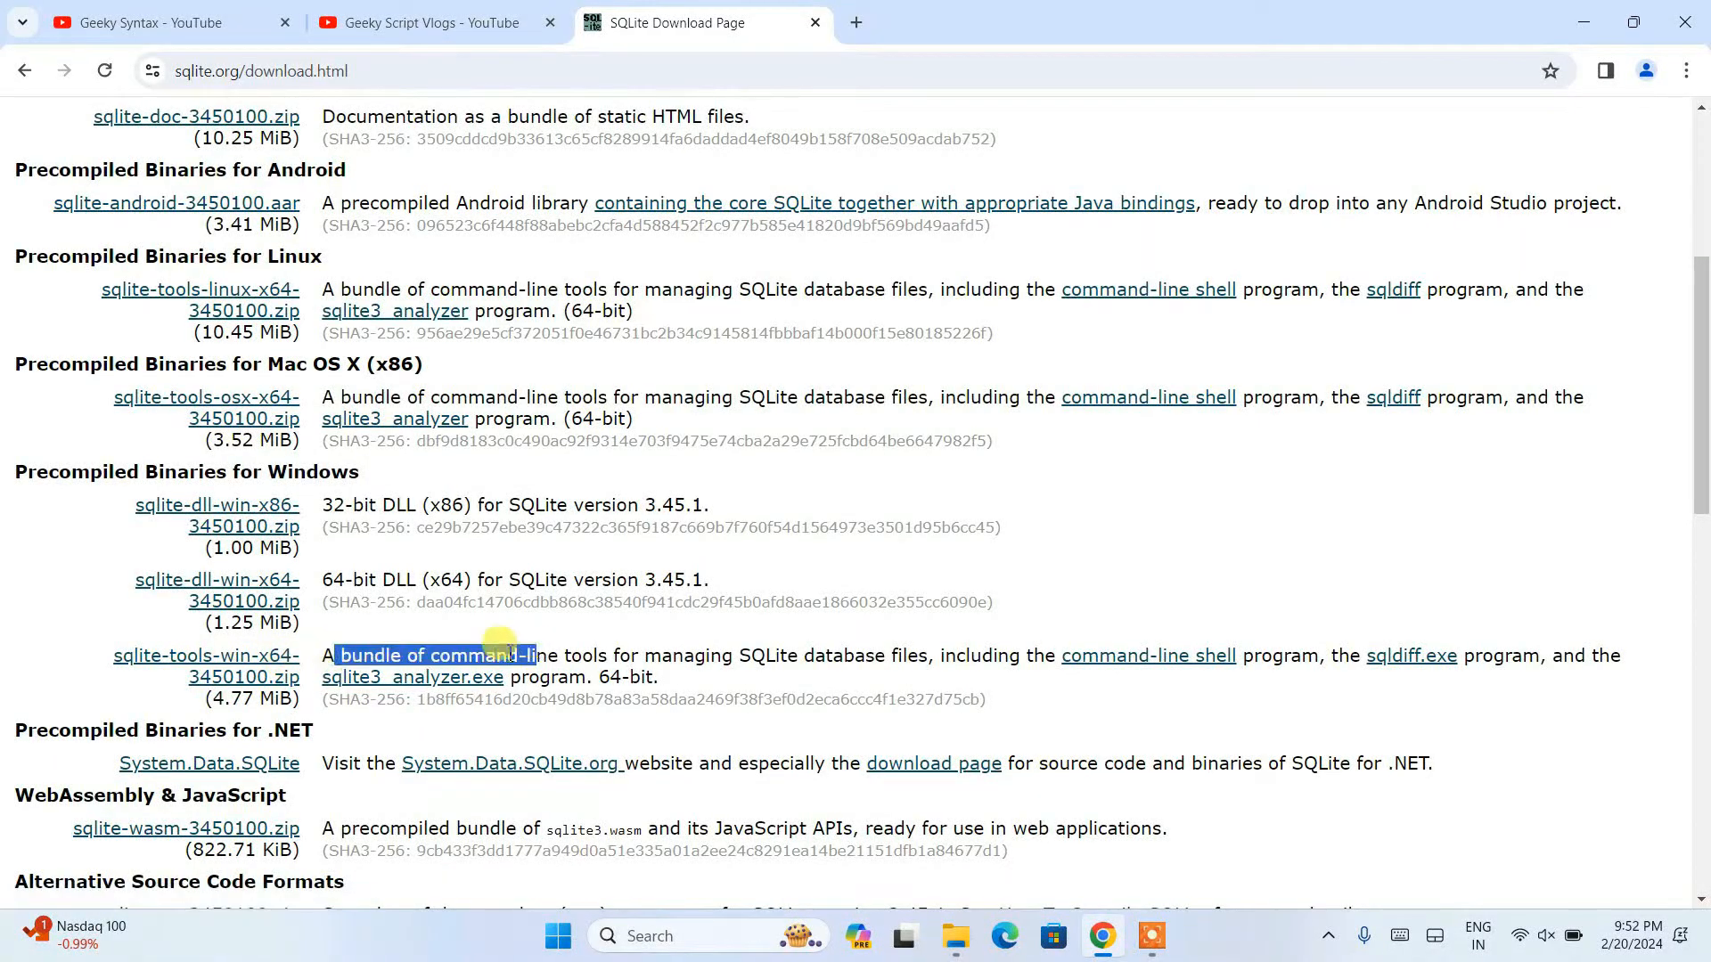
mouse_move(791, 665)
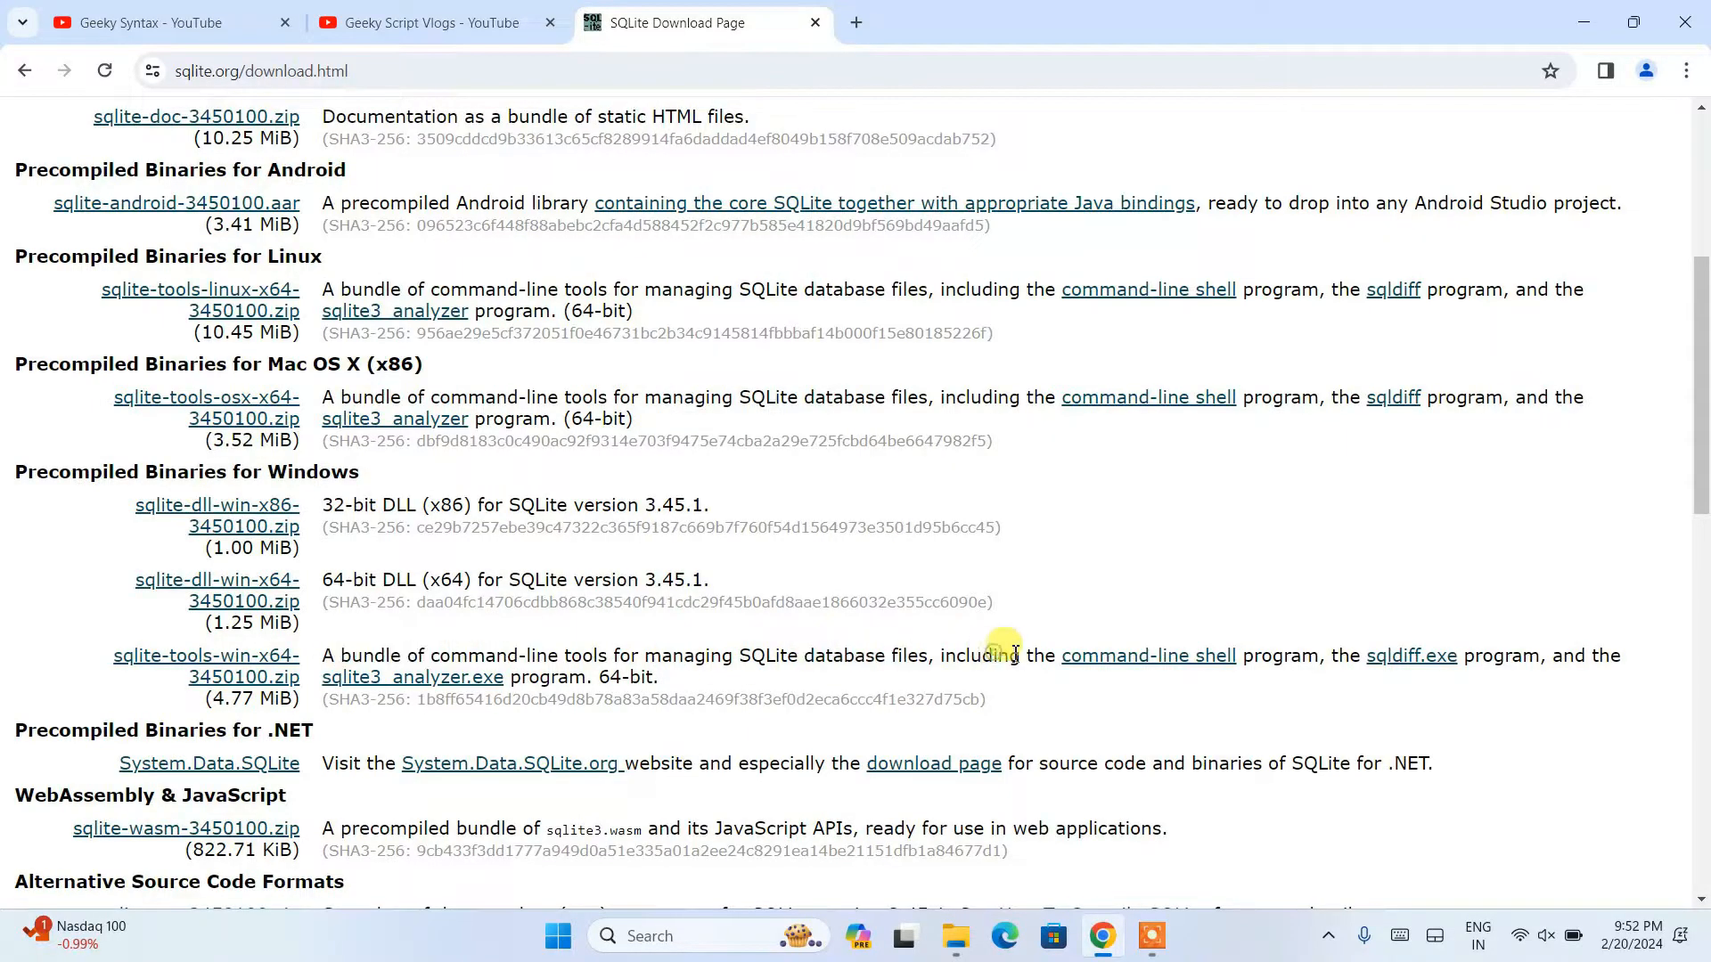
mouse_move(205, 666)
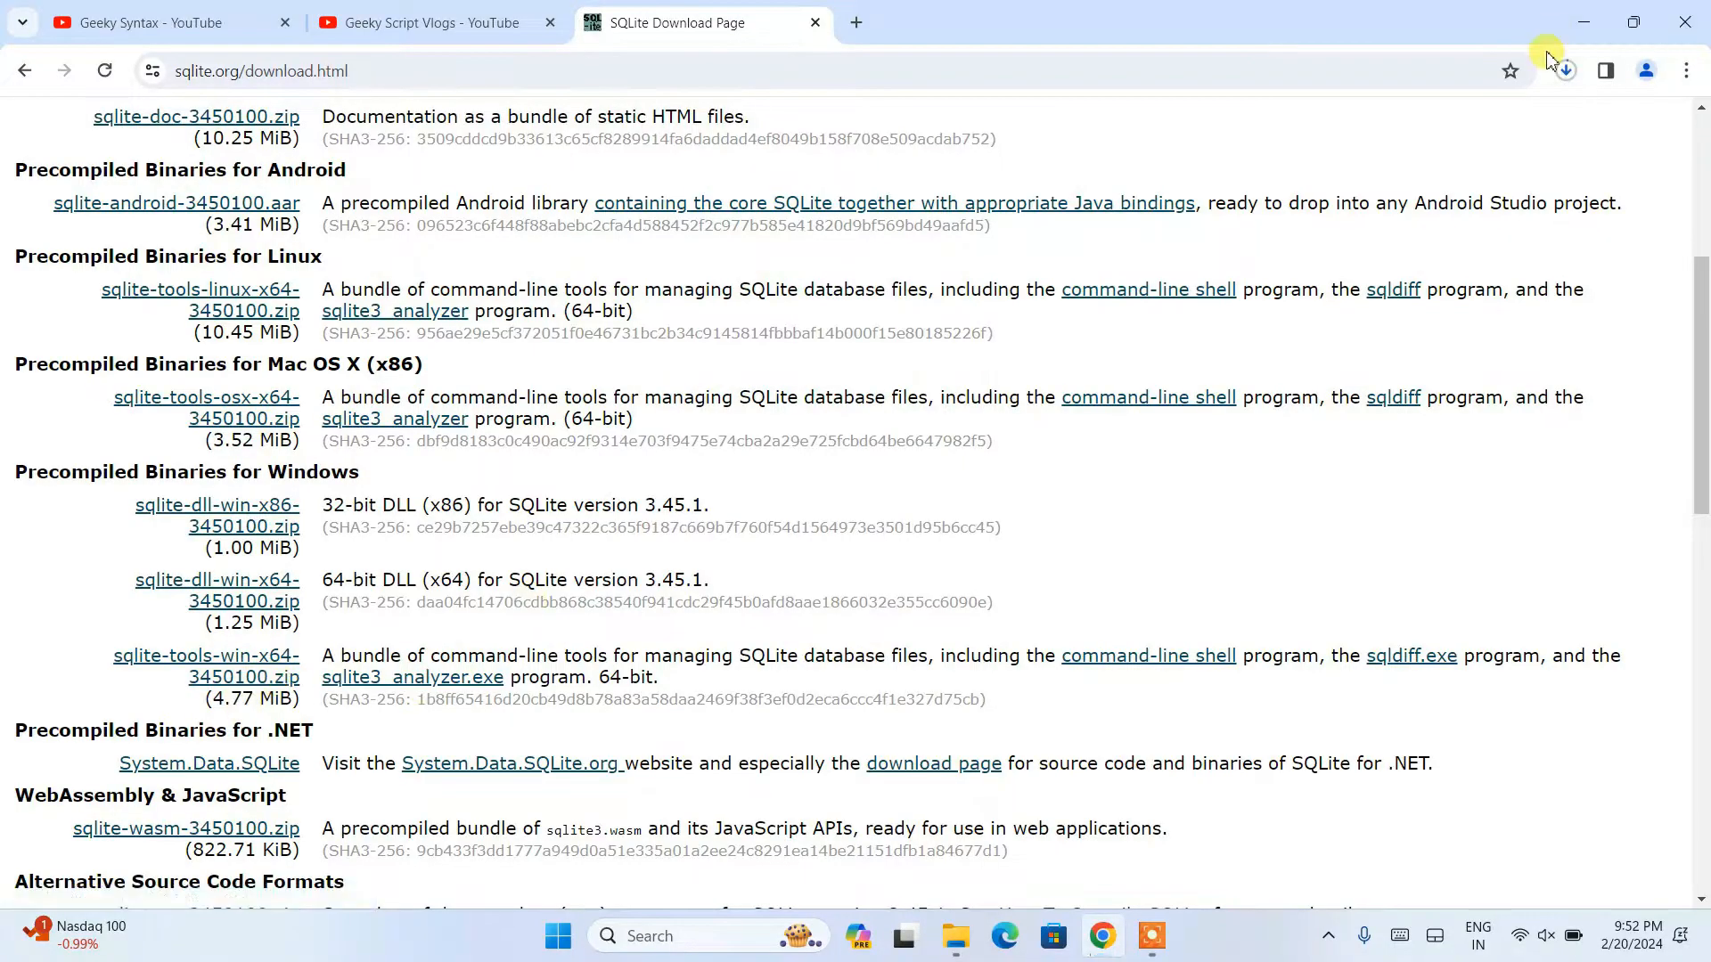
Step: Show the downloaded sqlite-tools-win-x64 zip in its folder from Chrome's downloads
left_click(1565, 72)
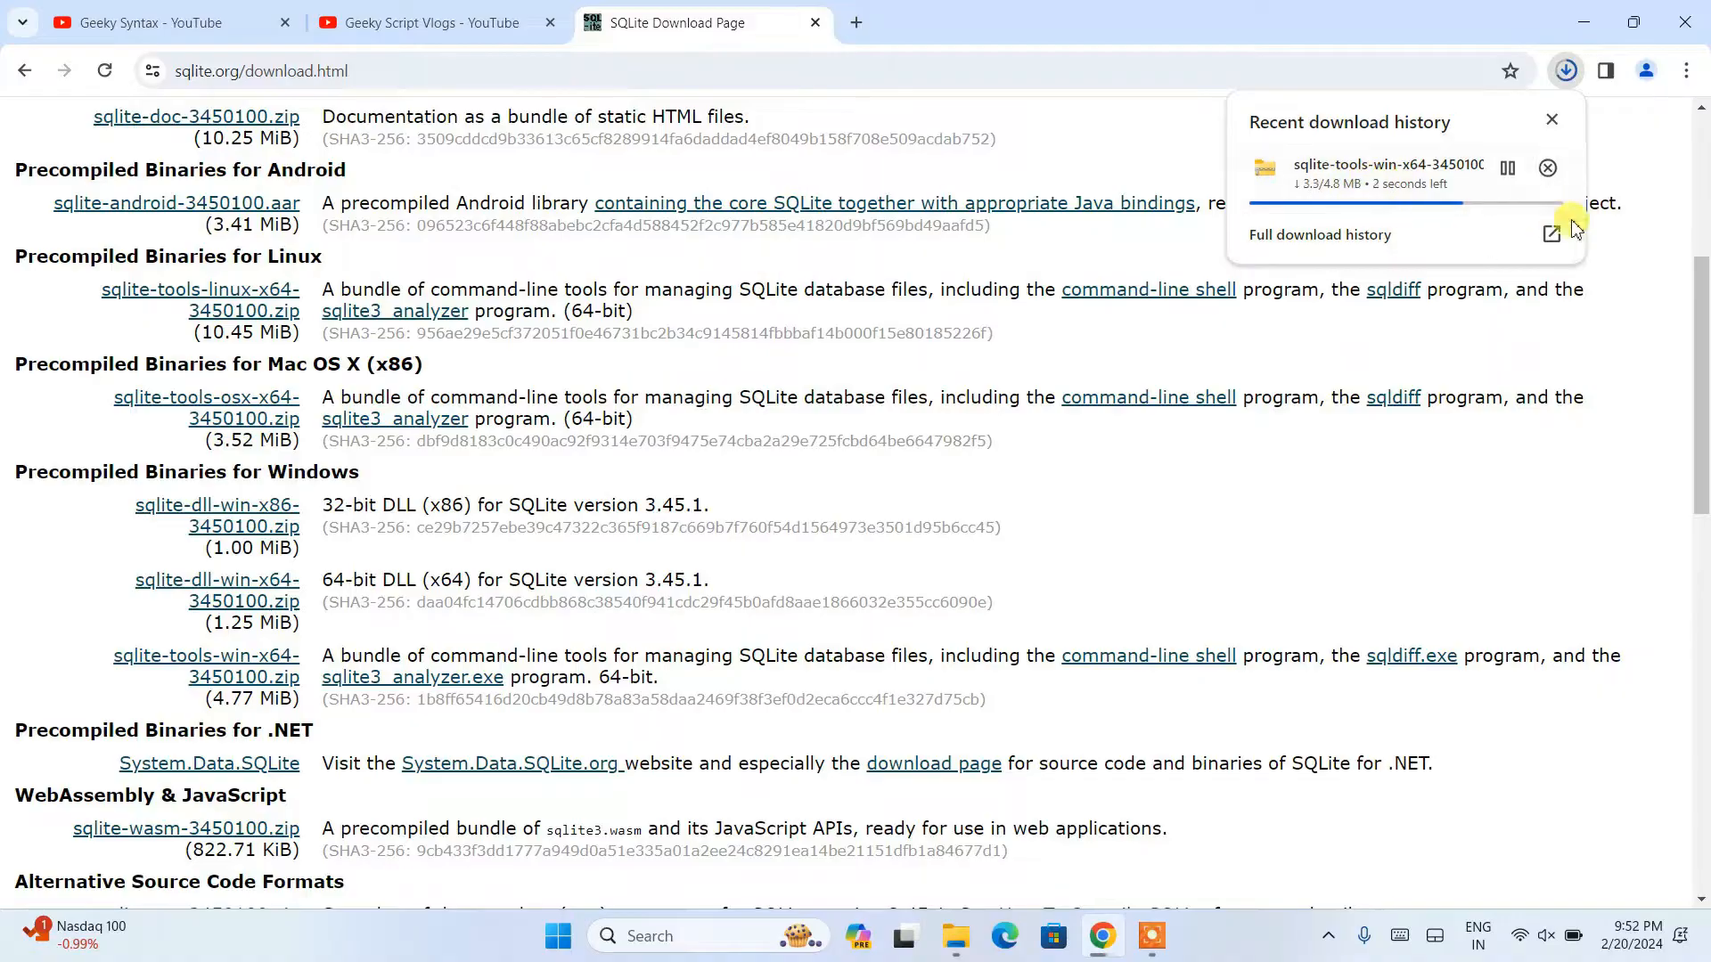
left_click(1547, 166)
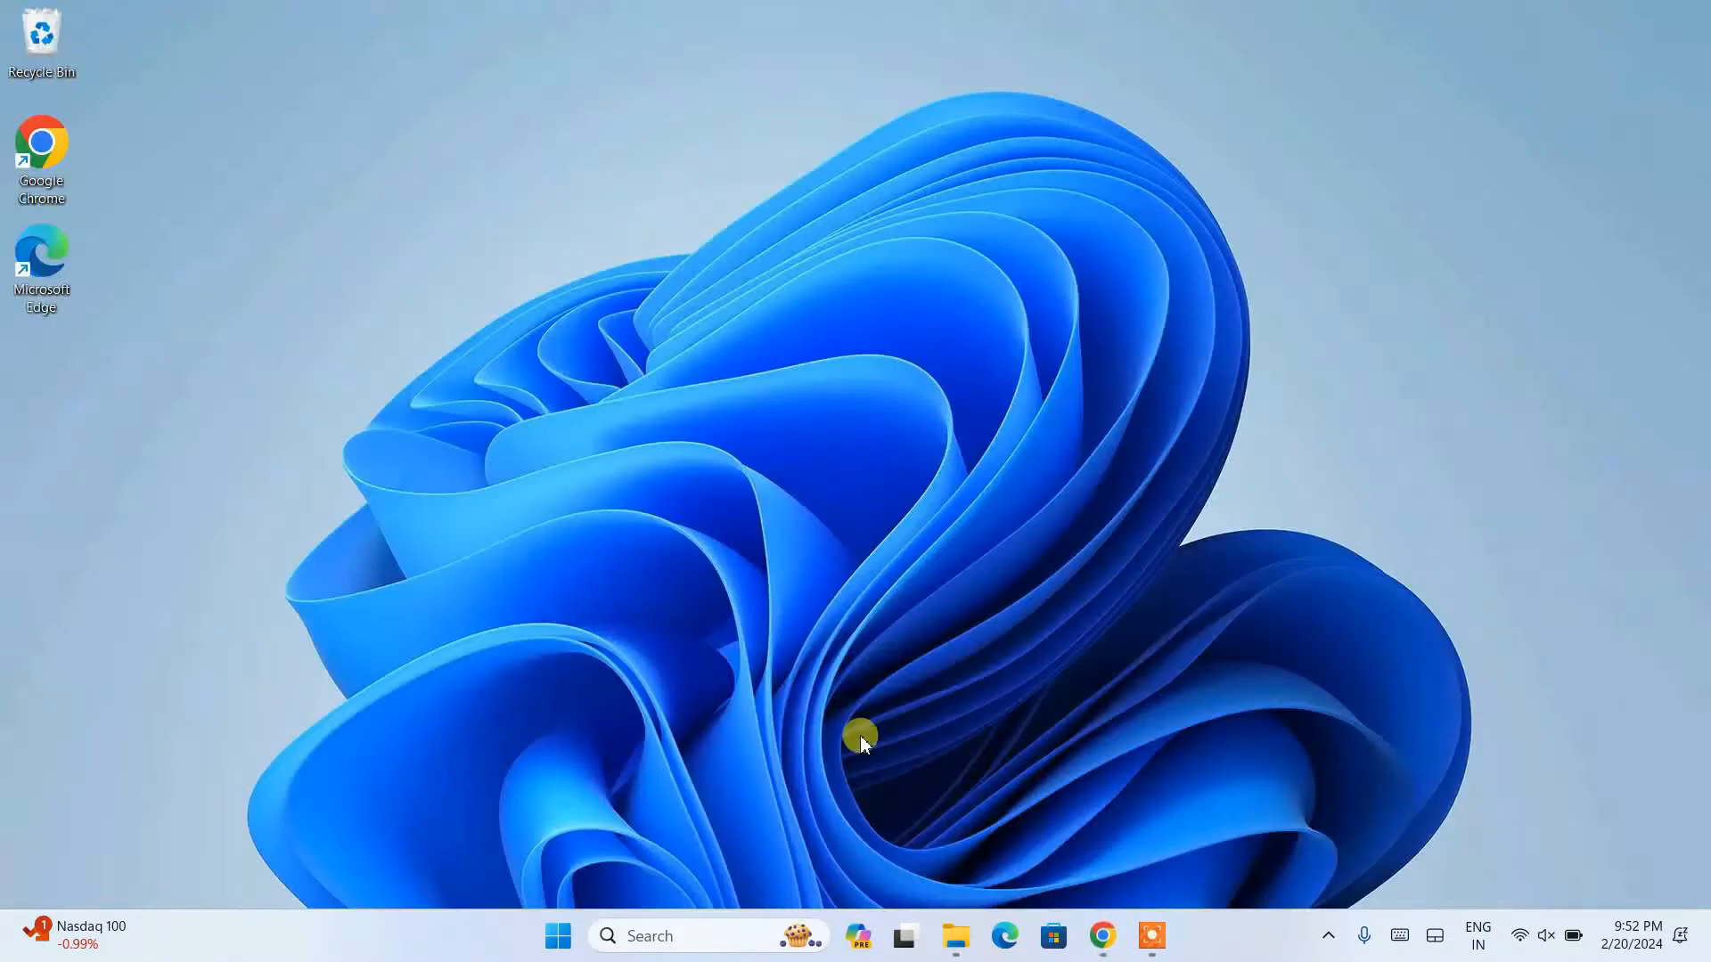
Step: Extract sqlite-tools-win-x64-3450100.zip into its own folder and select the three programs
left_click(954, 935)
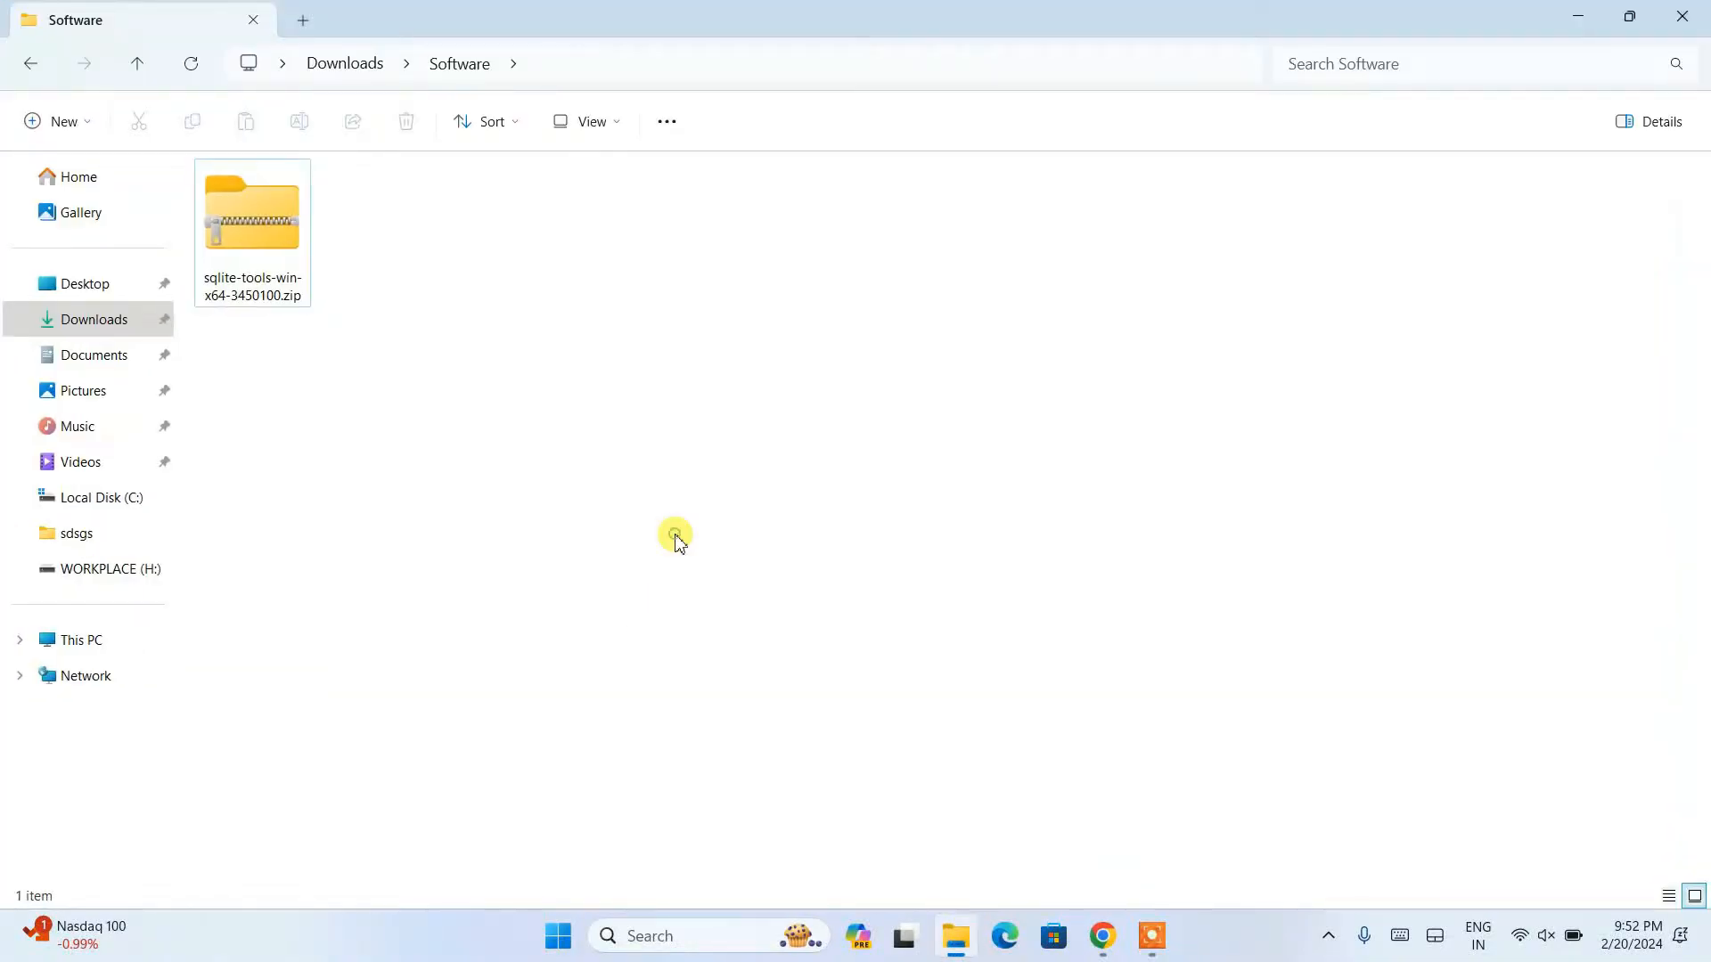
left_click(251, 231)
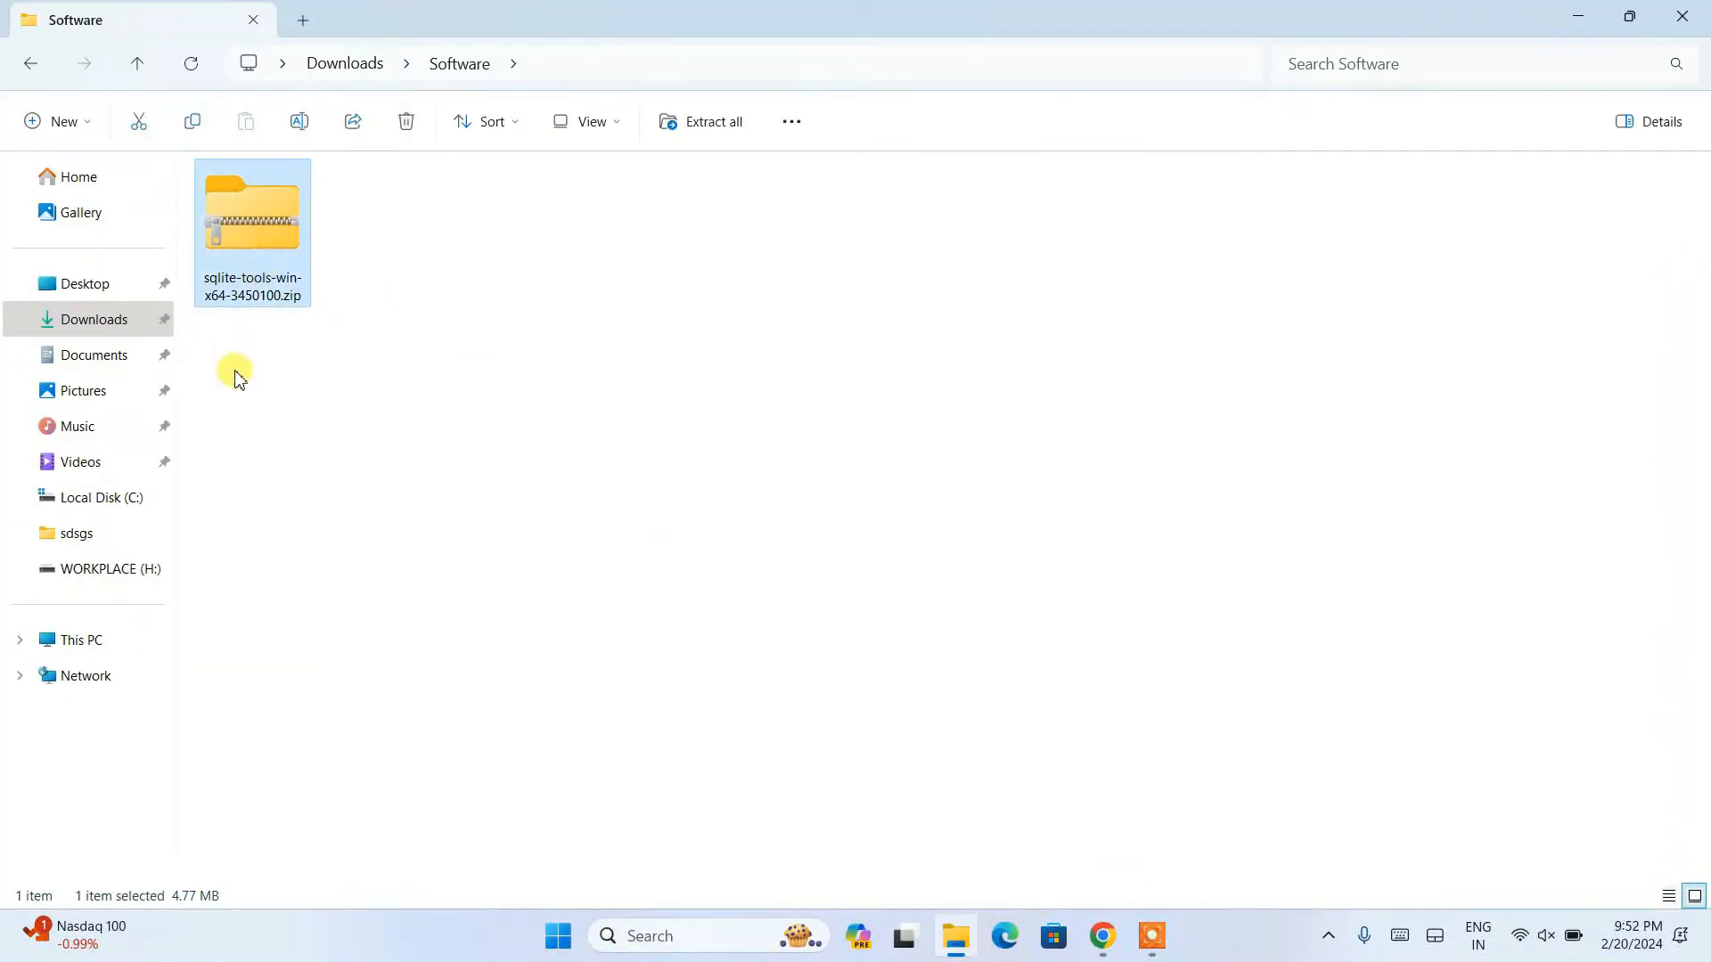
mouse_move(295, 303)
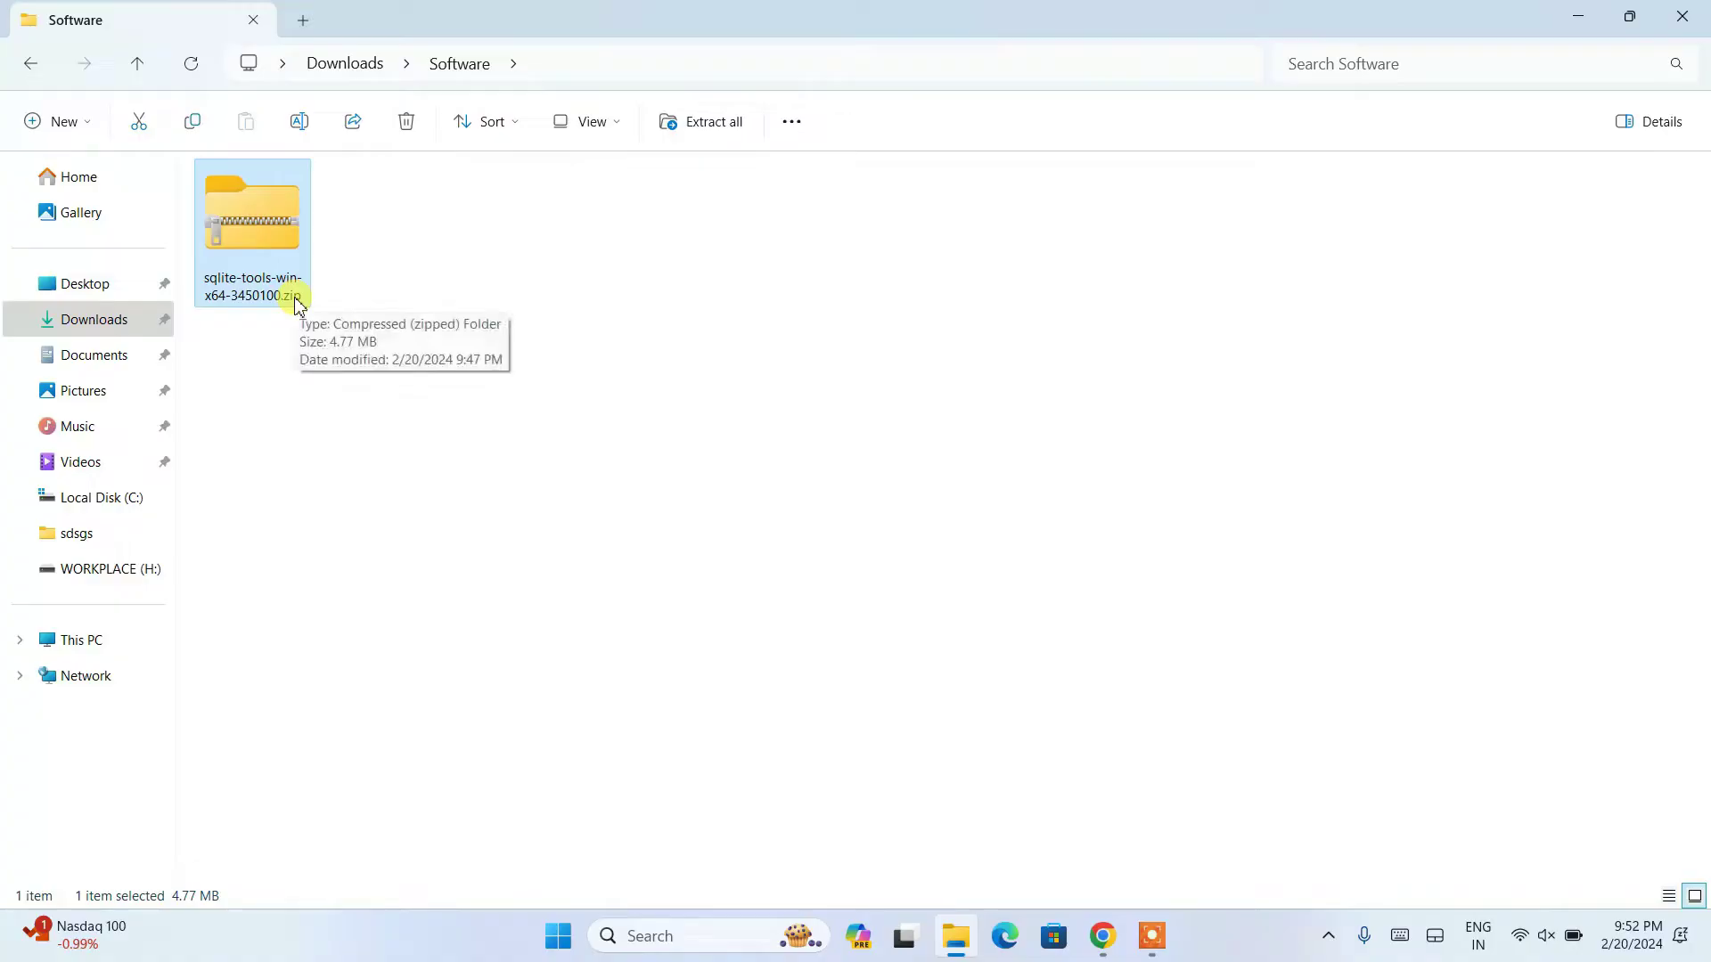
mouse_move(267, 229)
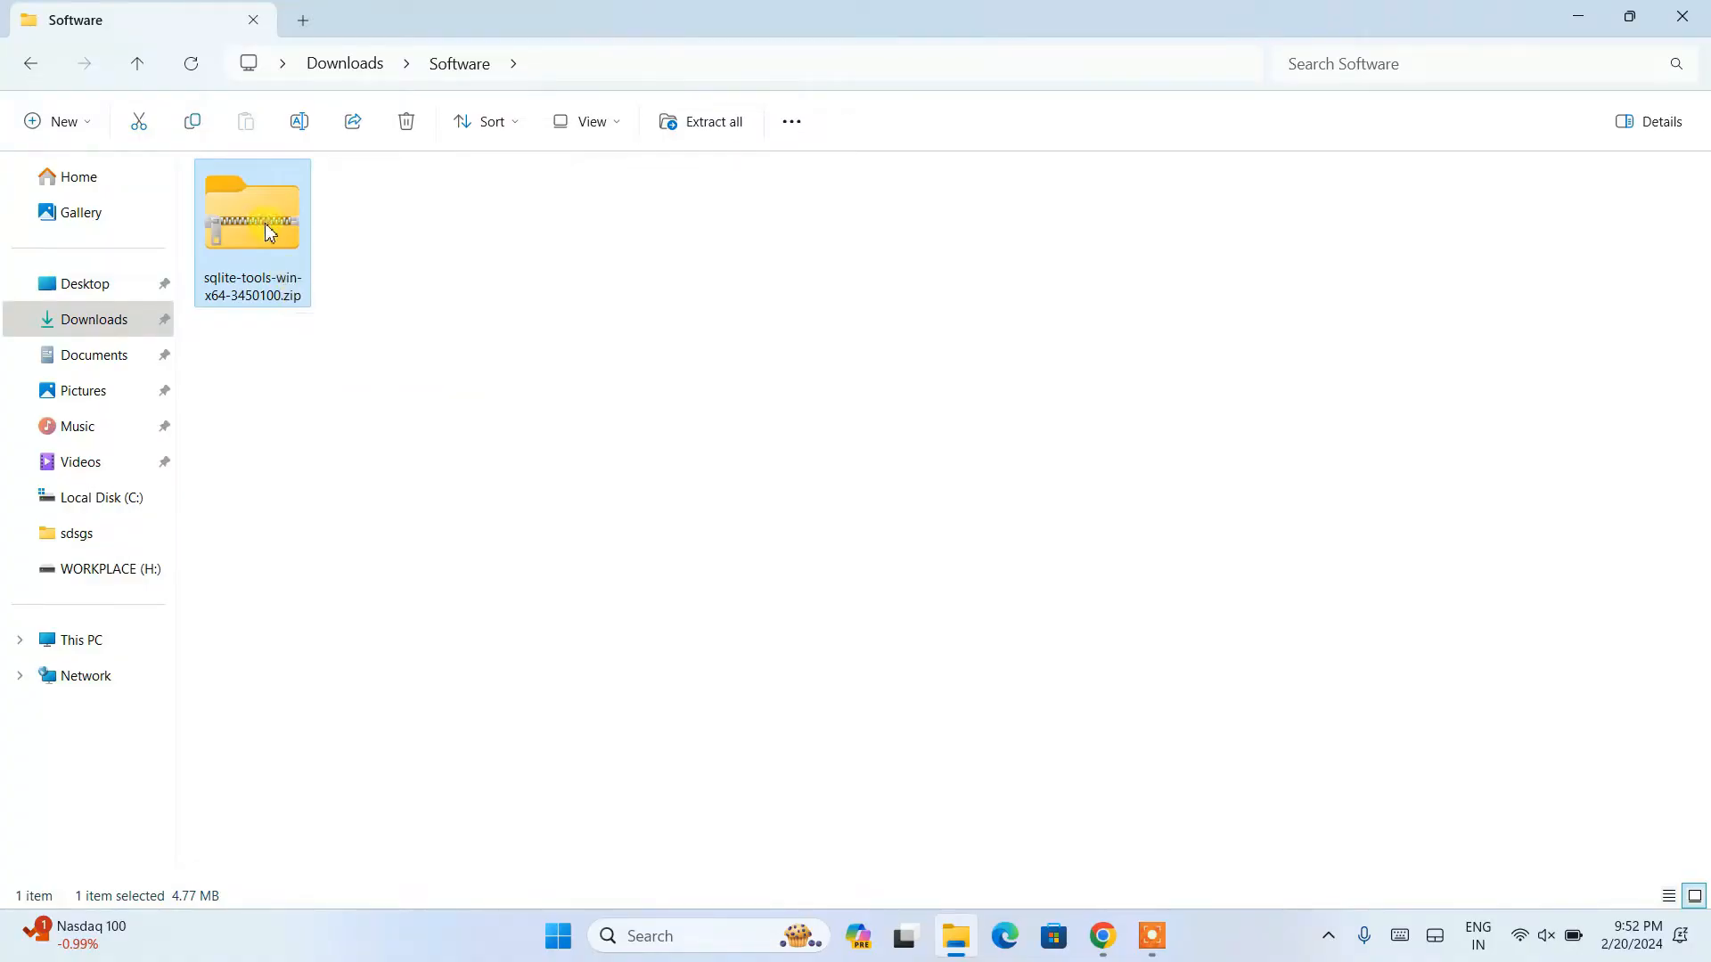
mouse_move(447, 282)
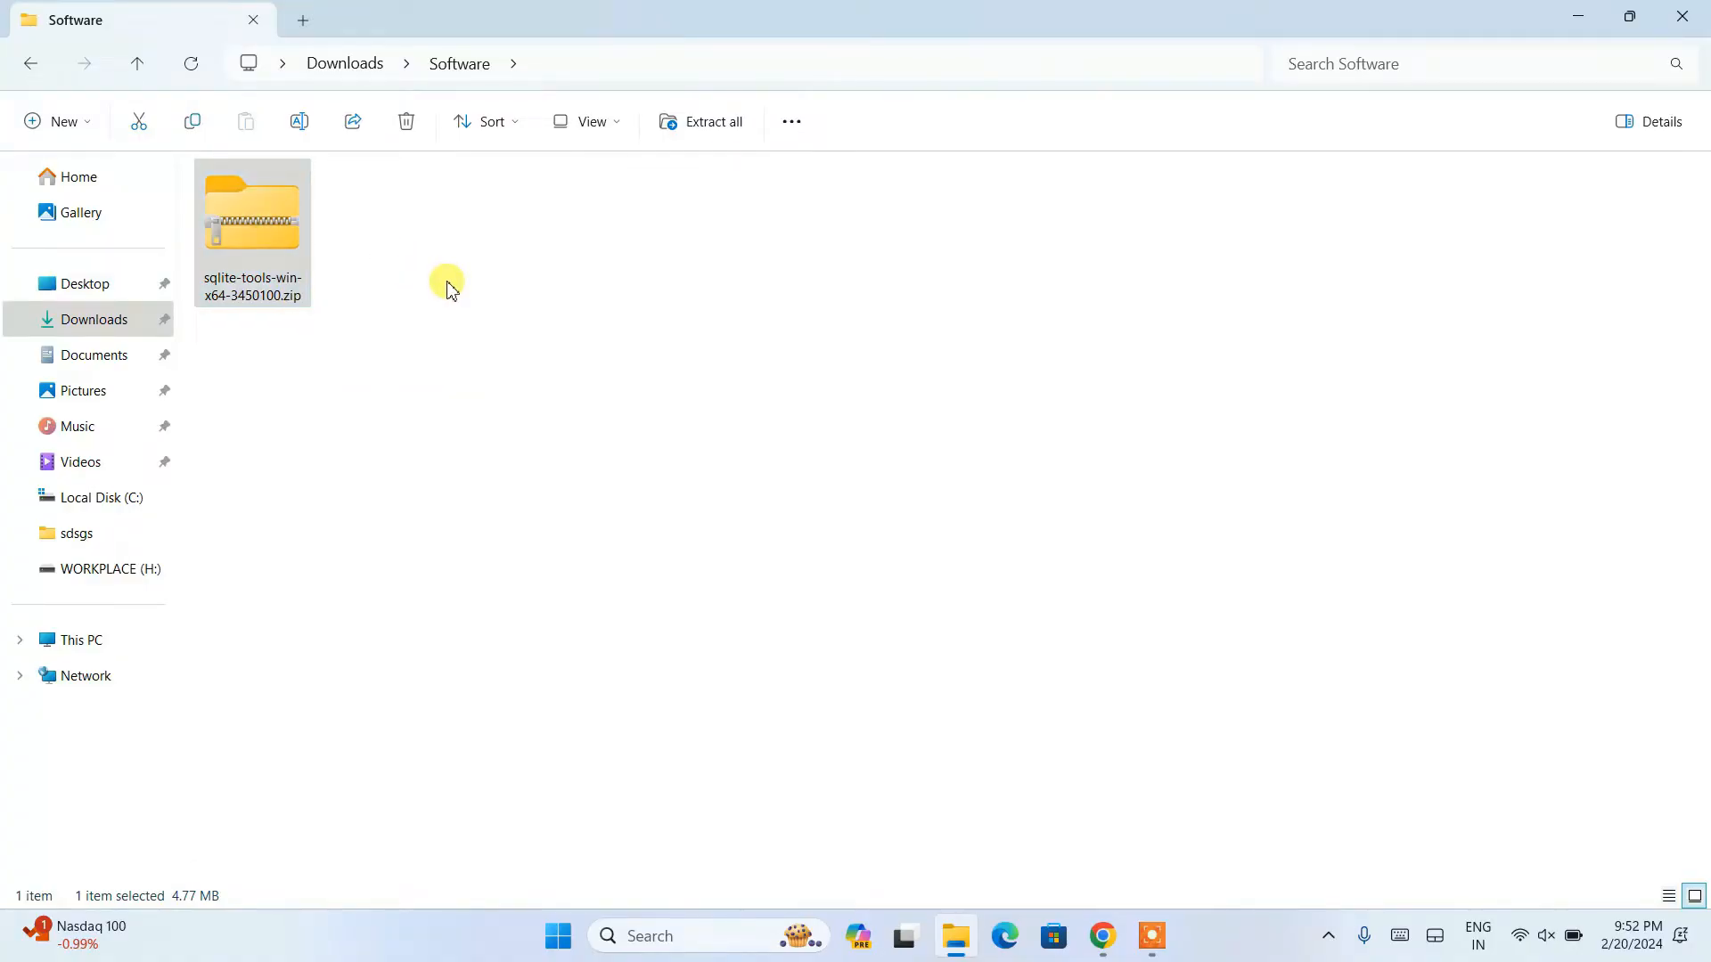
left_click(714, 121)
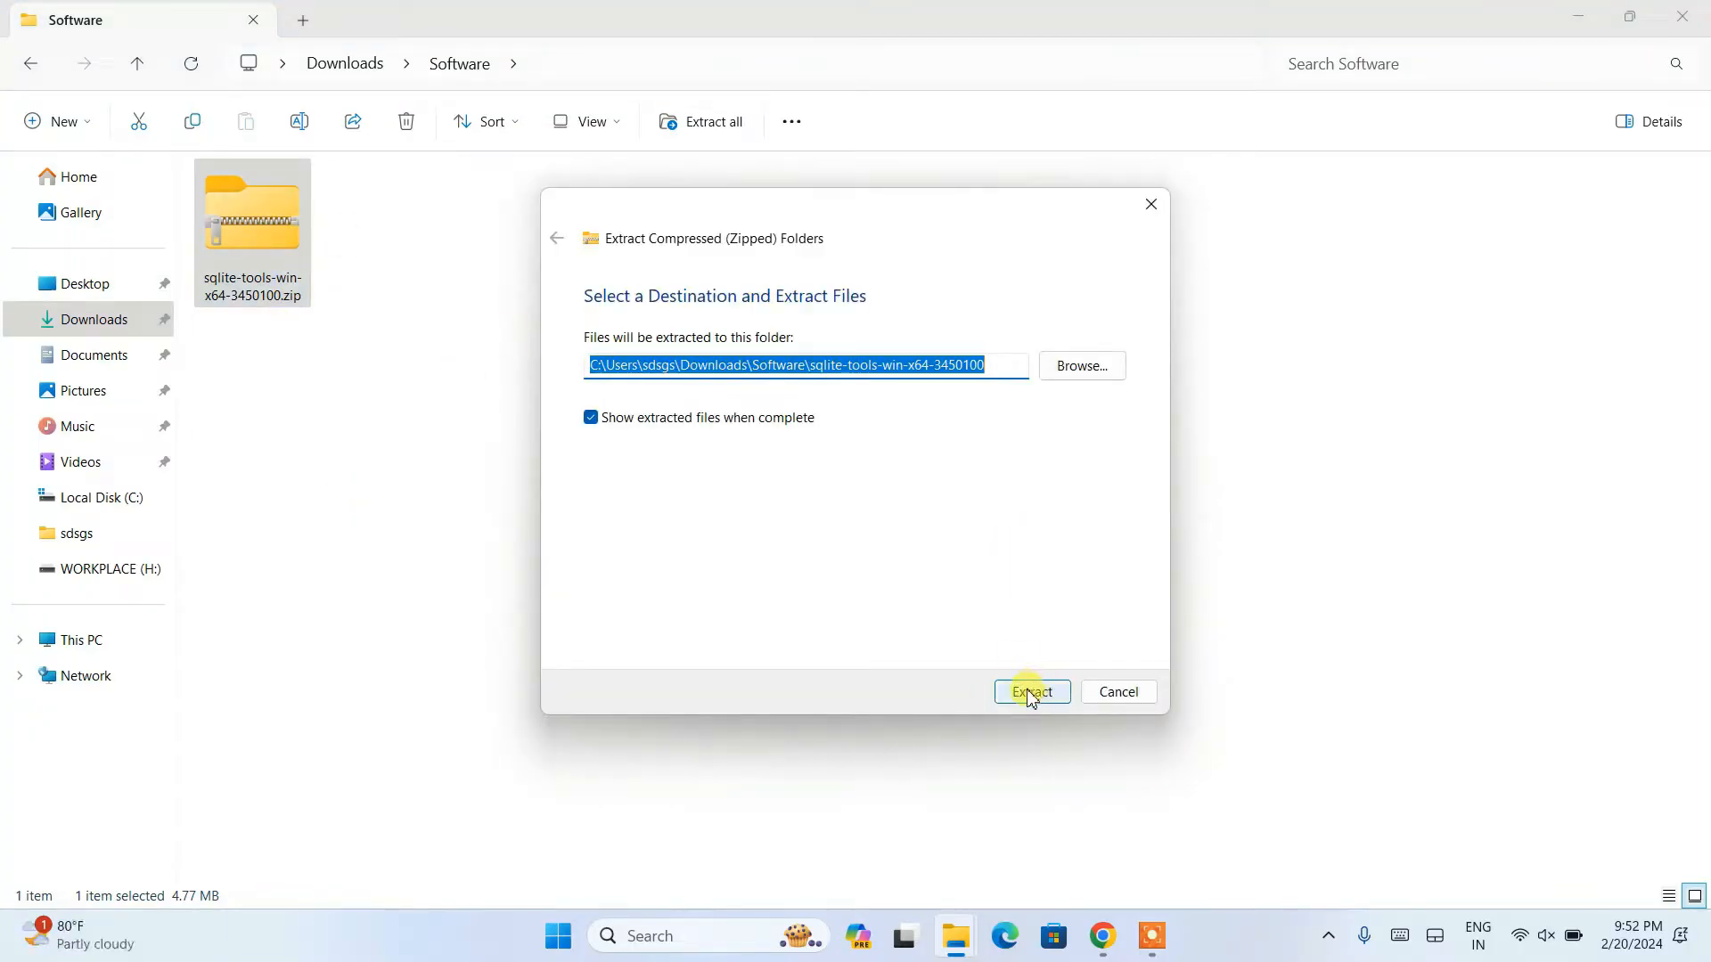
left_click(1029, 691)
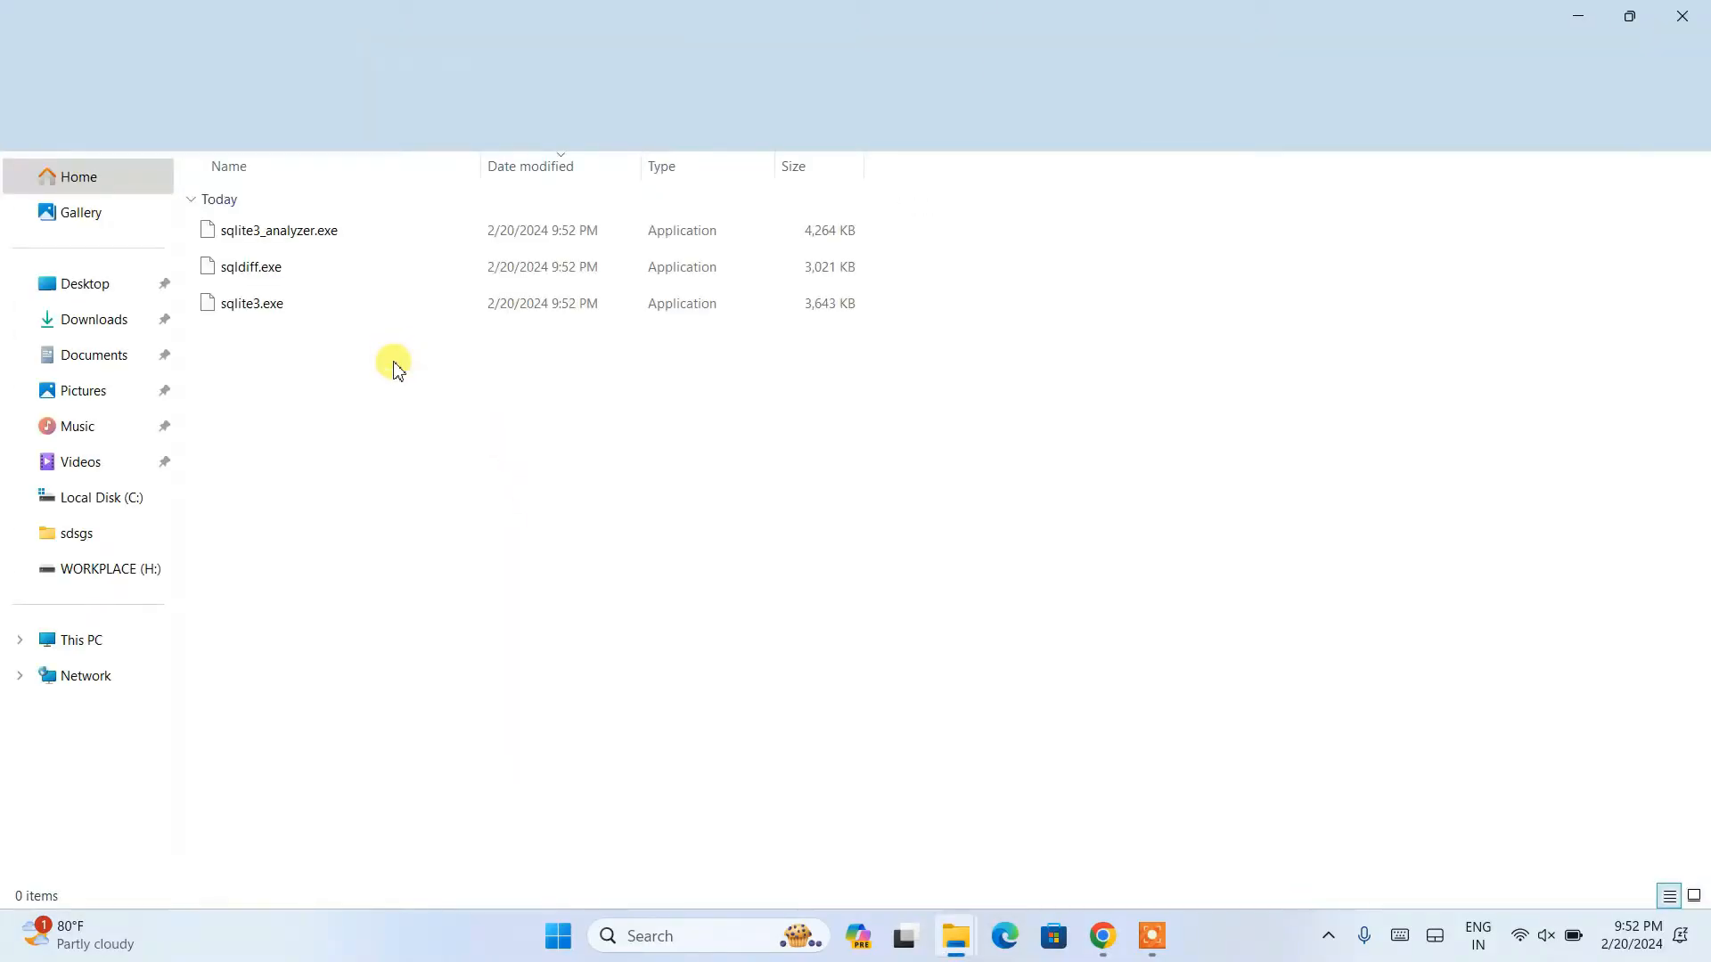
key("ctrl+a")
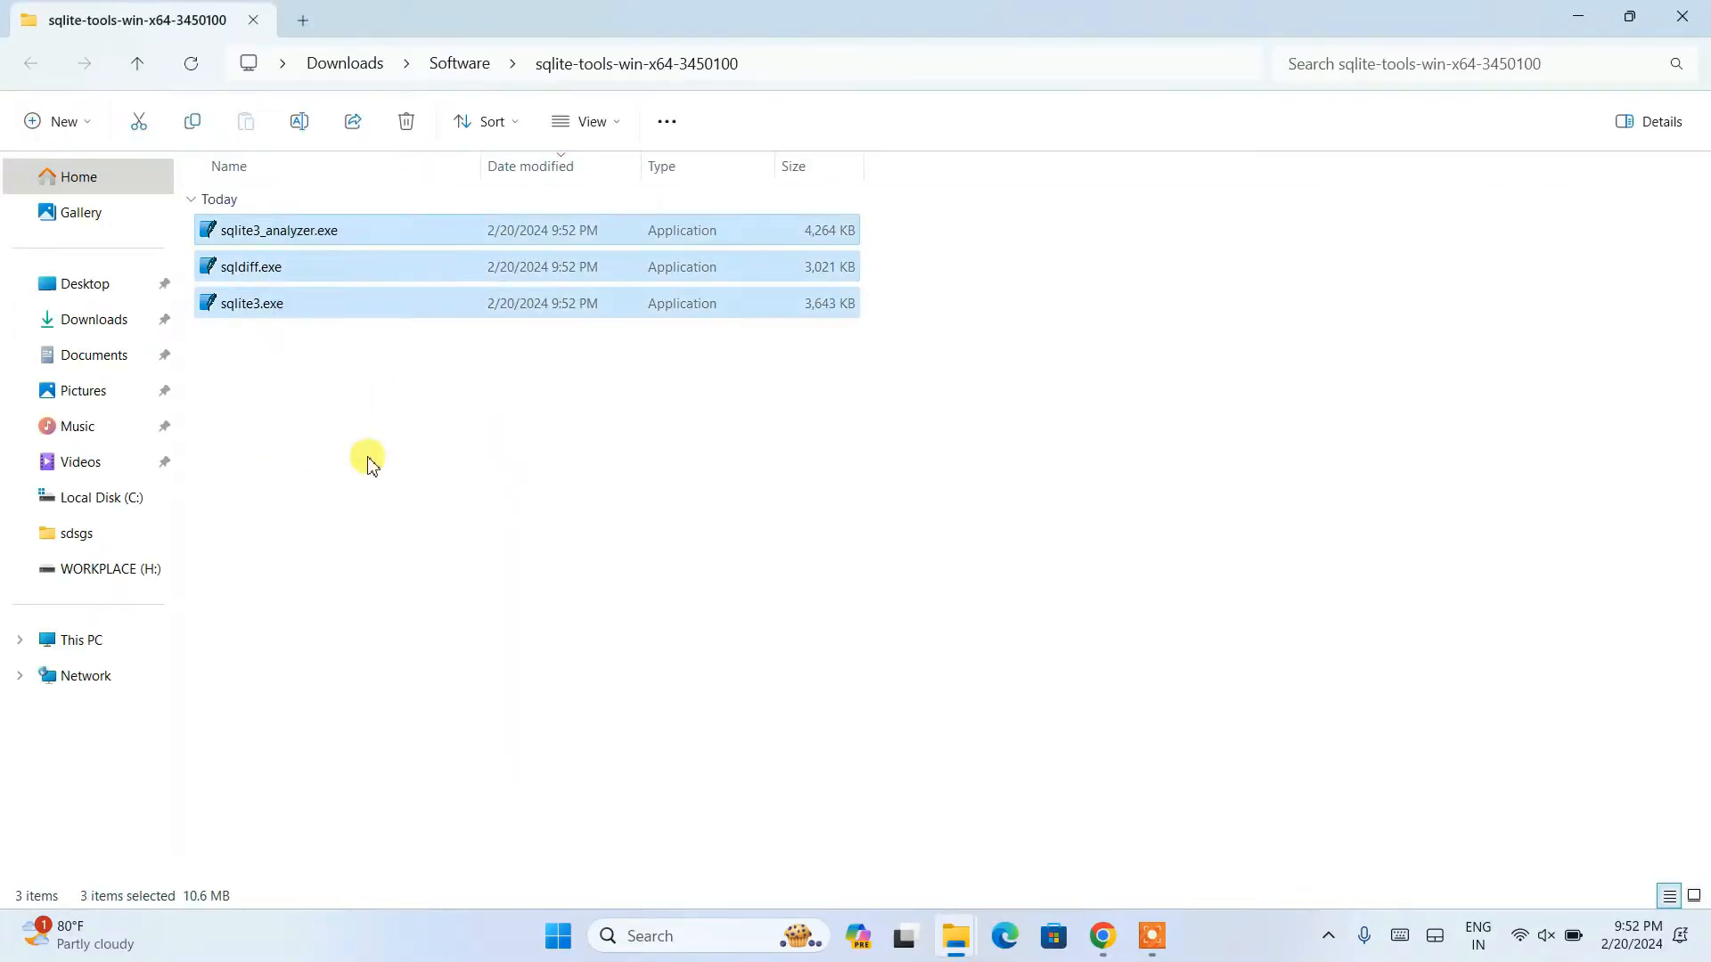
mouse_move(402, 401)
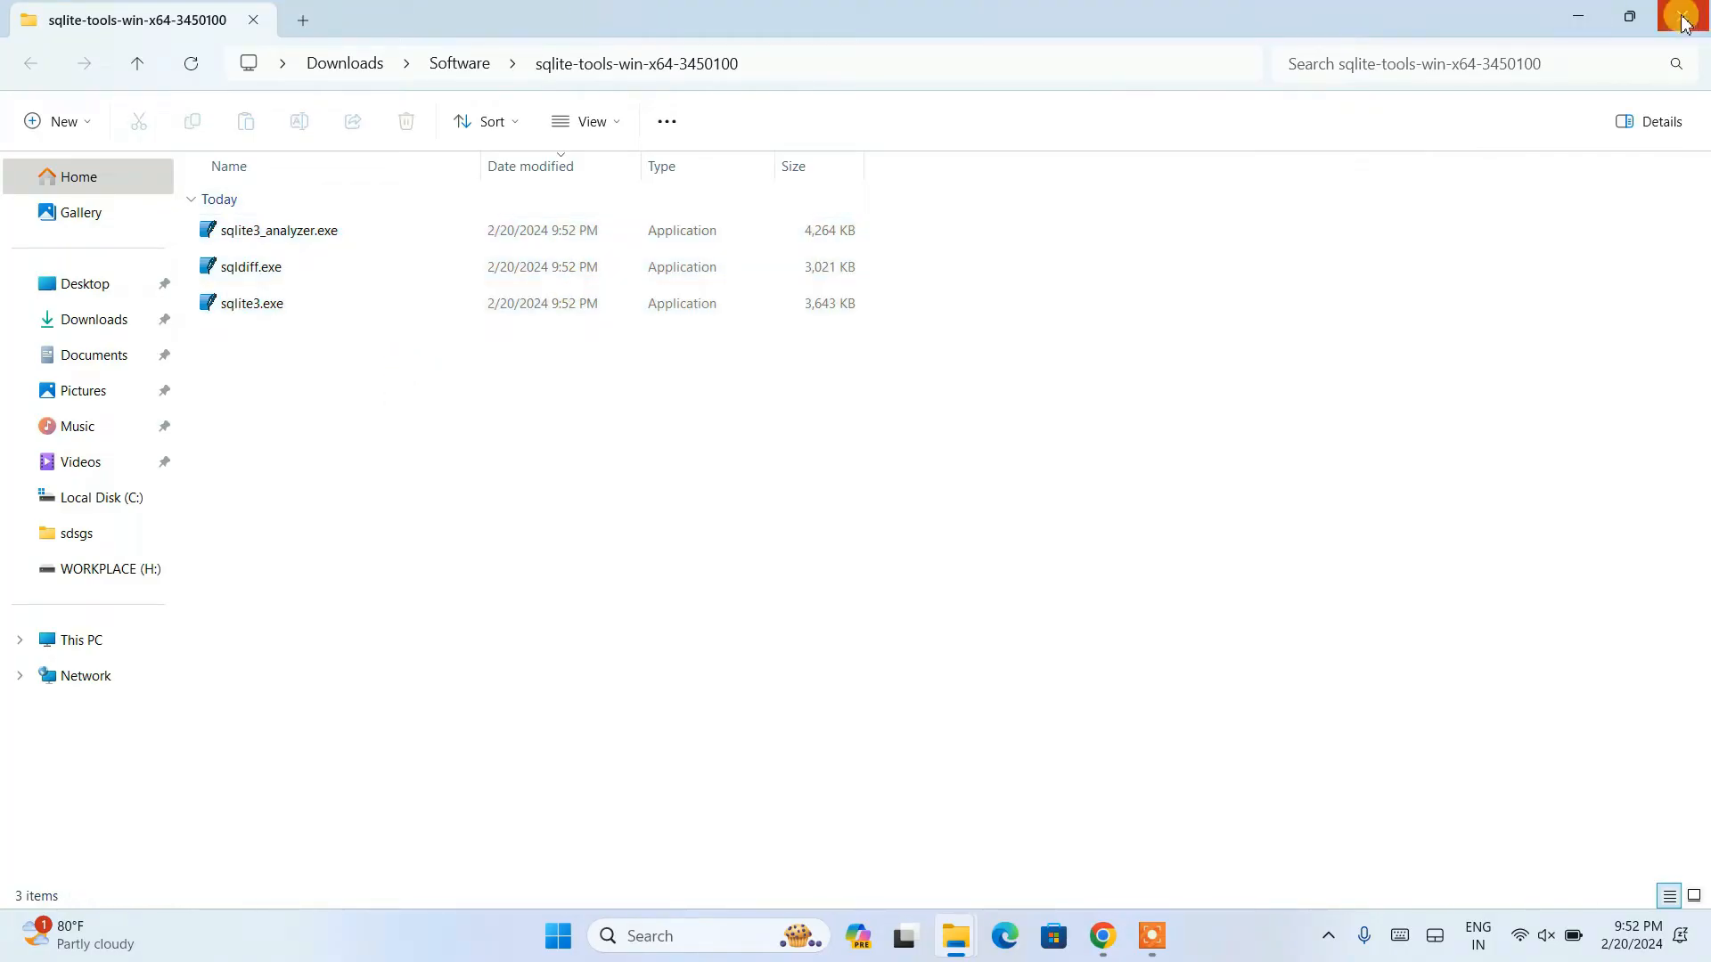
Step: Rename the extracted tools folder to 'sqlite', check its contents, and return to Software
left_click(136, 63)
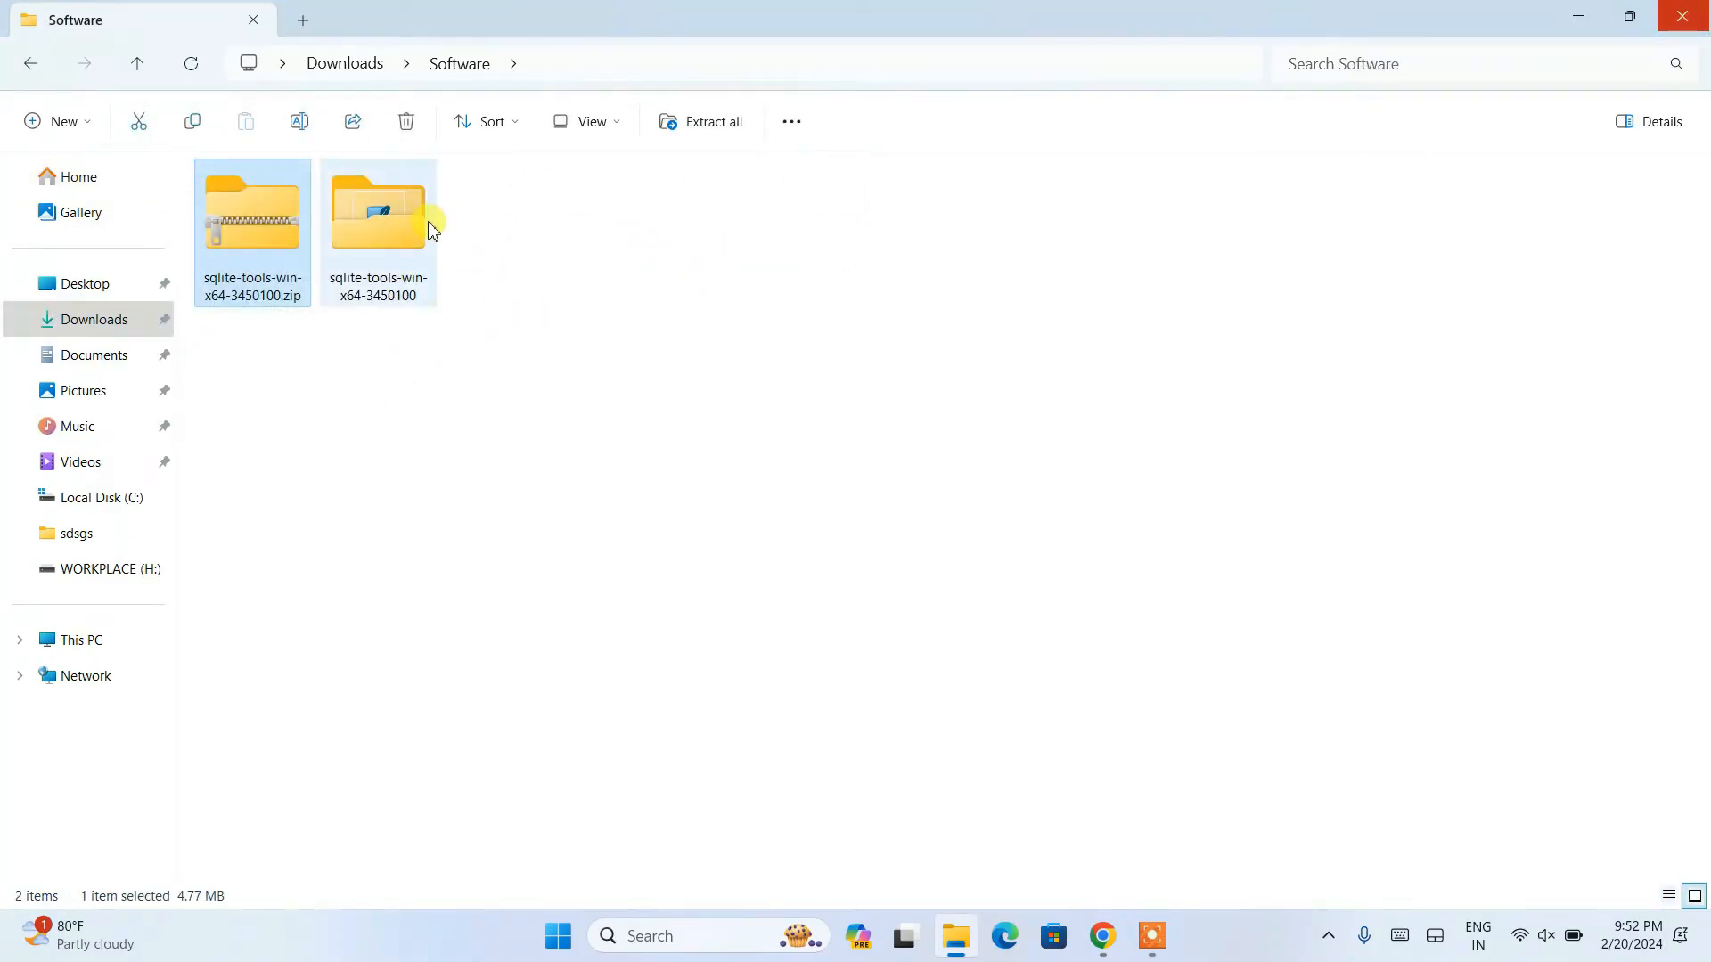
left_click(378, 213)
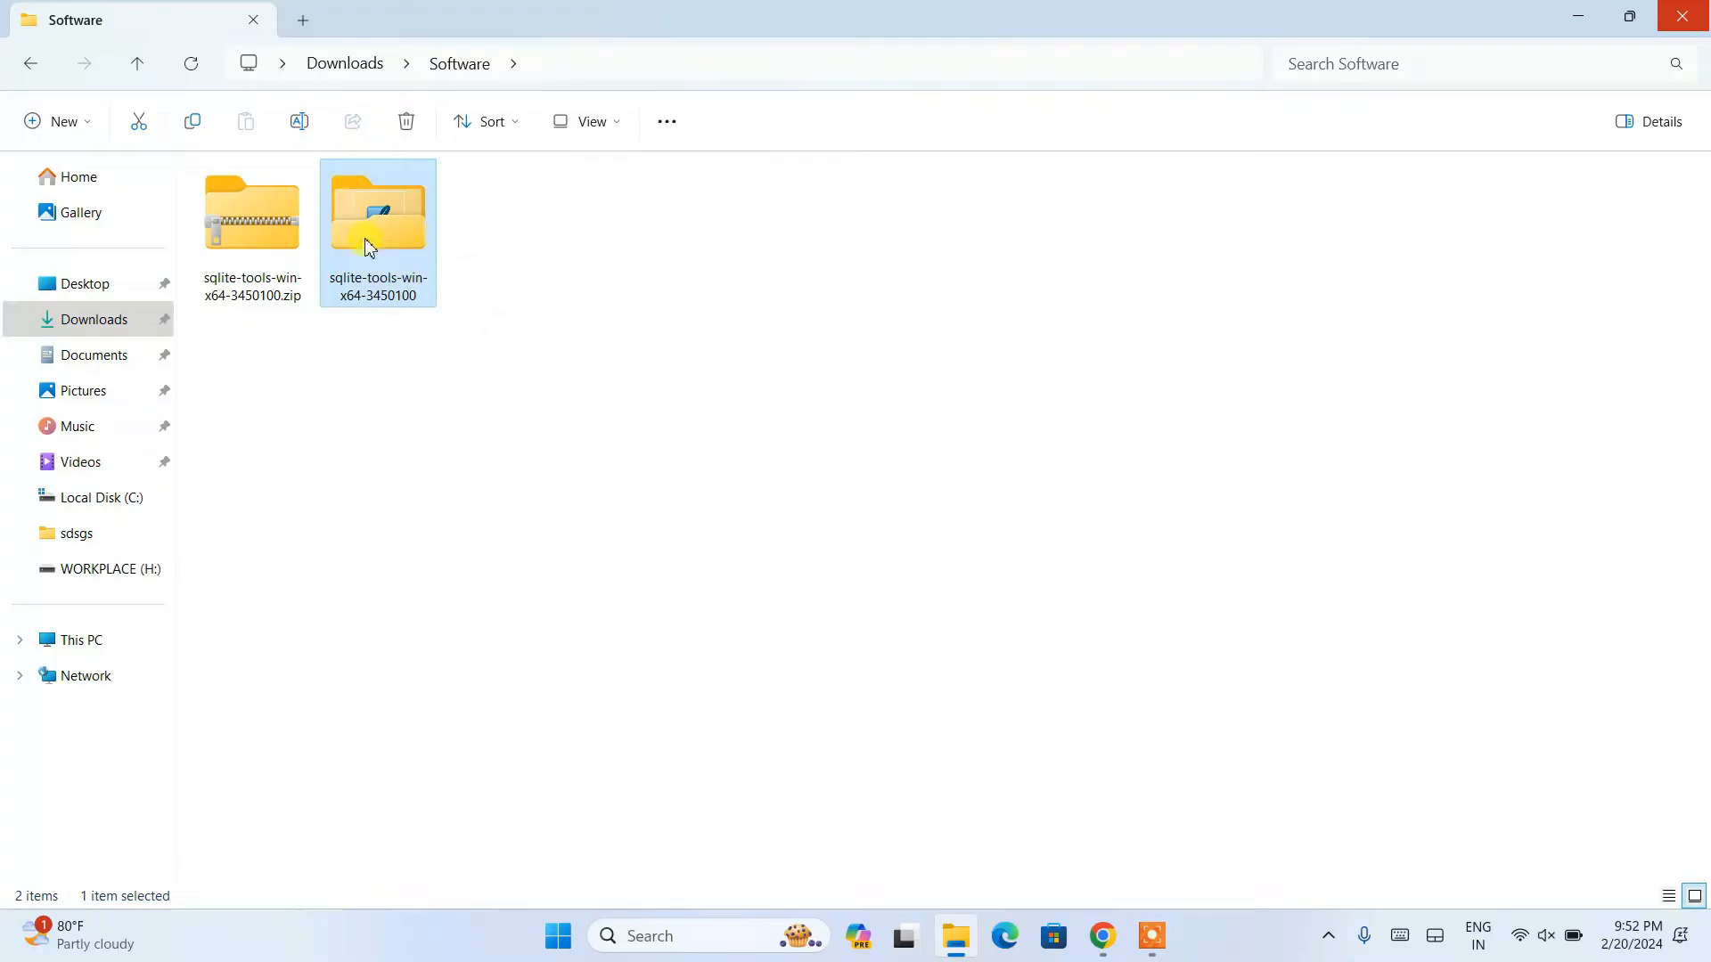
mouse_move(376, 288)
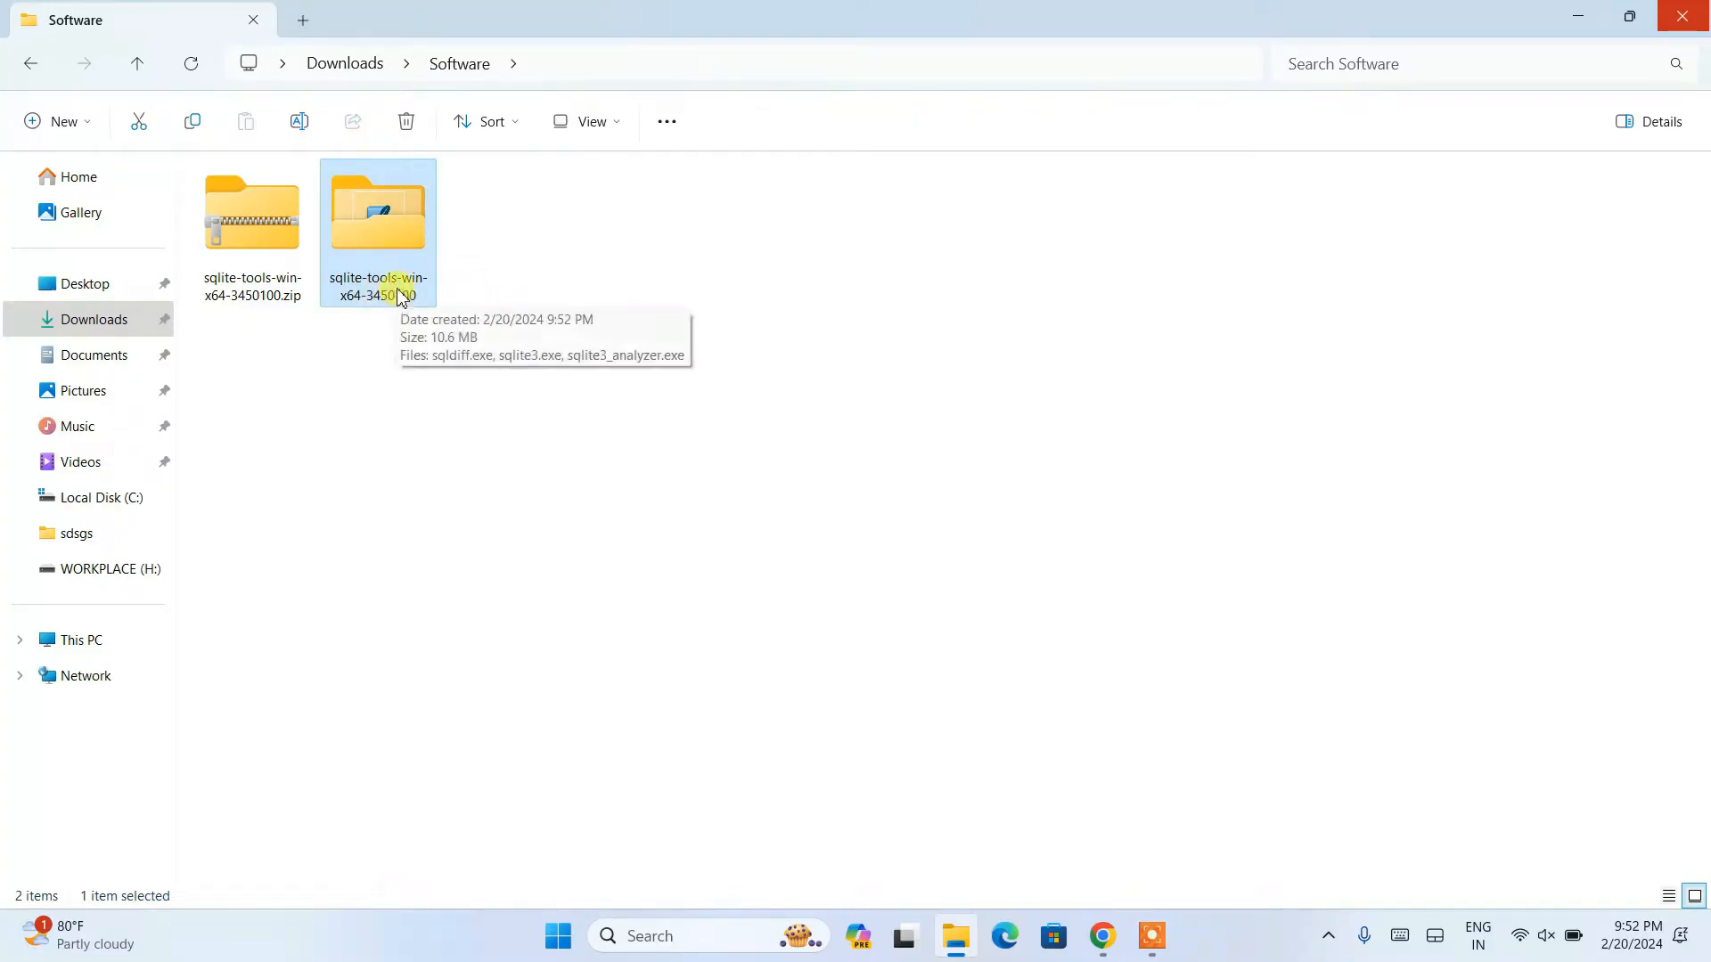
right_click(378, 229)
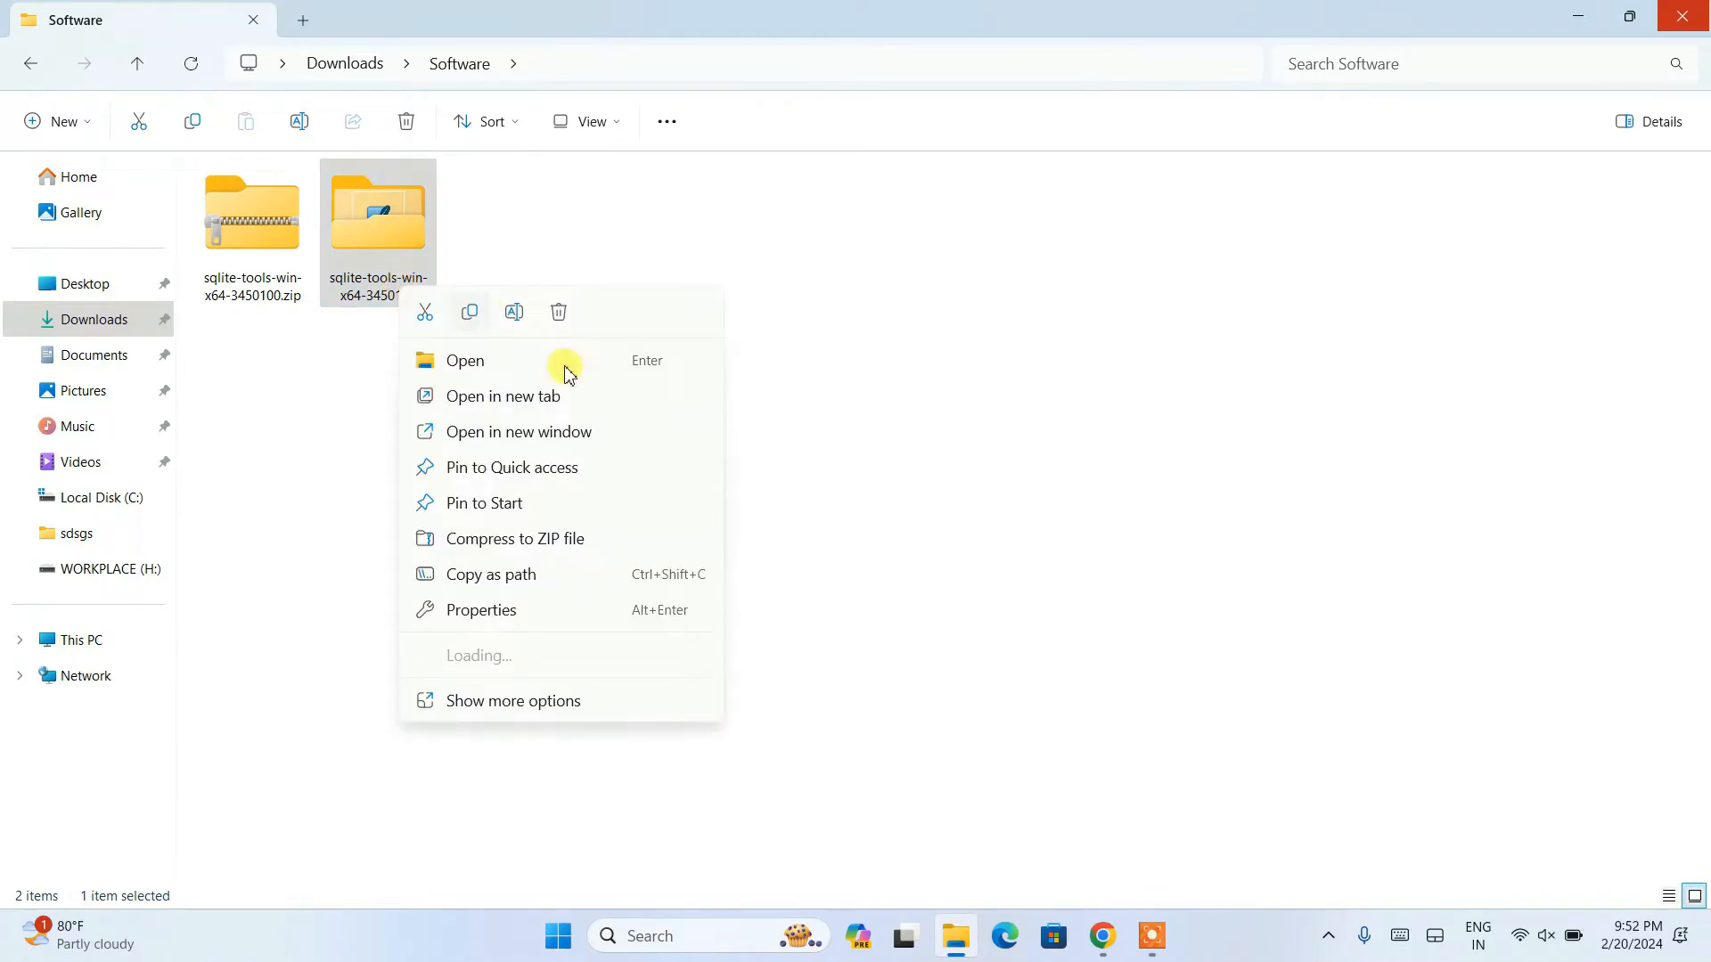
left_click(463, 360)
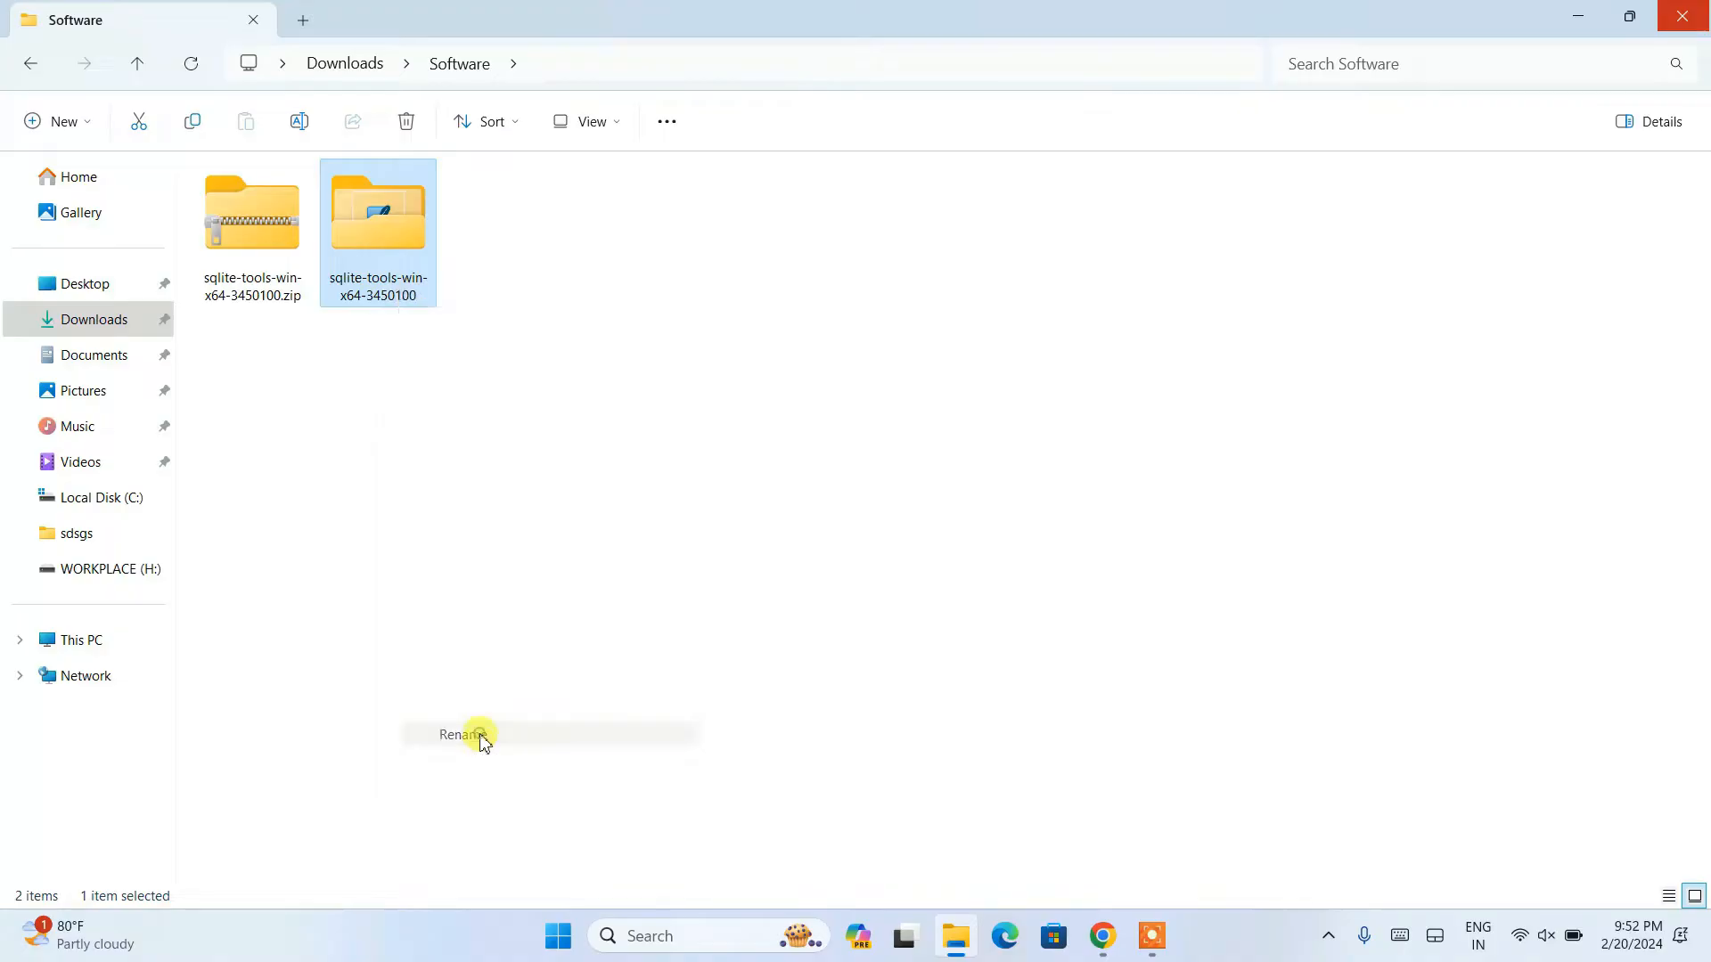
left_click(460, 733)
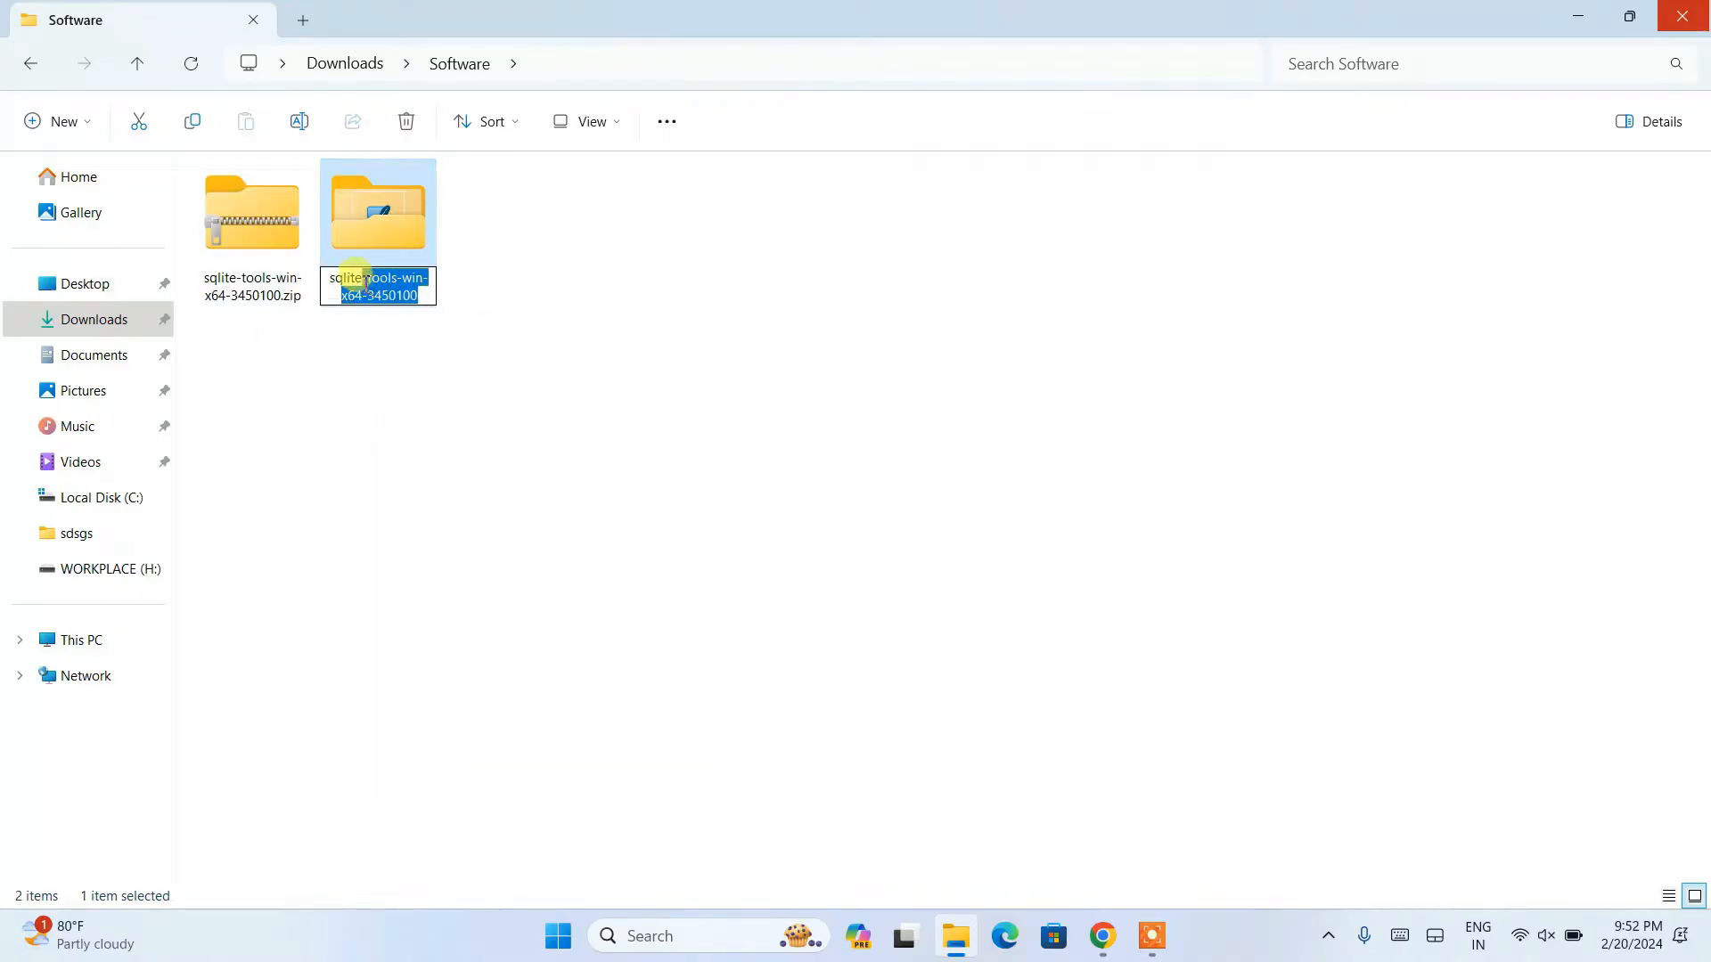
type("sqlite")
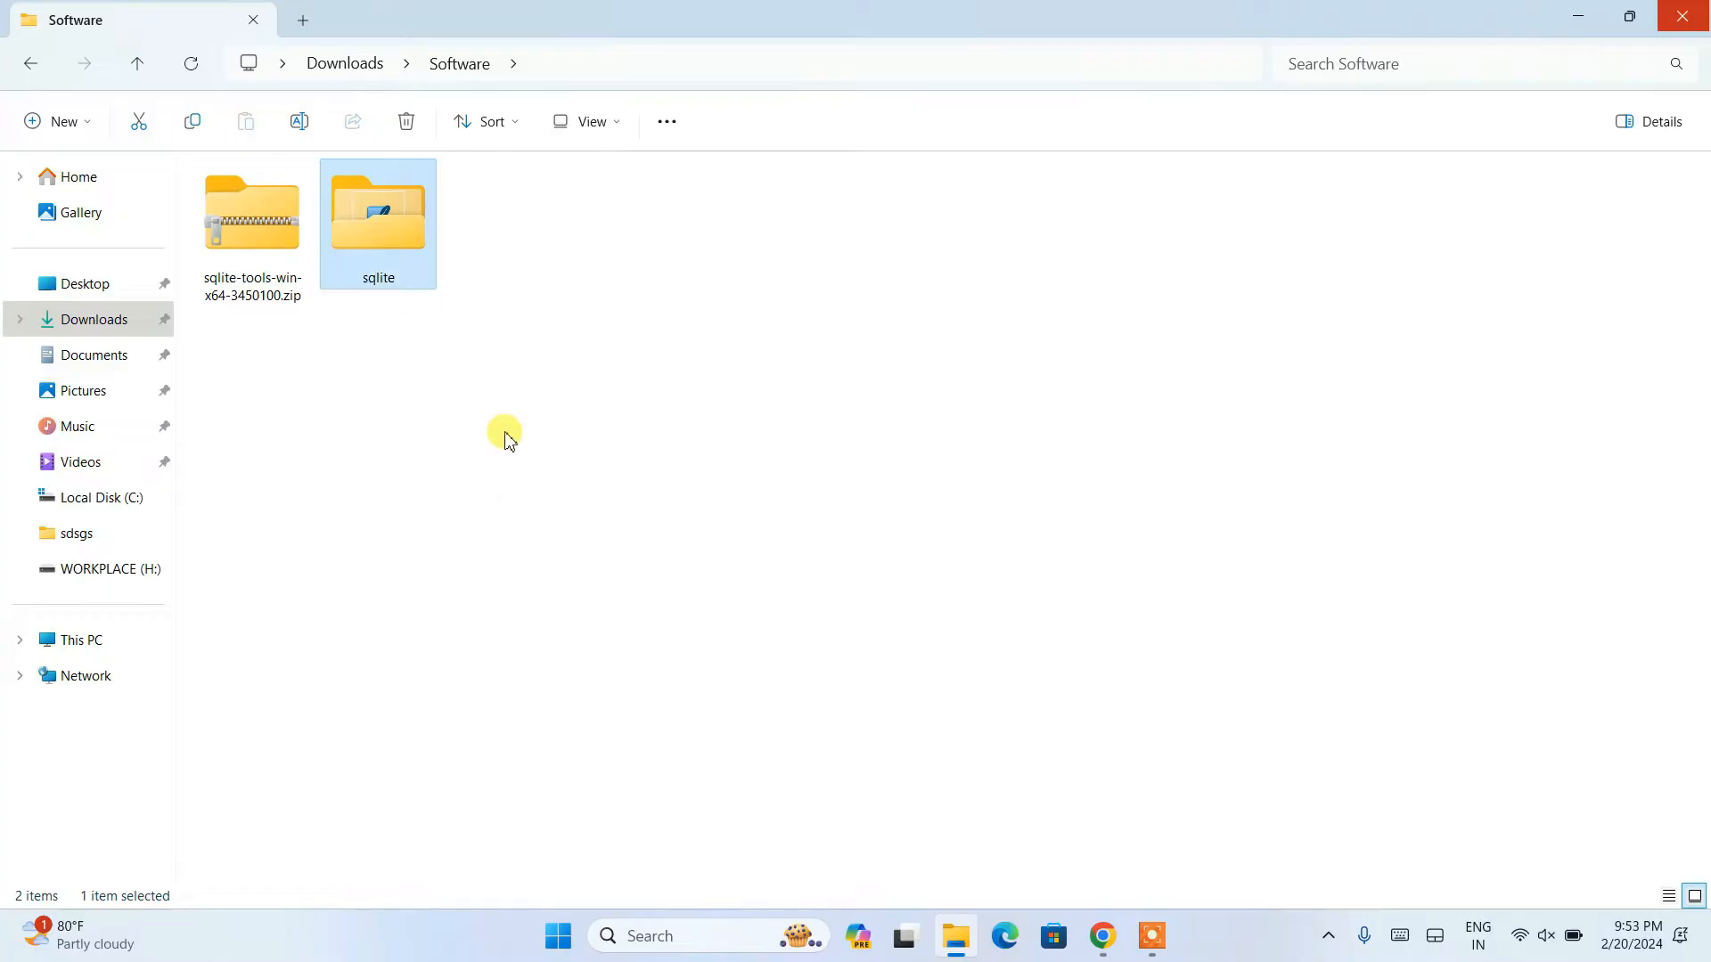
double_click(378, 213)
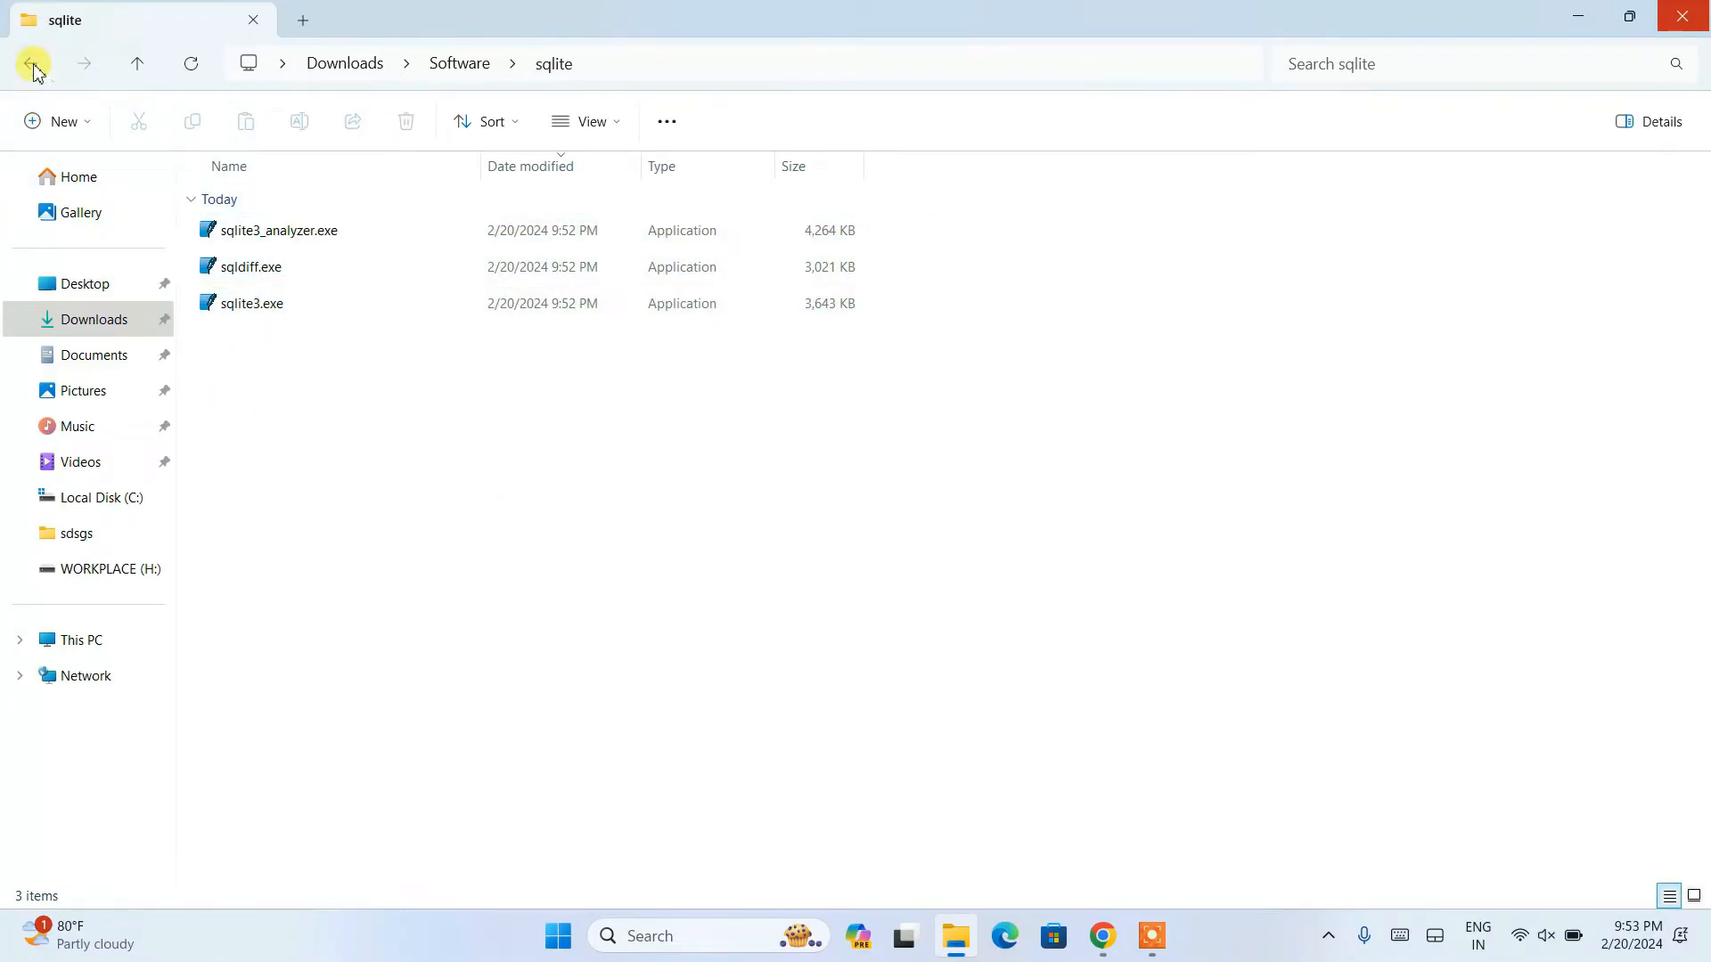
left_click(33, 64)
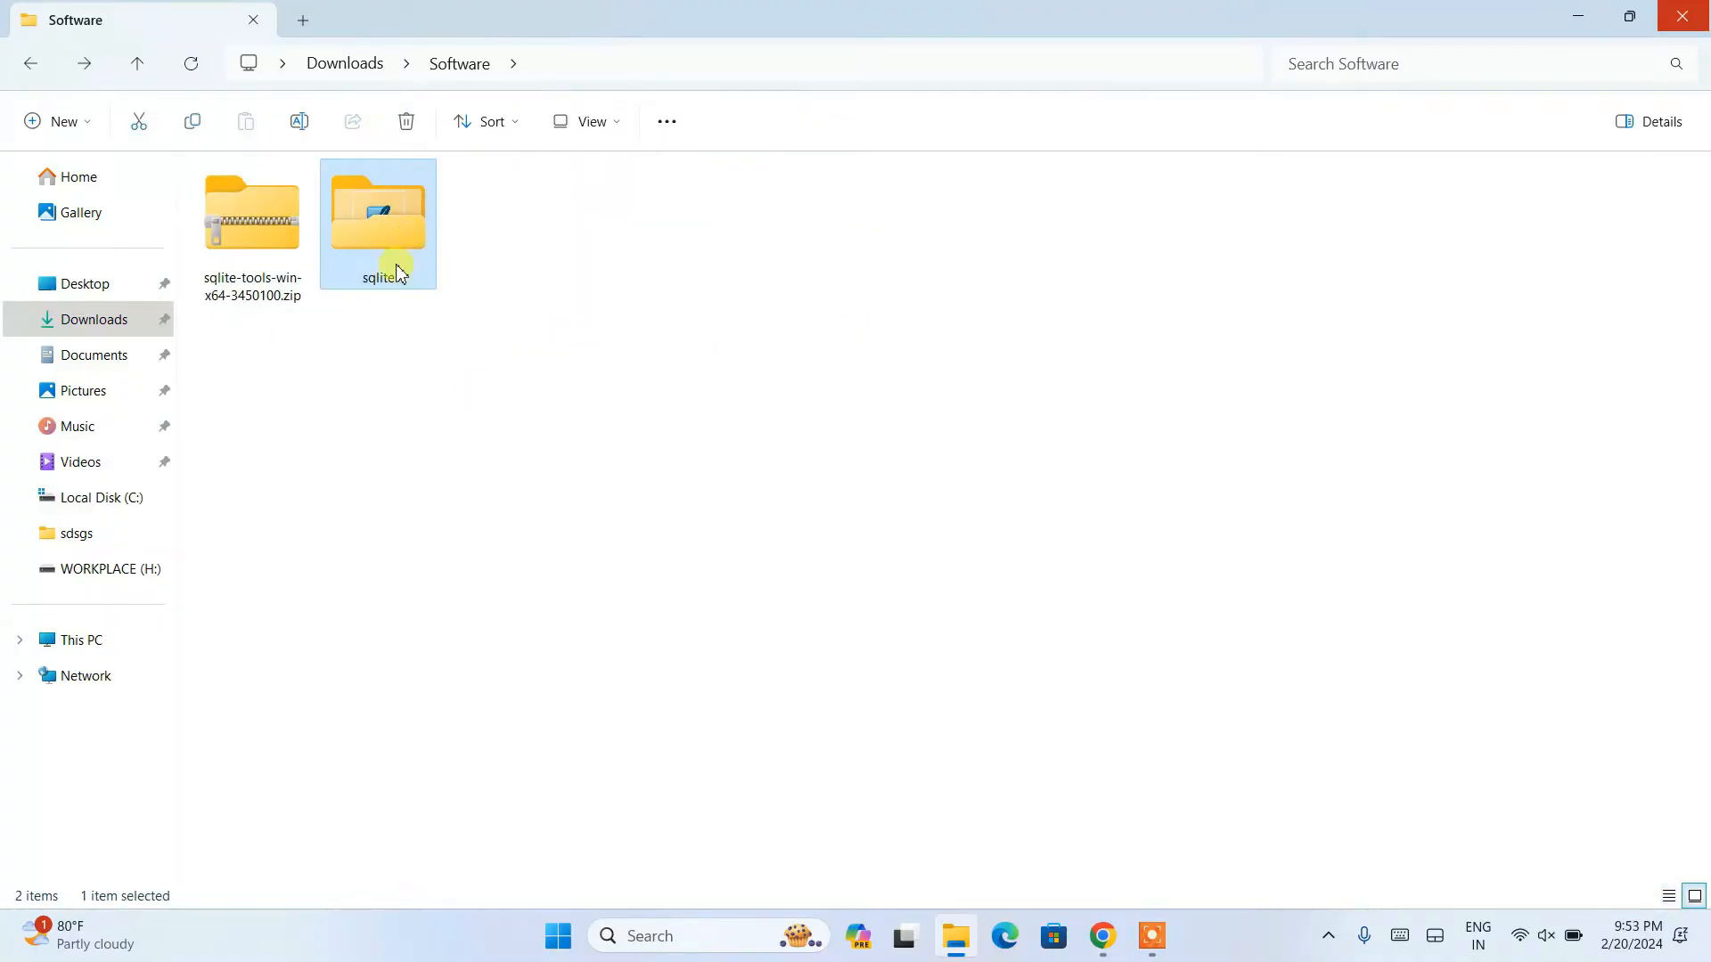
mouse_move(40, 573)
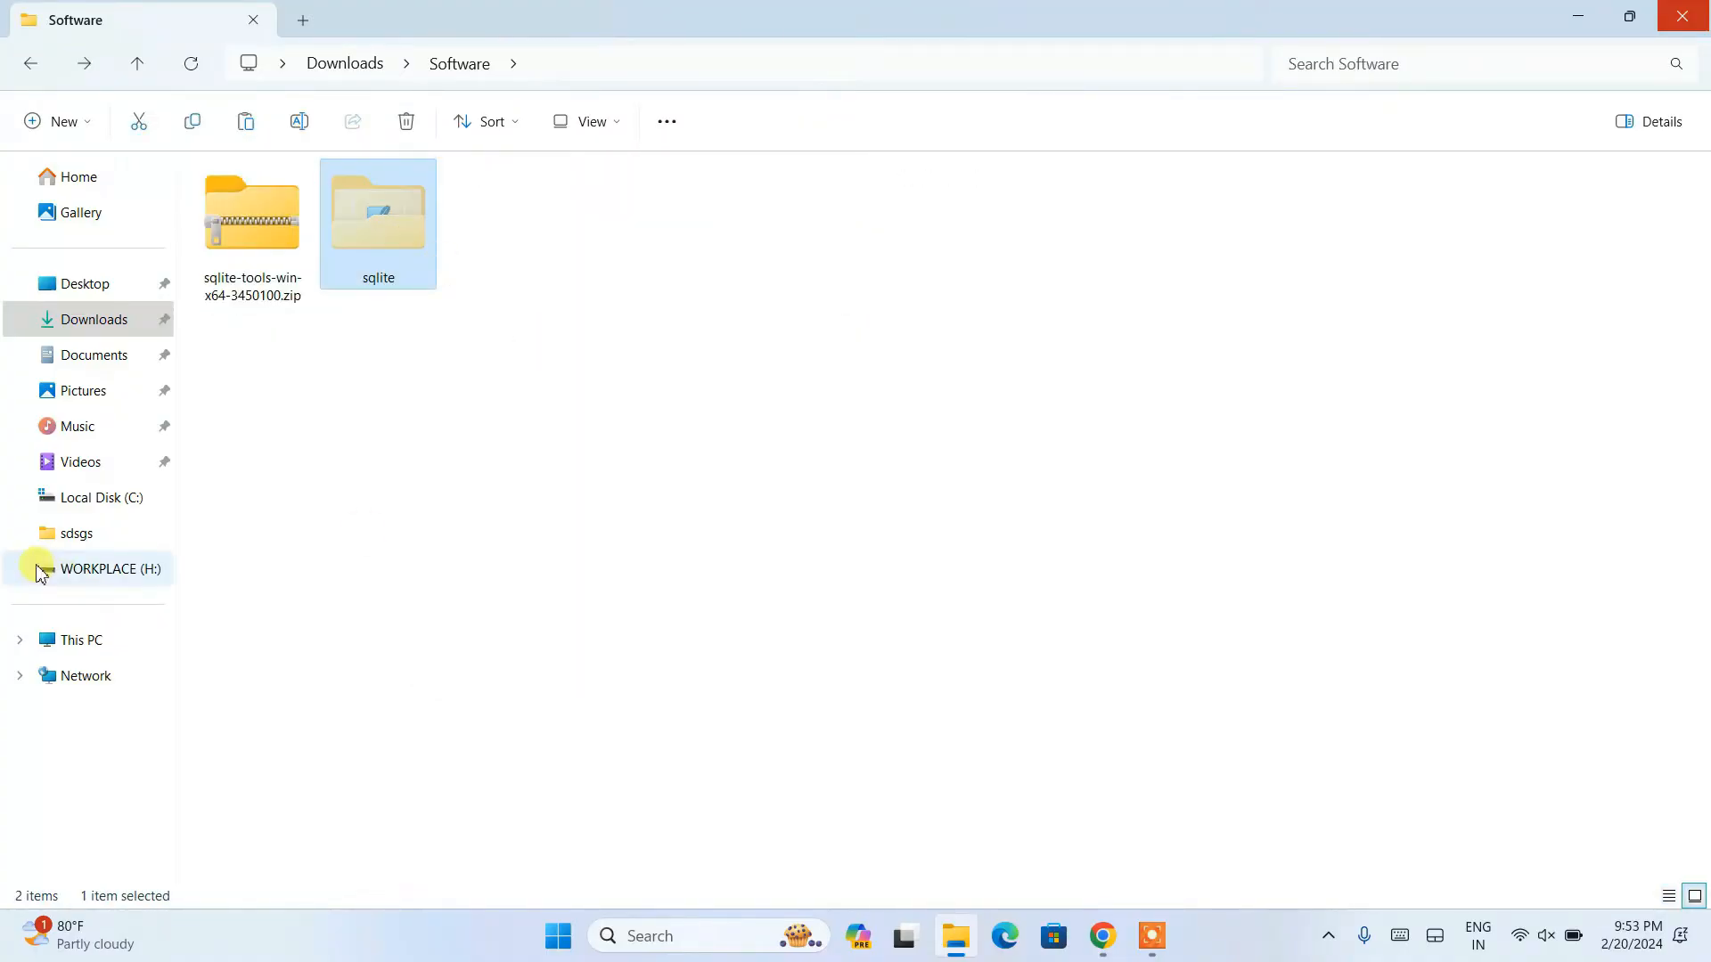
Step: Go to Local Disk (C:) and open the sqlite folder there
left_click(99, 497)
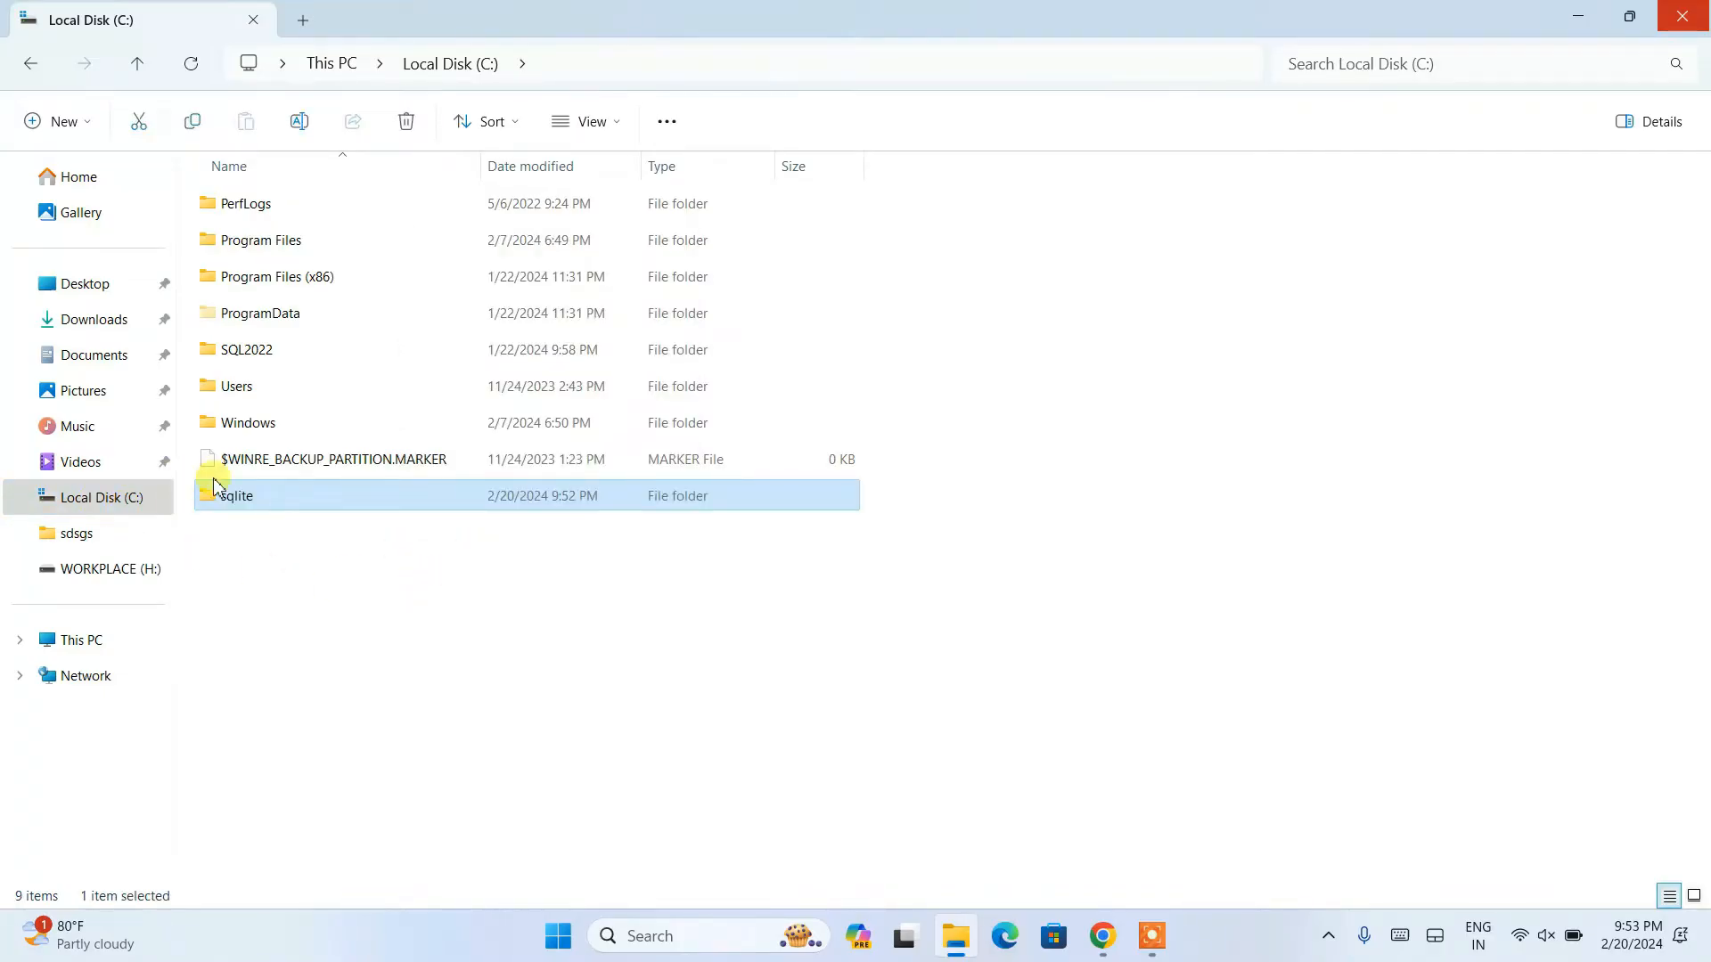
double_click(236, 495)
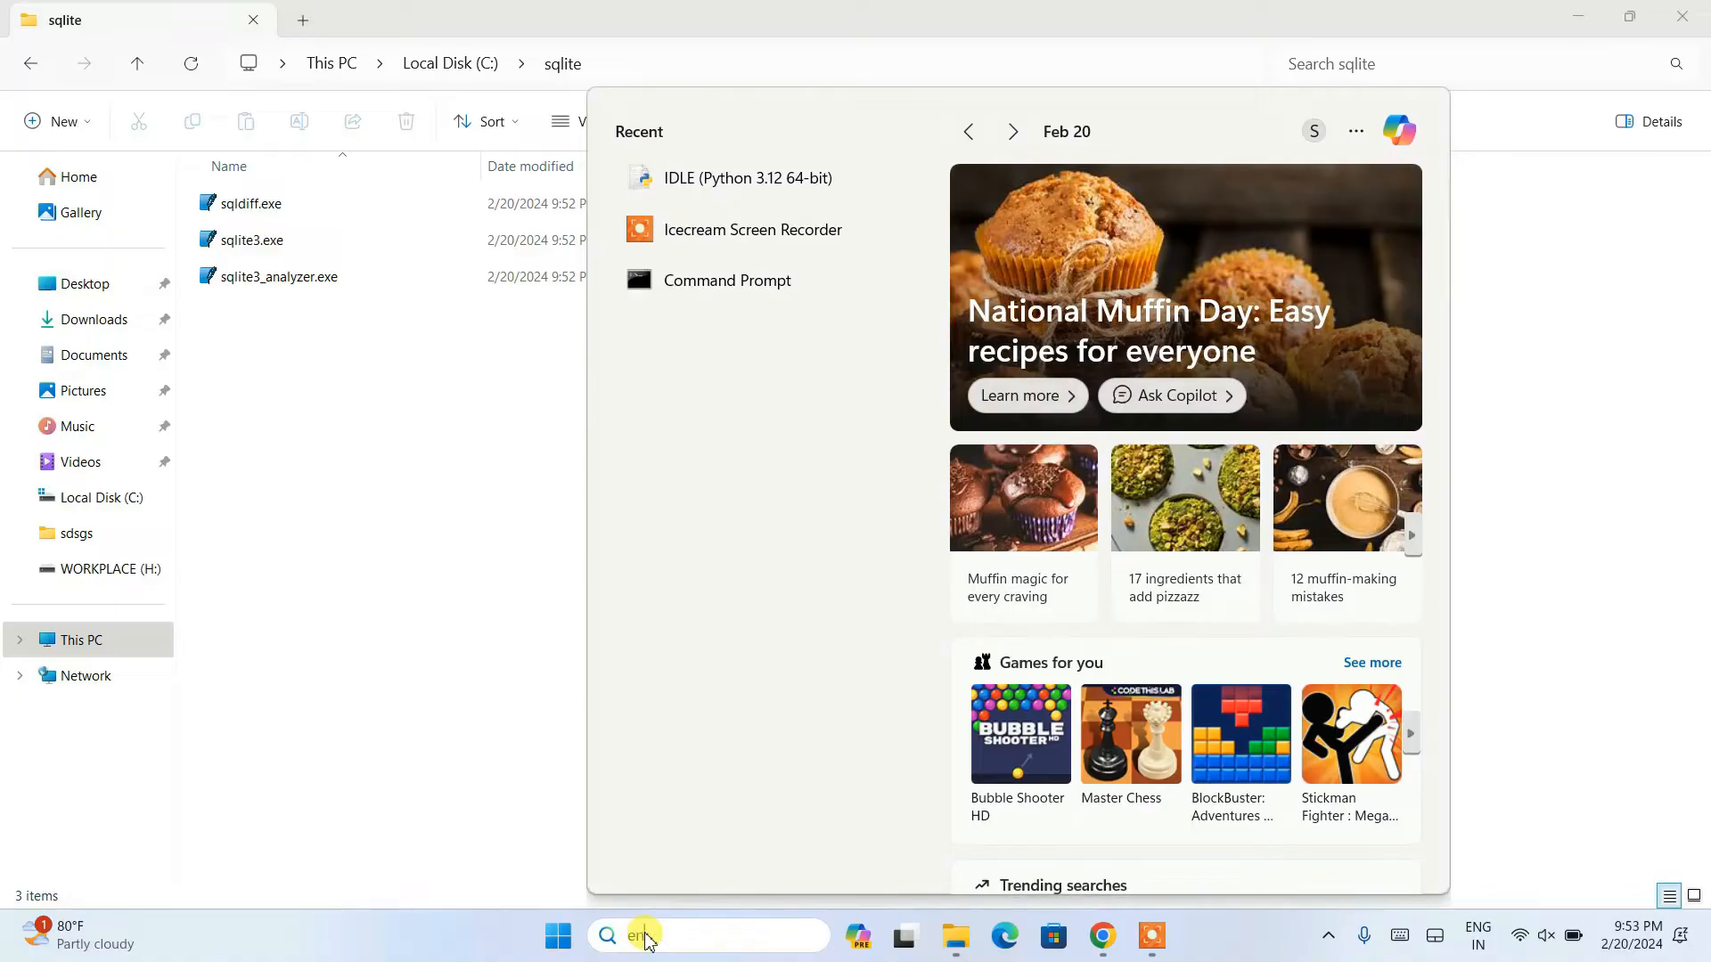
Step: Search Windows for 'environment'
type("environ")
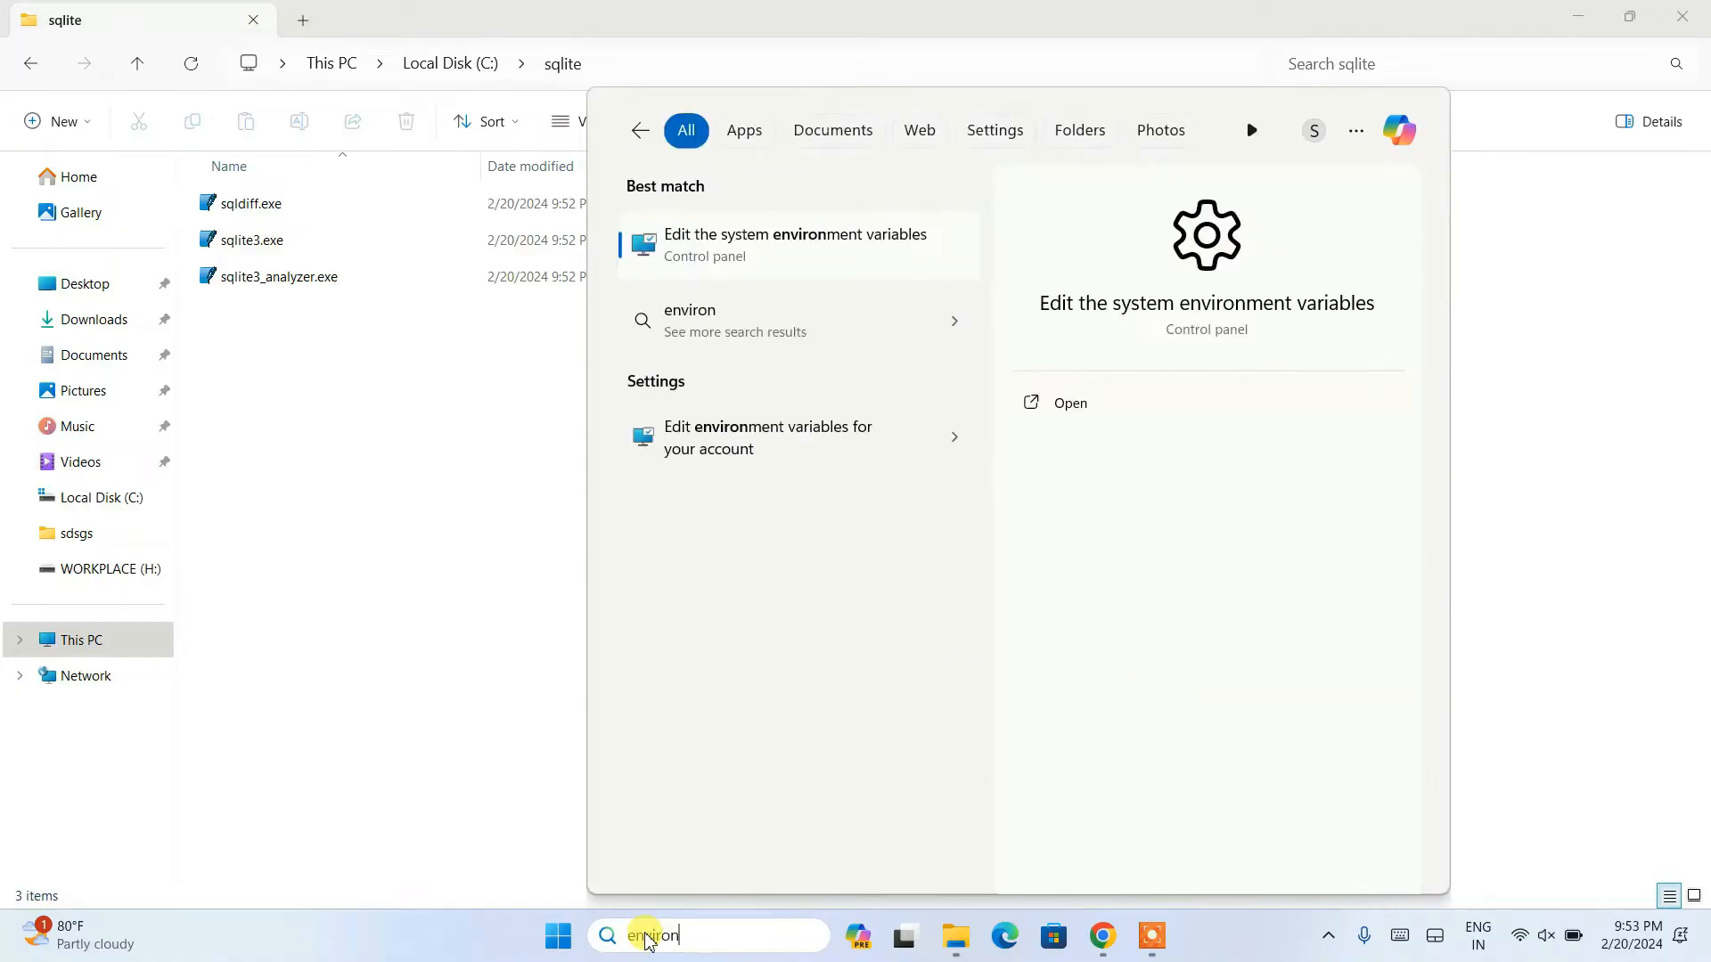
type("ment")
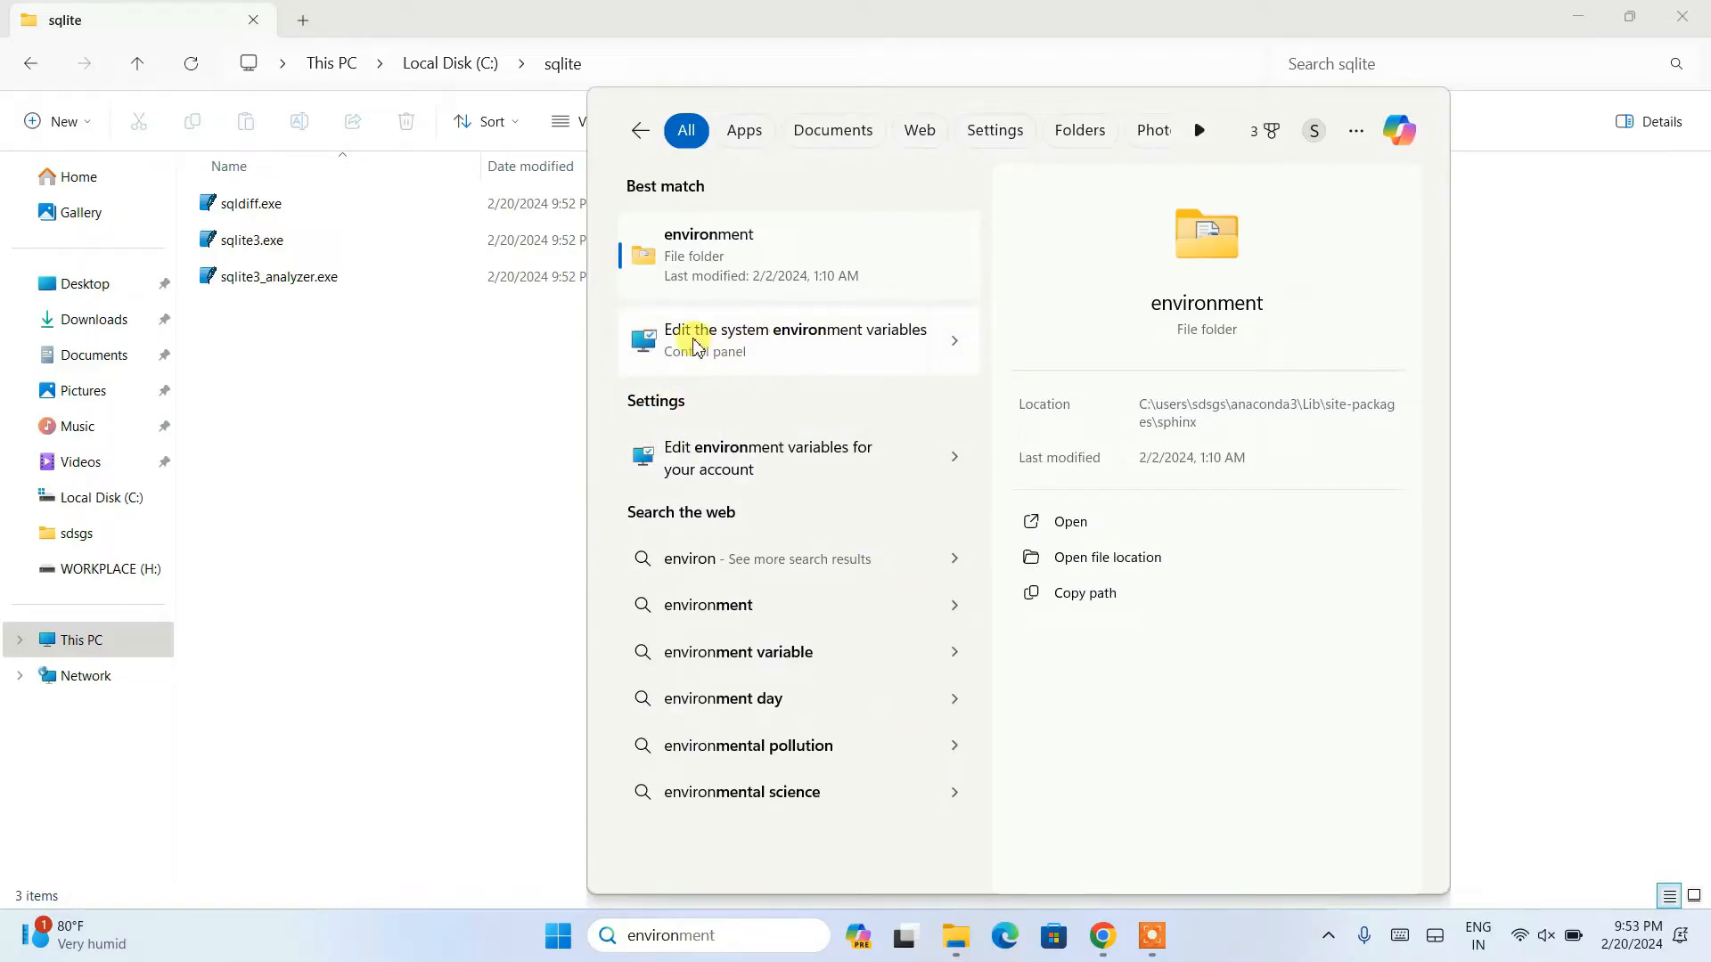
mouse_move(867, 340)
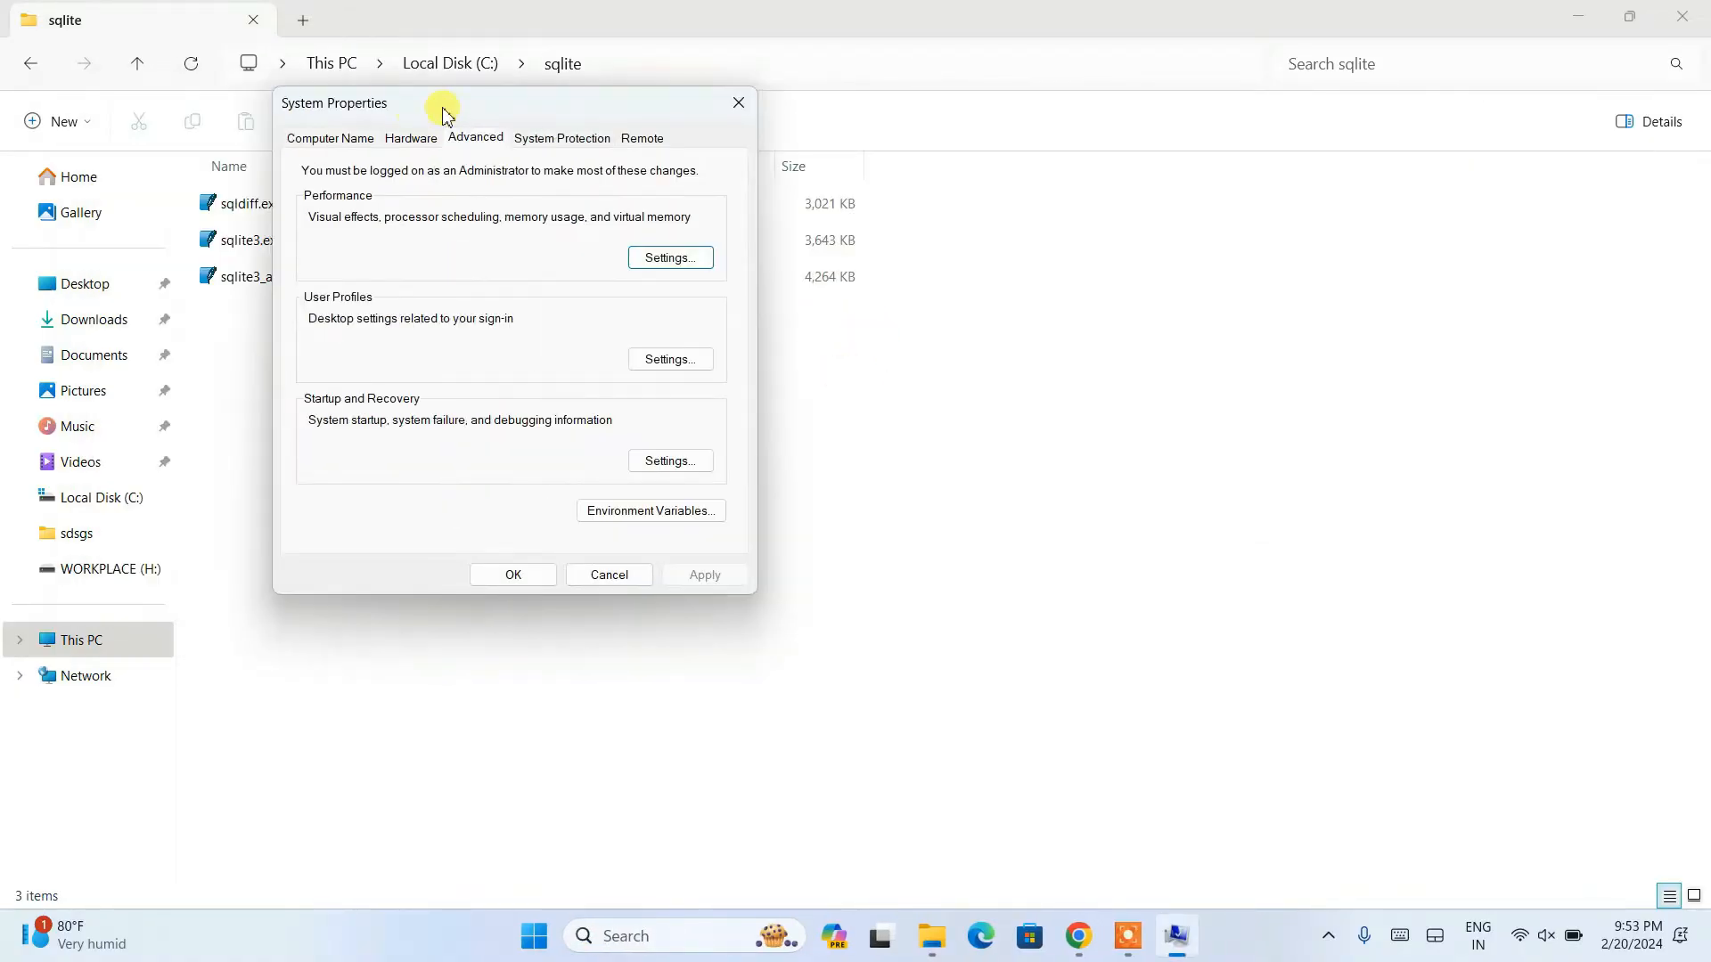
Step: Add a C:\sqlite entry to the system Path variable and confirm all dialogs
left_click(650, 510)
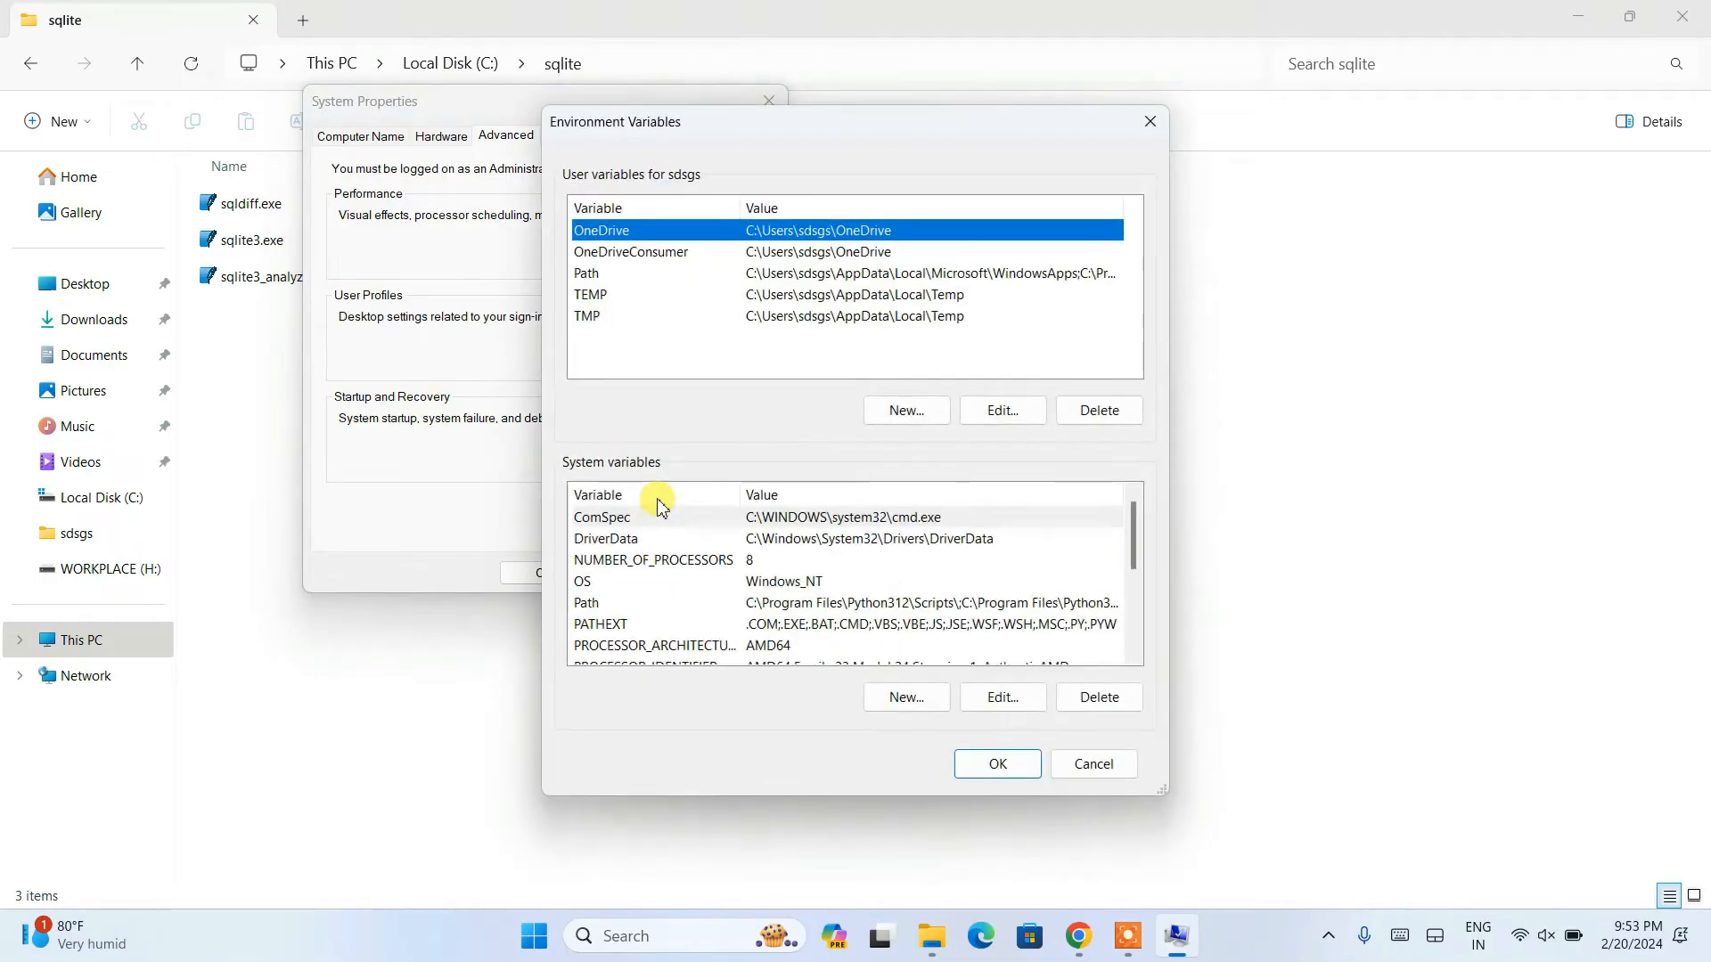
mouse_move(753, 472)
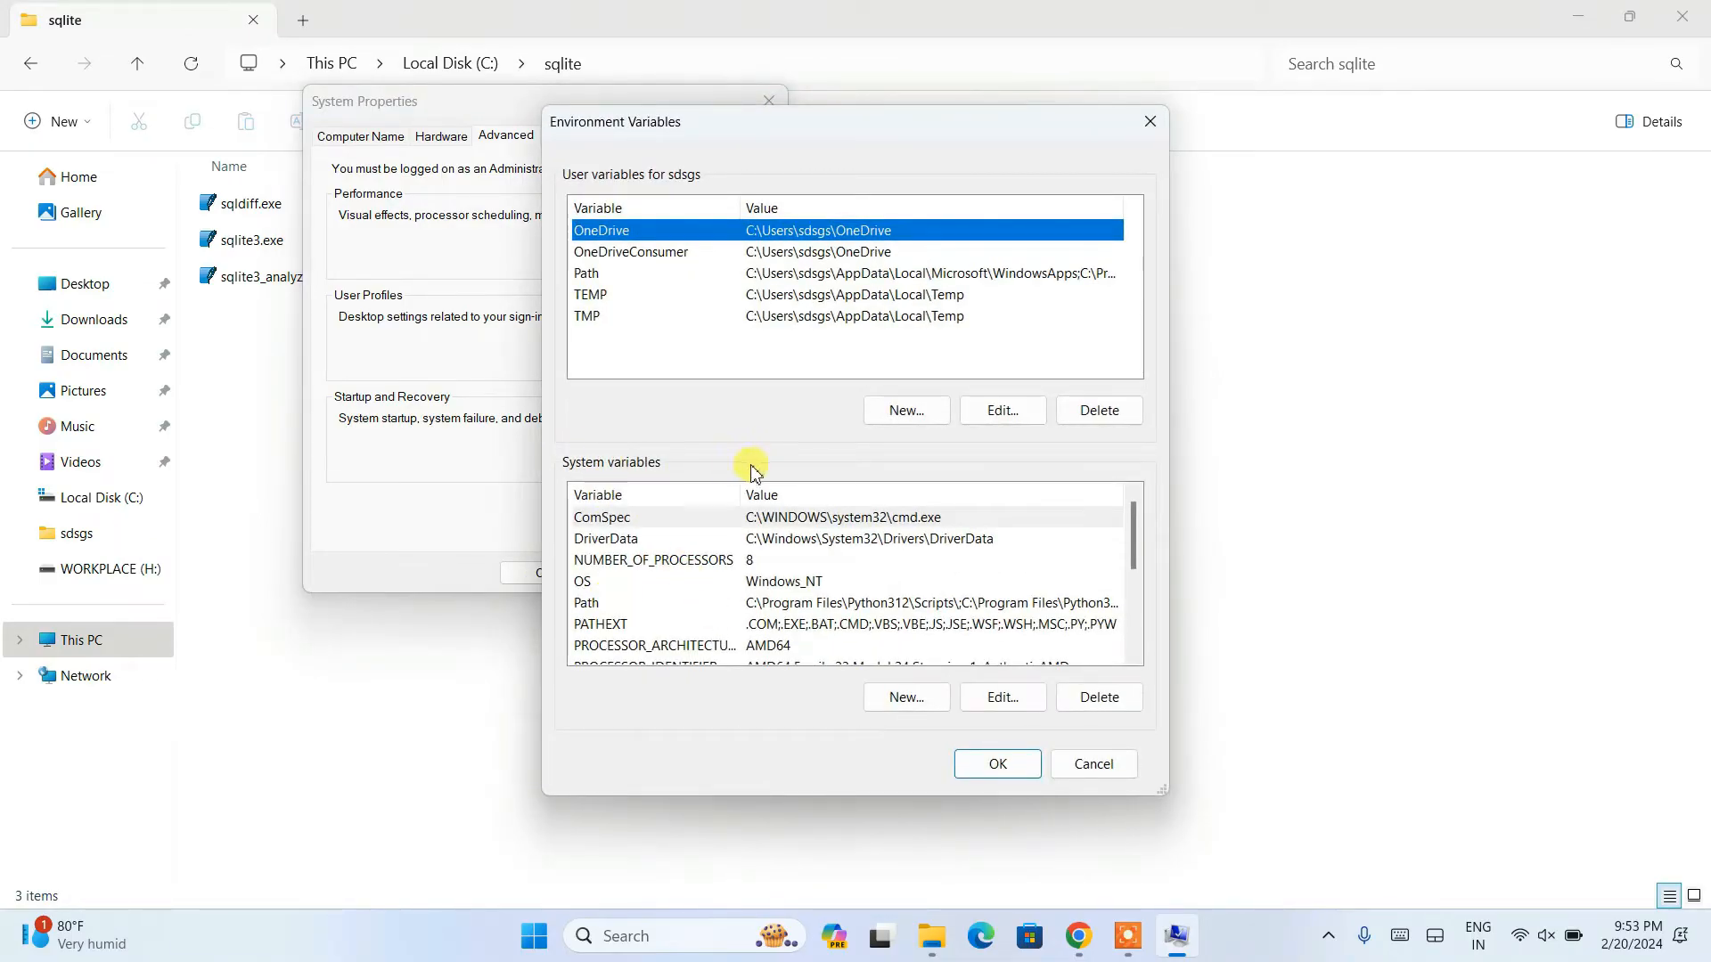
left_click(586, 603)
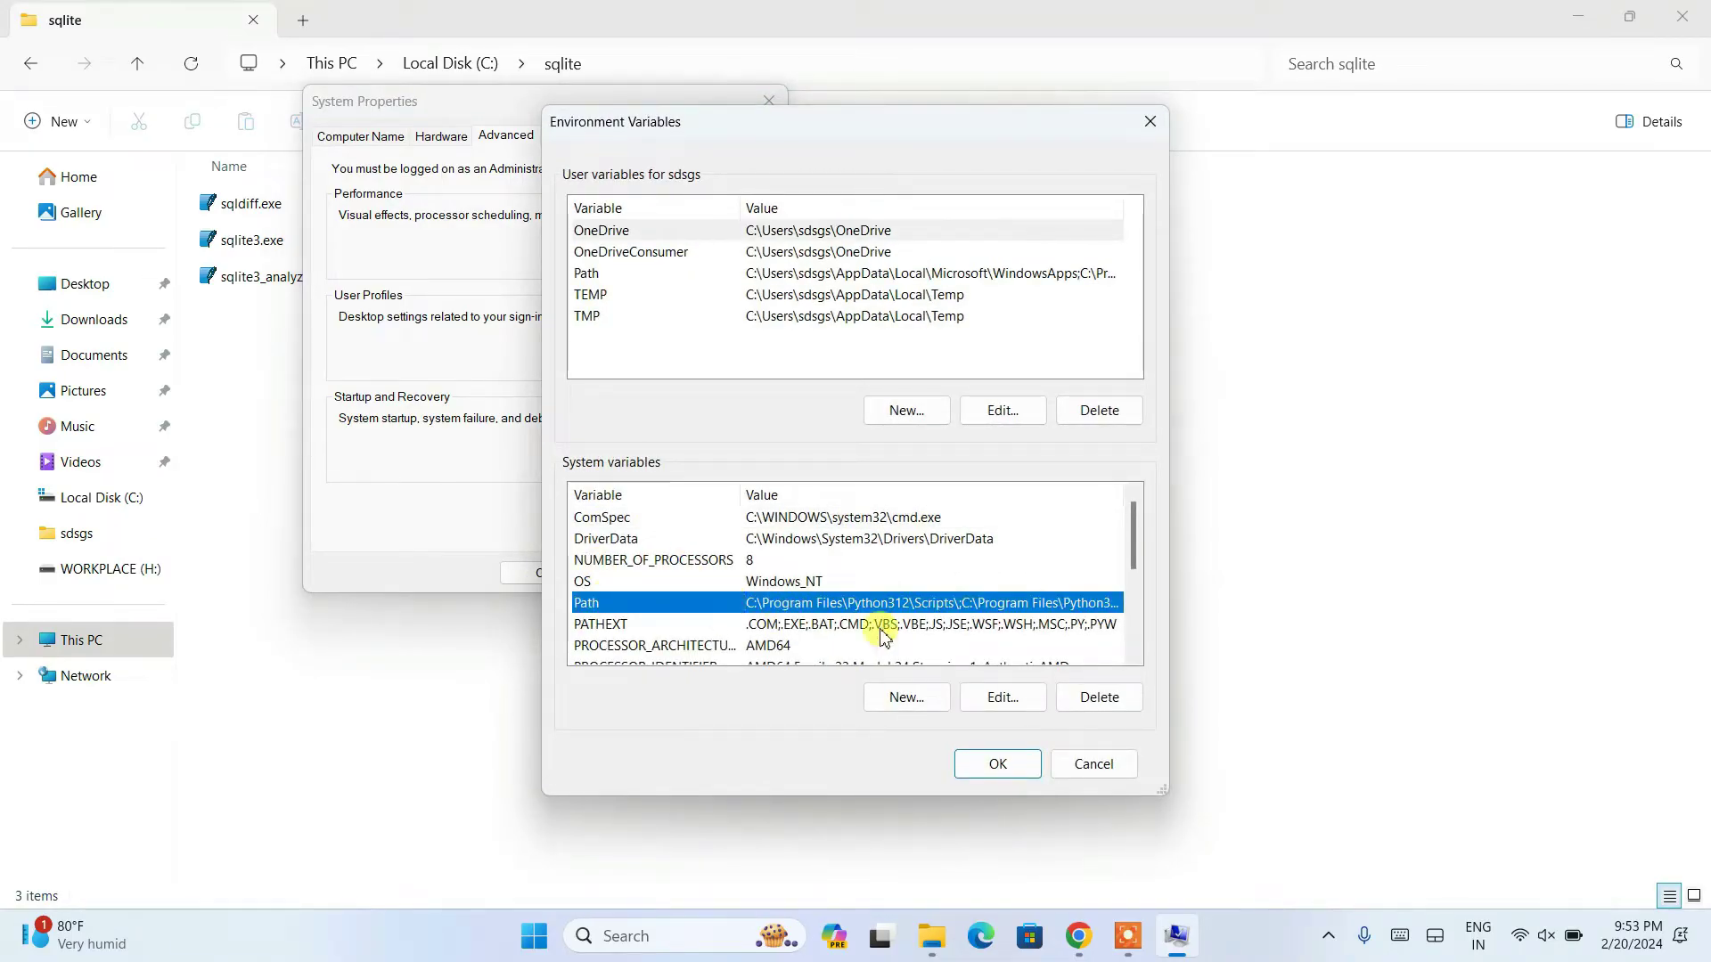
mouse_move(932, 638)
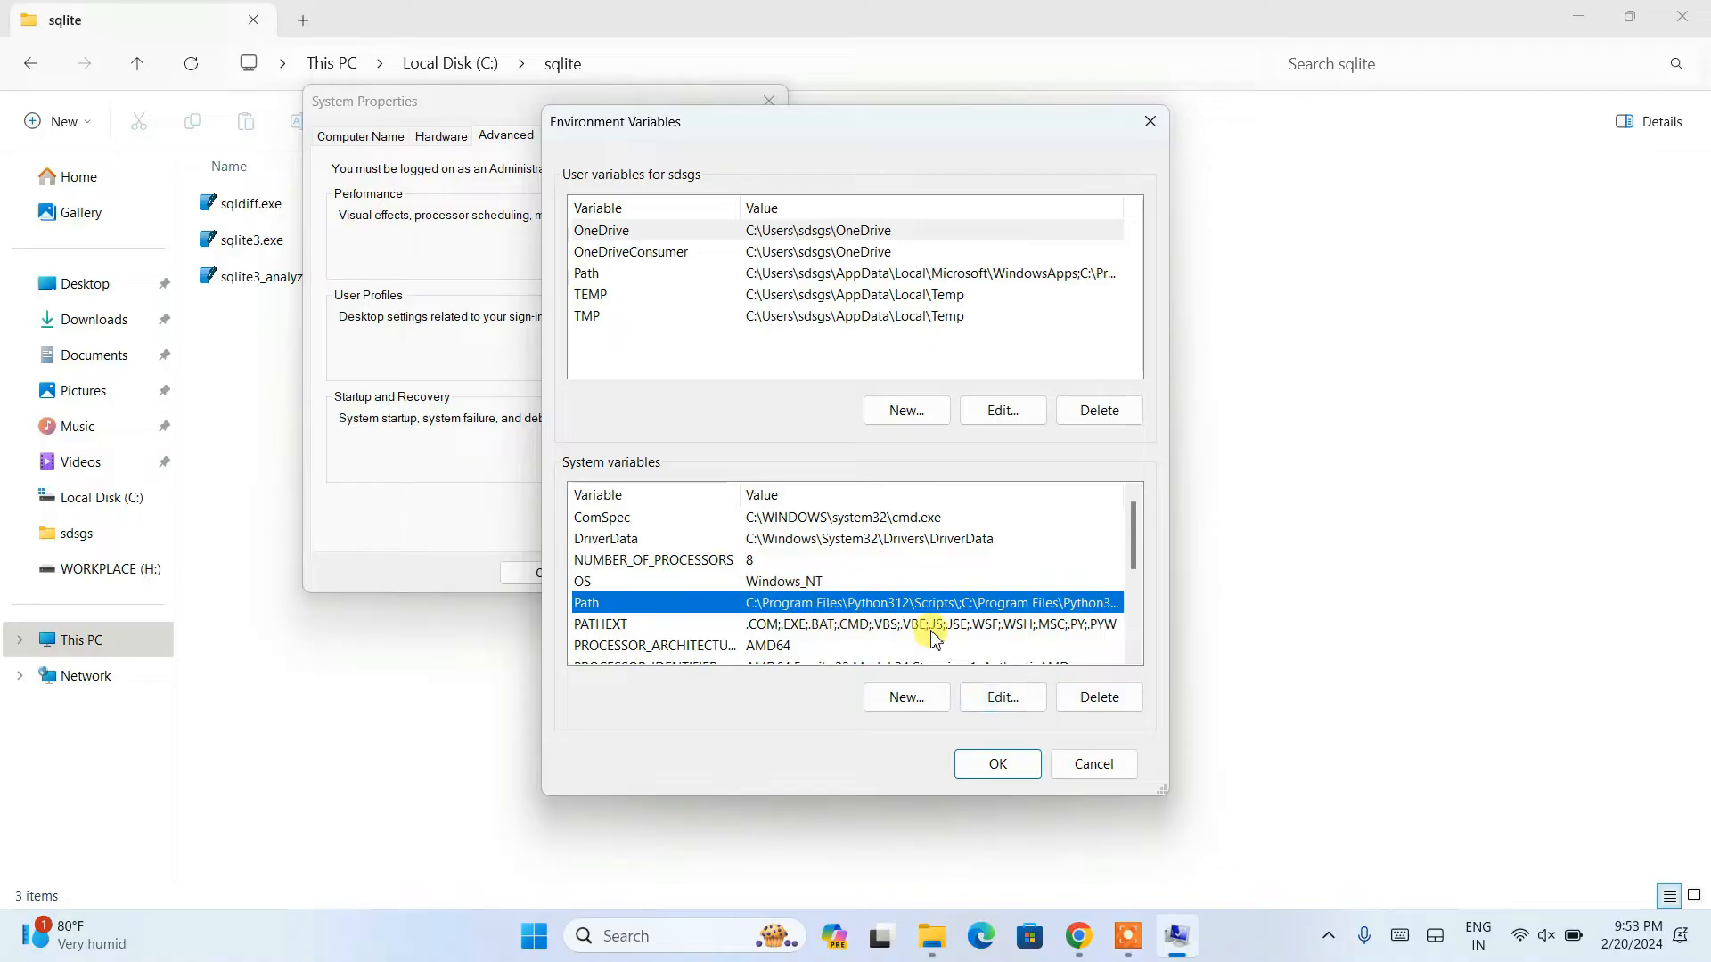
left_click(1000, 697)
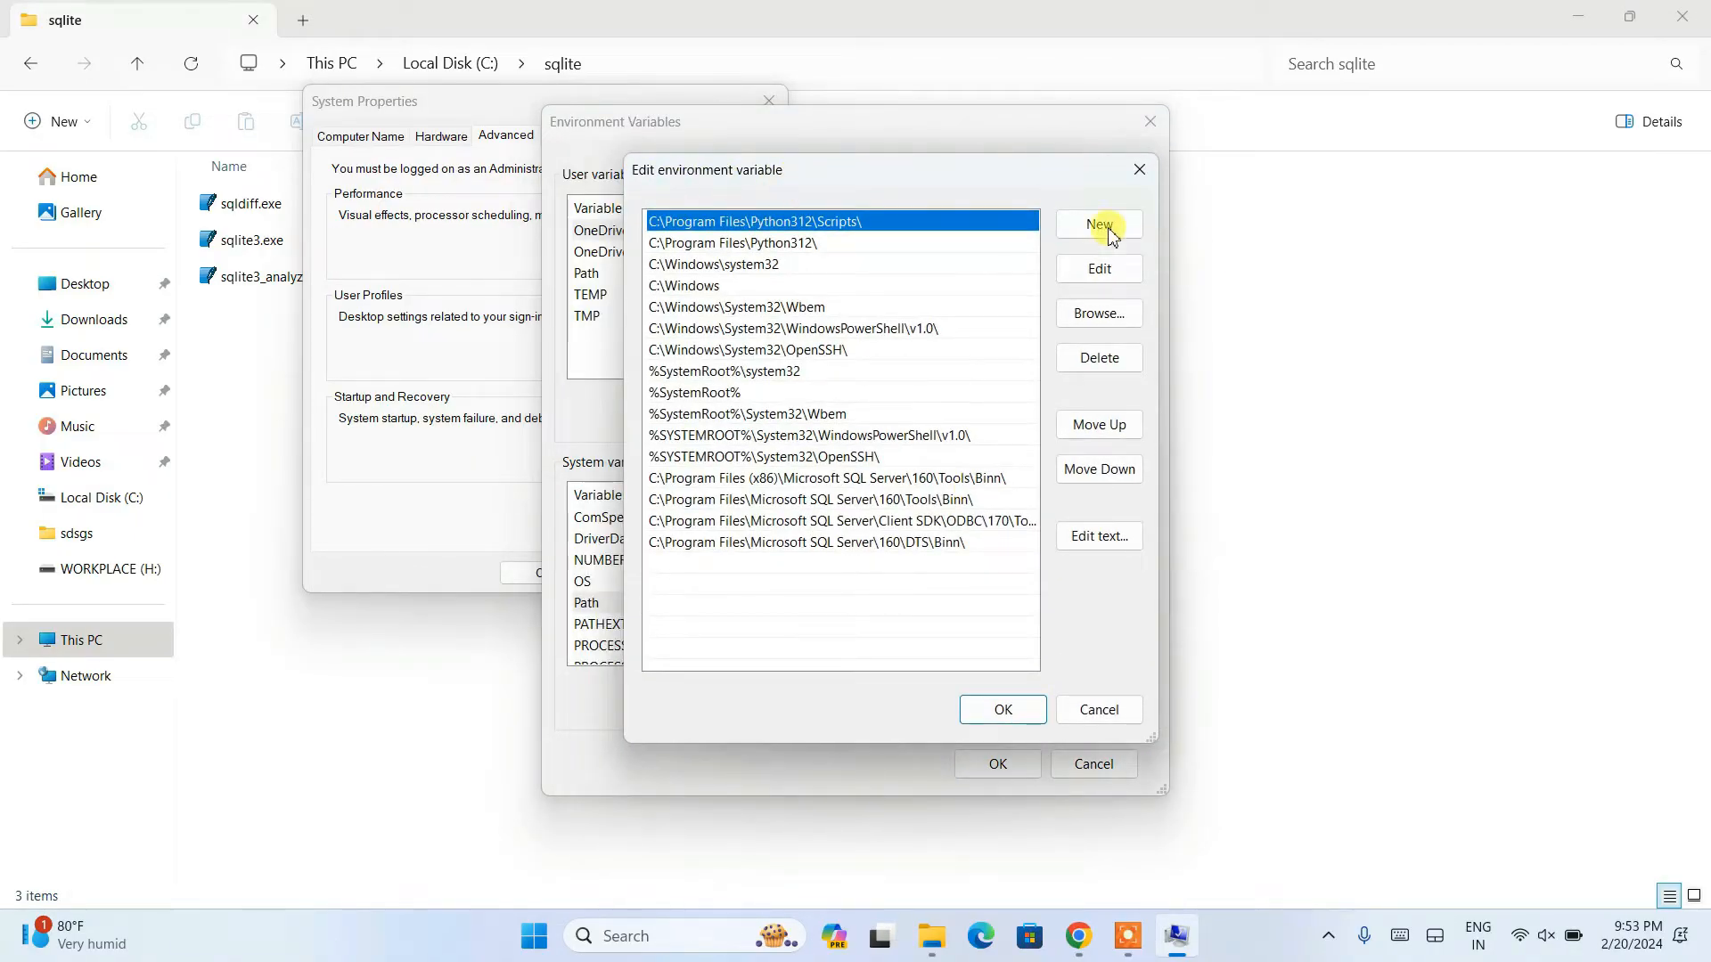
left_click(1098, 223)
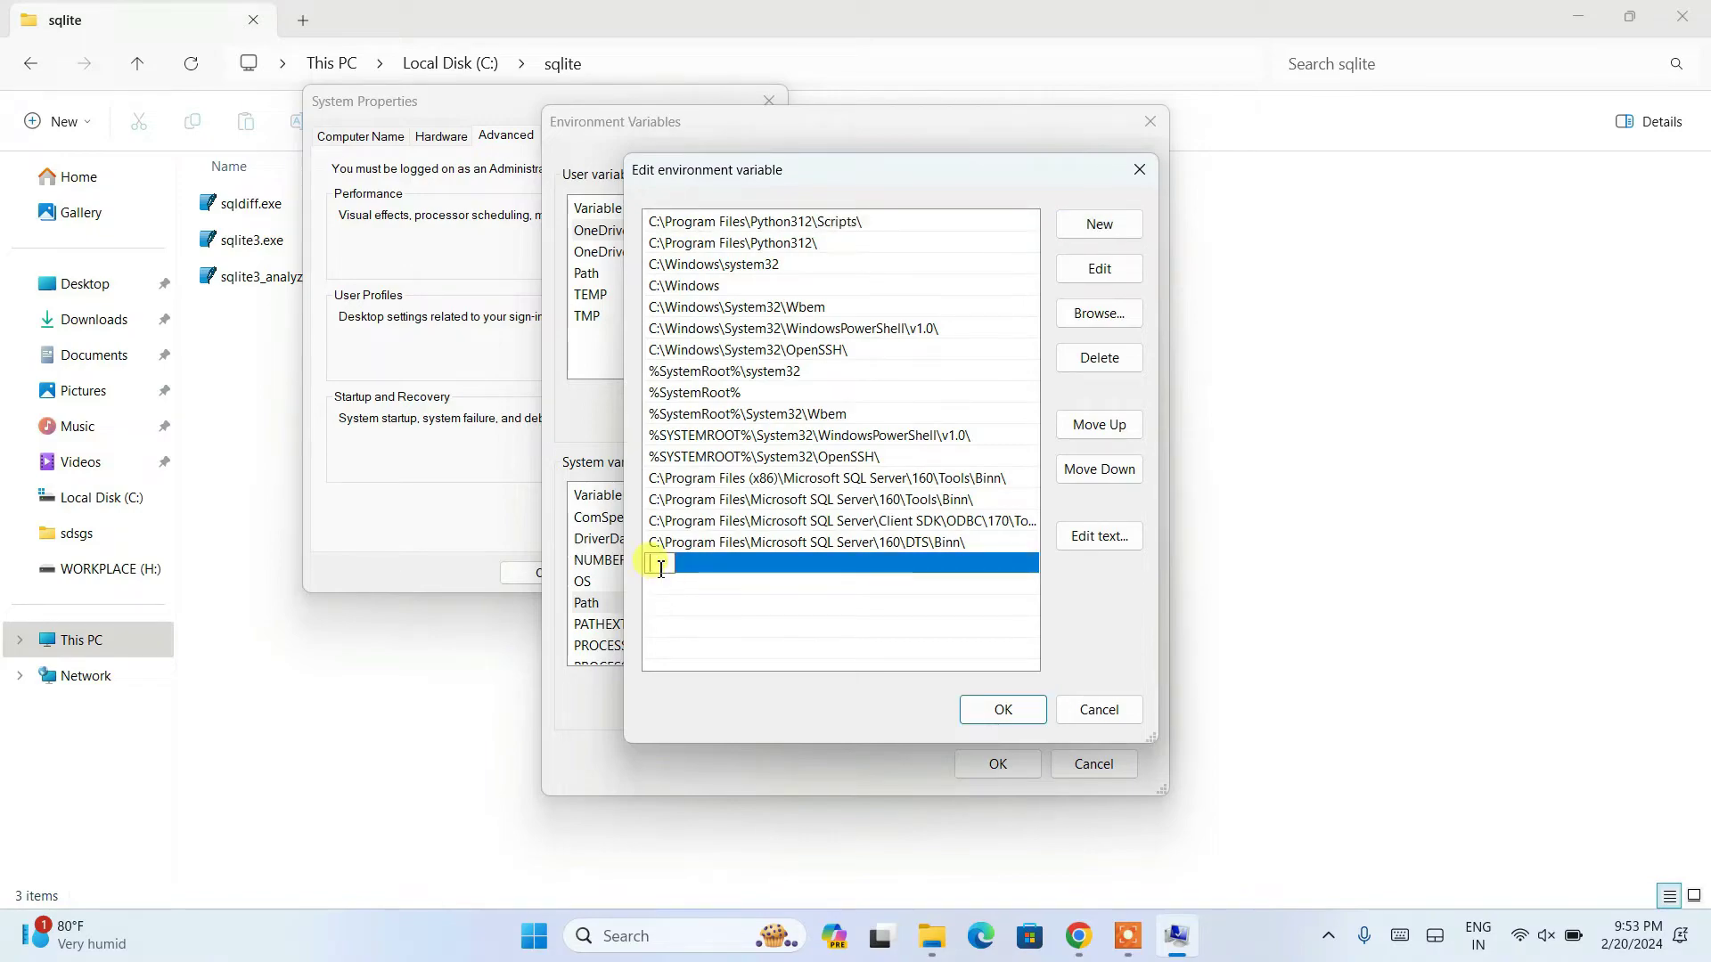
type("C:\\sqlite")
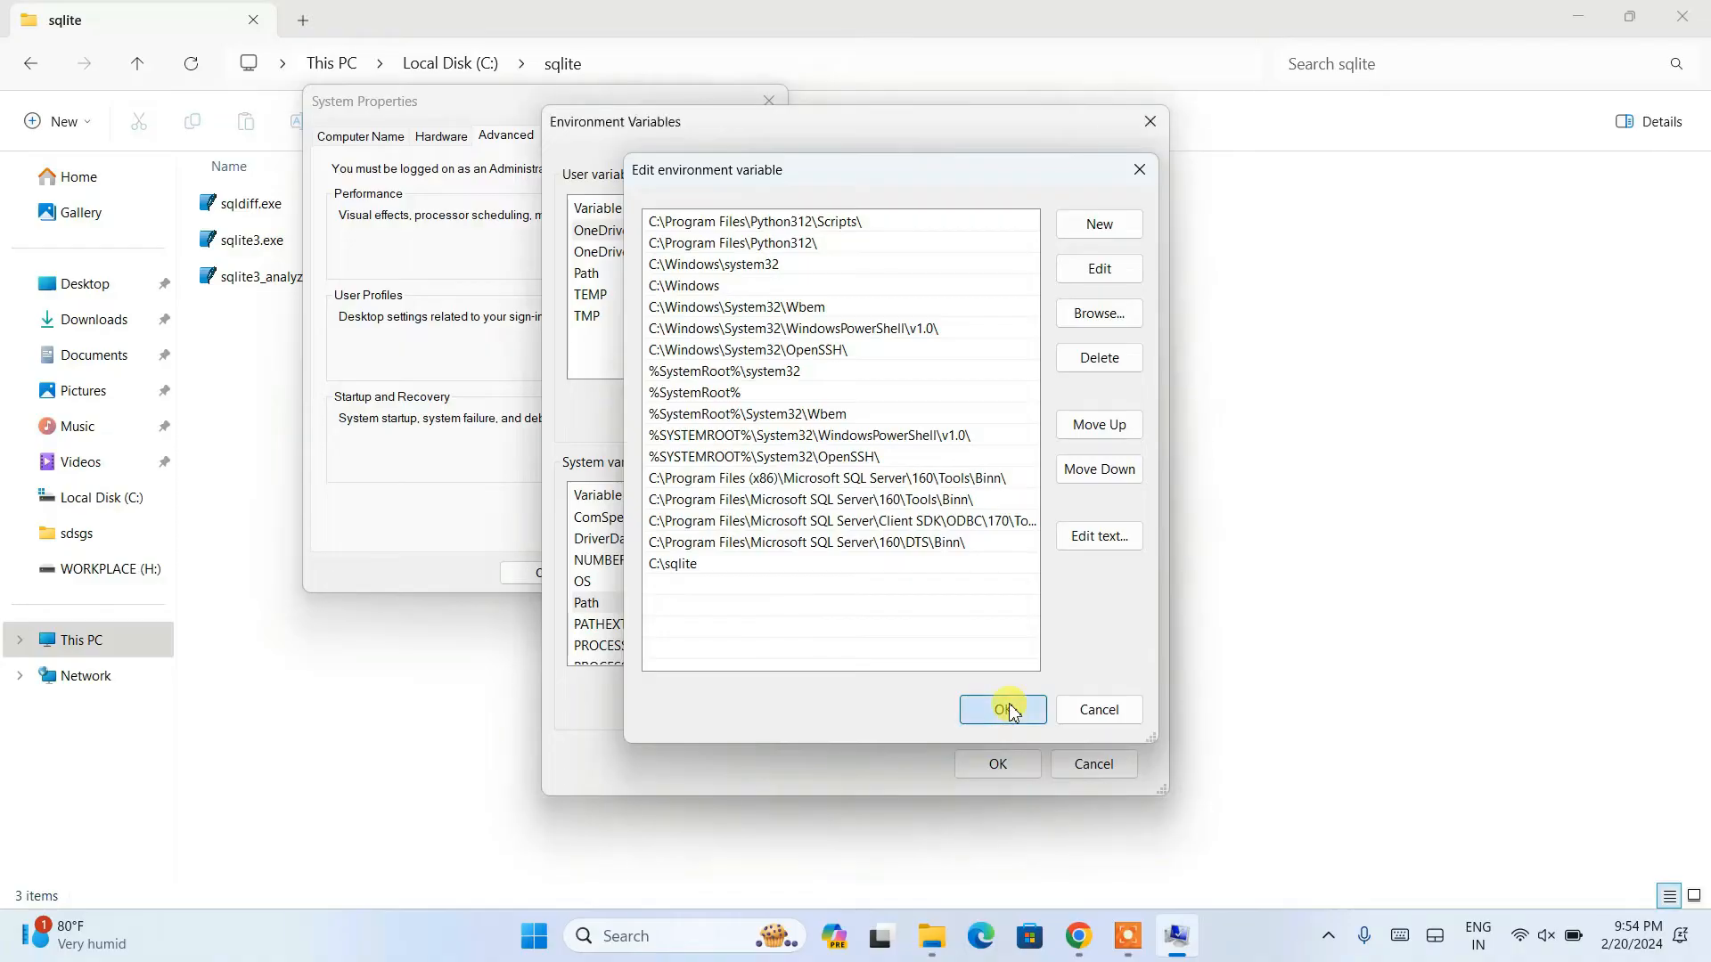
left_click(994, 709)
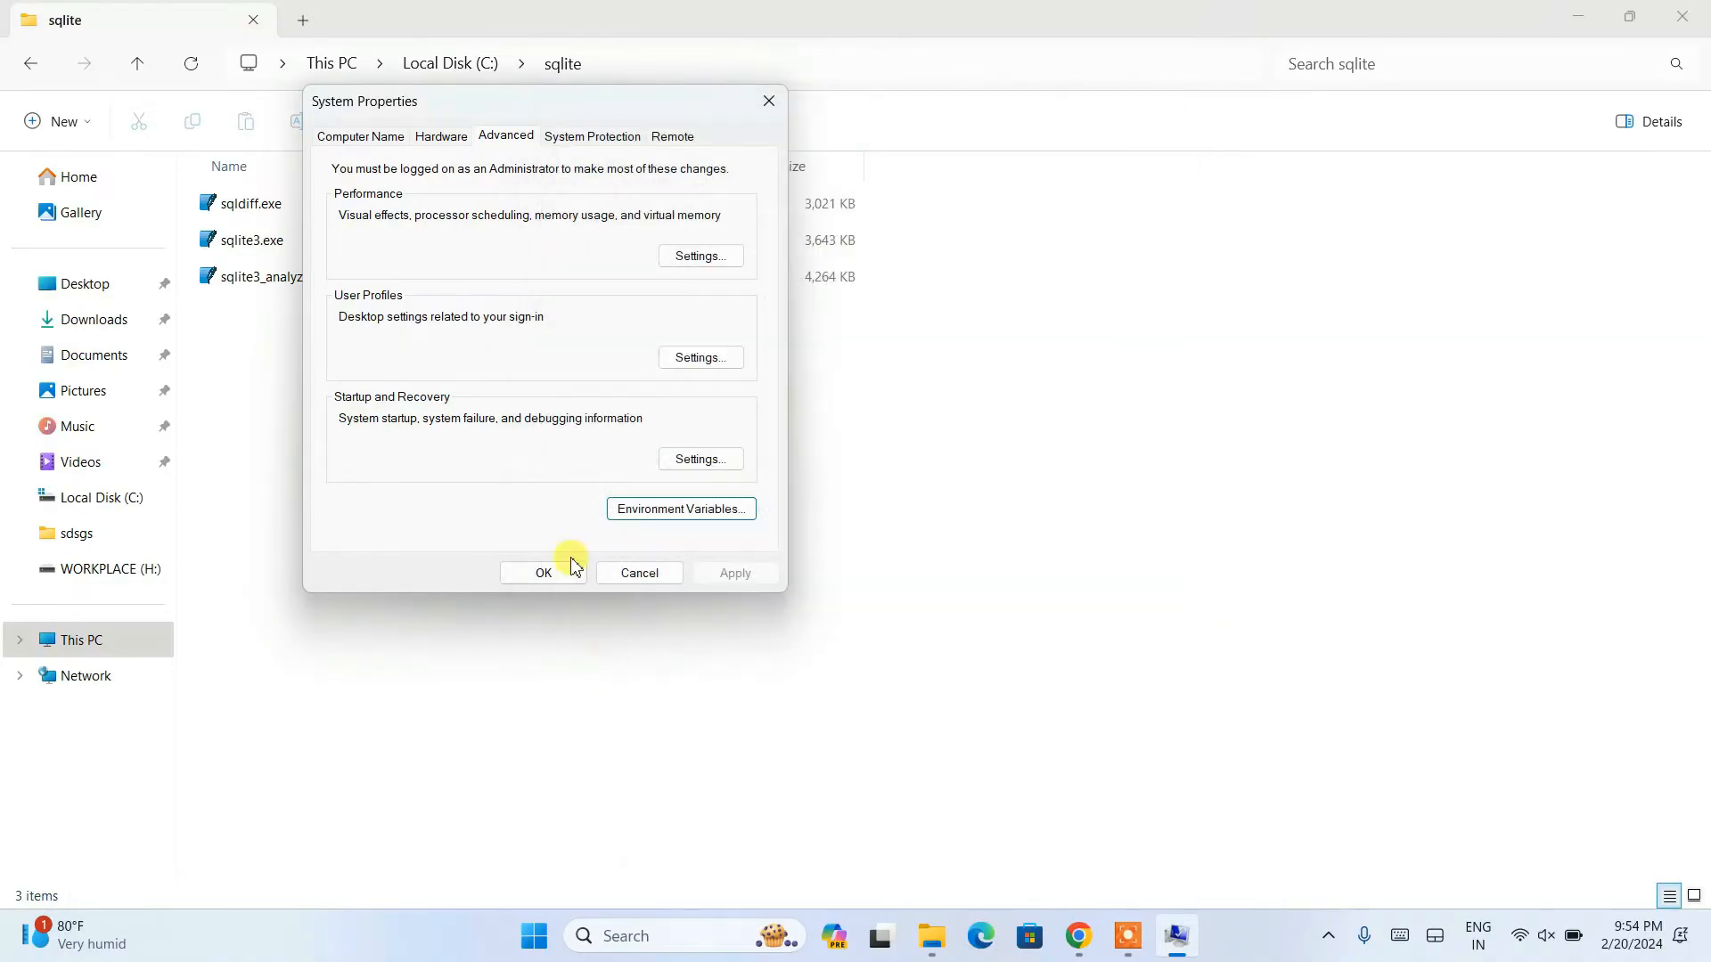
left_click(543, 573)
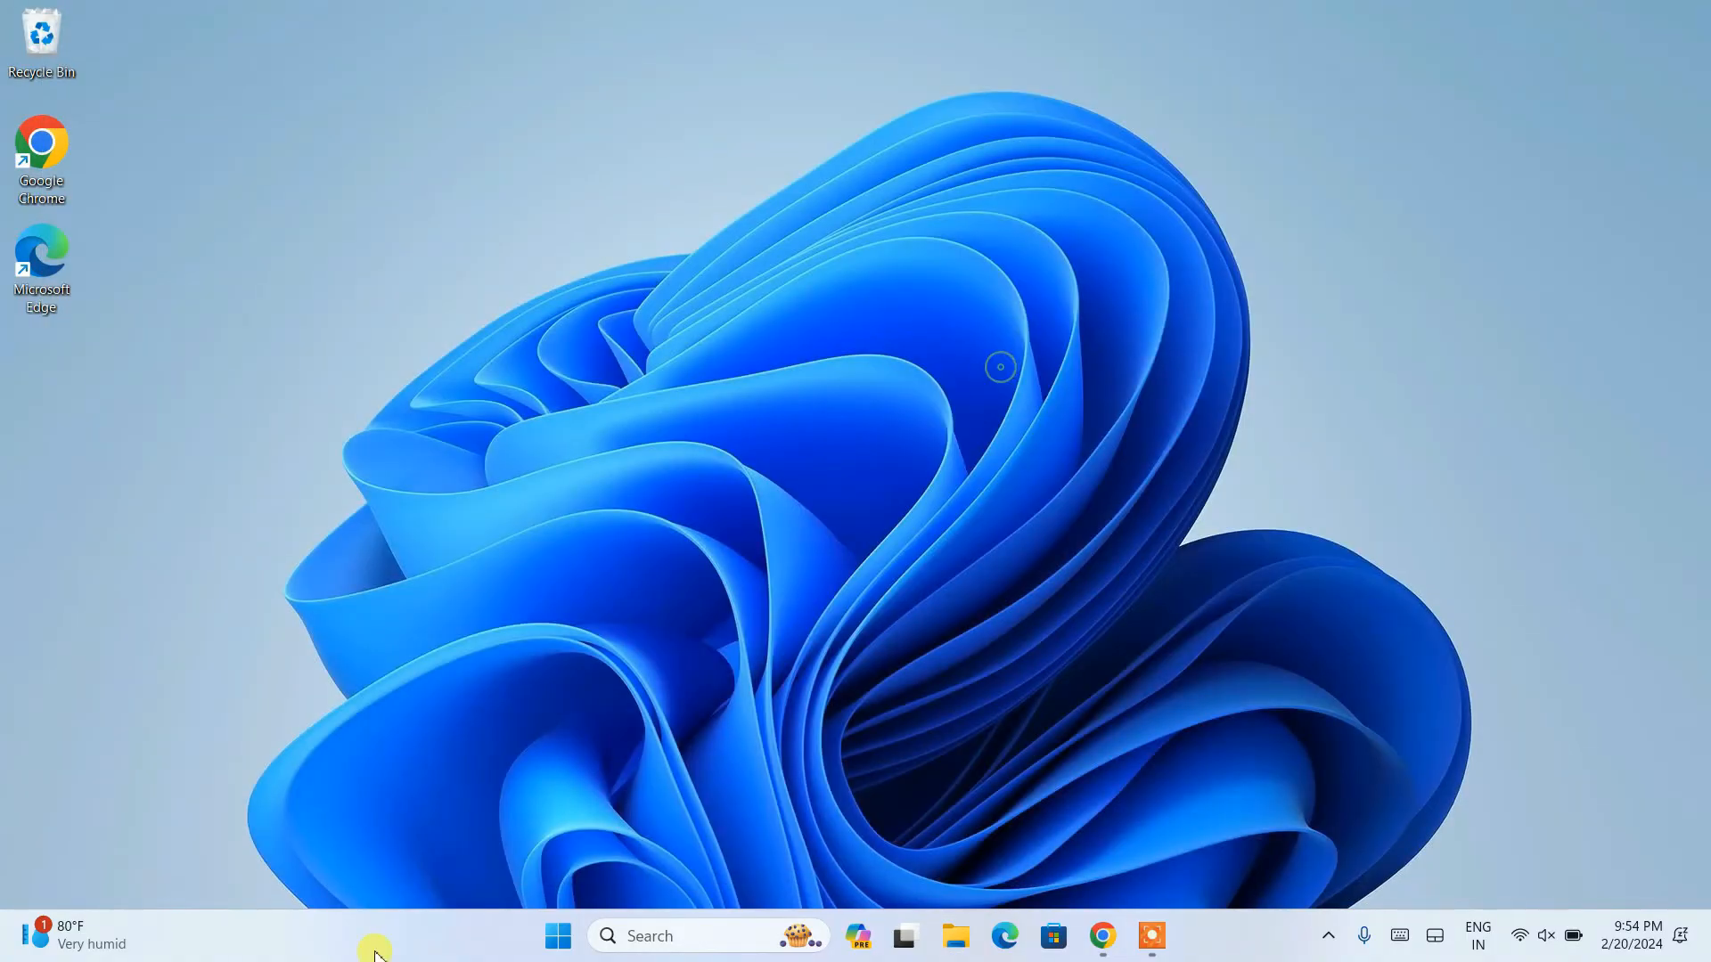
Step: Open Command Prompt by searching 'cmd' and type sqlite3 at the prompt
left_click(650, 935)
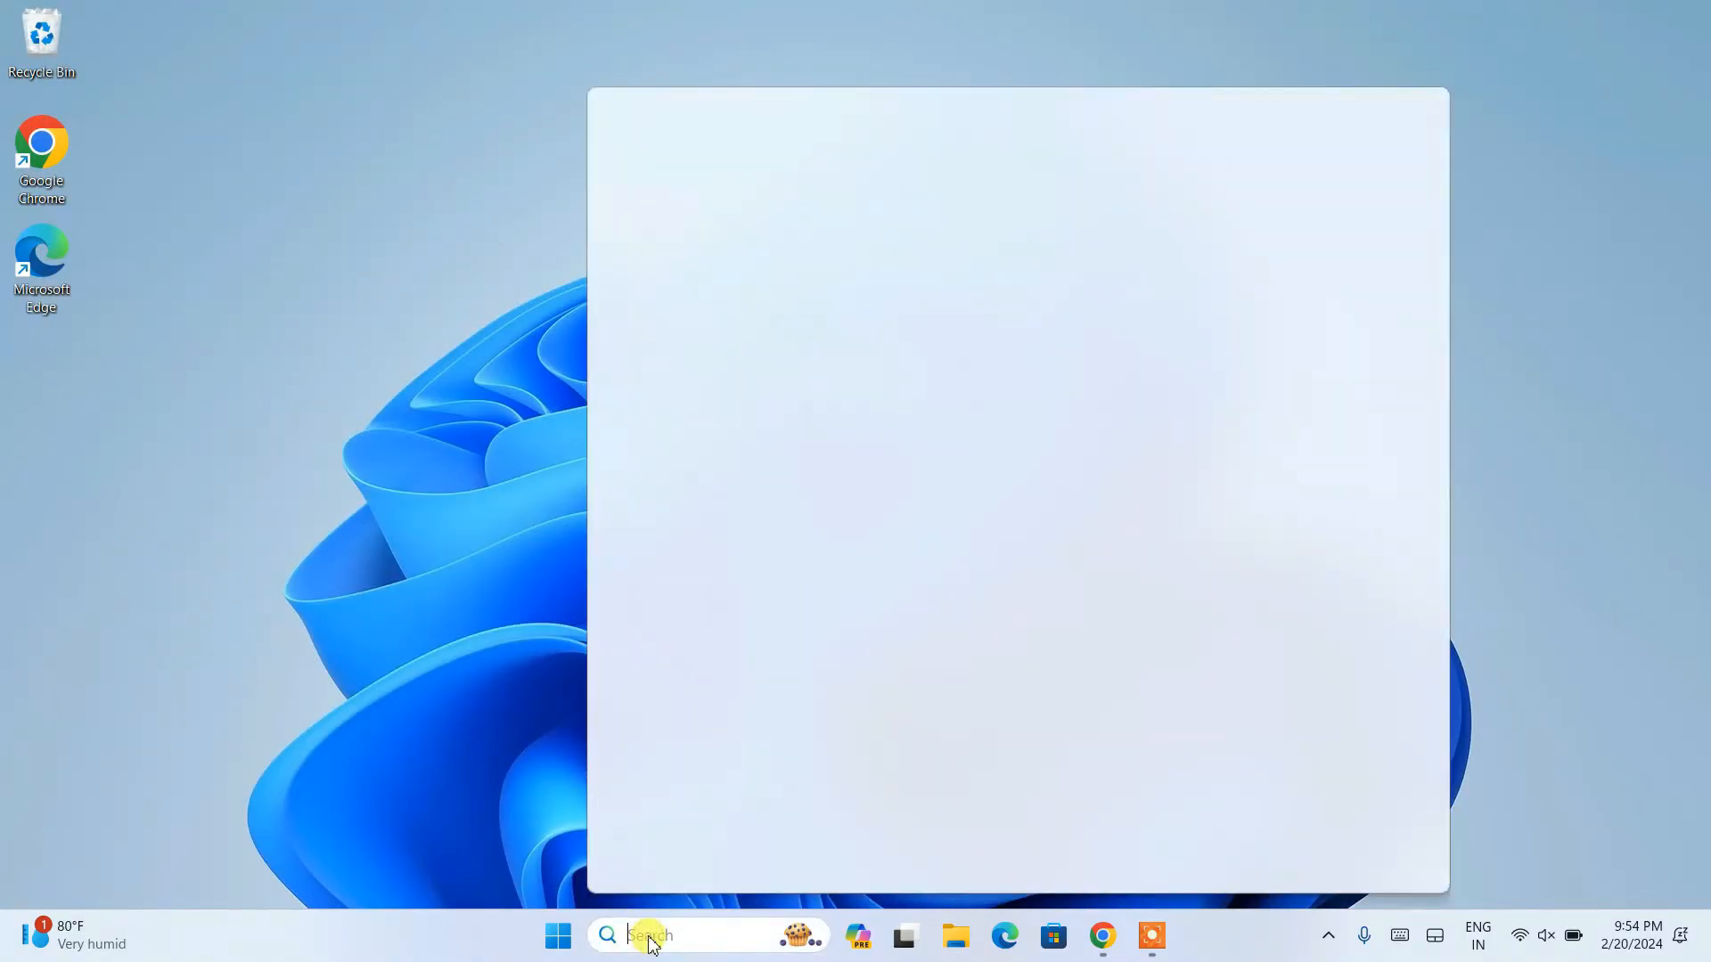
type("cmd")
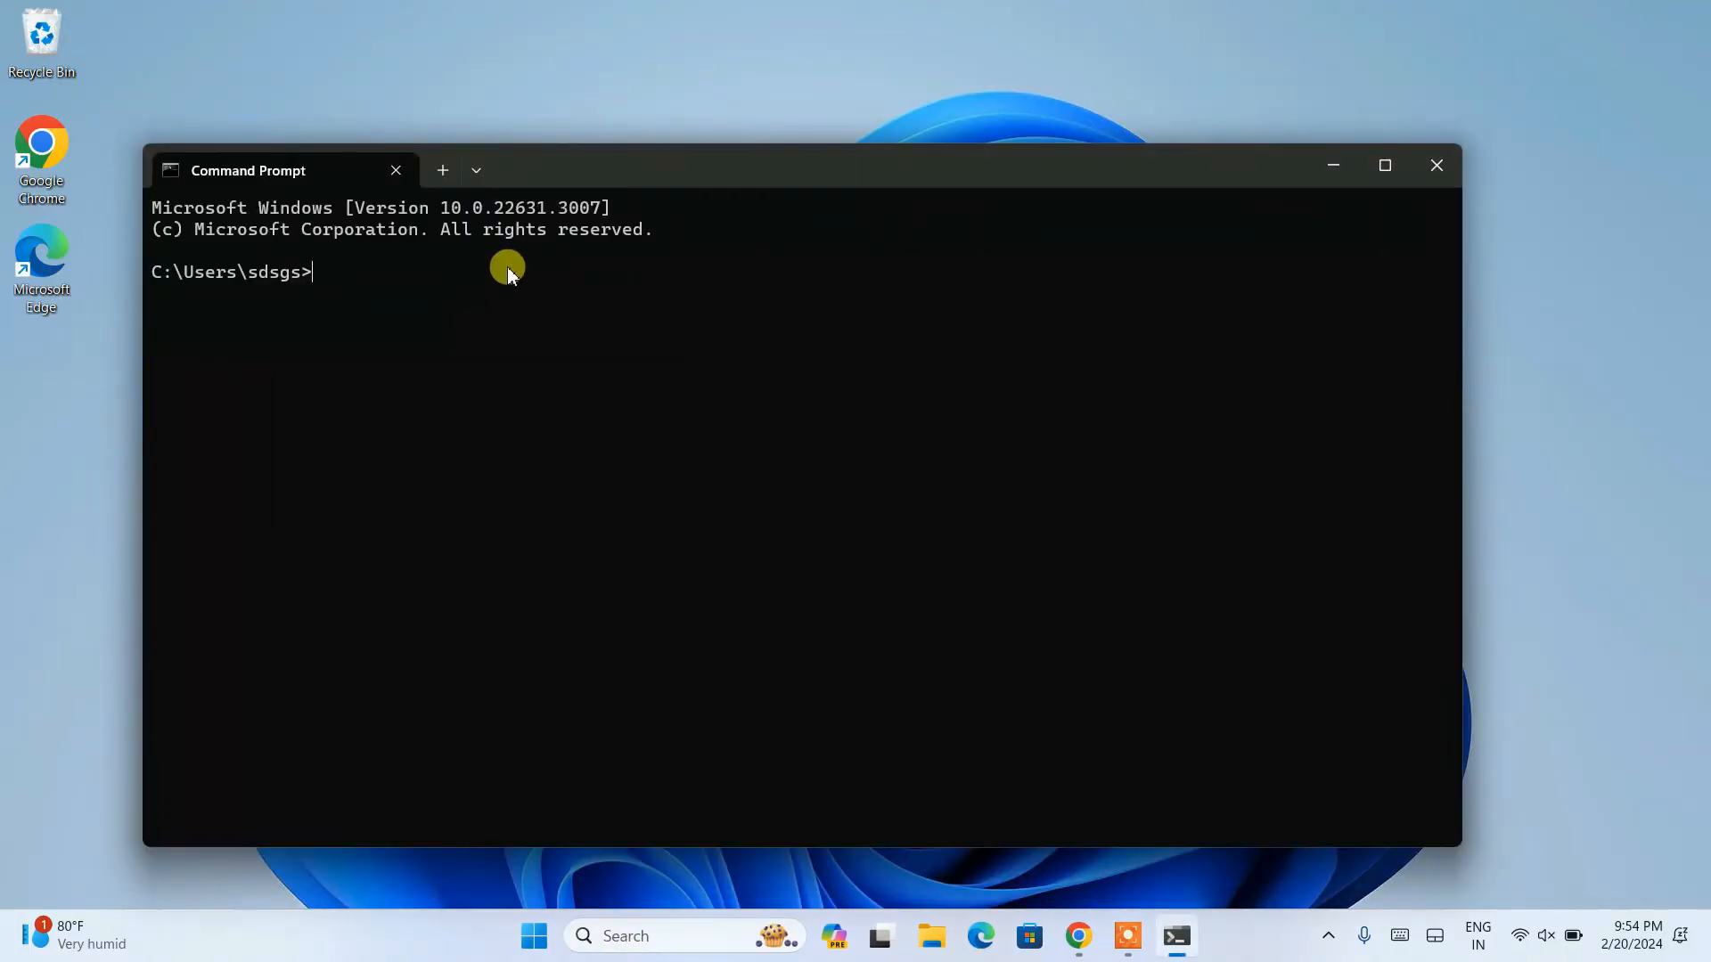
type("sq")
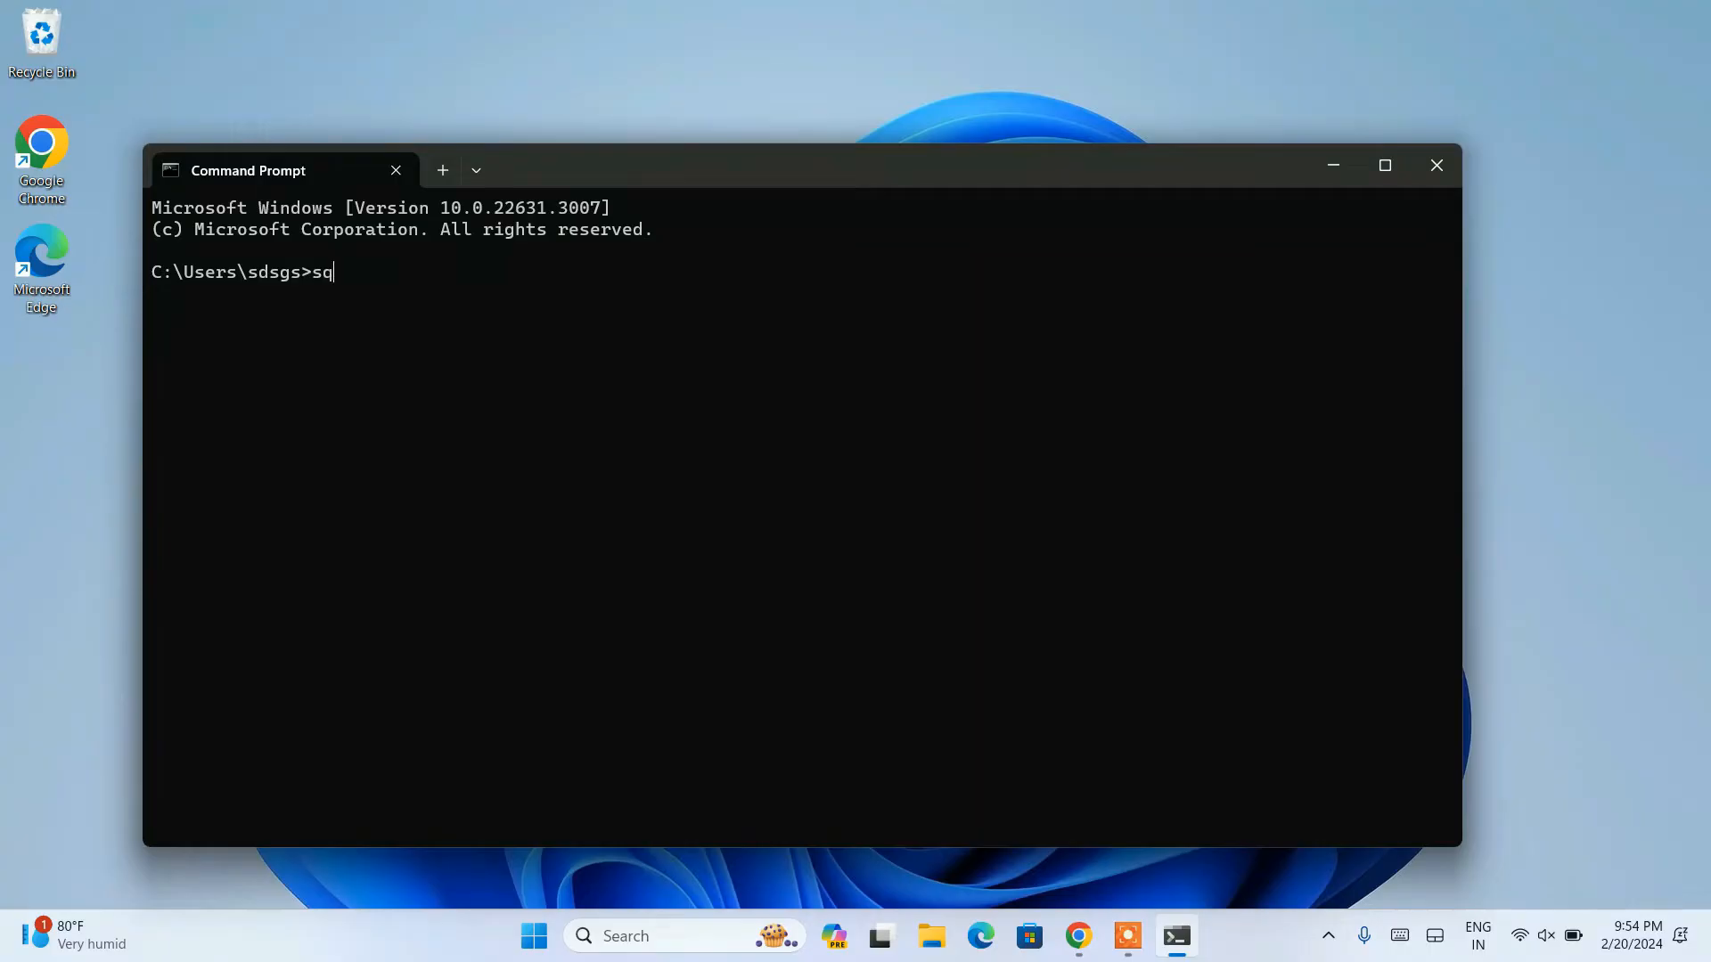
type("lit")
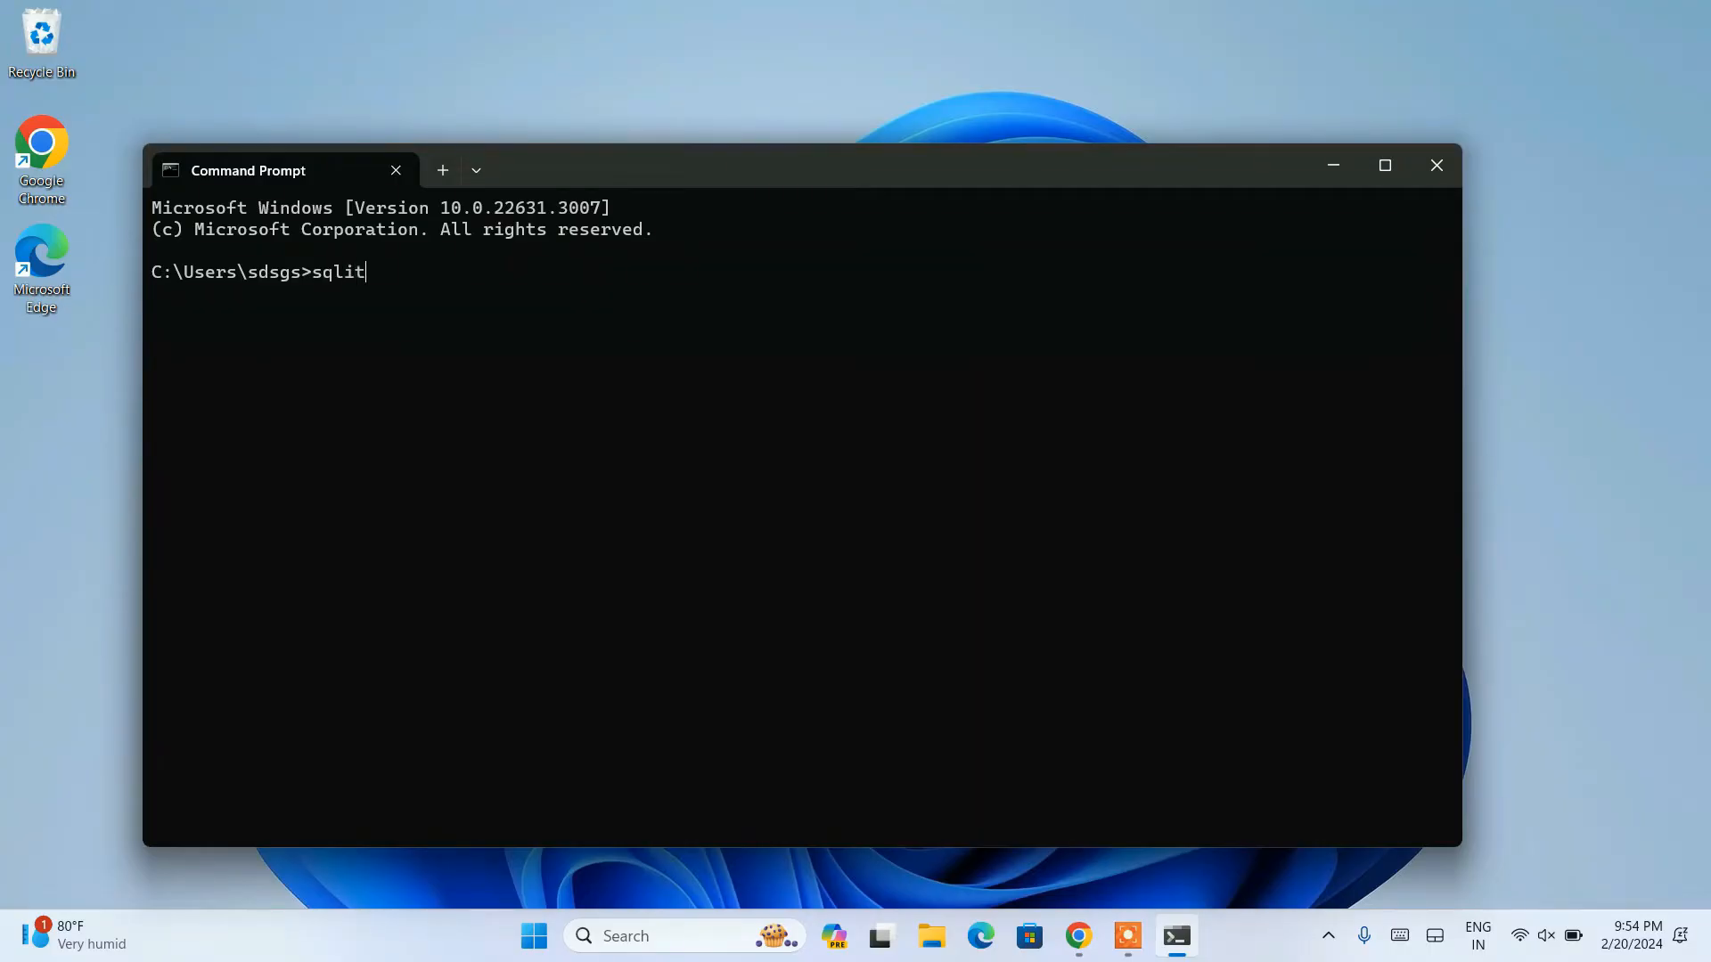
type("e3")
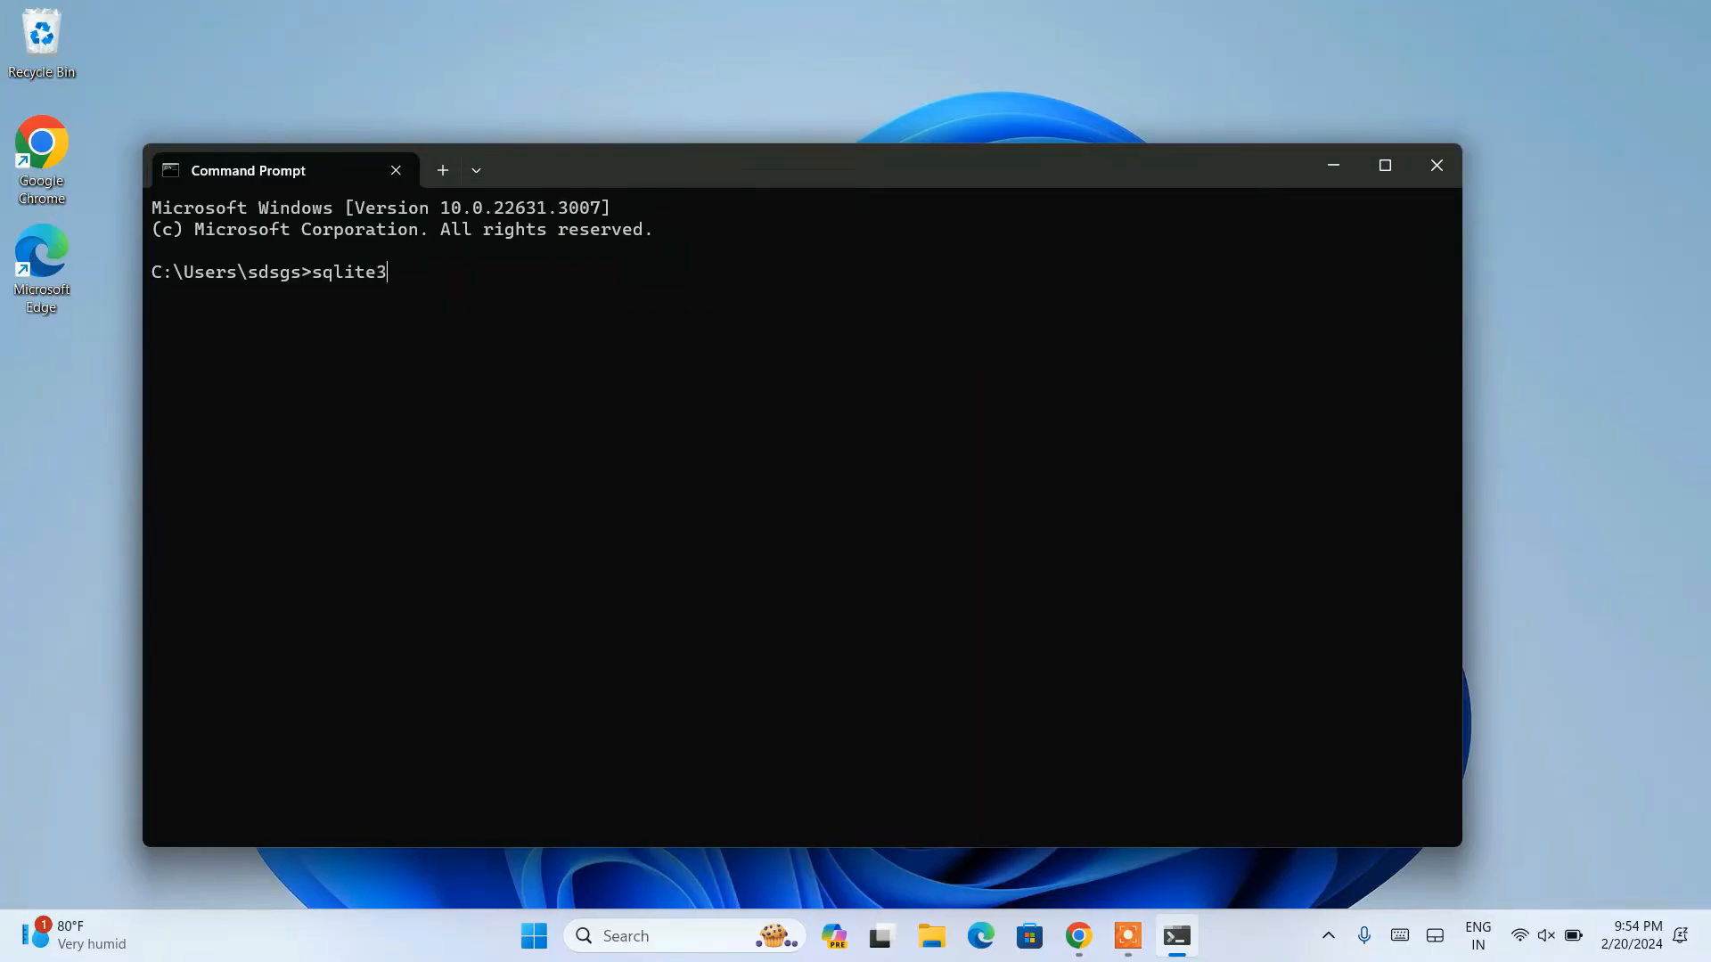
Step: Start the sqlite3 shell (version 3.45.1) on a transient in-memory database
key("Return")
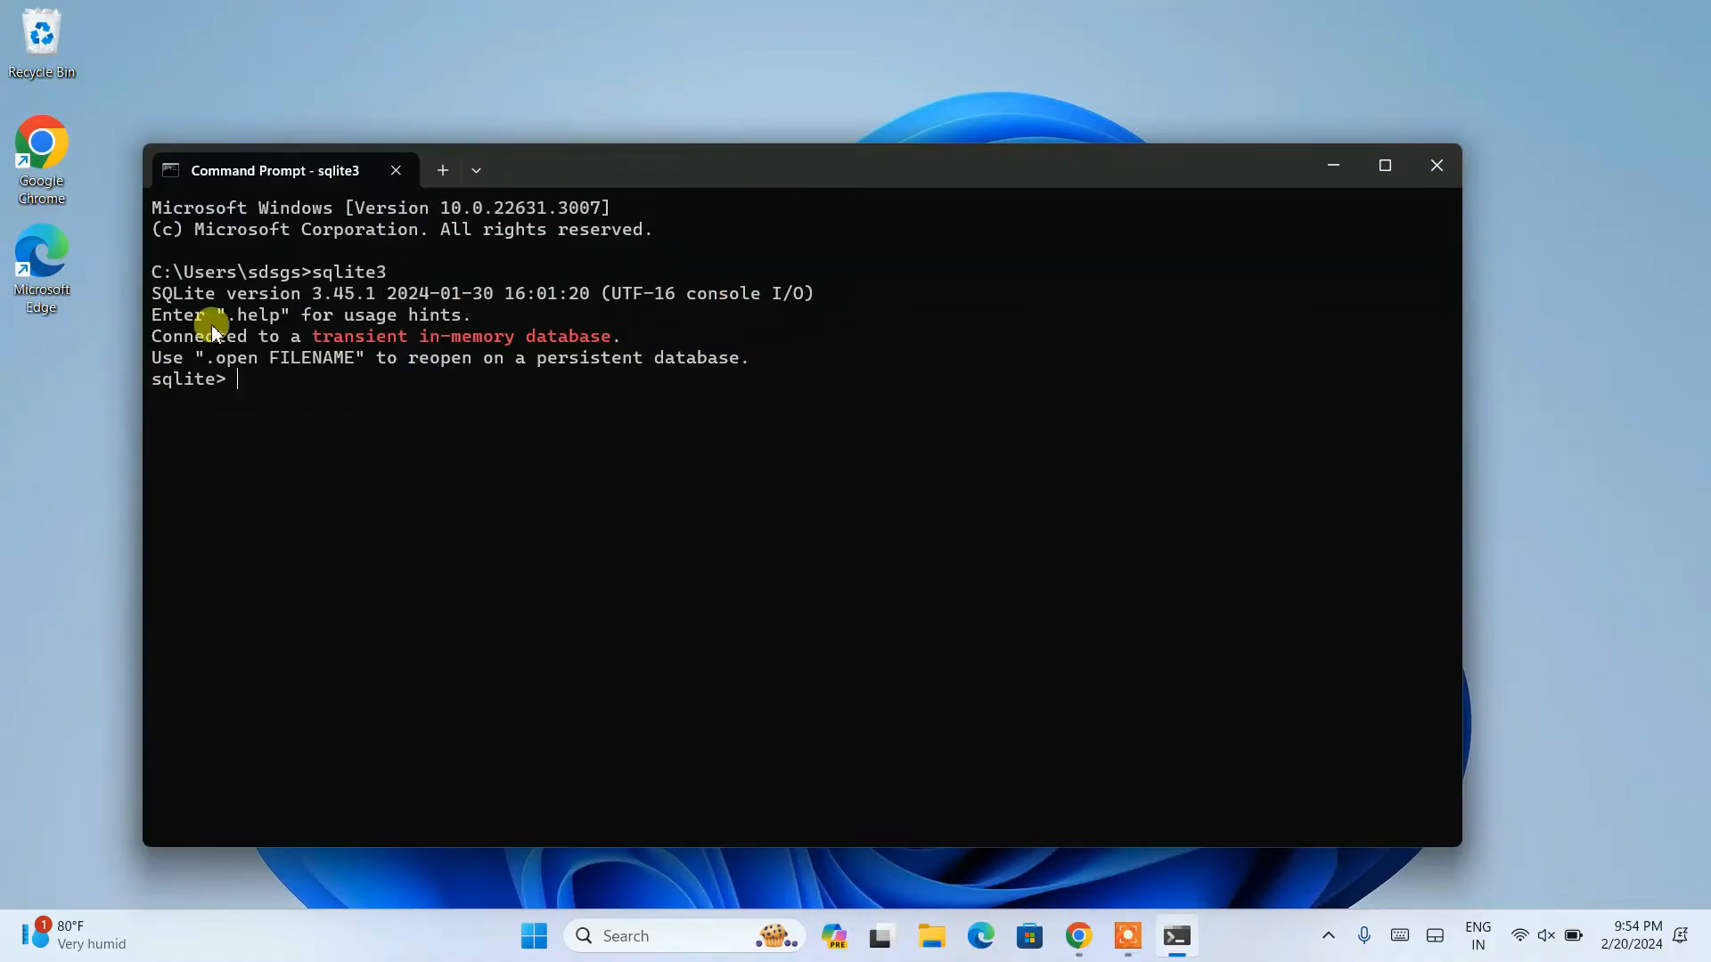
mouse_move(316, 295)
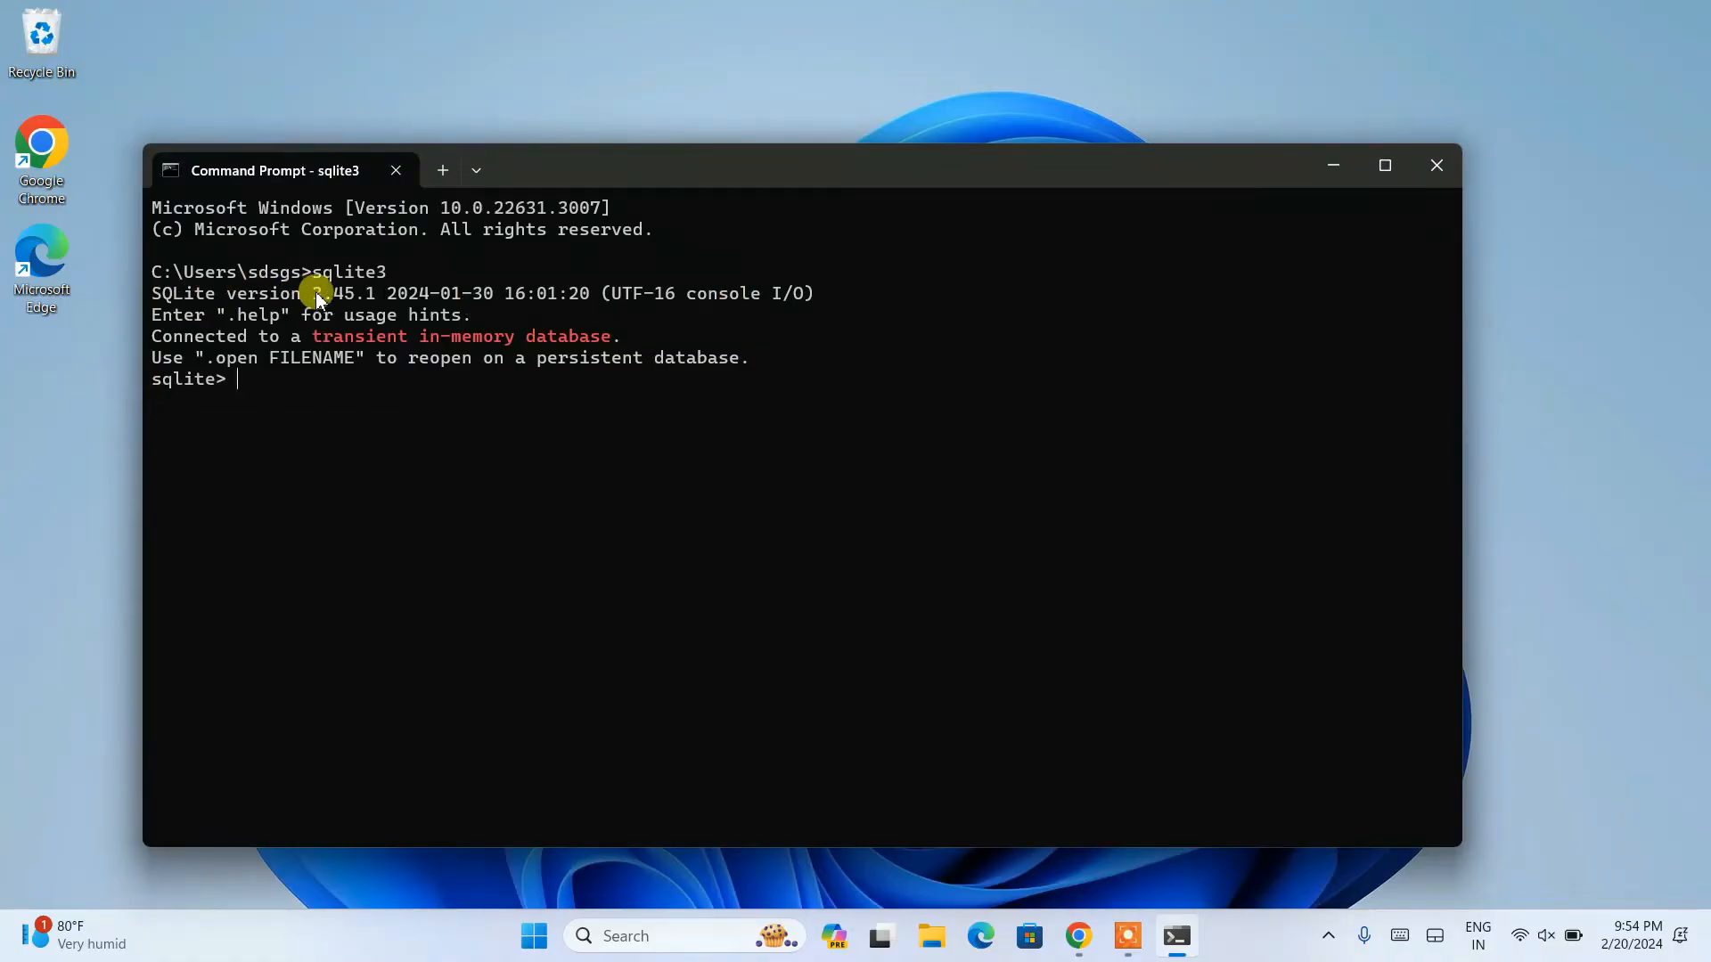
mouse_move(376, 300)
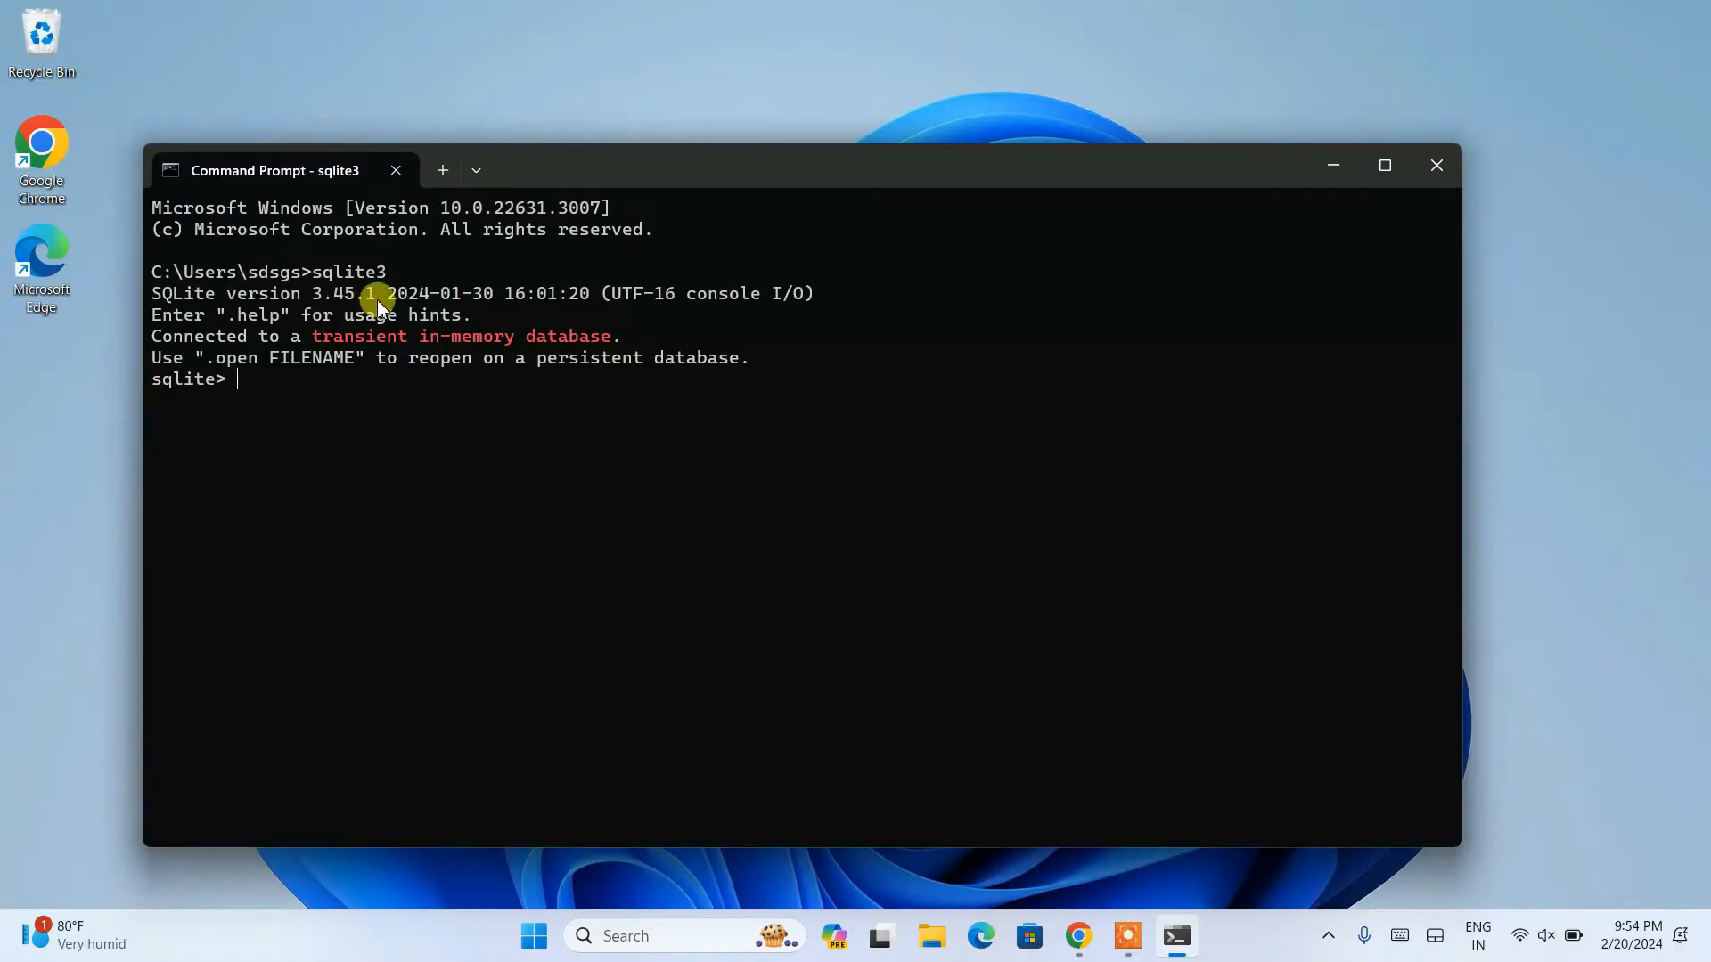
mouse_move(229, 382)
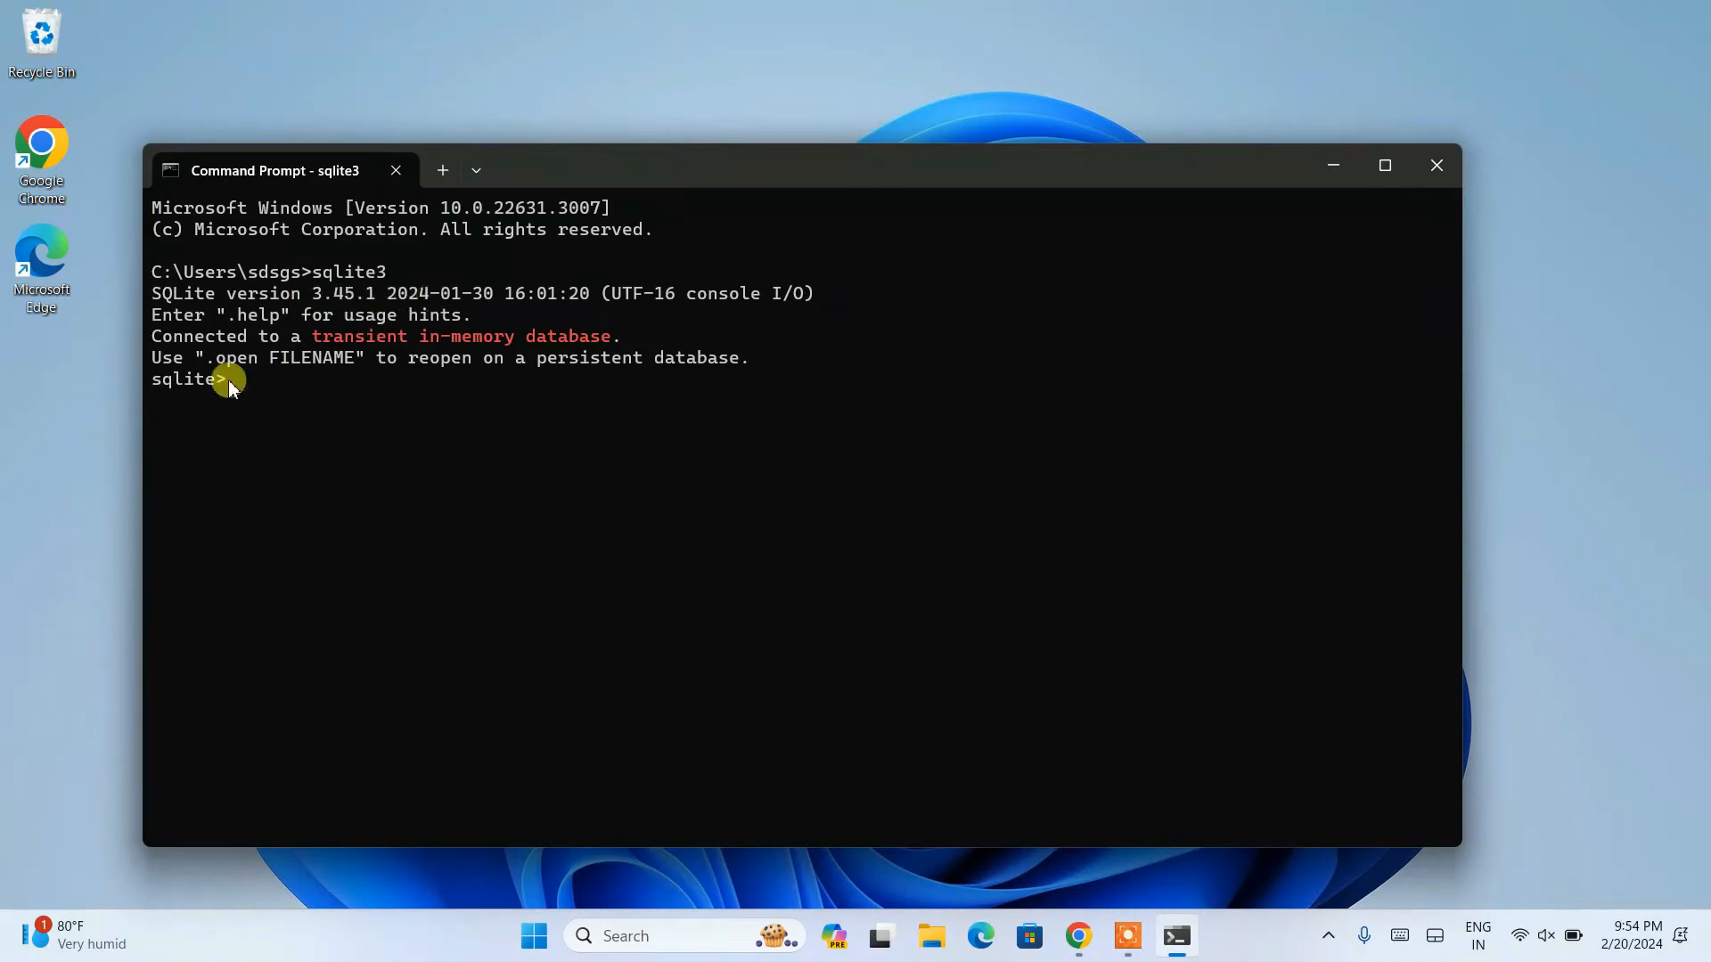
mouse_move(153, 378)
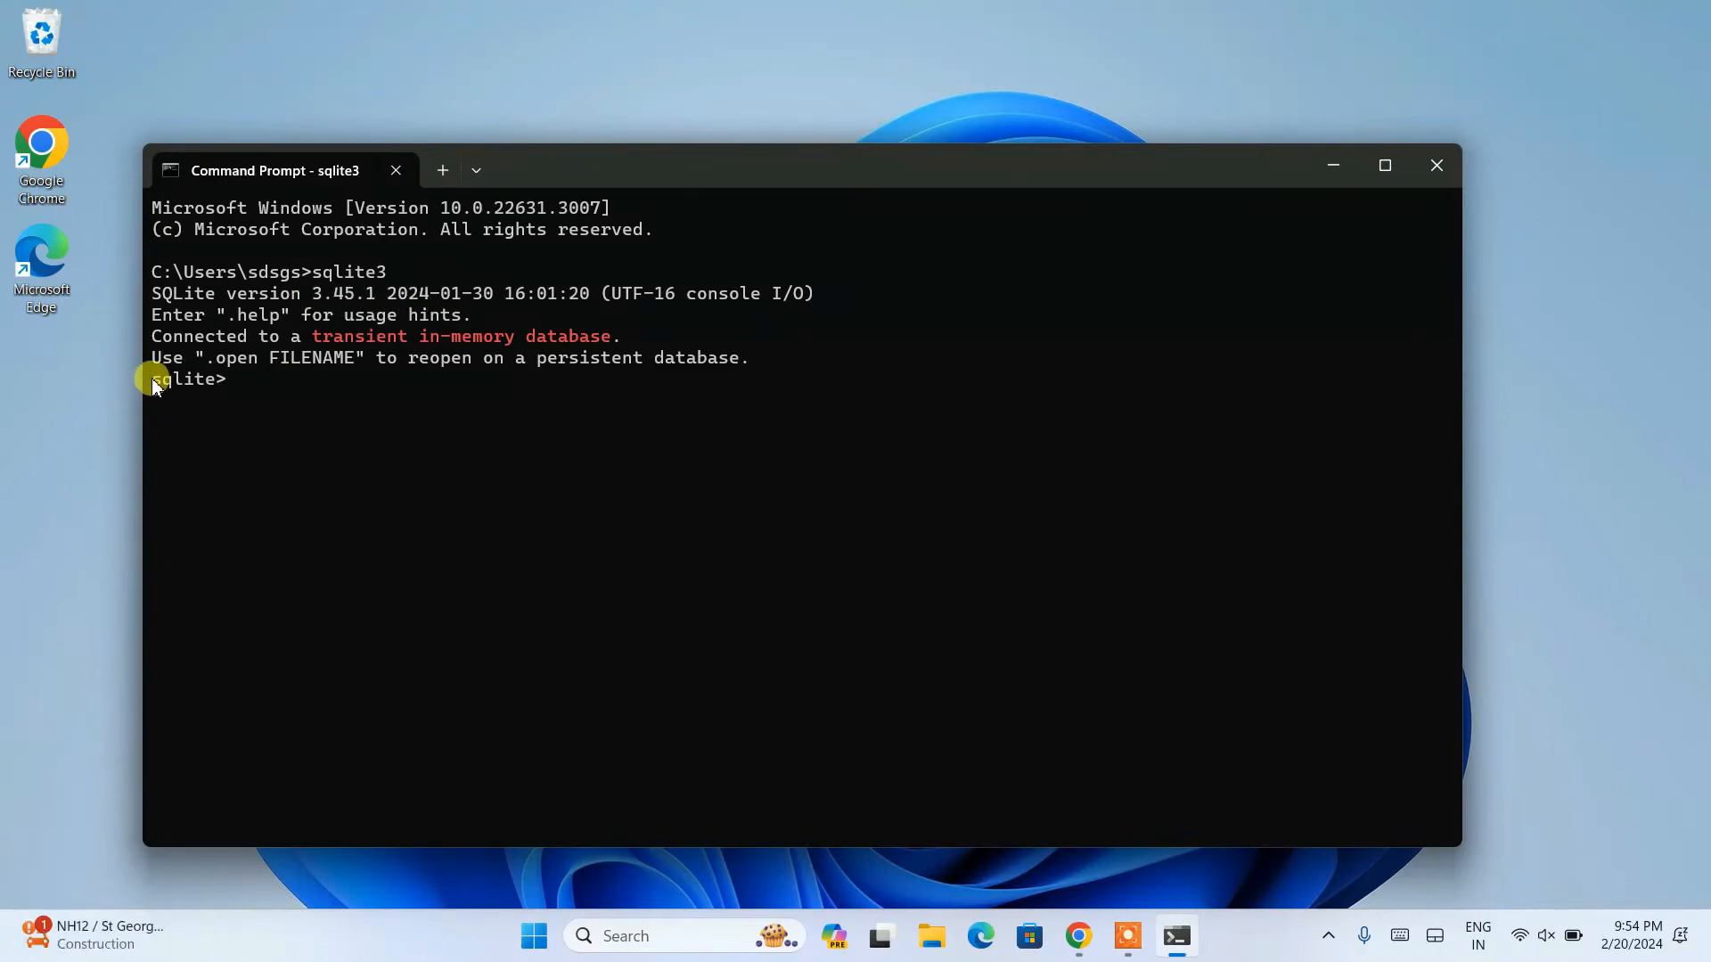
mouse_move(238, 390)
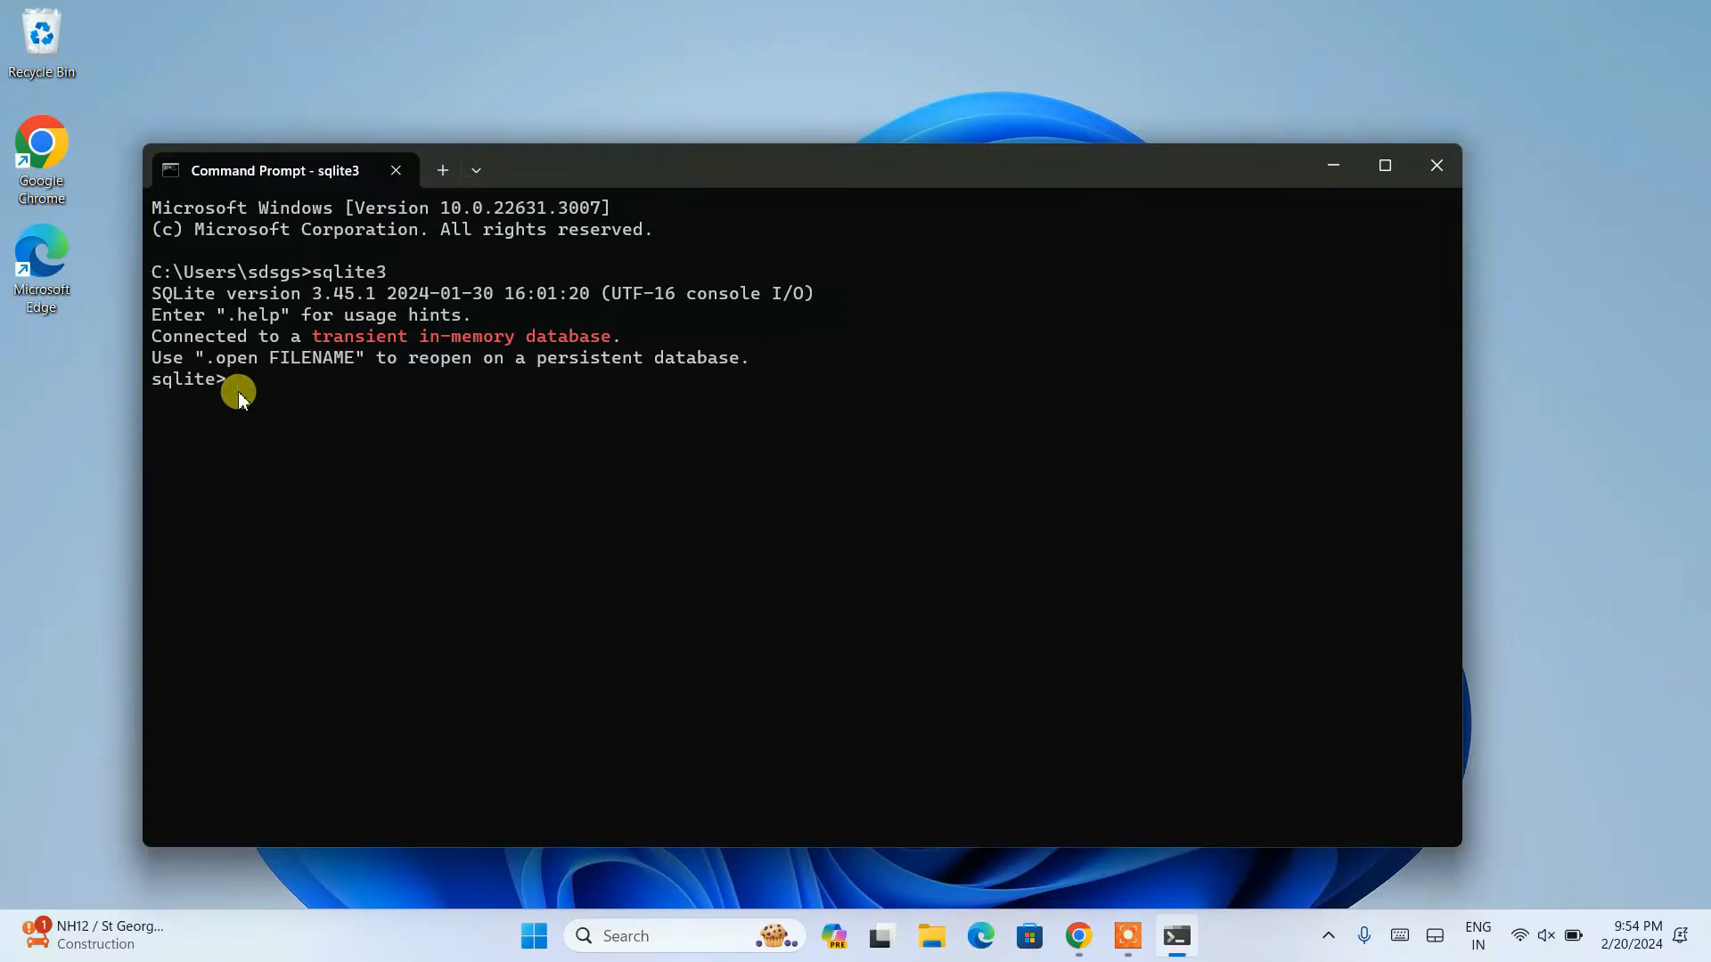
mouse_move(449, 394)
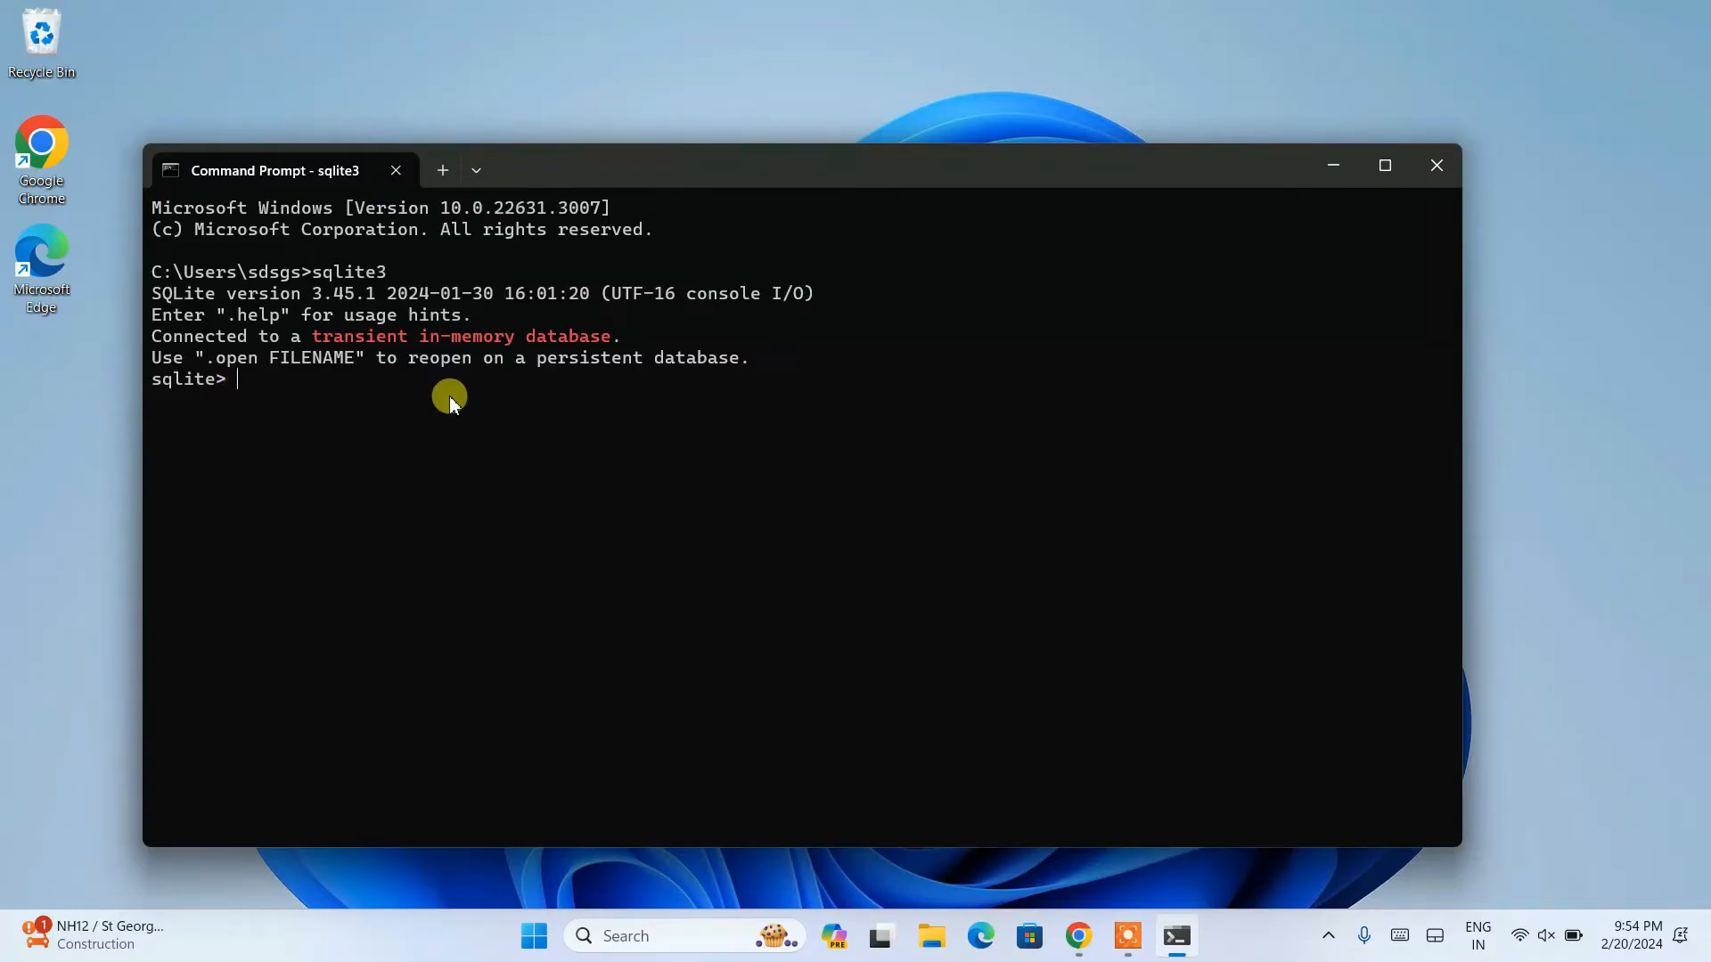
Step: List the shell's dot-commands with .help, scroll through them, then close the shell window
type(".h")
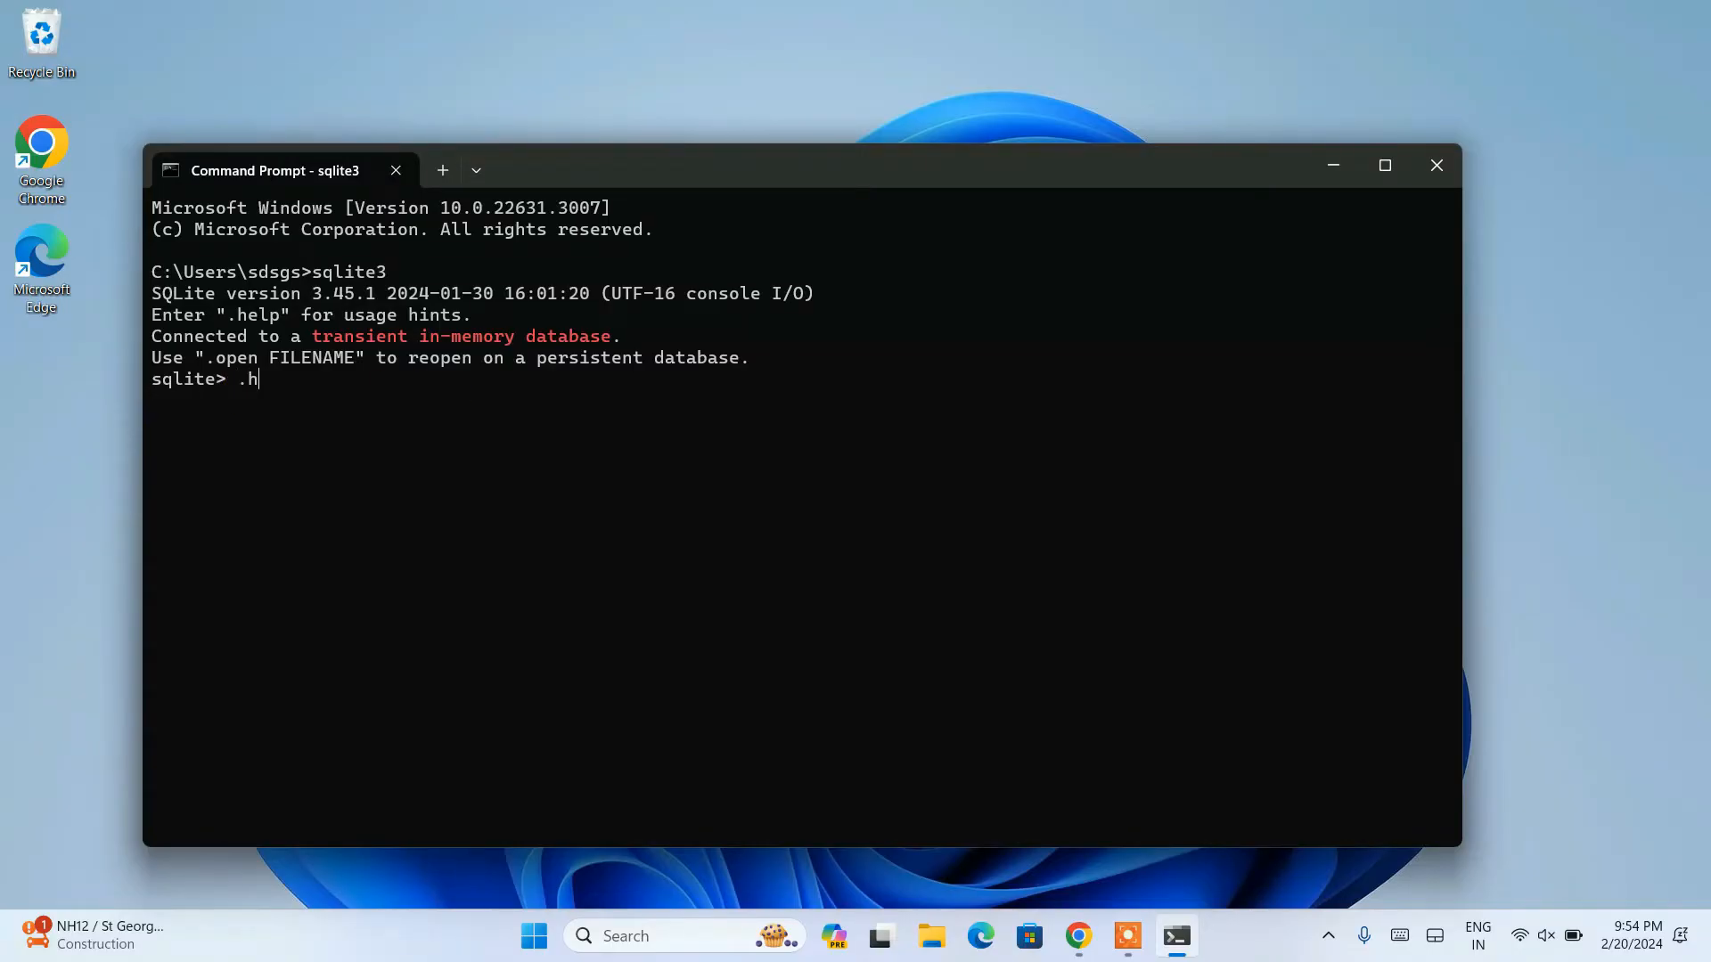
key("Return")
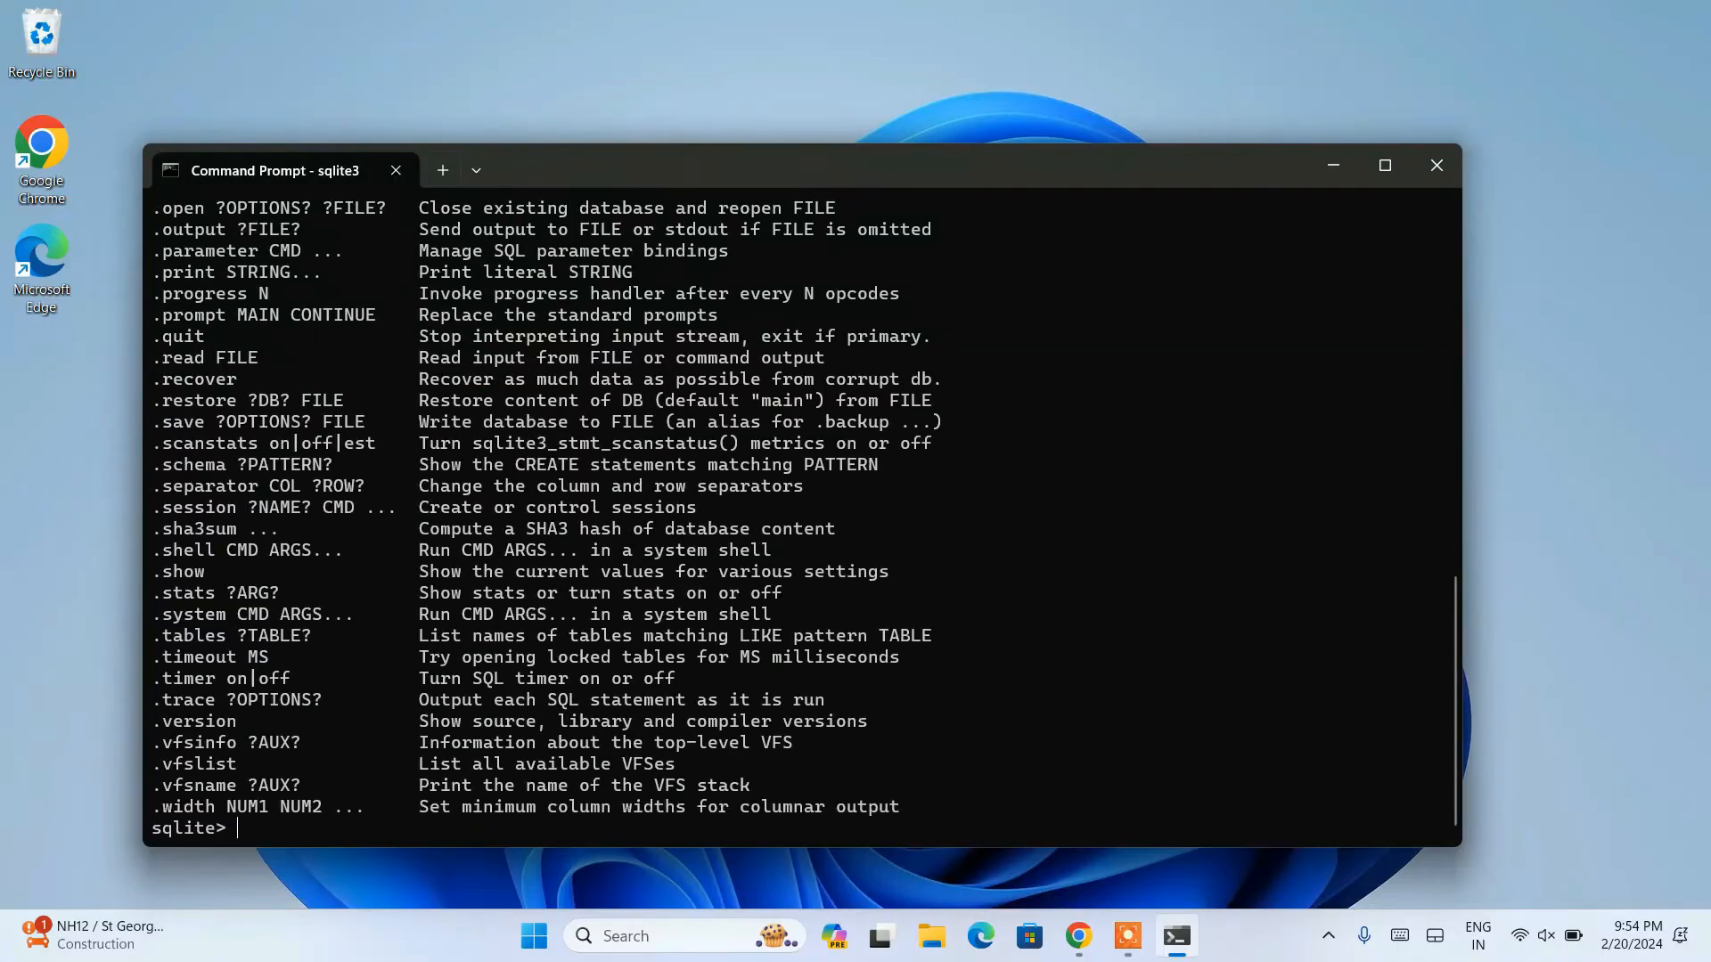
scroll("up", 3)
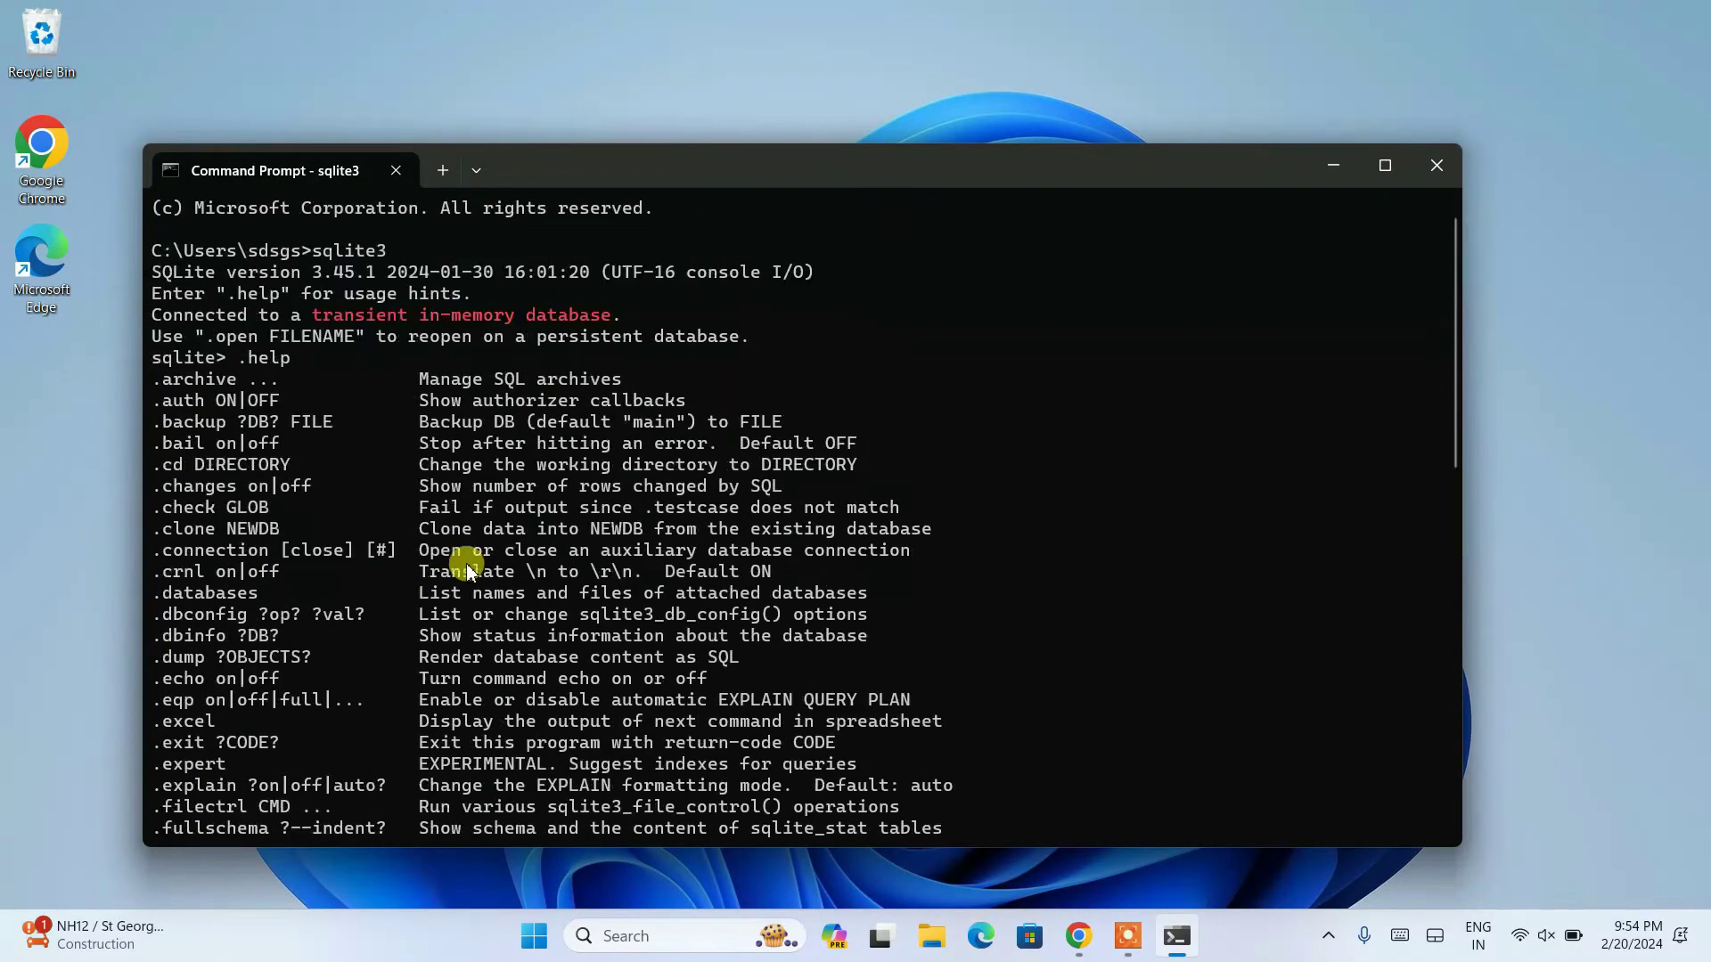
scroll("down", 3)
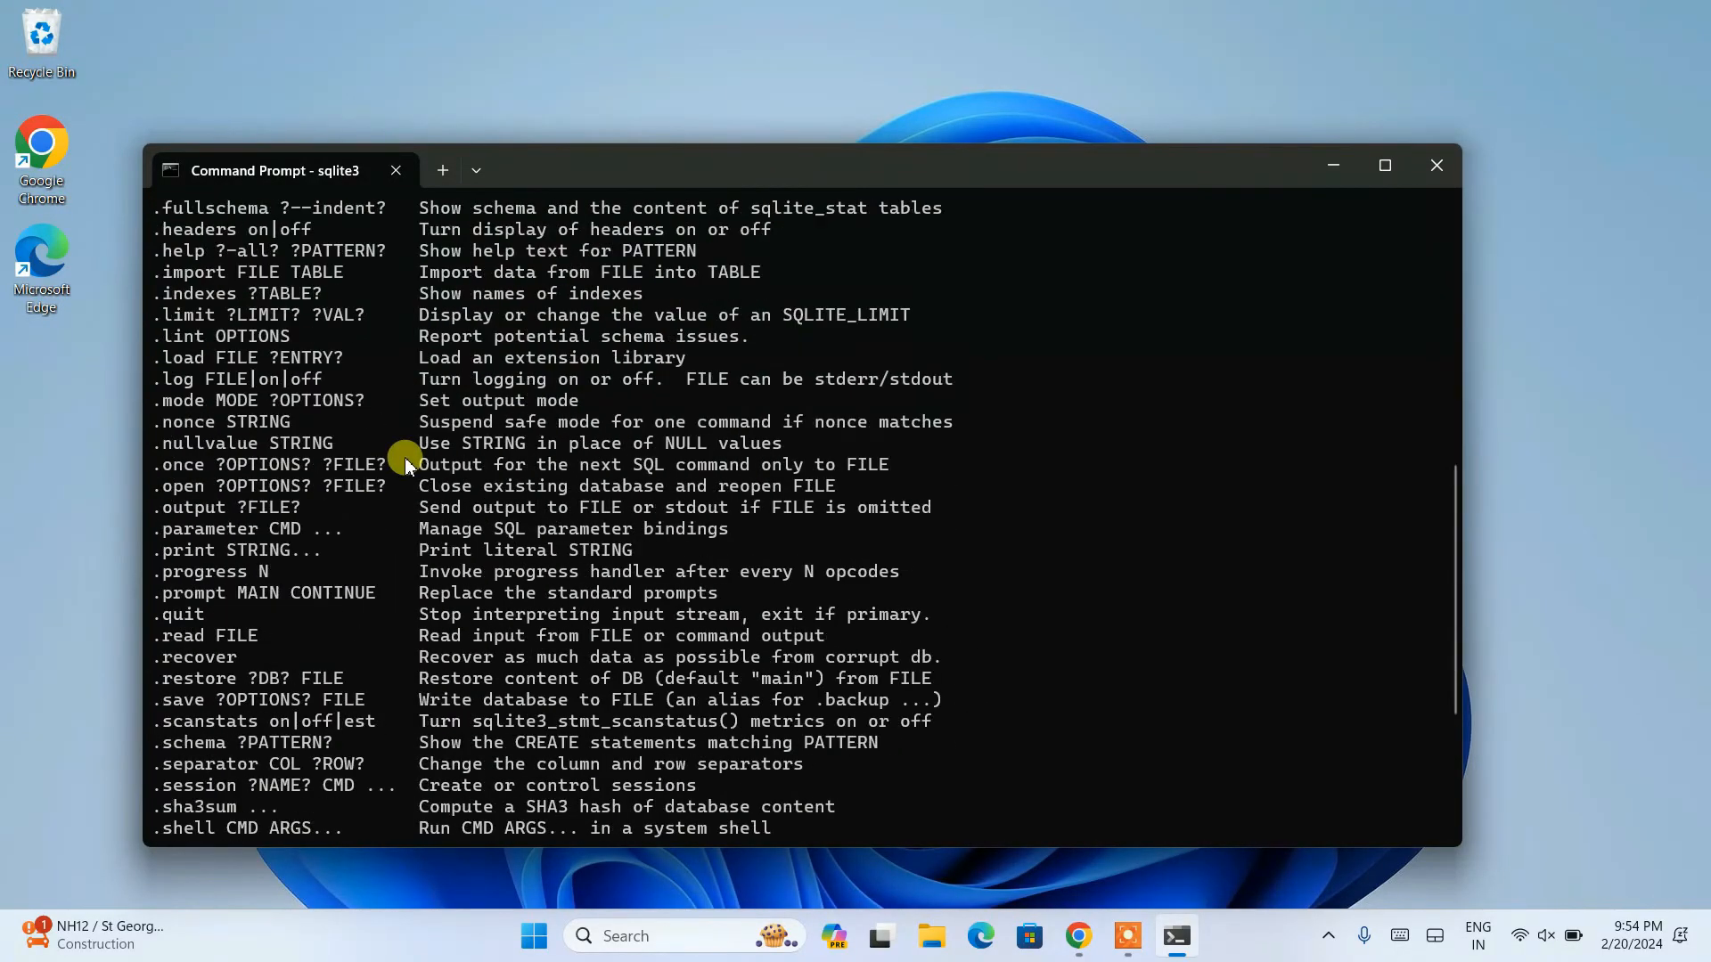
scroll("down", 3)
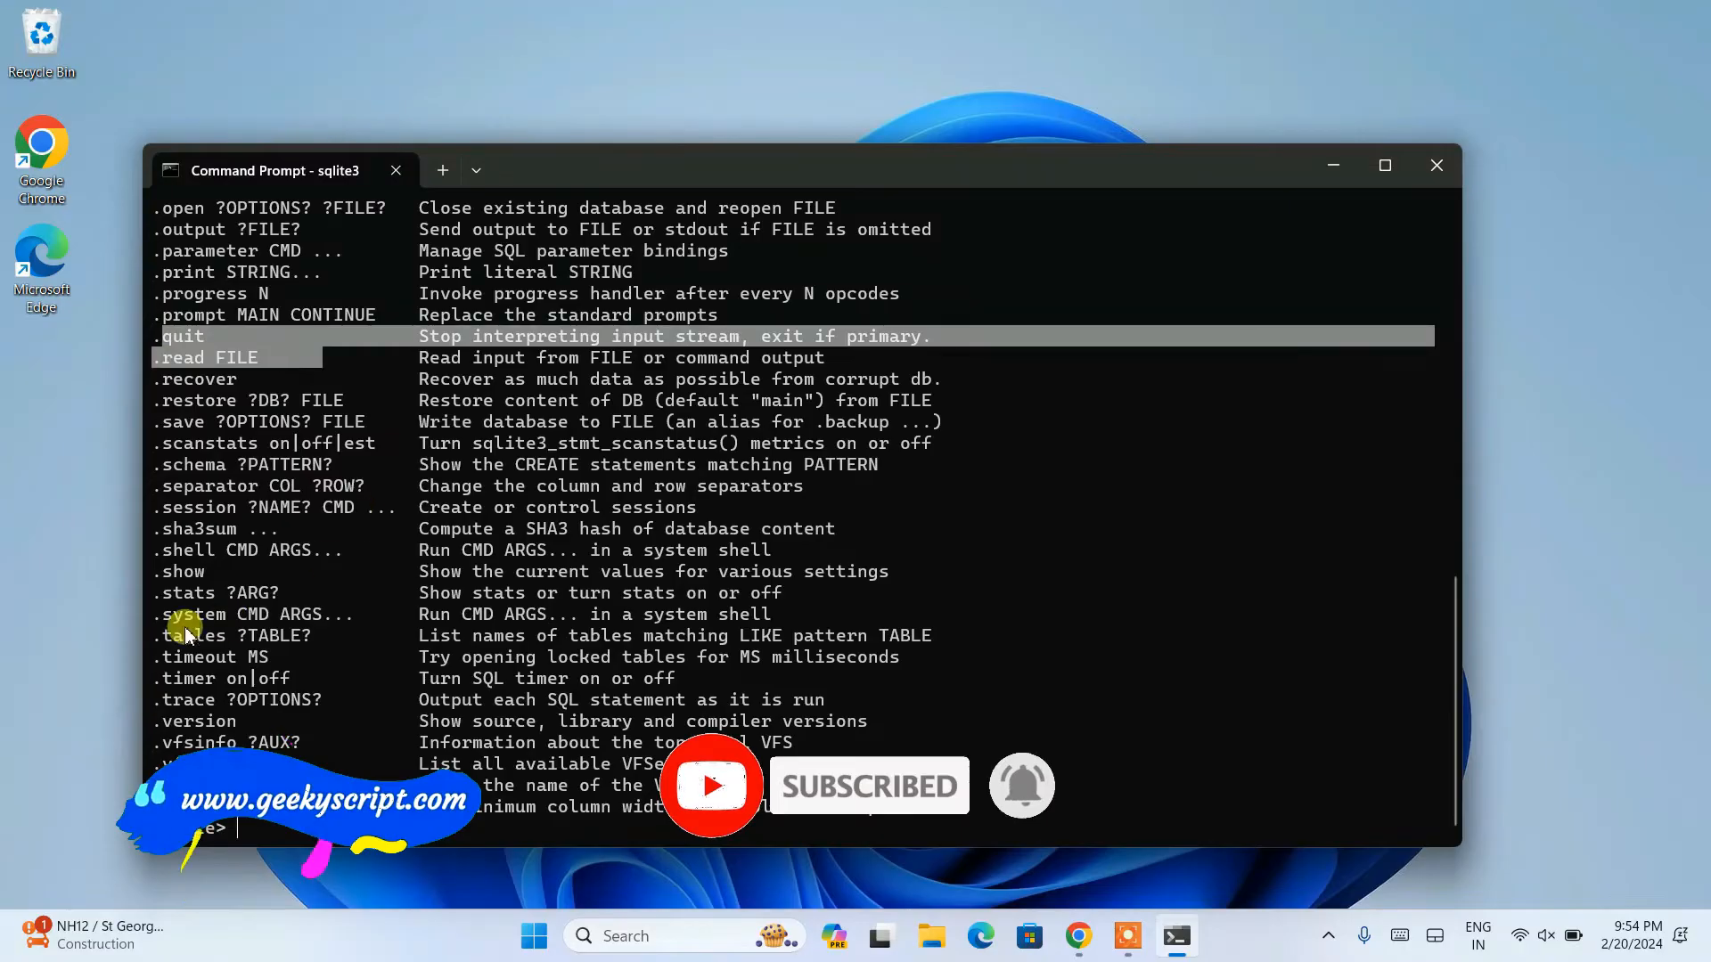
mouse_move(380, 546)
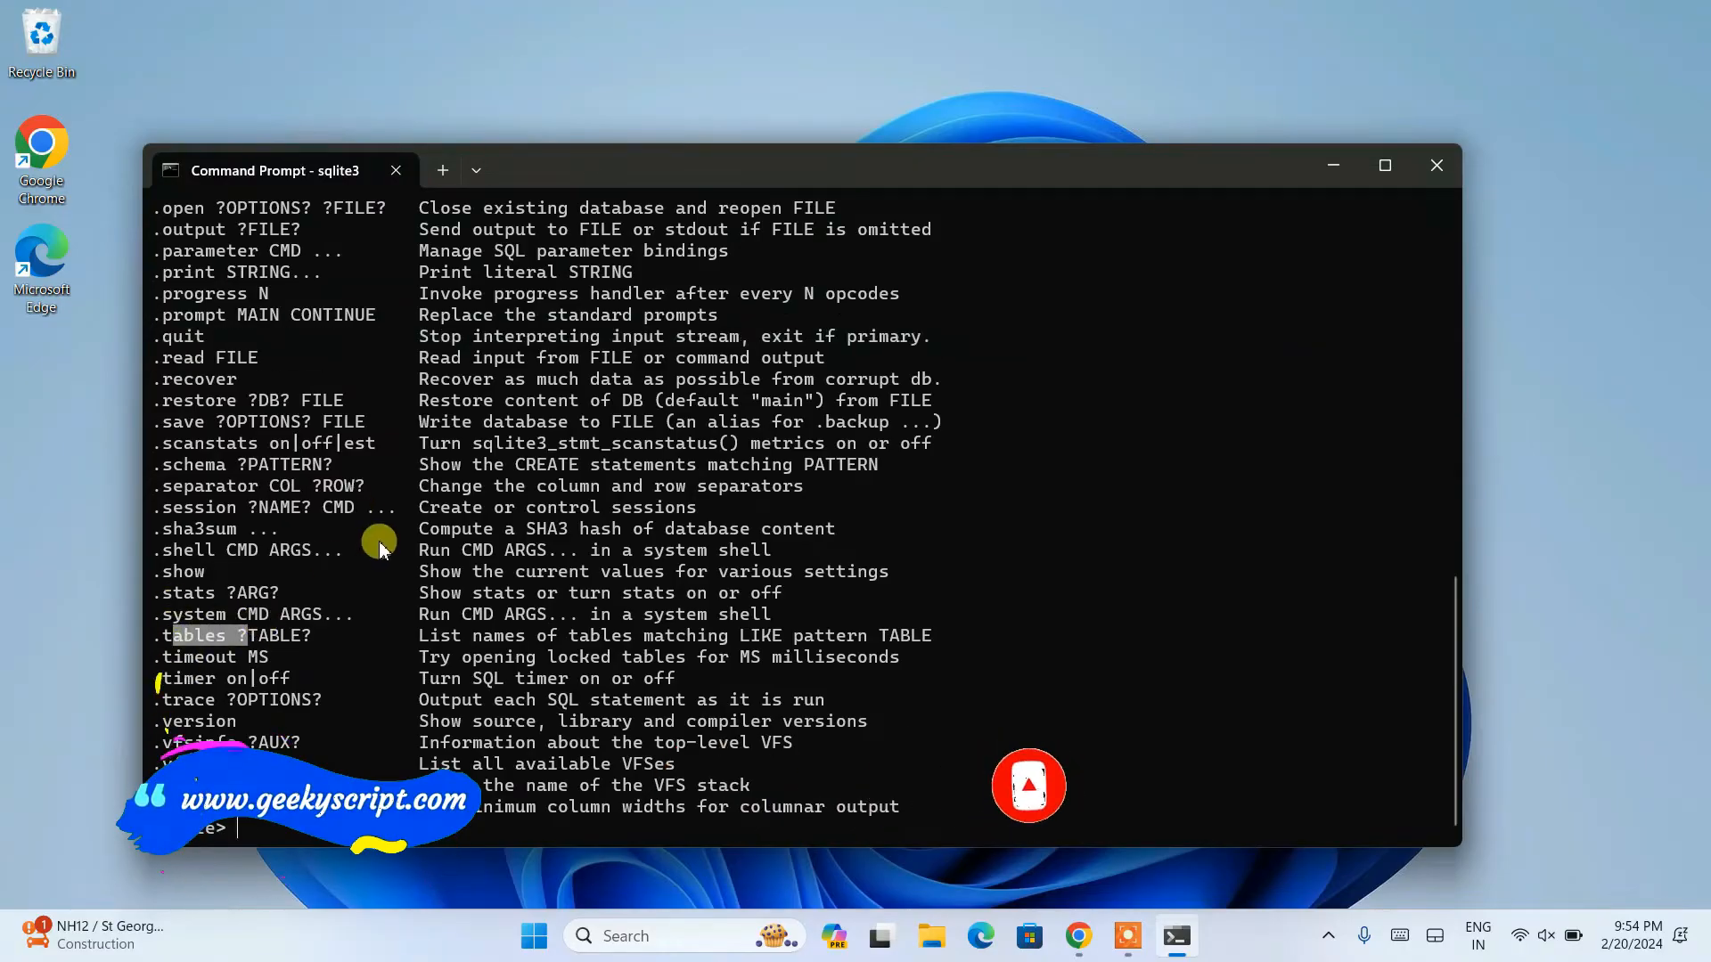
mouse_move(372, 668)
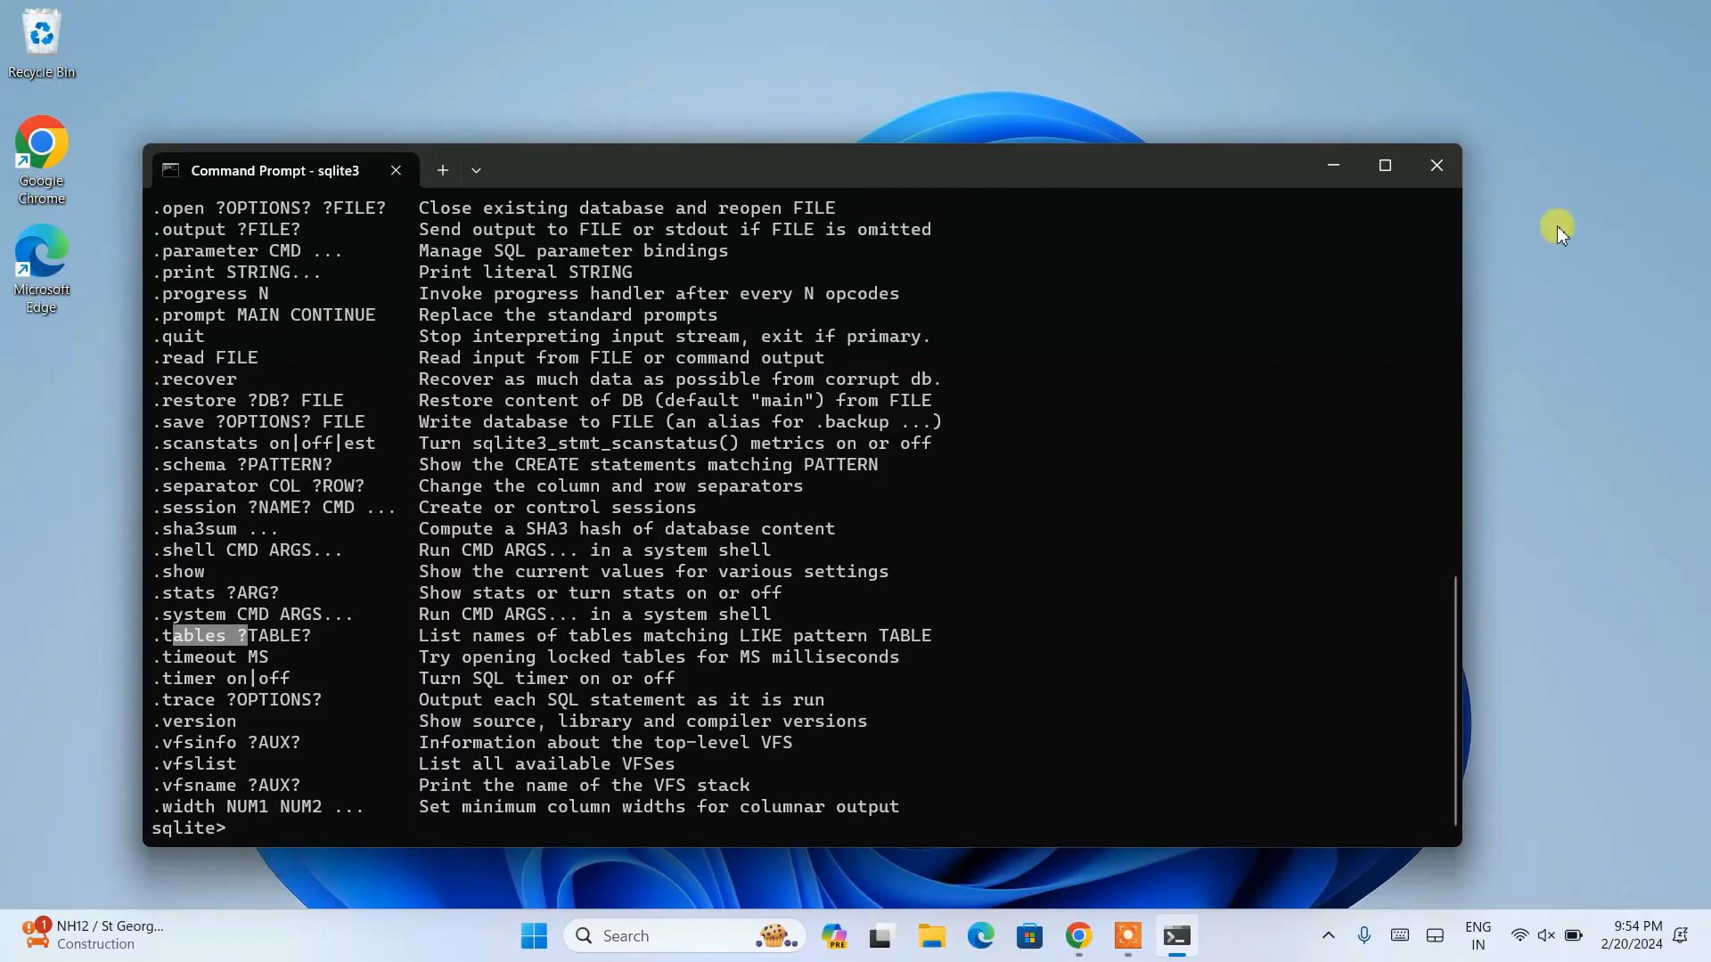
left_click(1435, 165)
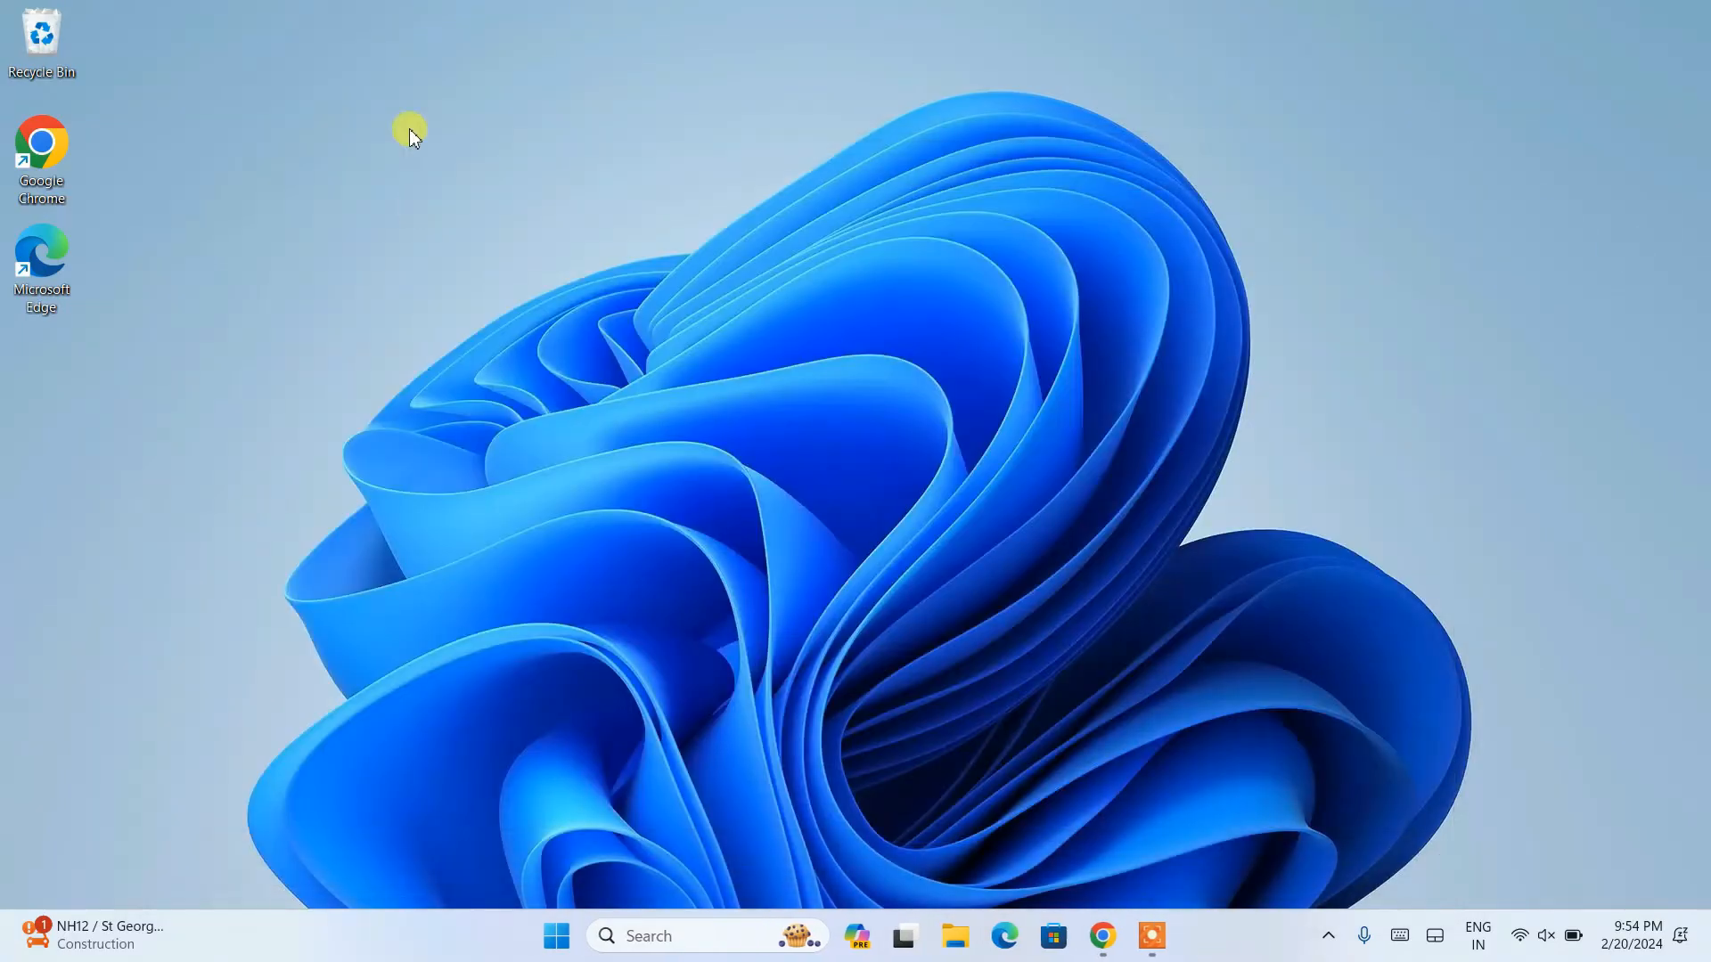
Step: Create an empty desktop folder named db and open it in File Explorer
right_click(410, 136)
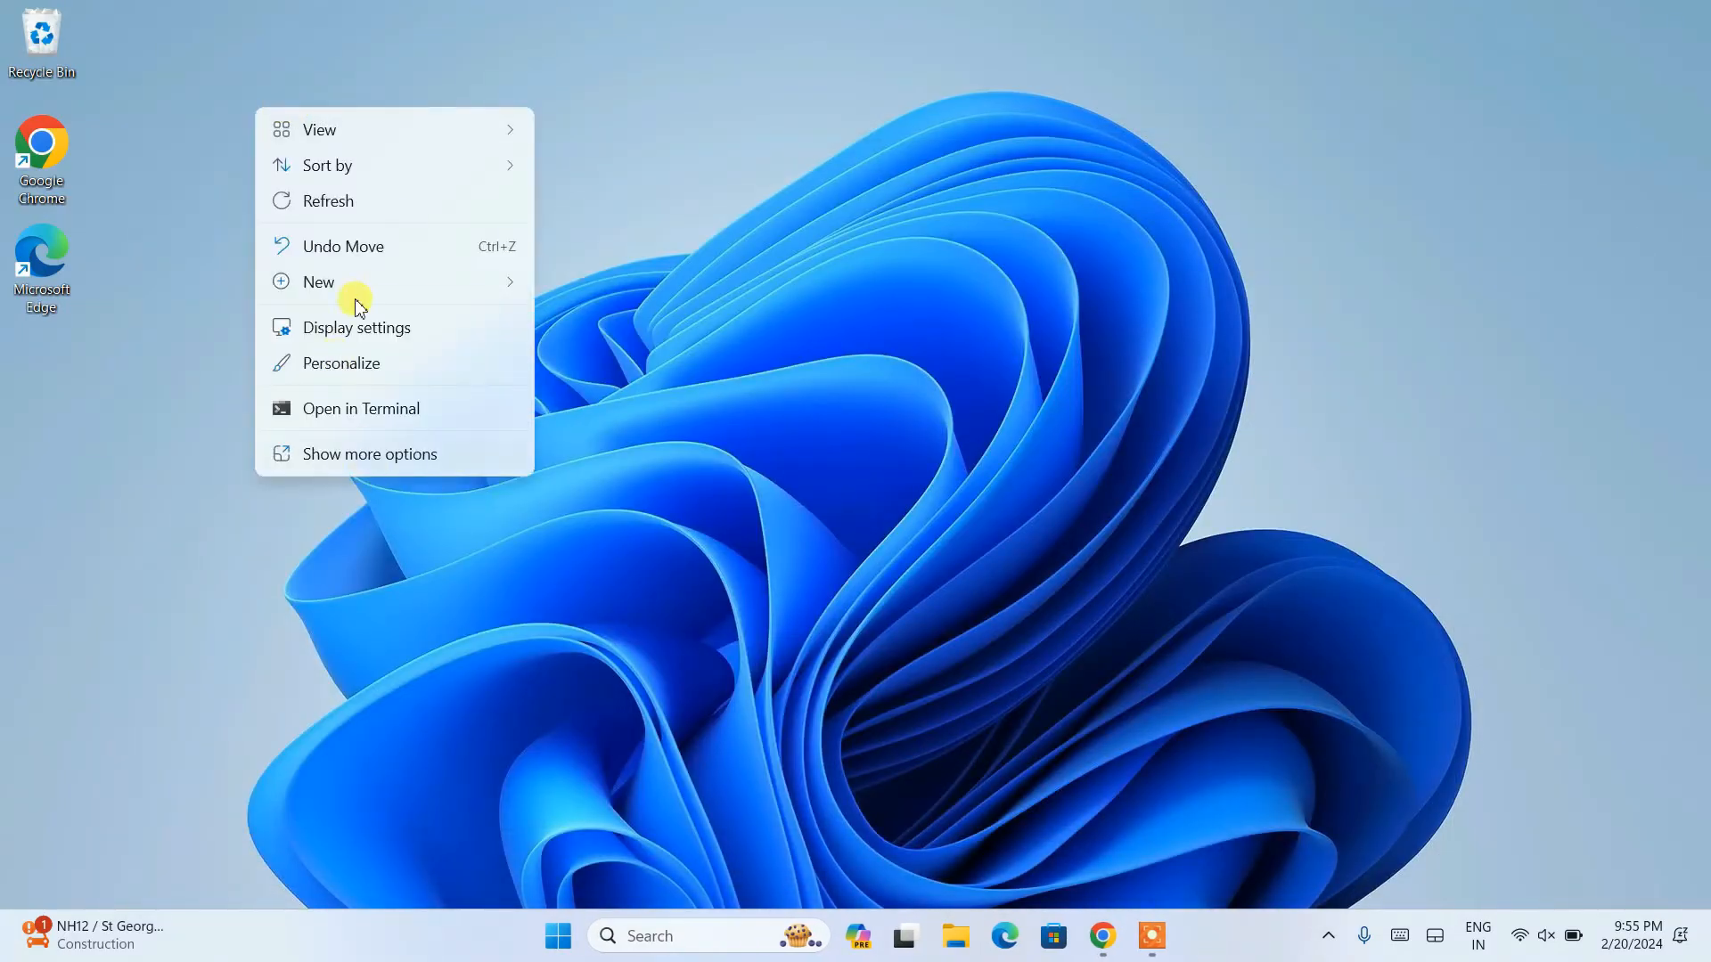
left_click(317, 282)
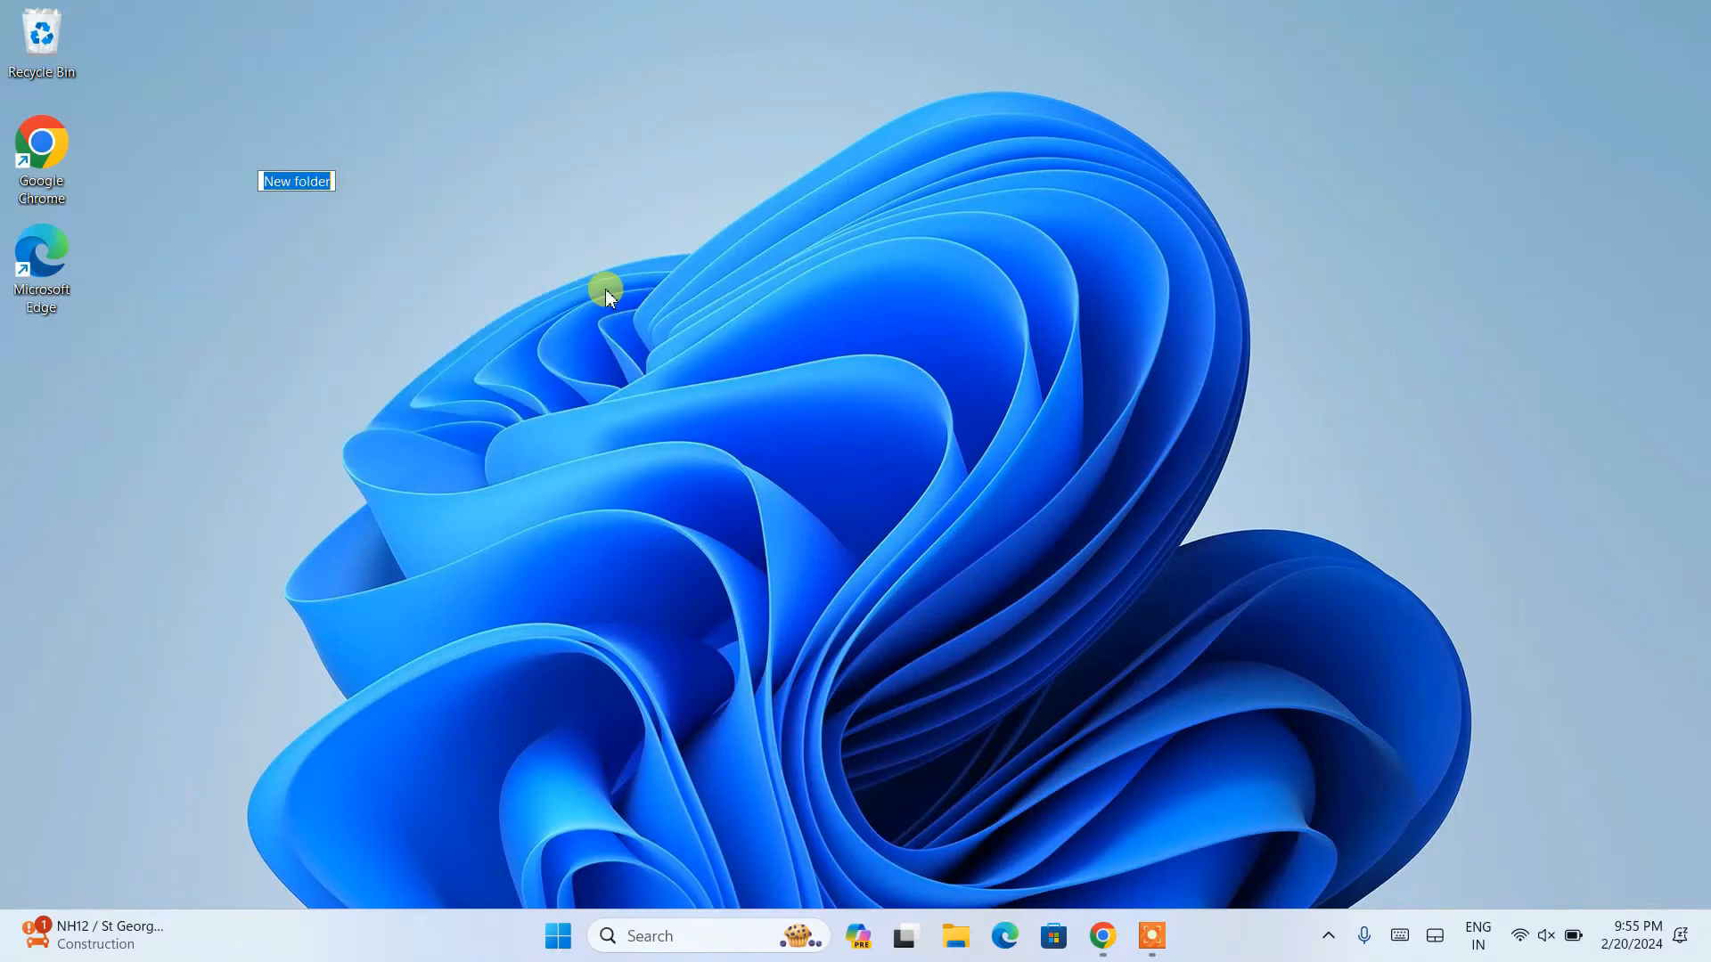
type("db")
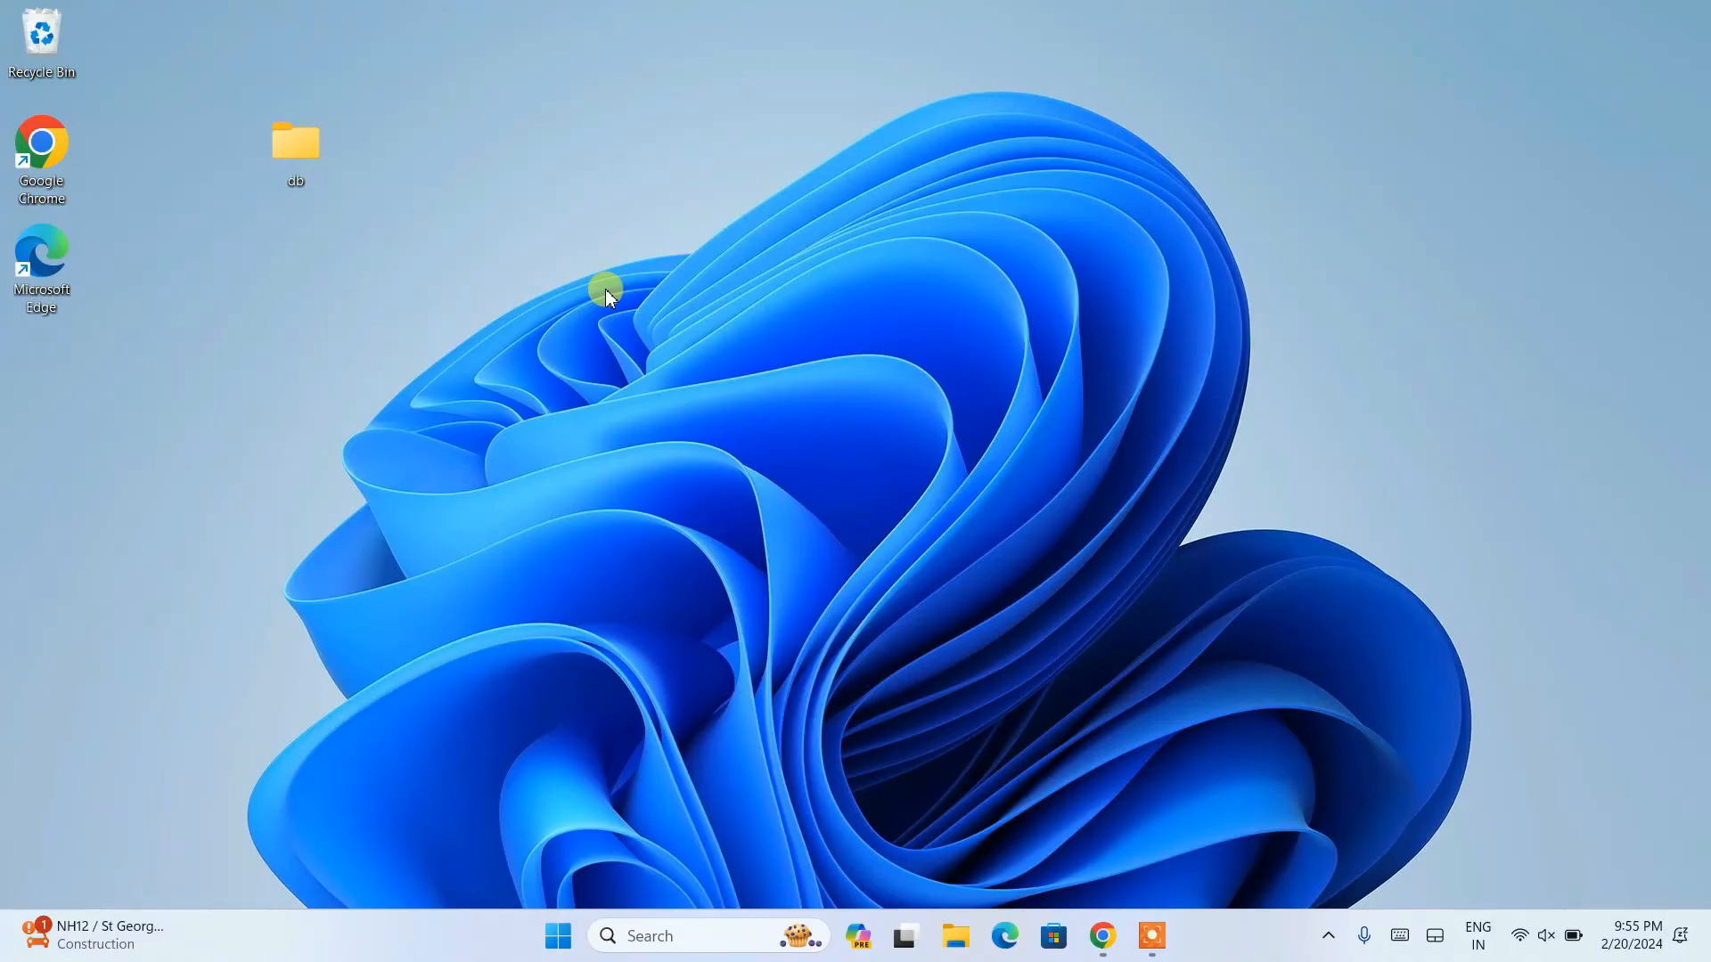
double_click(296, 142)
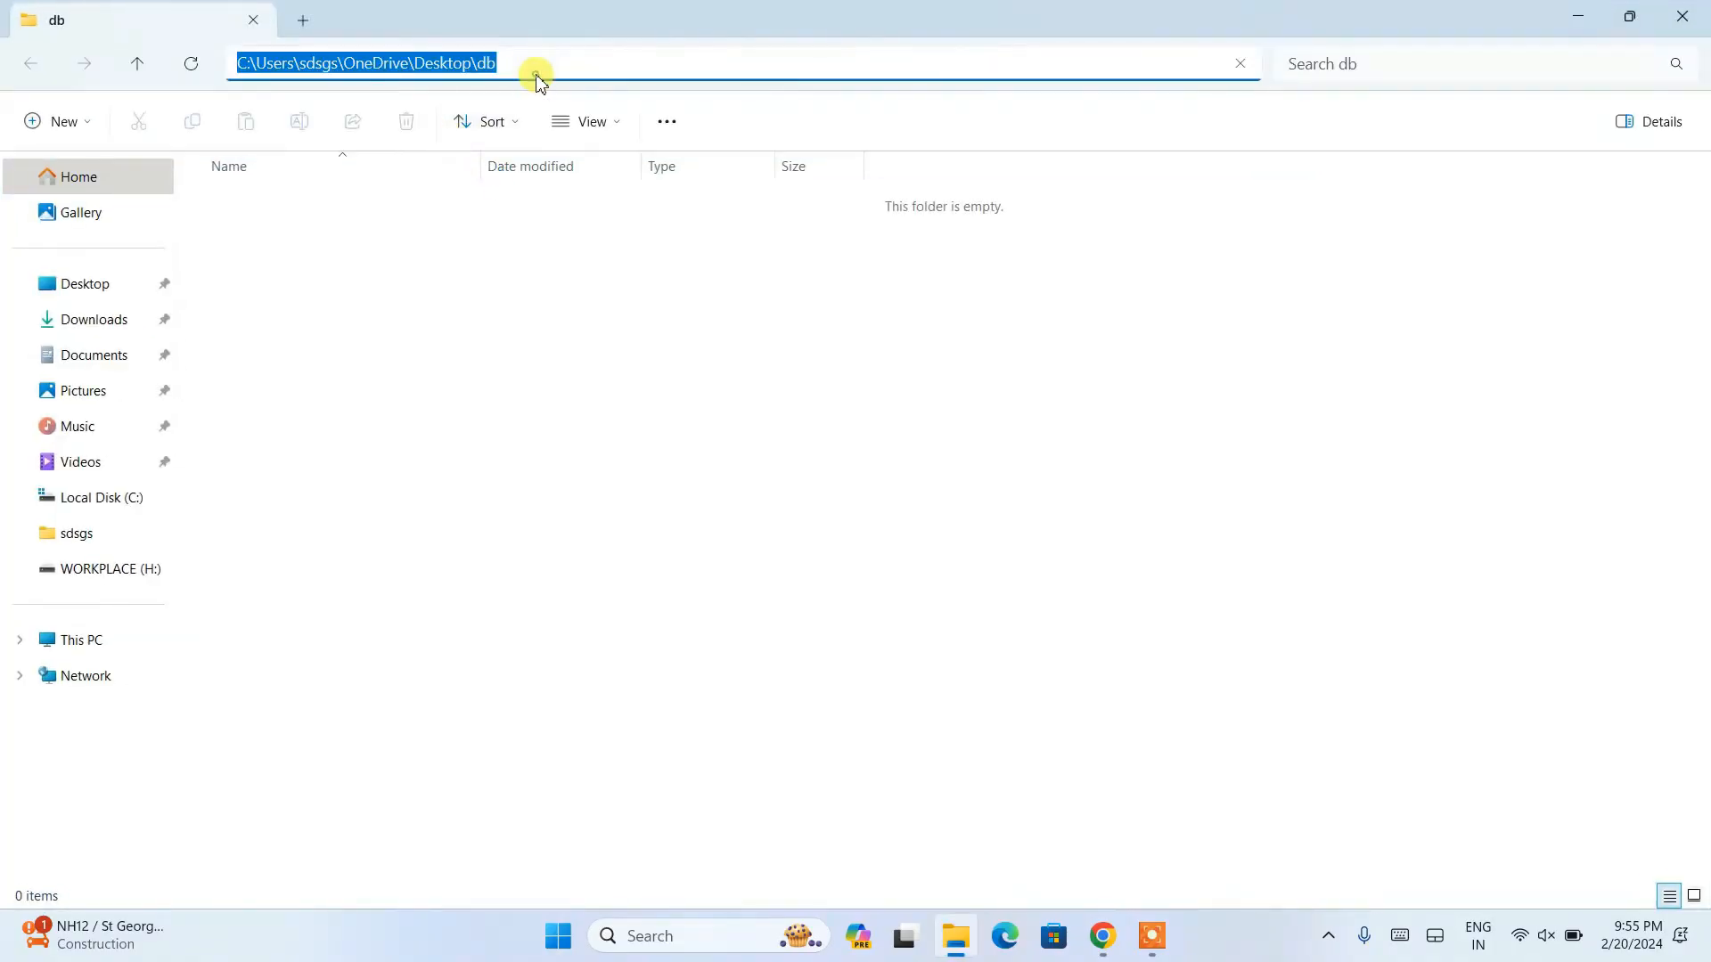
mouse_move(587, 63)
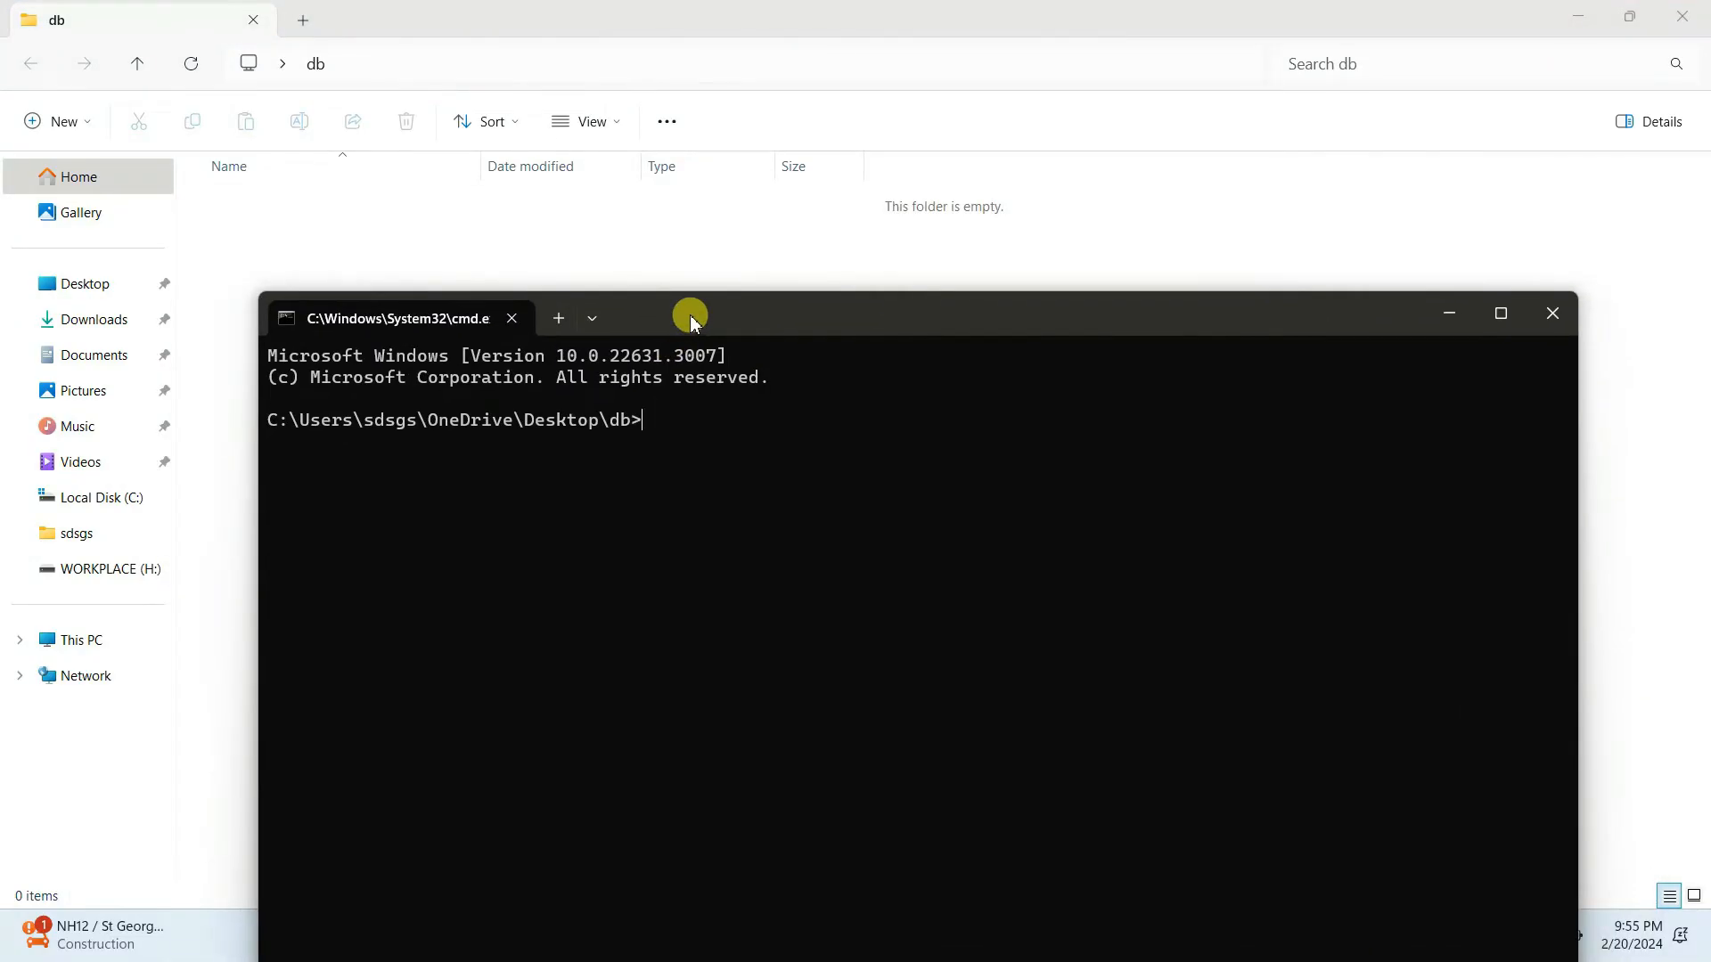
Step: Launch sqlite3 demodb.db from the db folder to open the demodb.db database
type("sq")
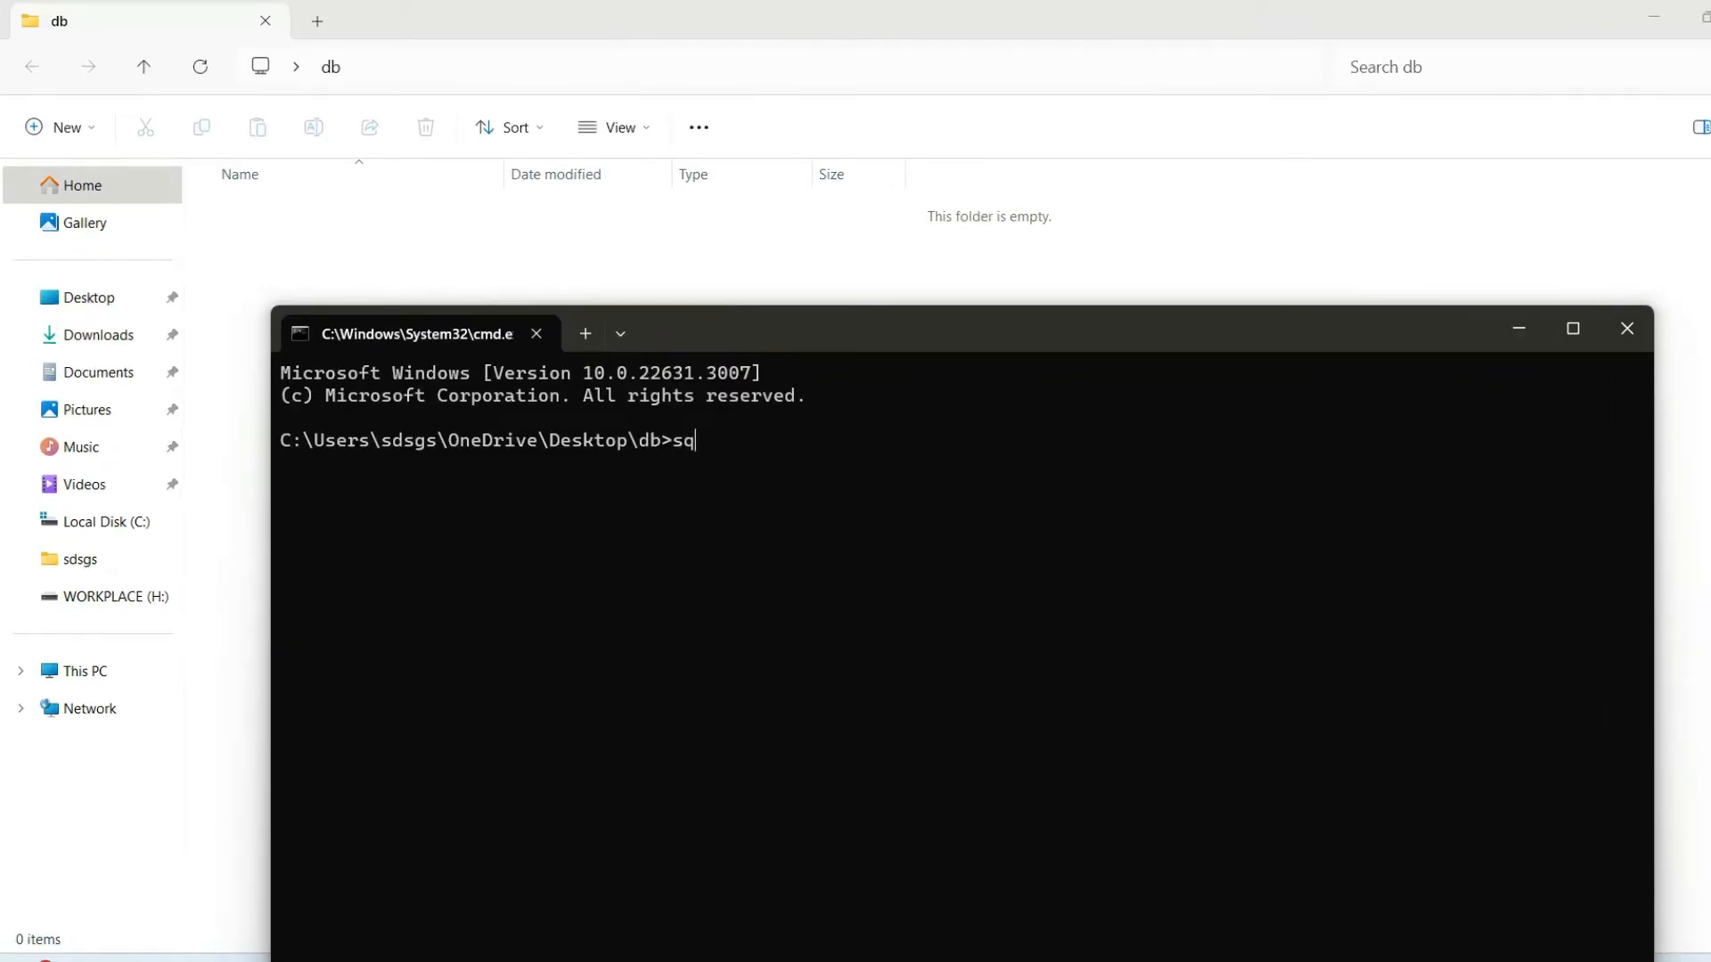
type("lite")
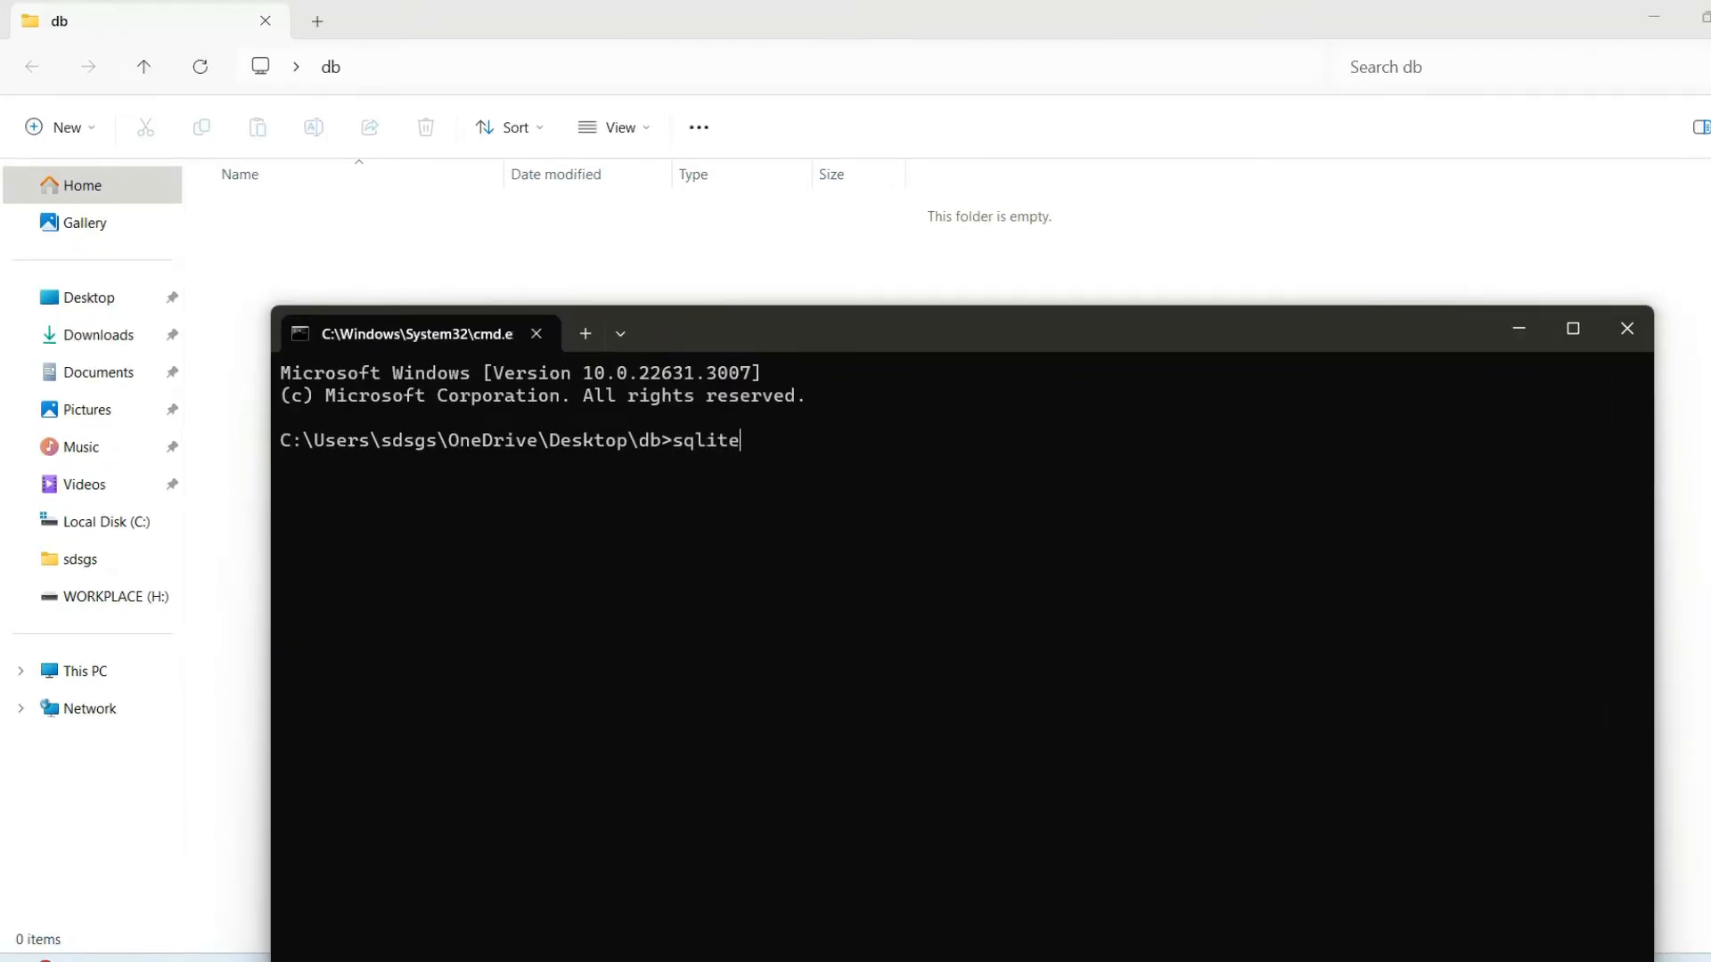
type("3 de")
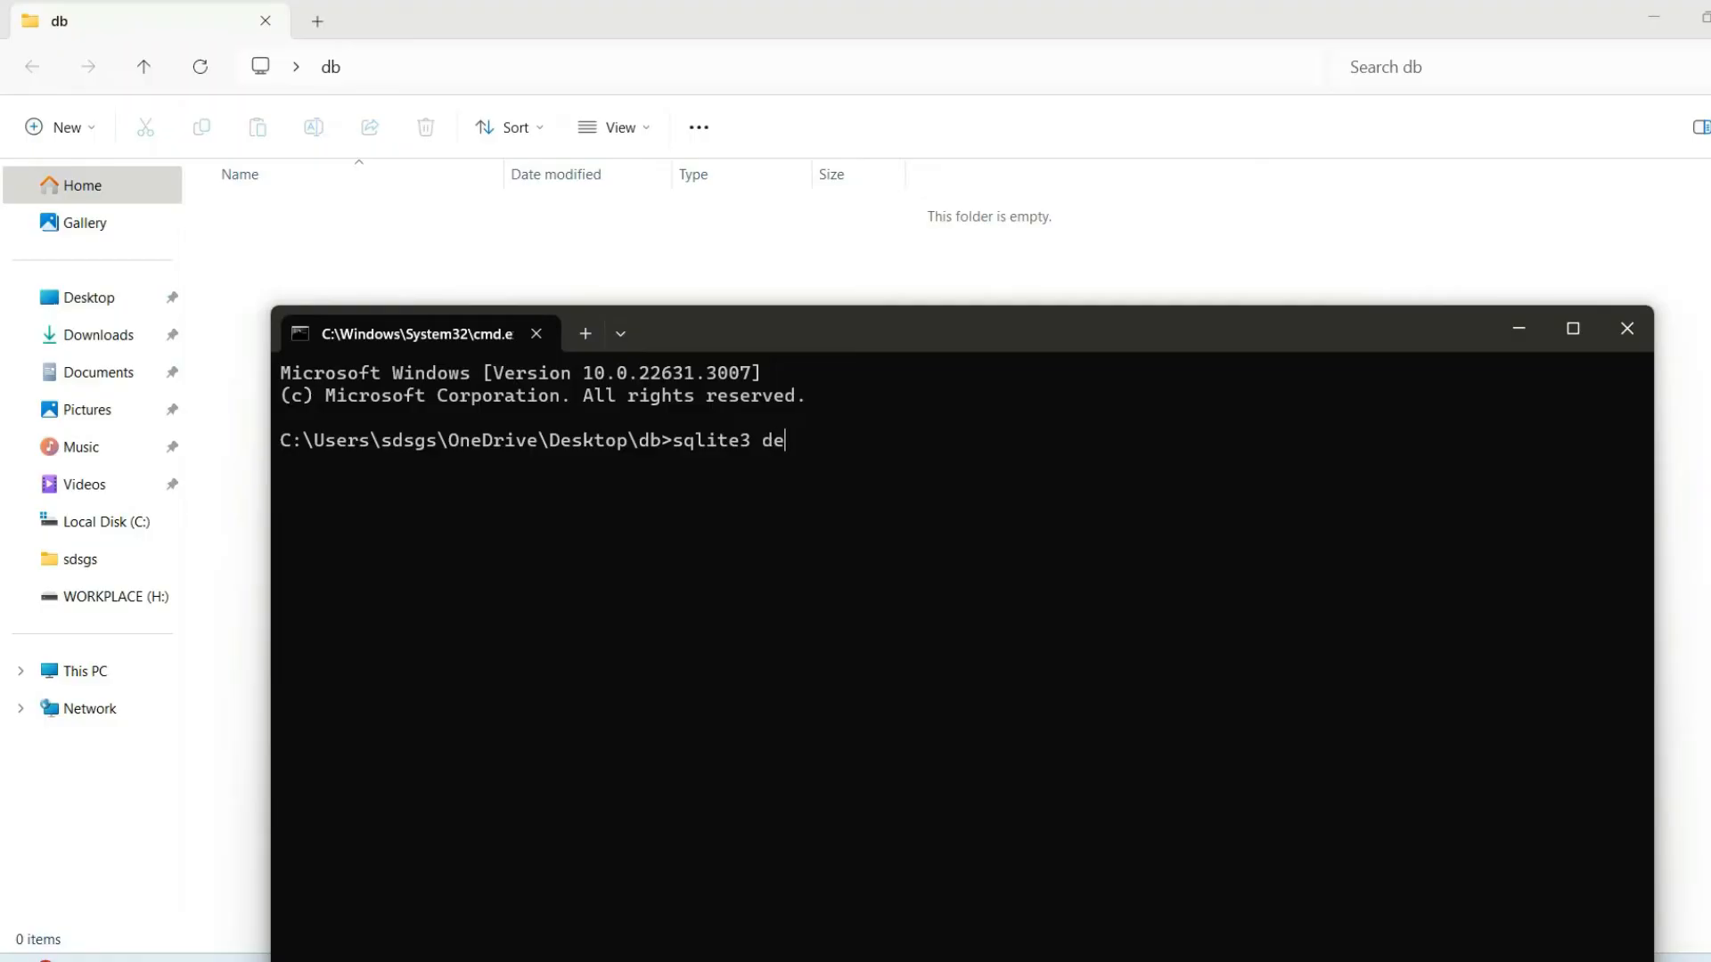
type("modb.")
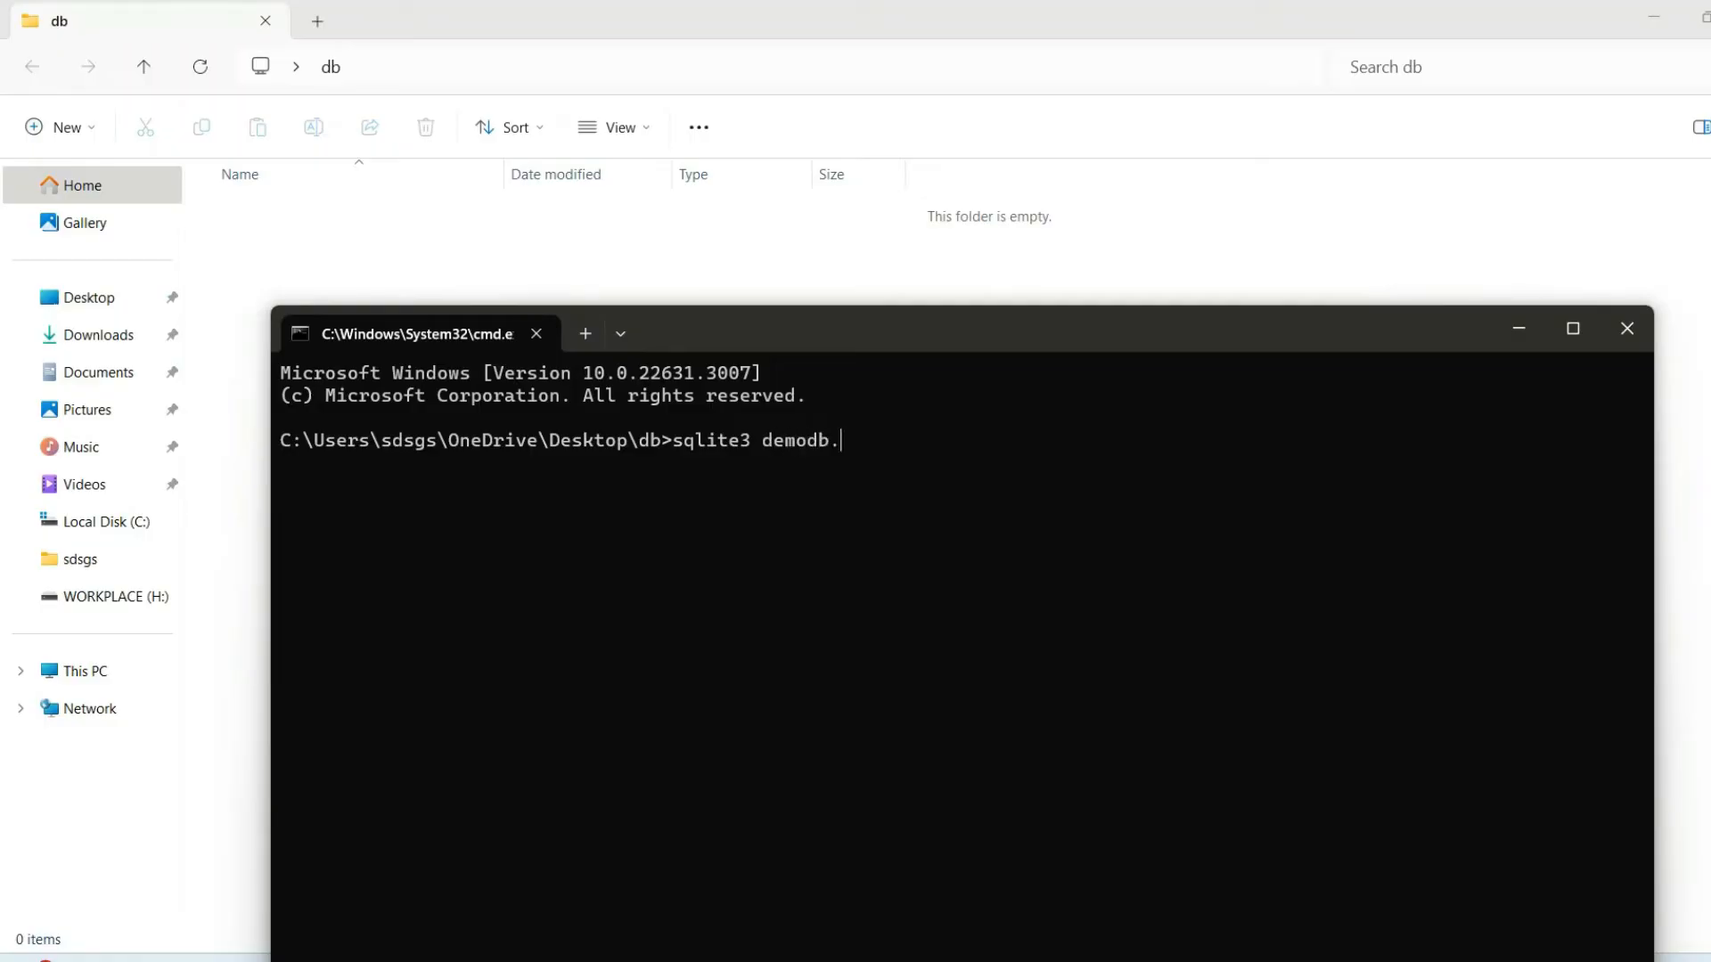
key("Return")
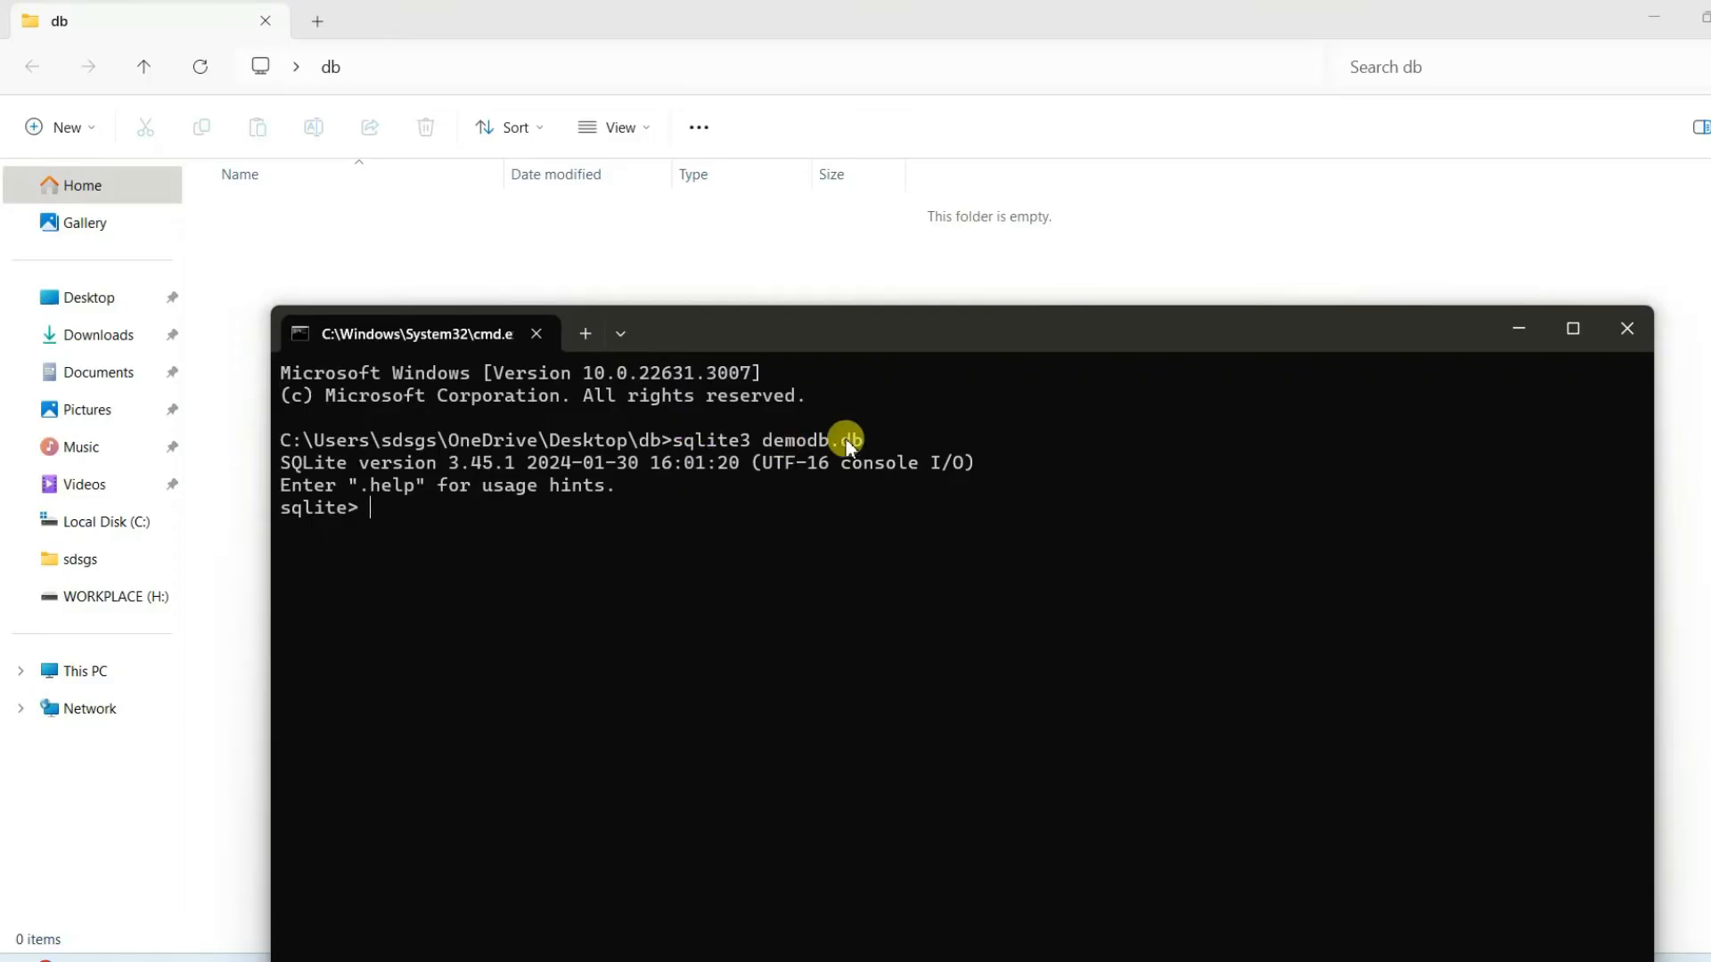
Step: Run .databases to confirm demodb.db is attached as the main read-write database
type(".")
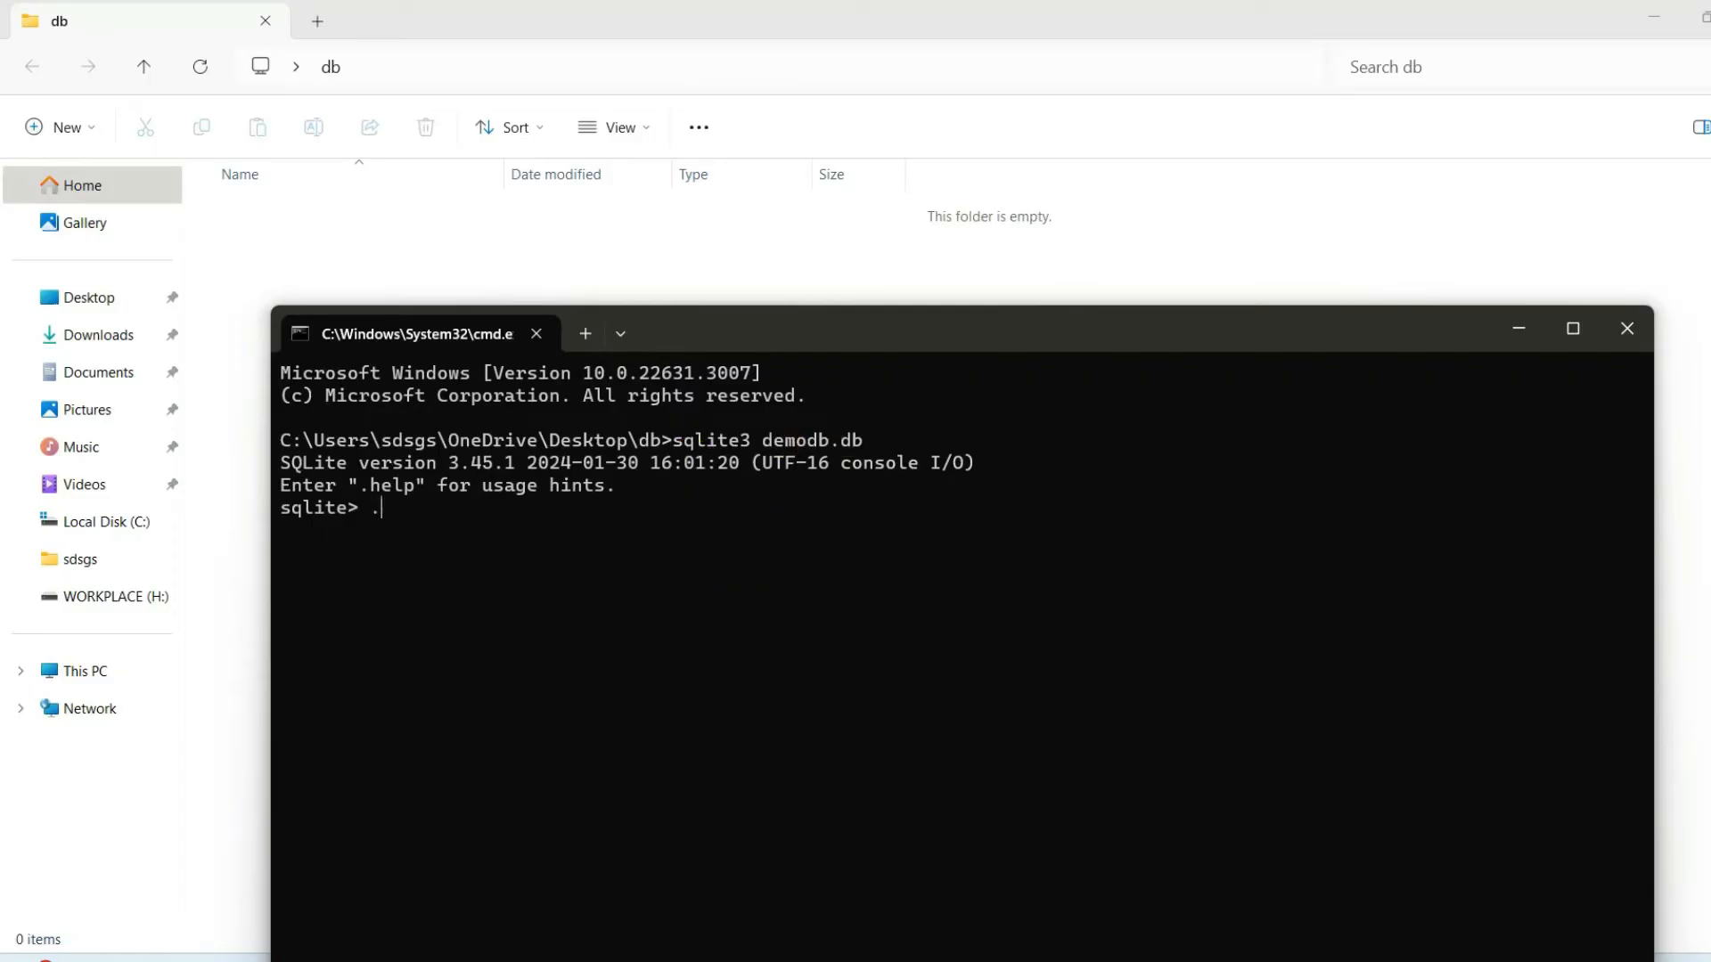
type("databa")
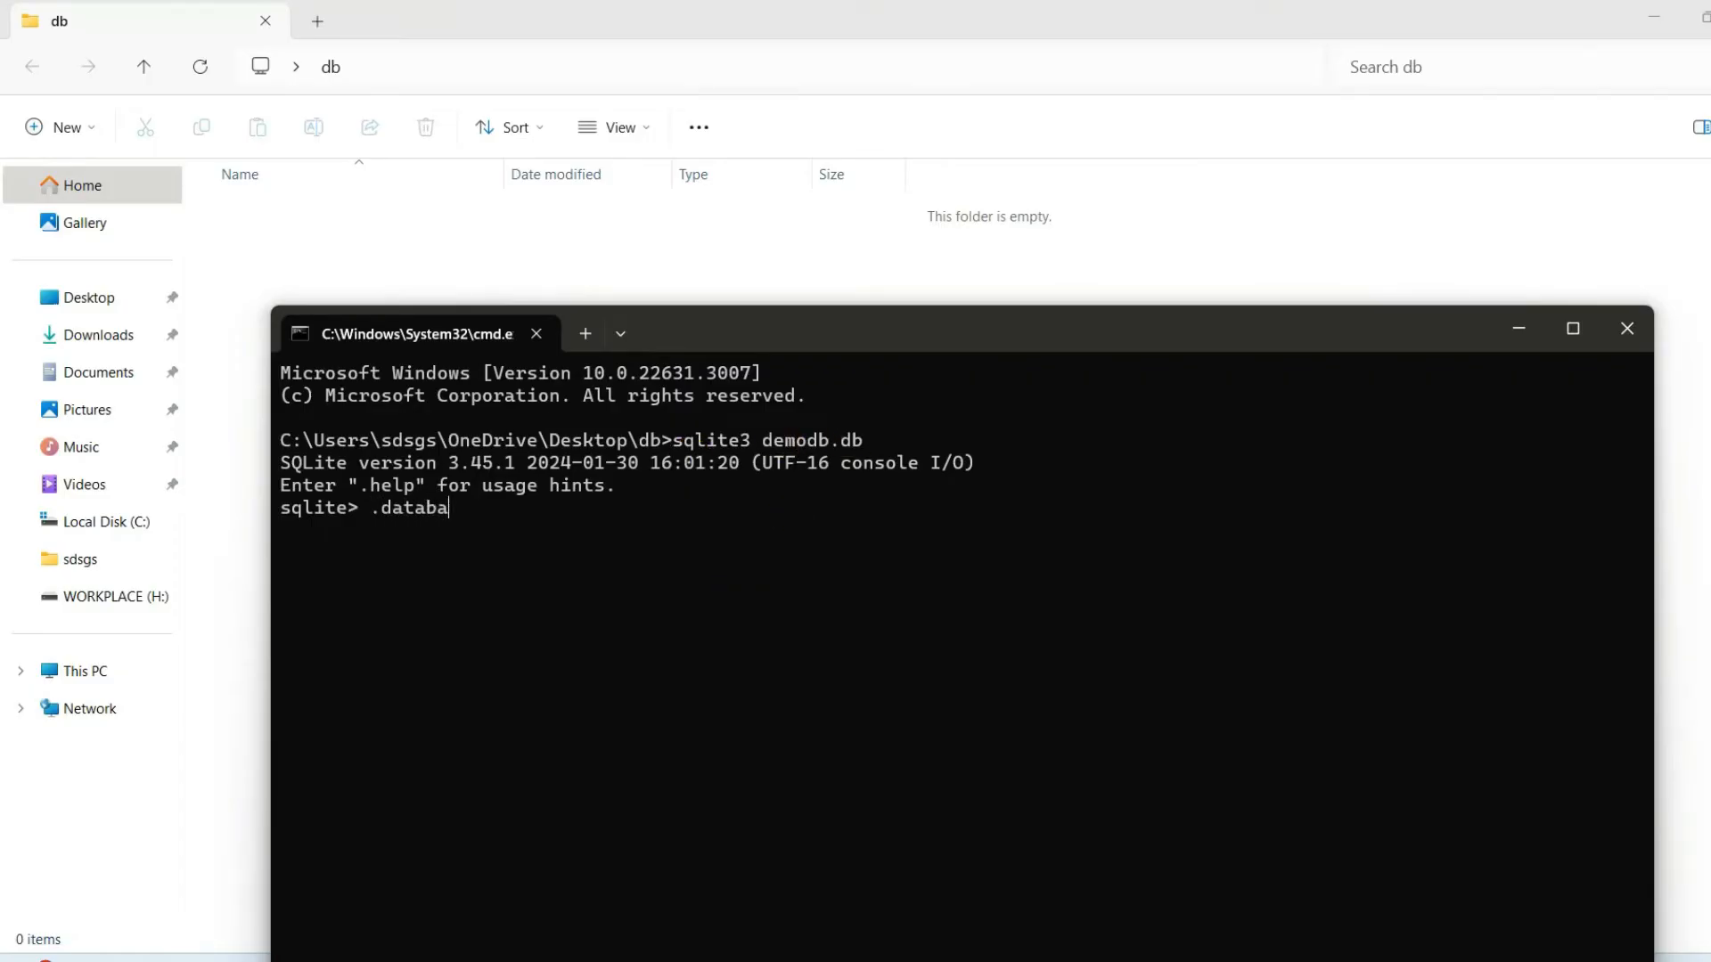
key("Return")
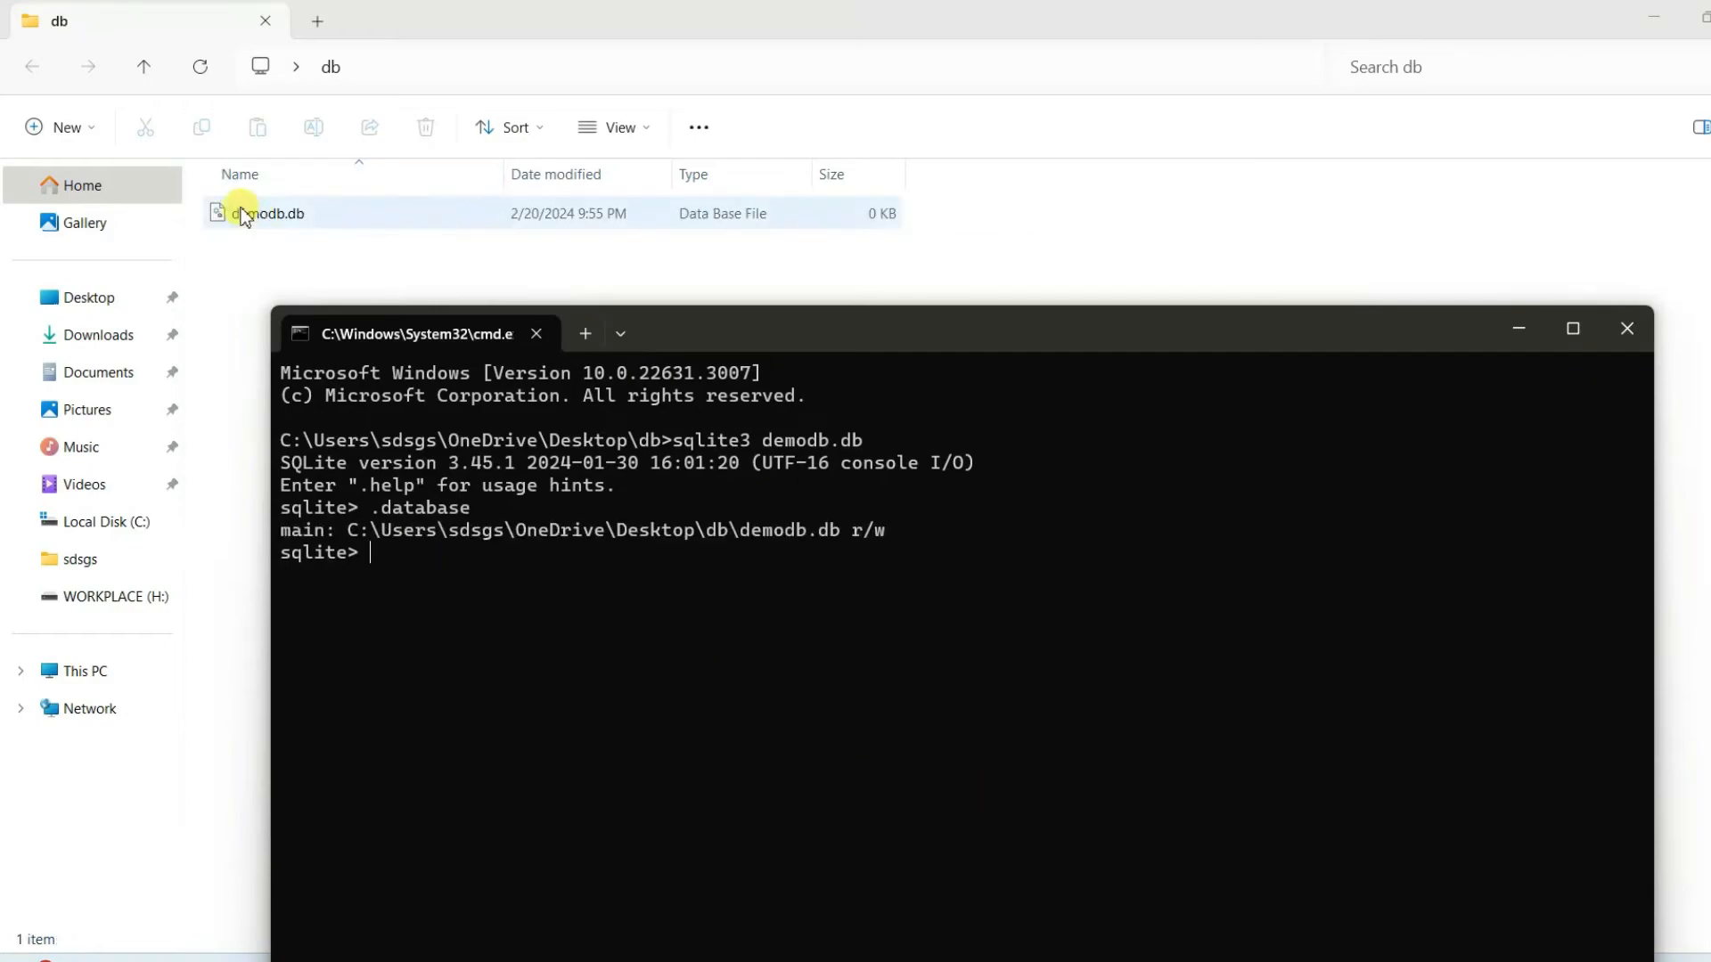
mouse_move(198, 248)
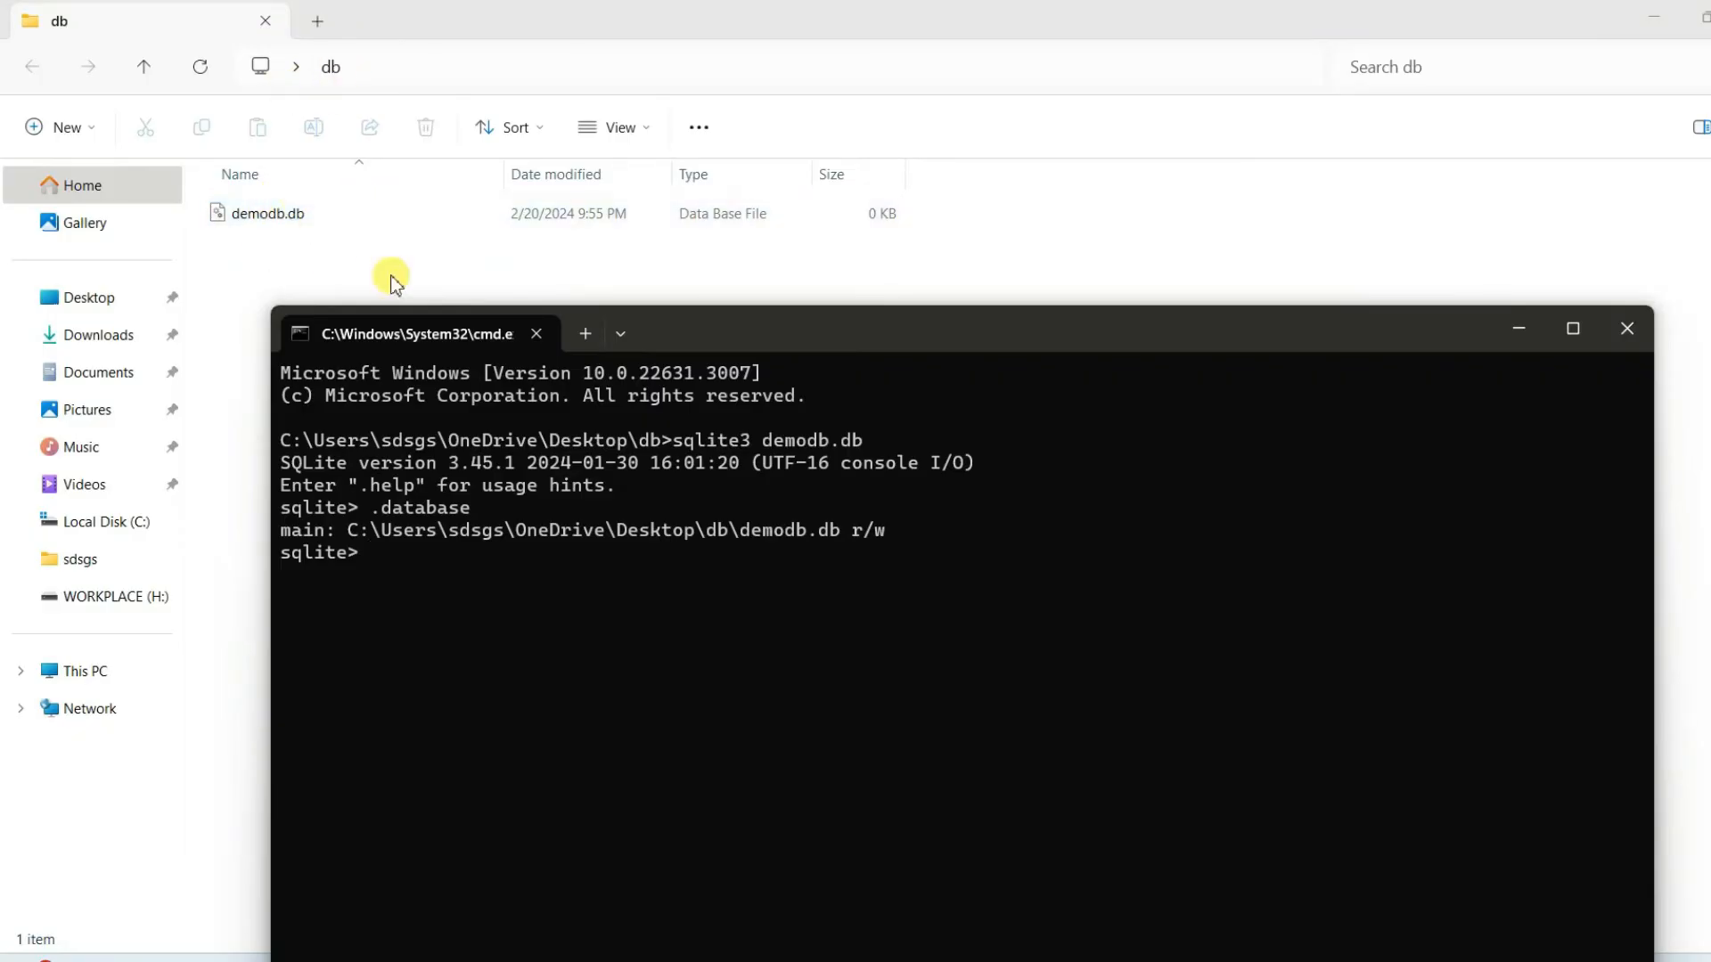
mouse_move(426, 599)
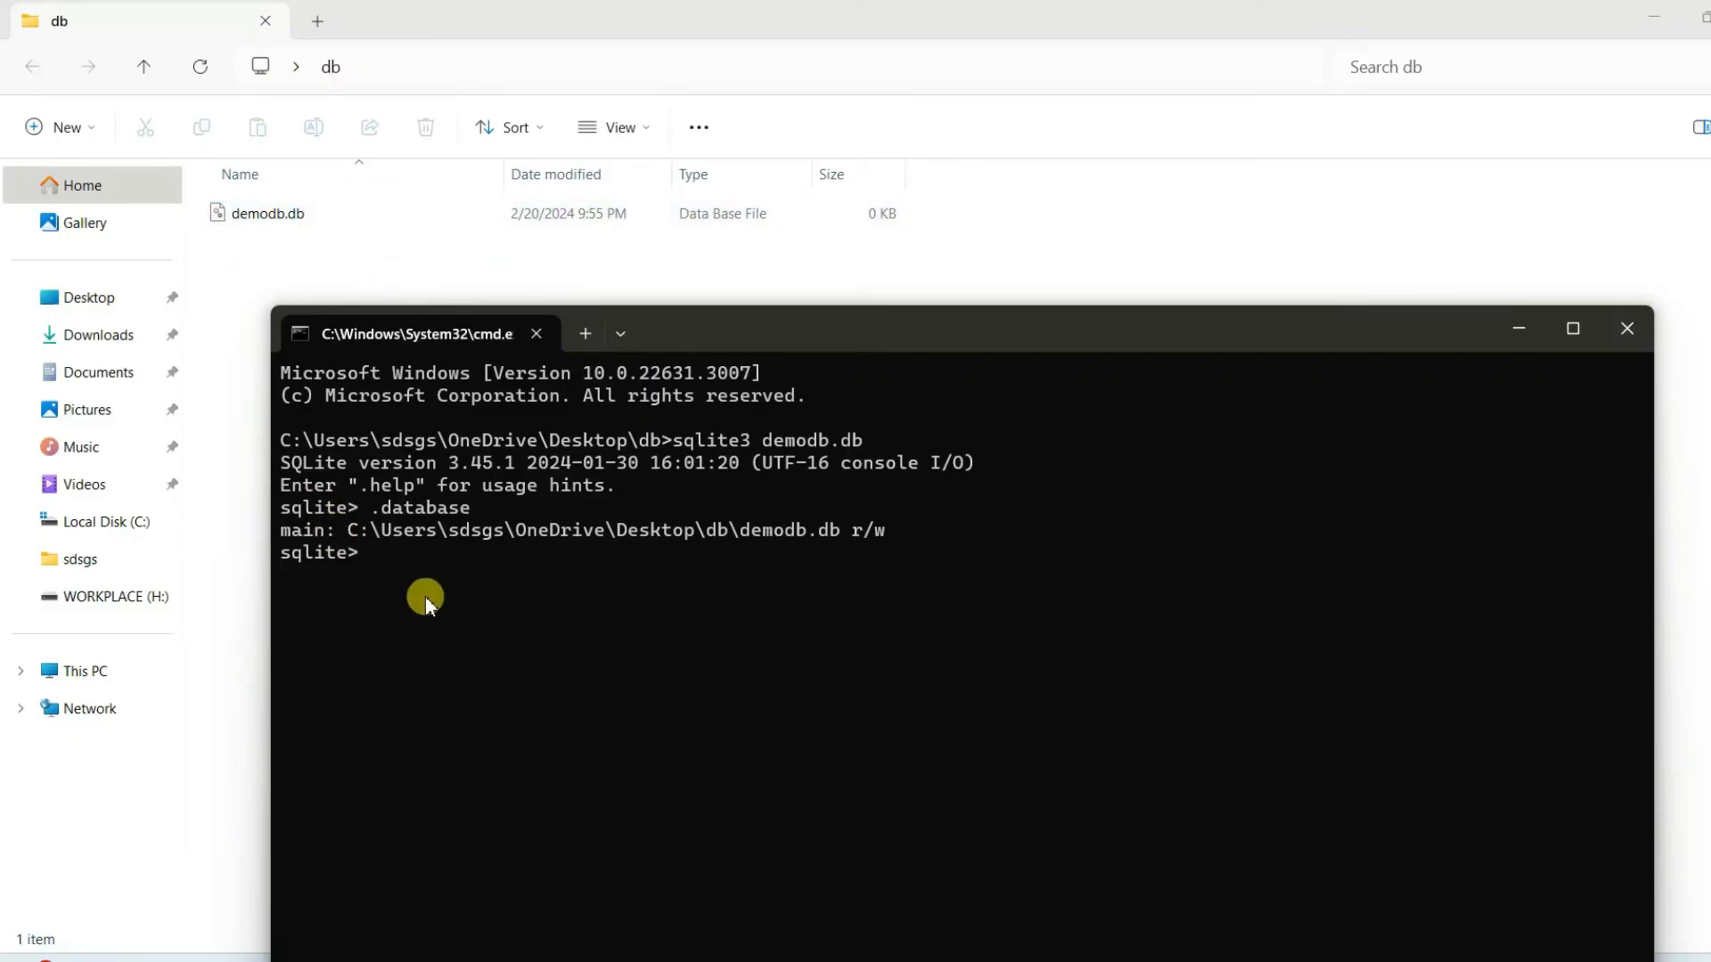
Step: Create the employee table with id INT PRIMARY KEY as its only column
type("c")
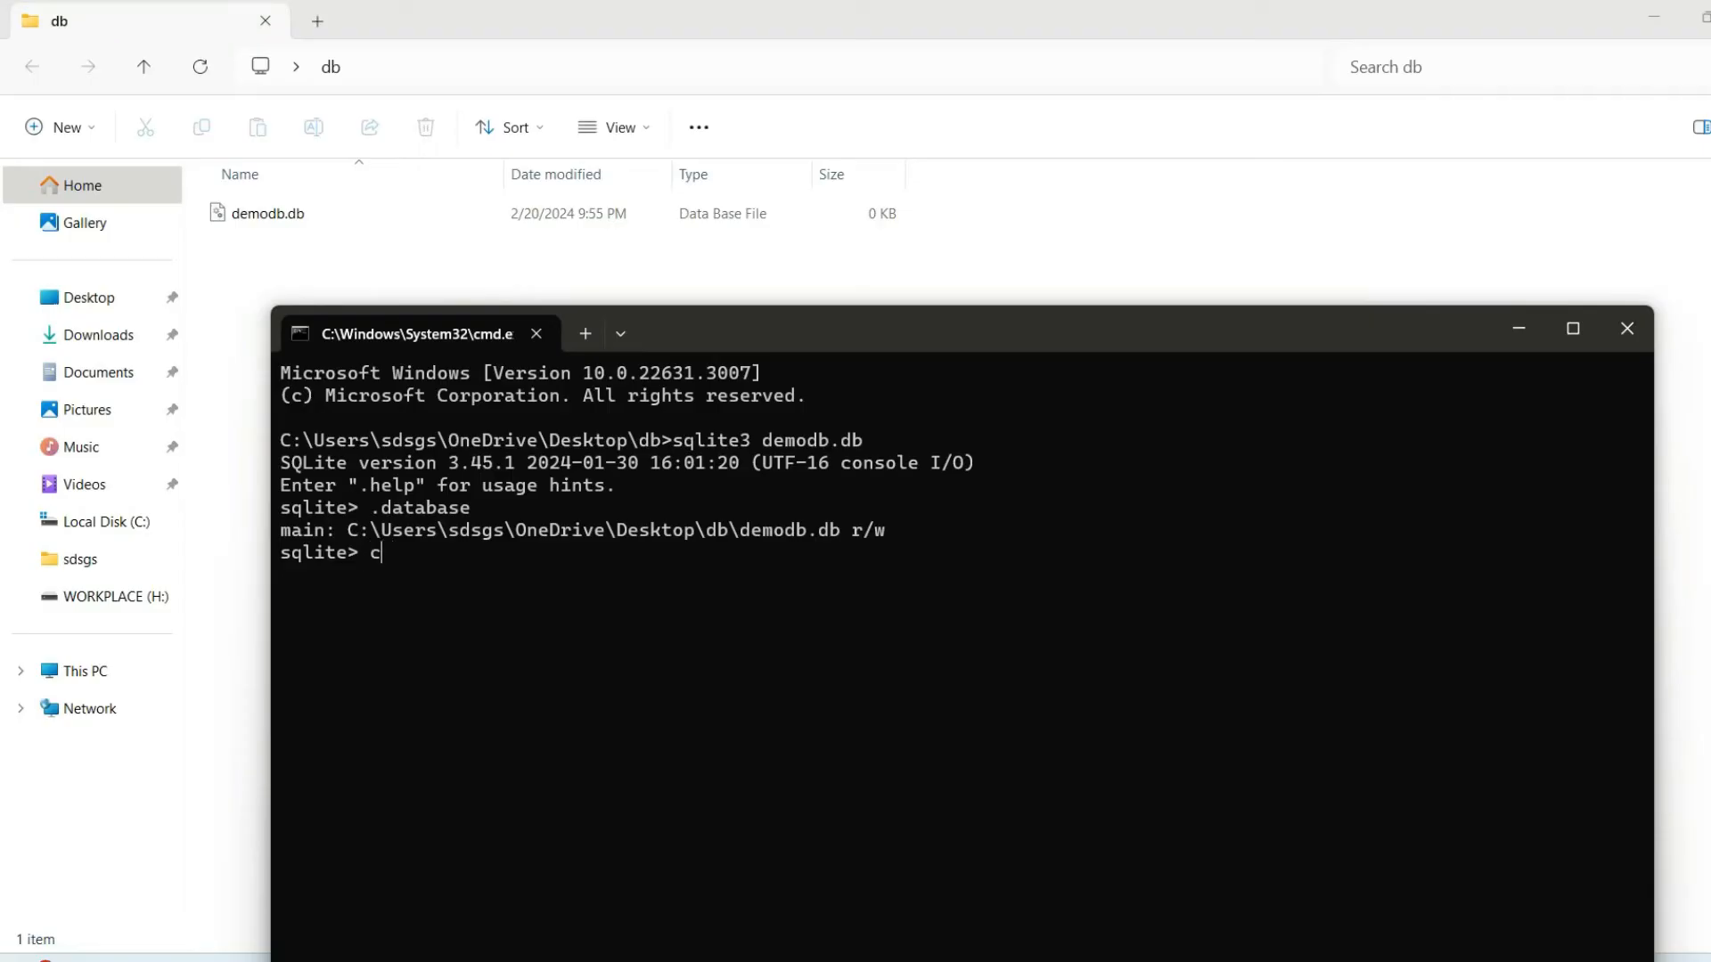
type("reate ta")
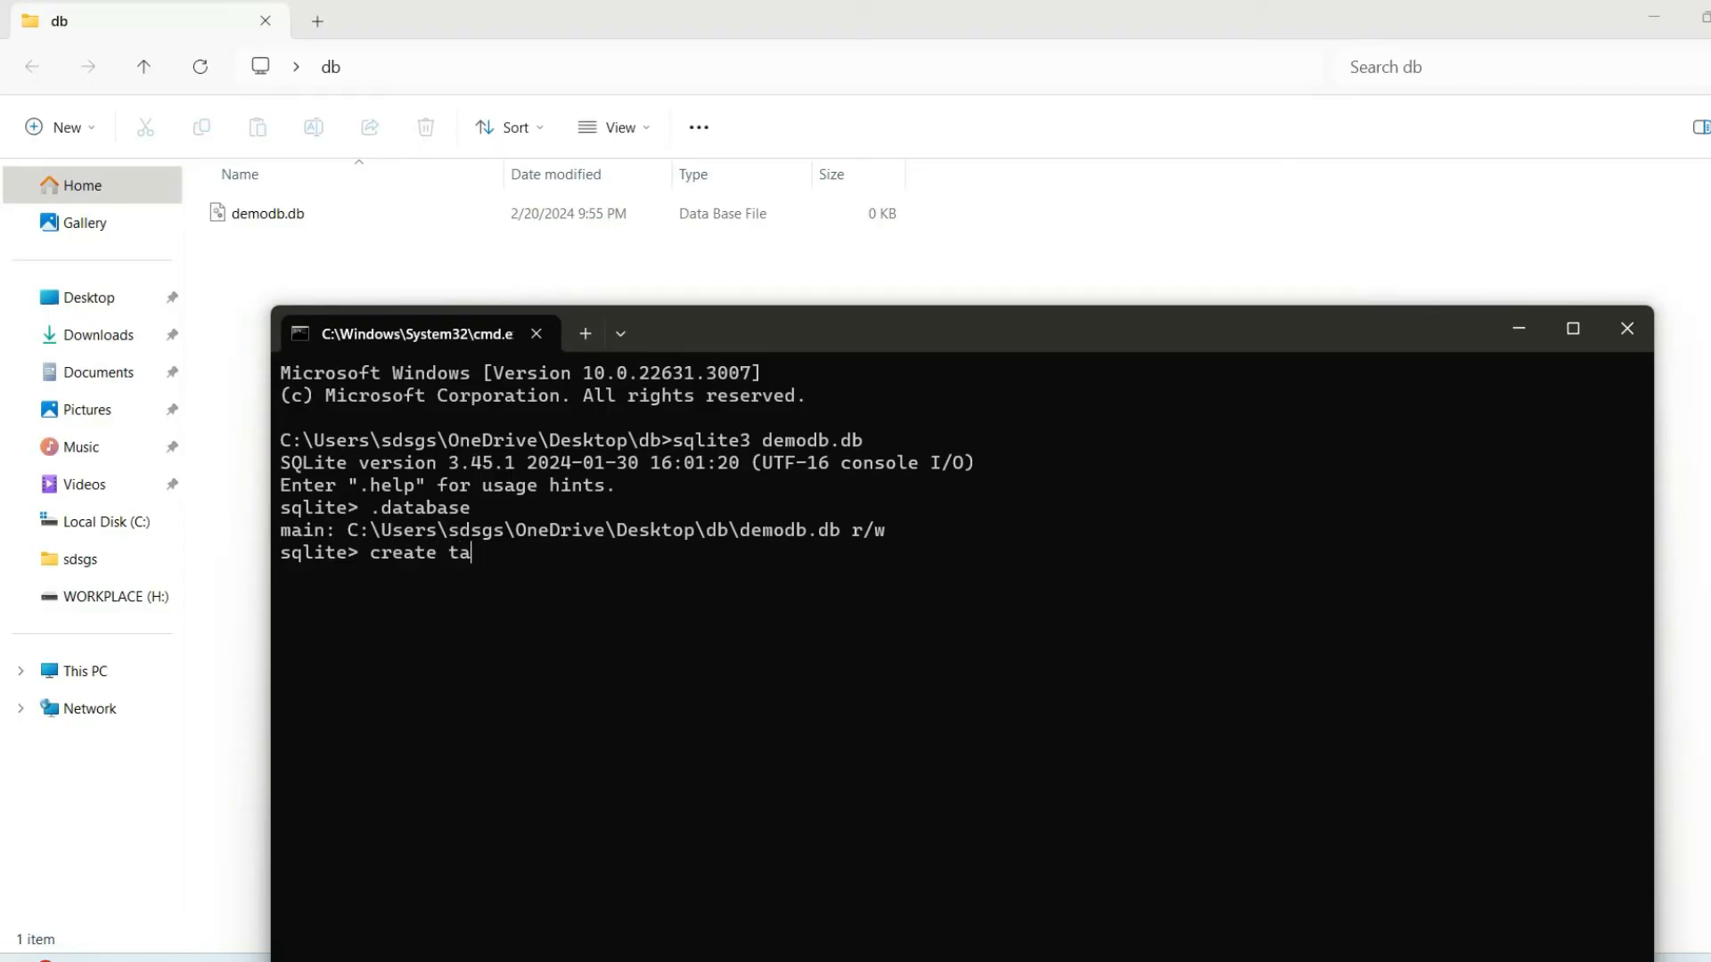
type("ble")
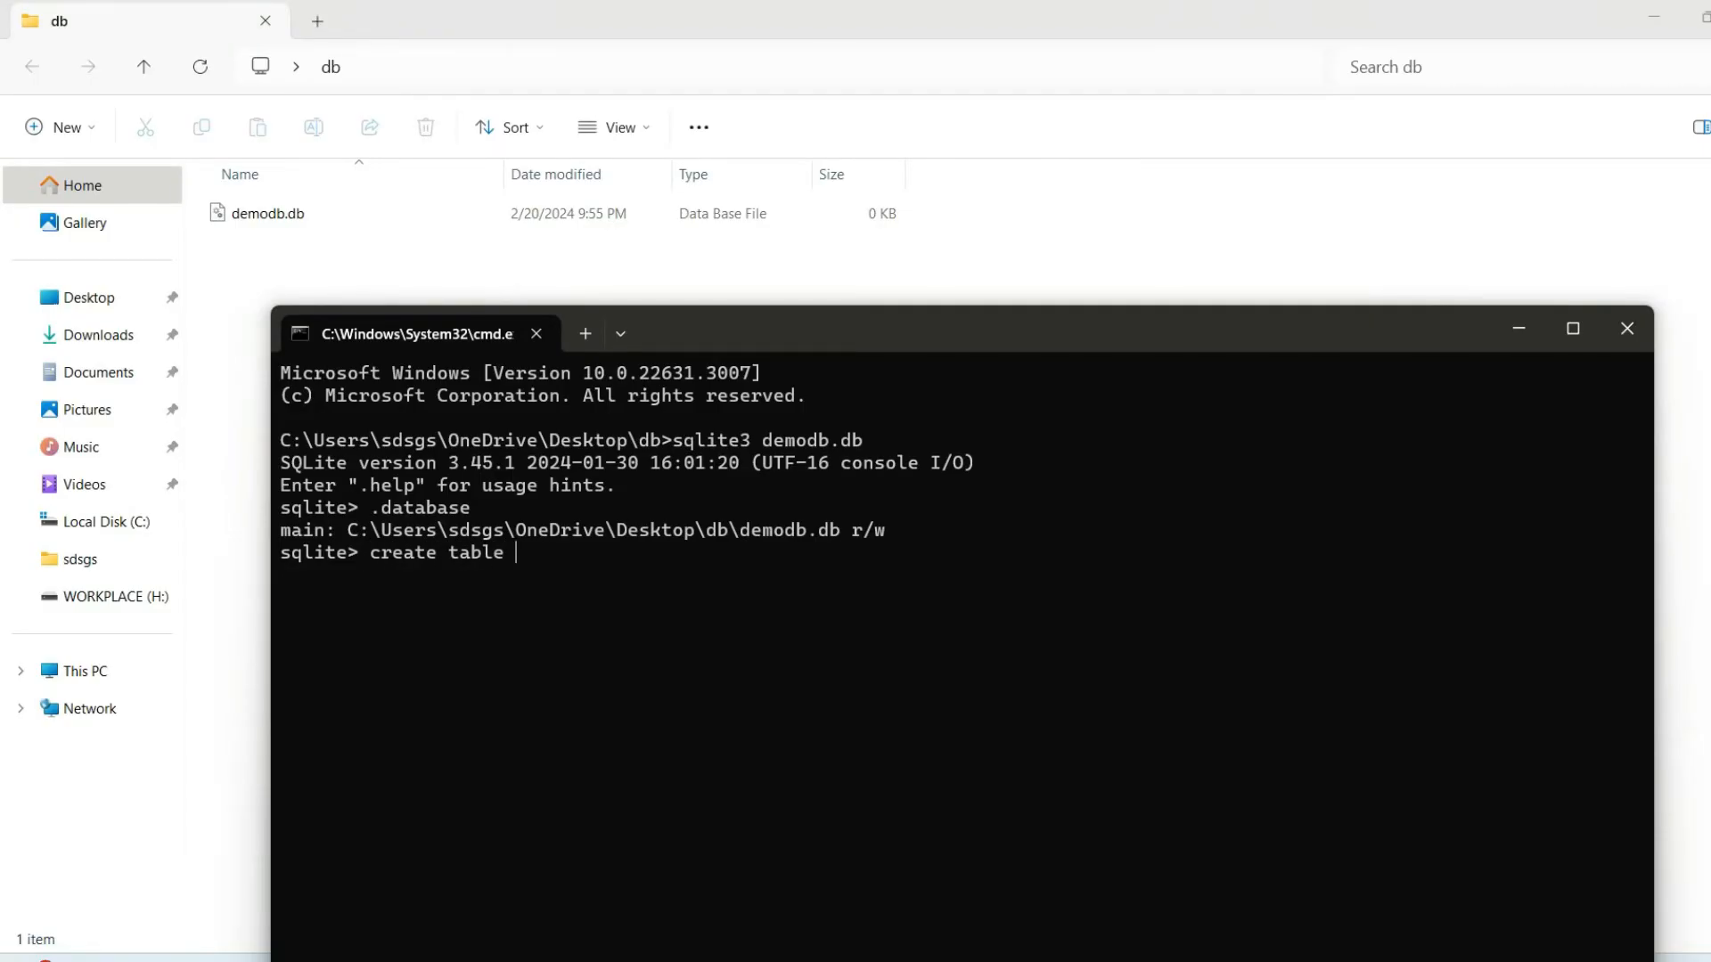
type("employe")
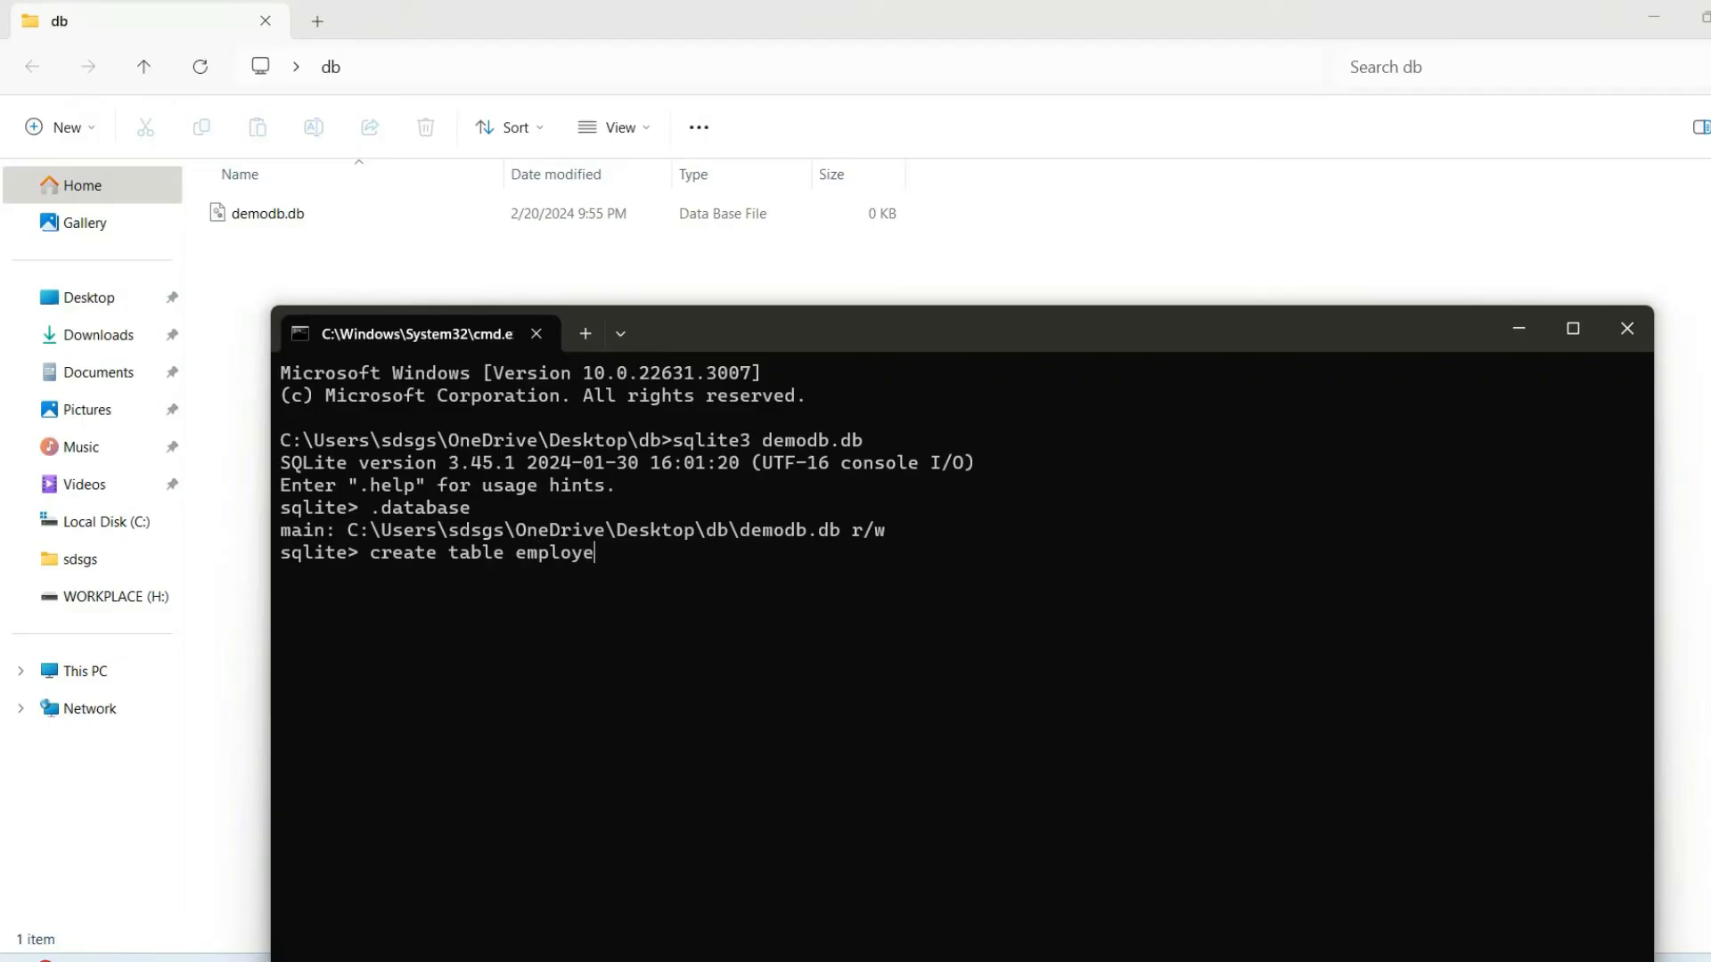
type("e(")
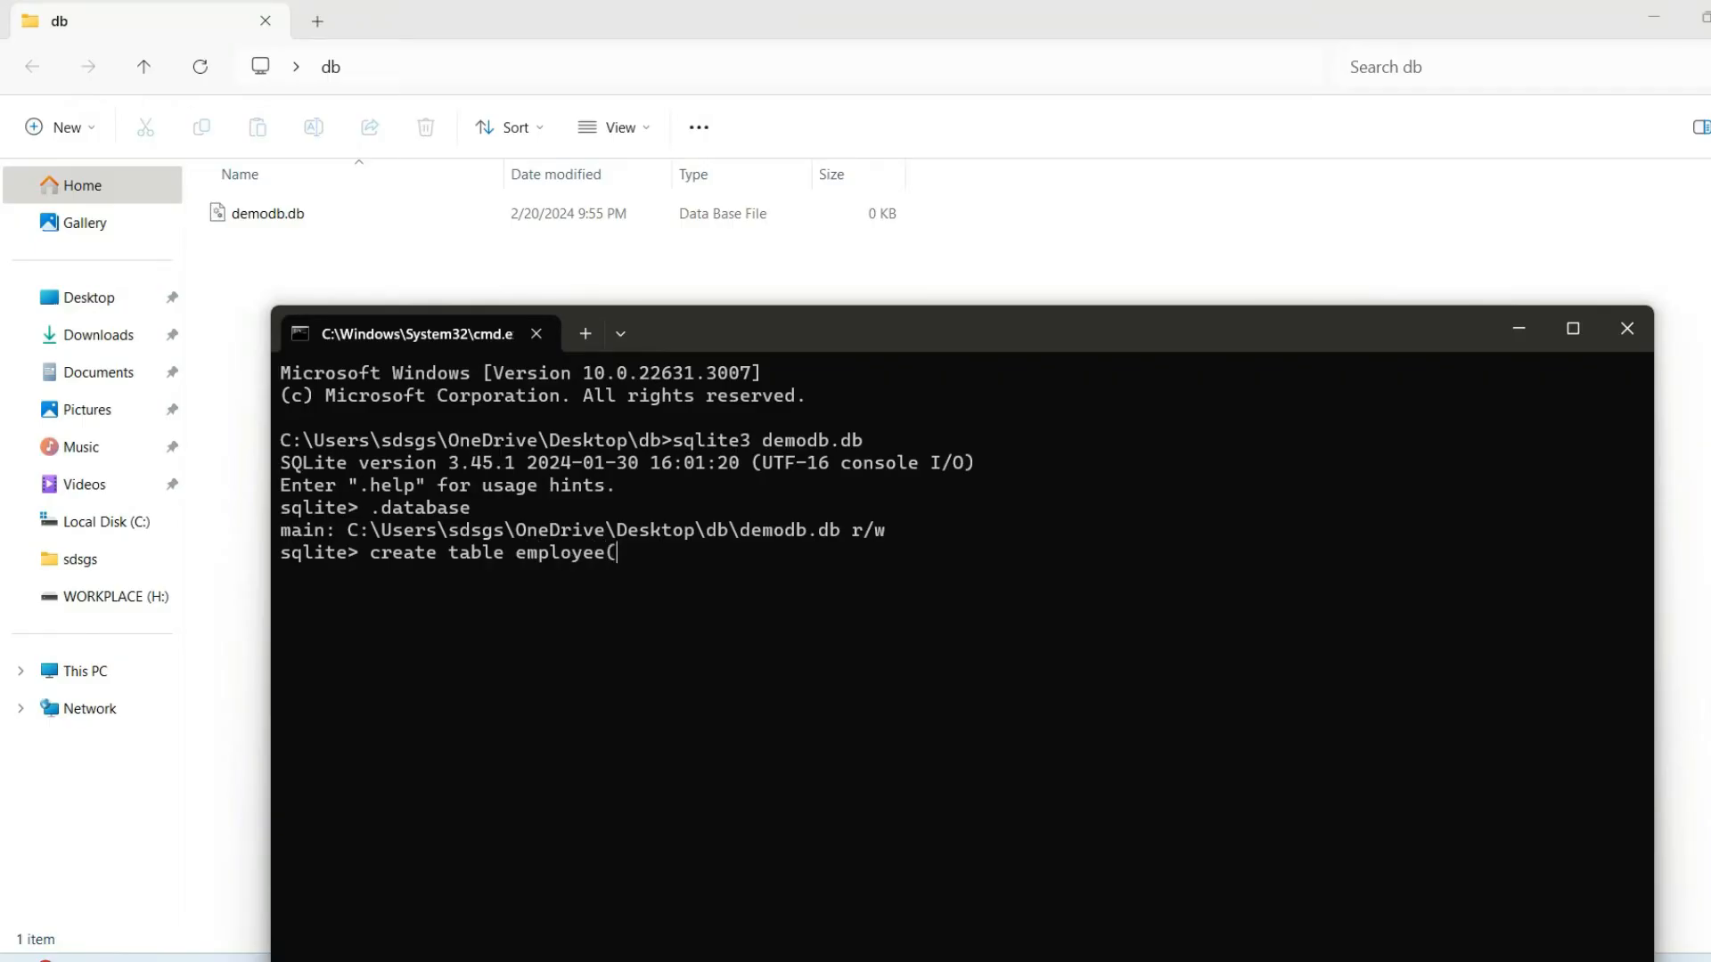
type("id")
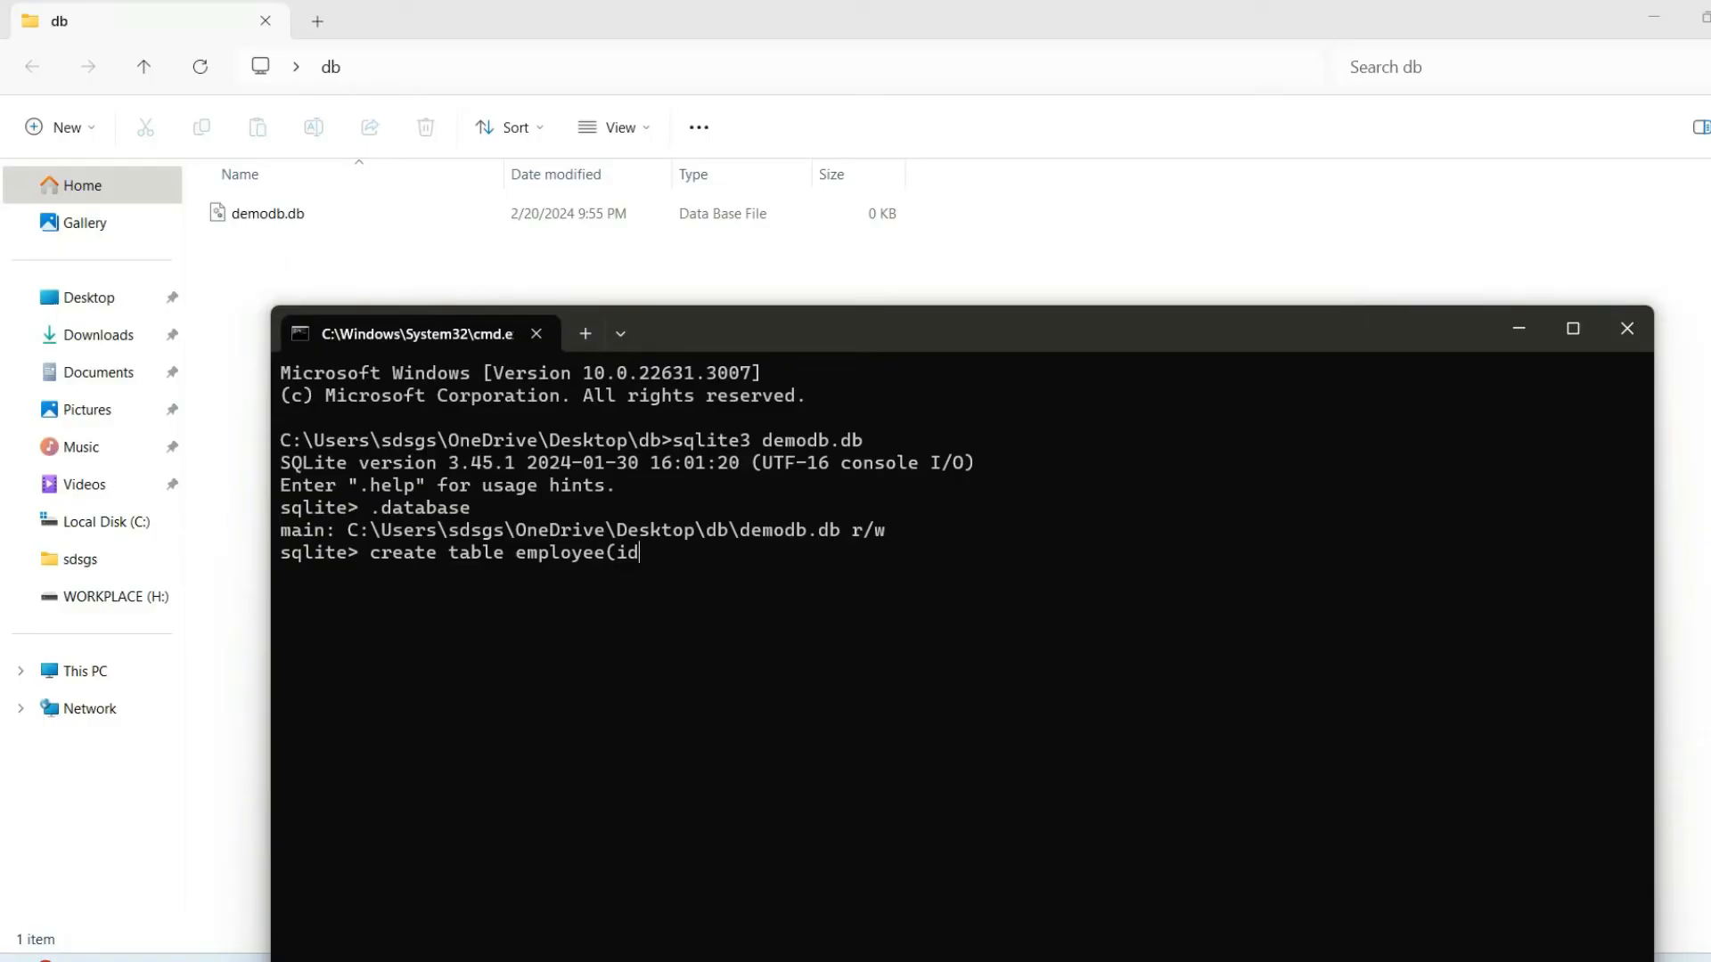
type("INT")
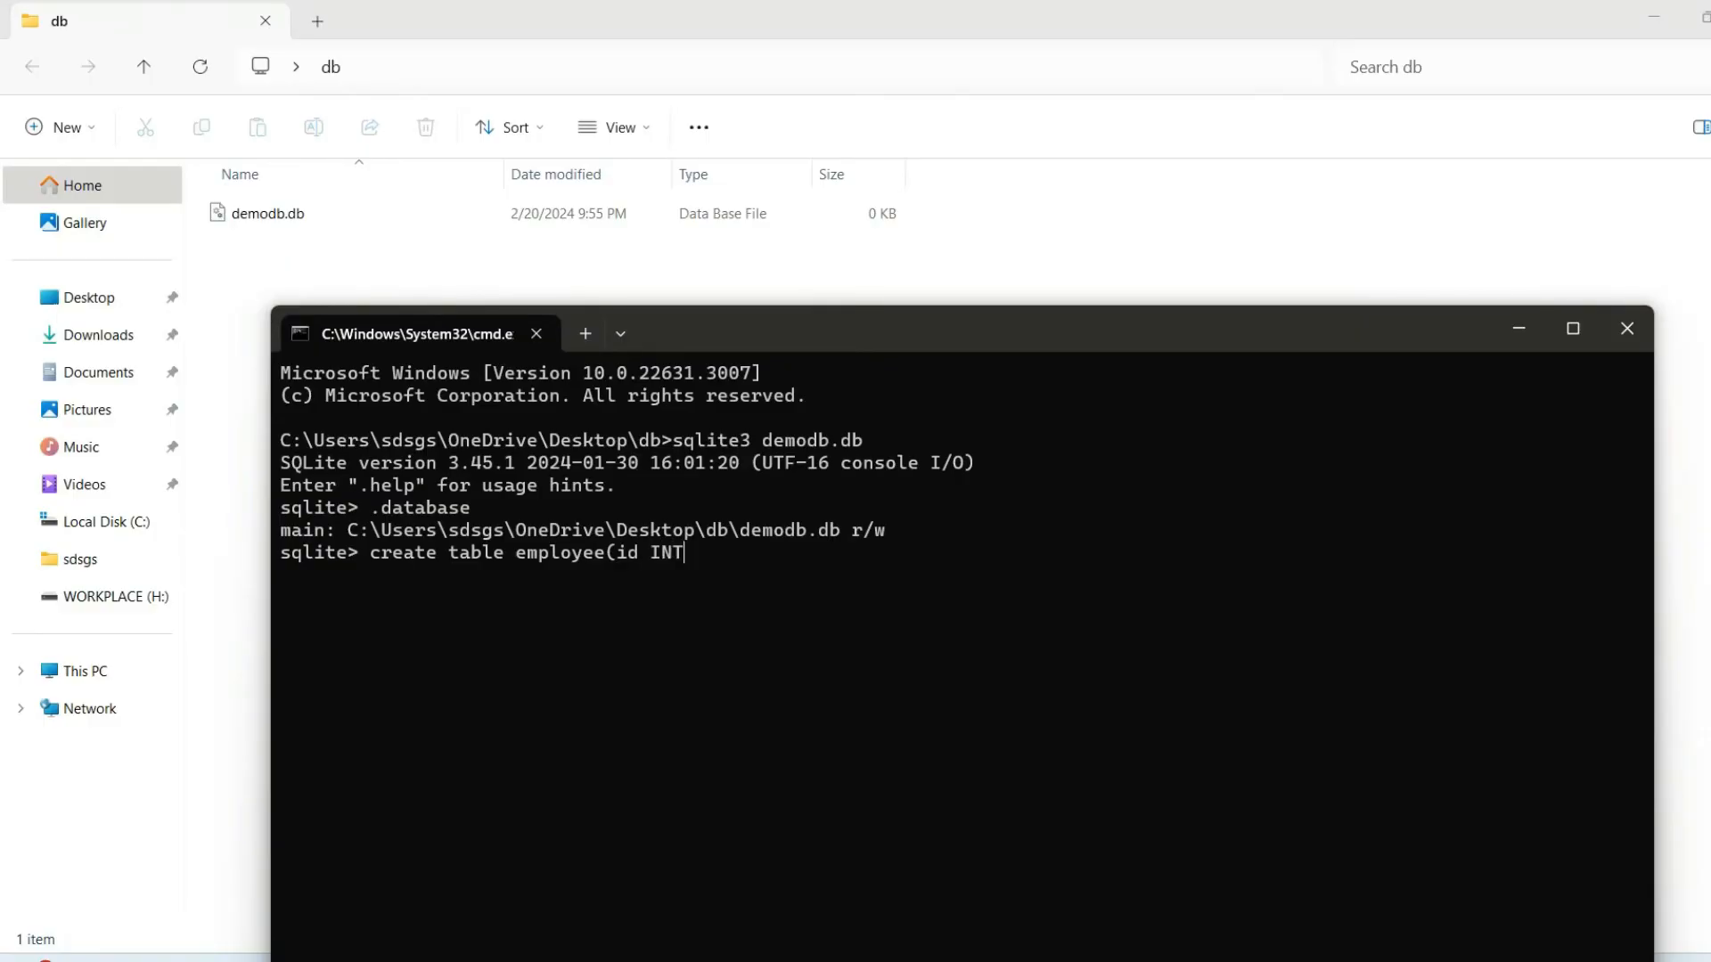
type("PR")
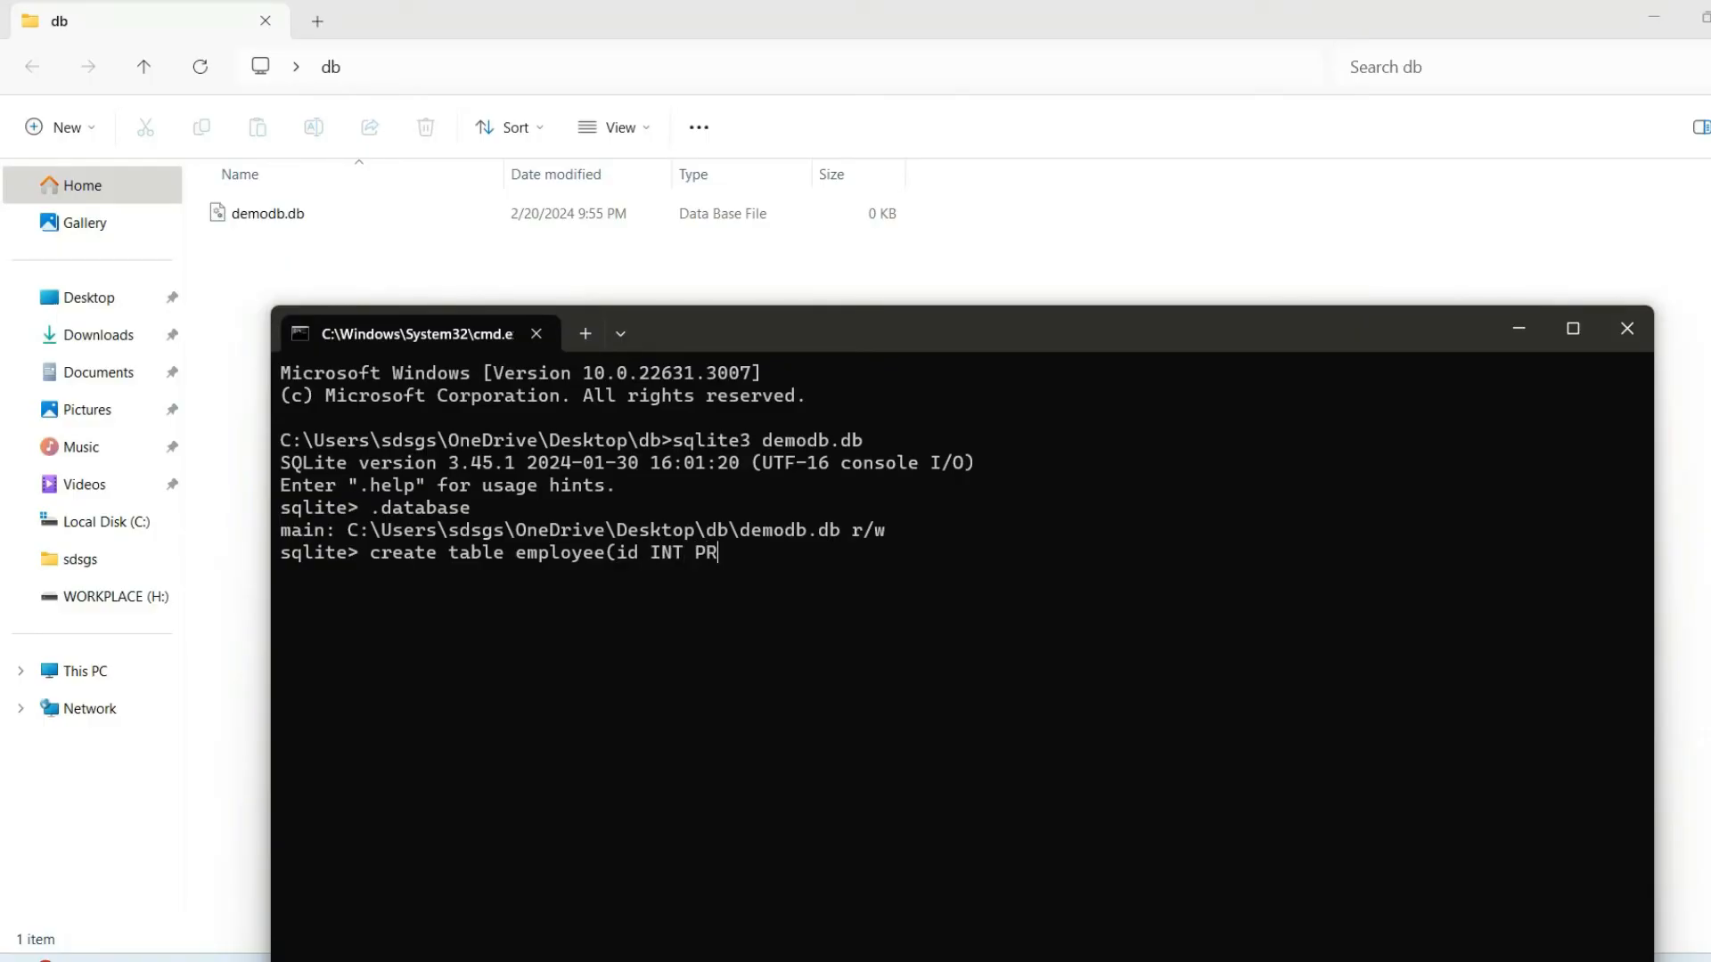
type("IMARY")
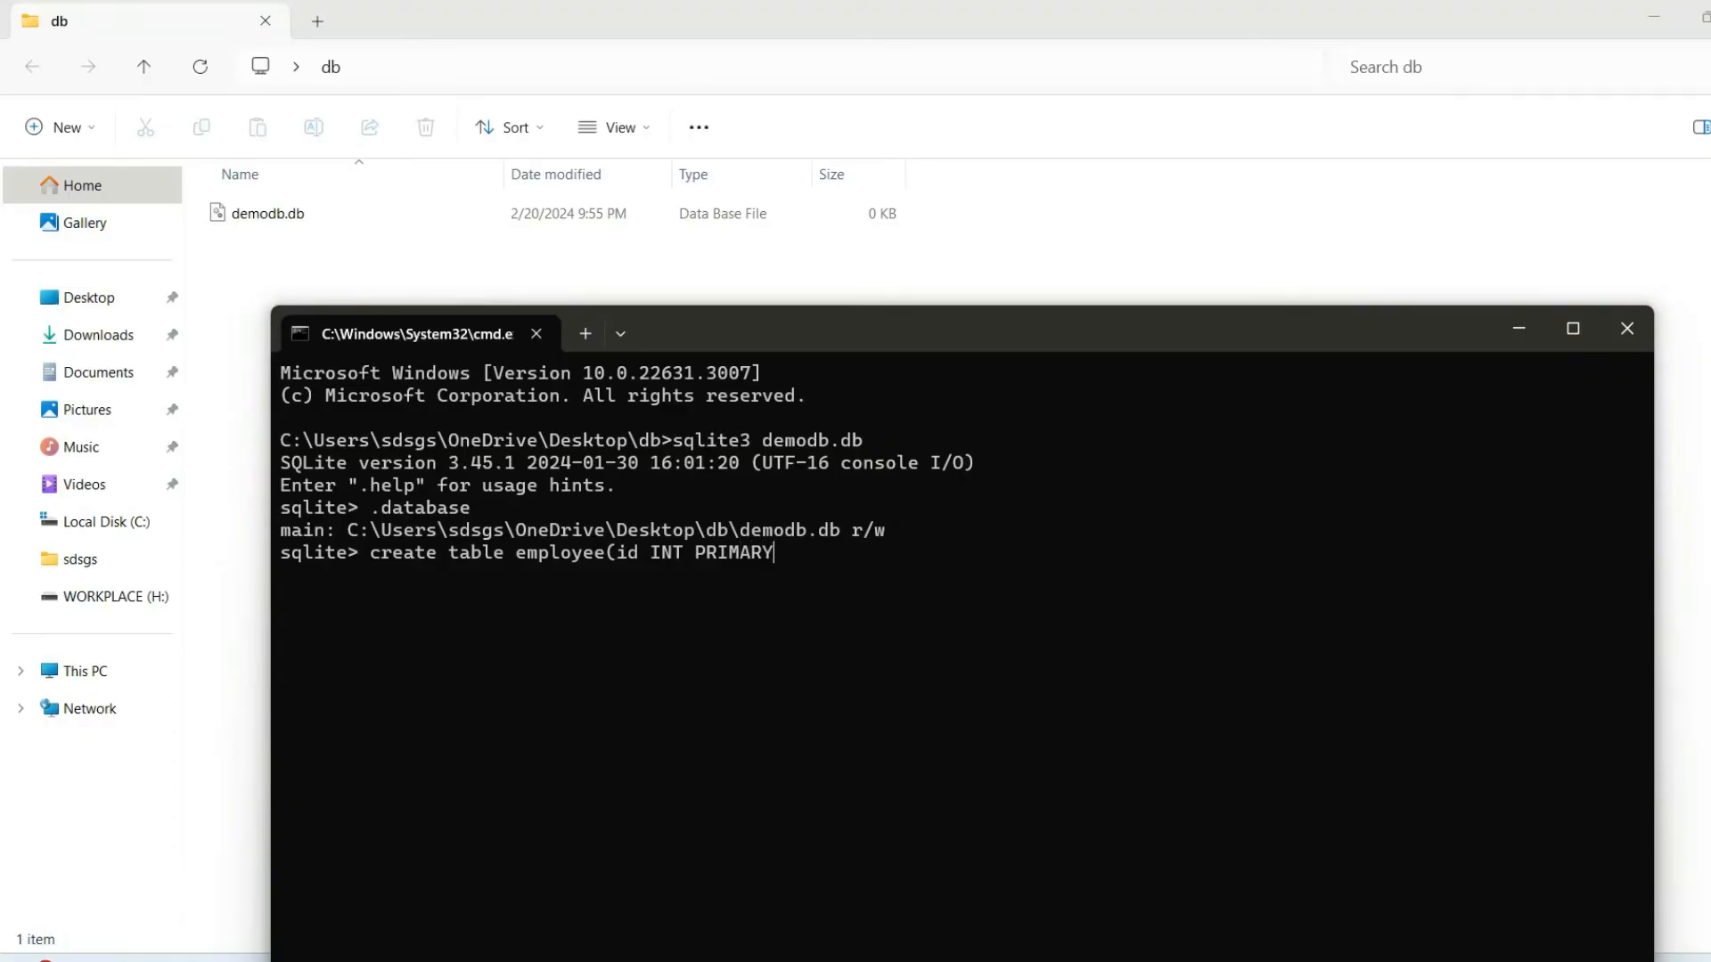
type("KEY")
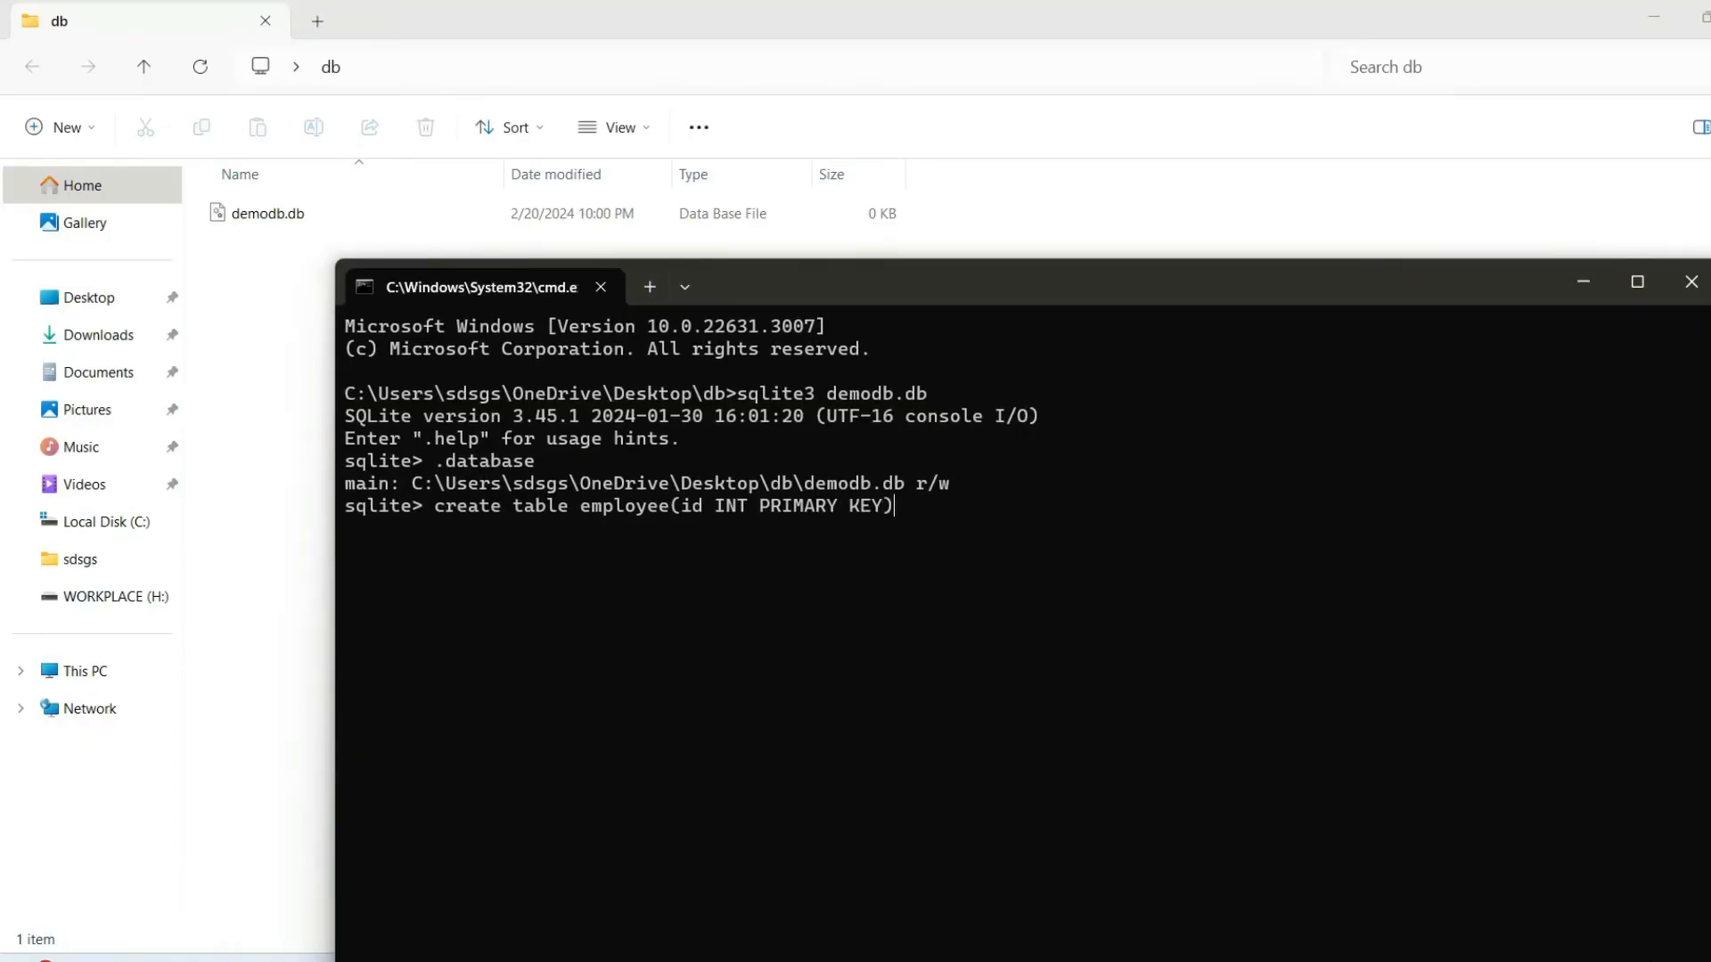
key("Return")
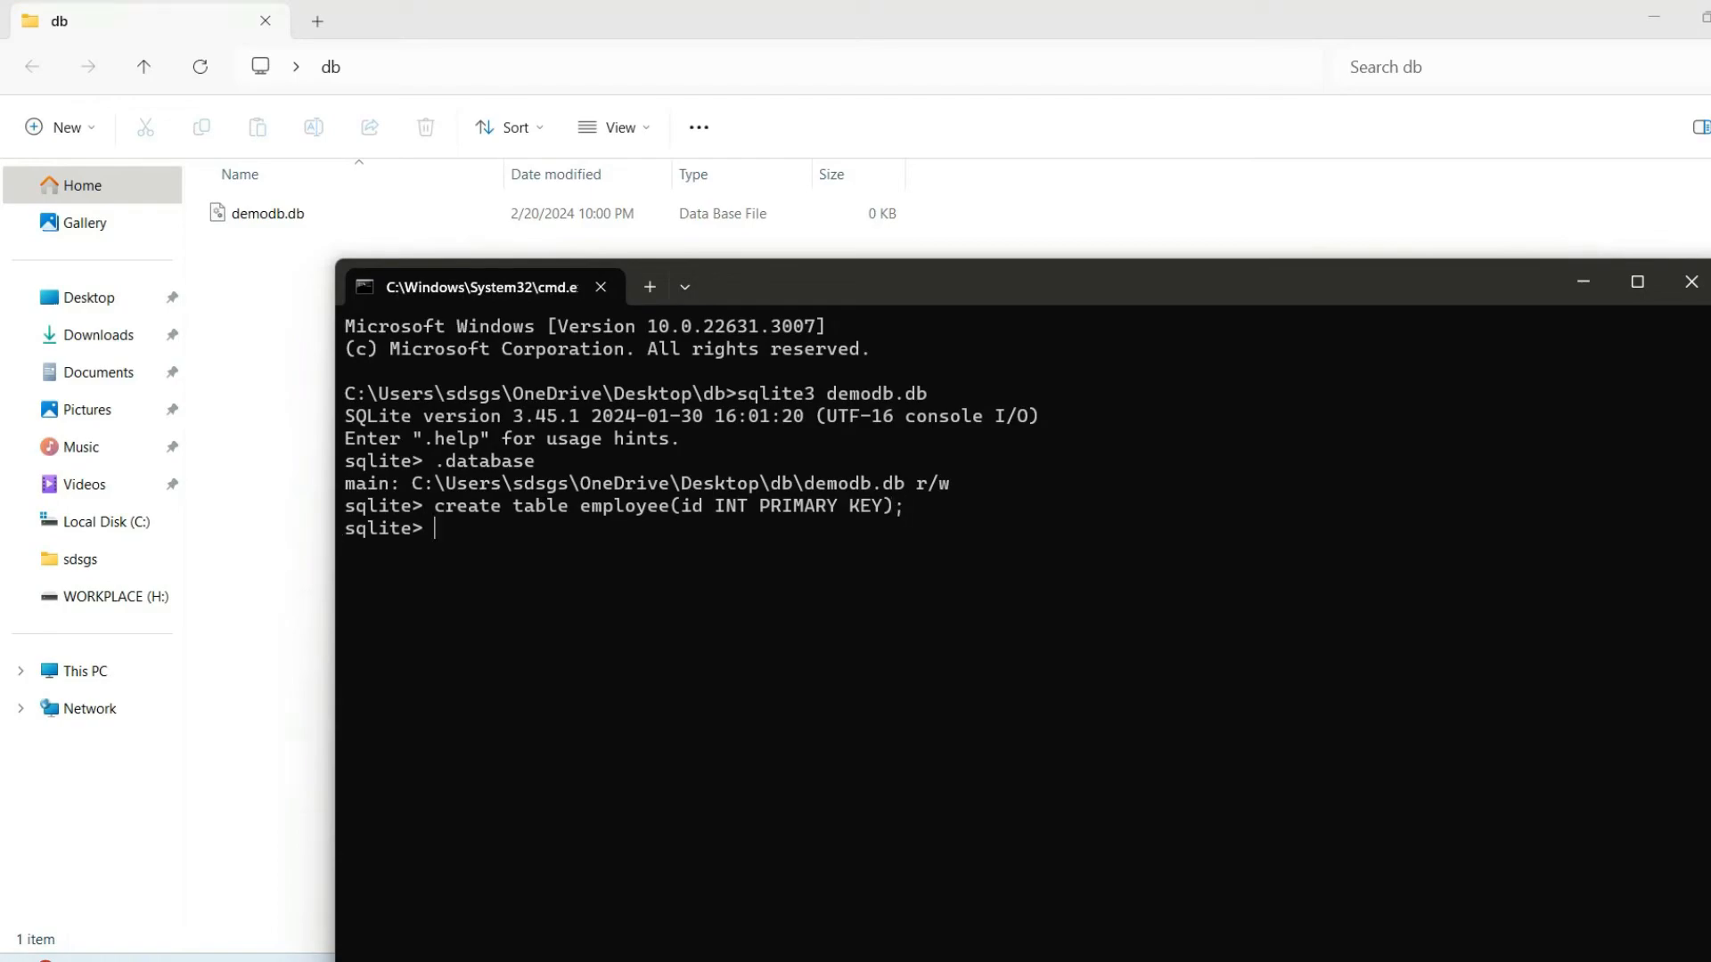
key("Return")
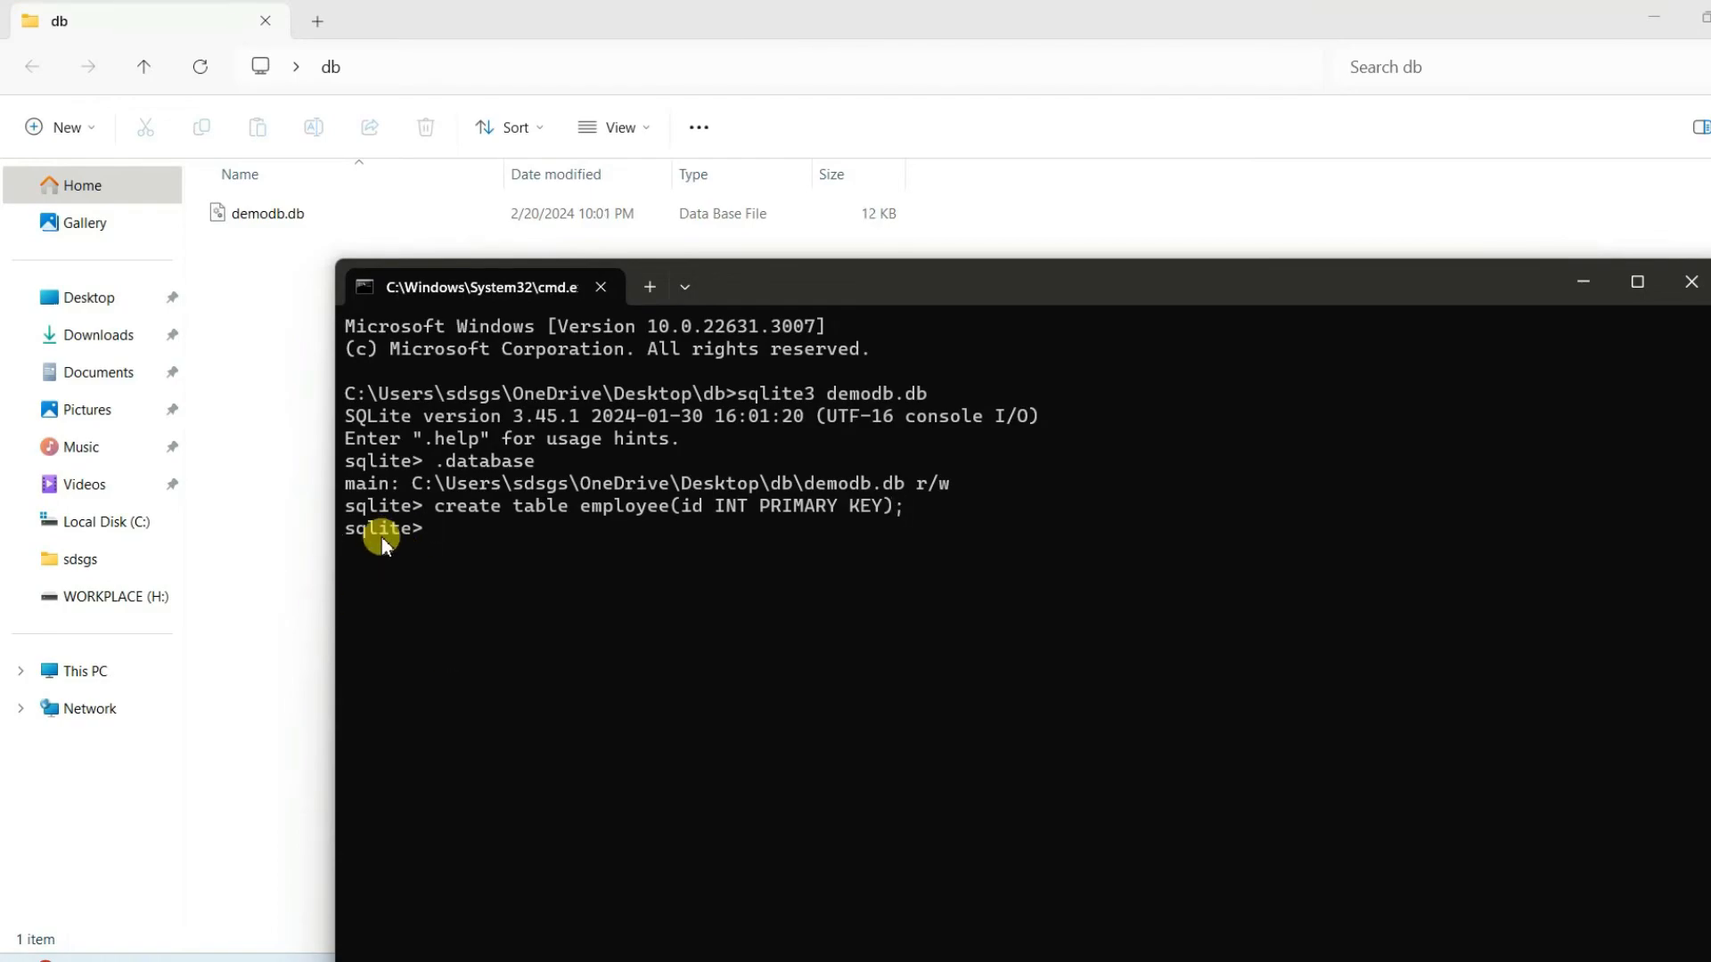
Step: Run .tables and highlight employee, the only table listed
type(".tables")
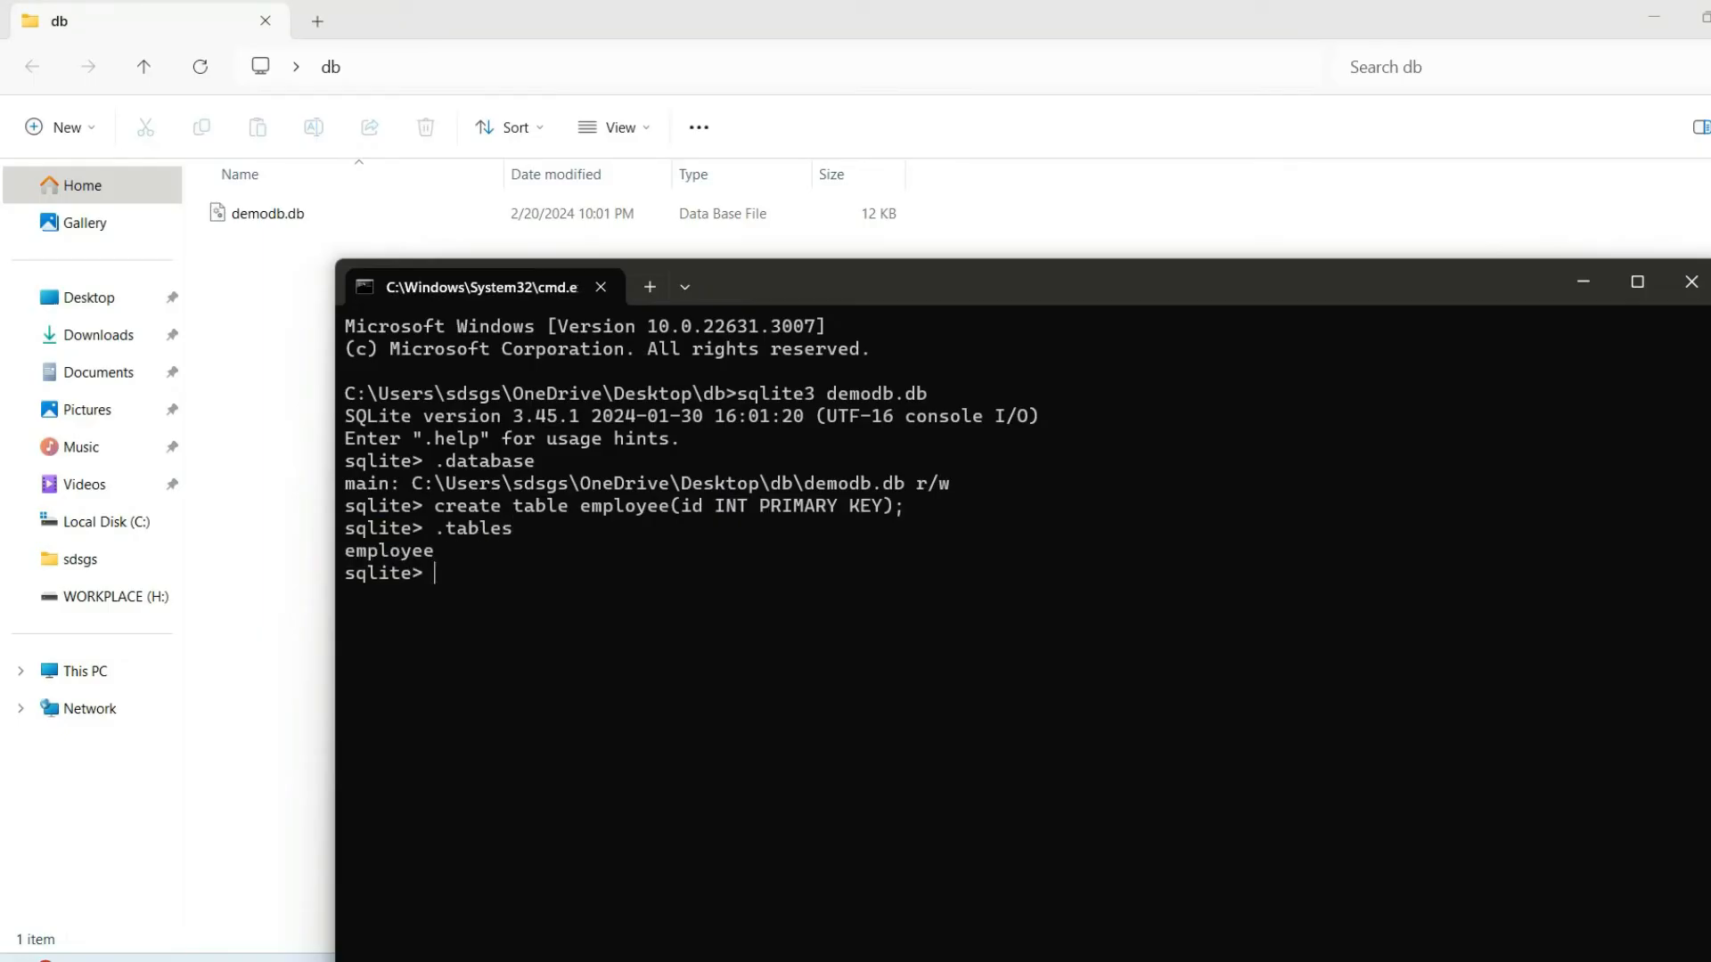
double_click(389, 550)
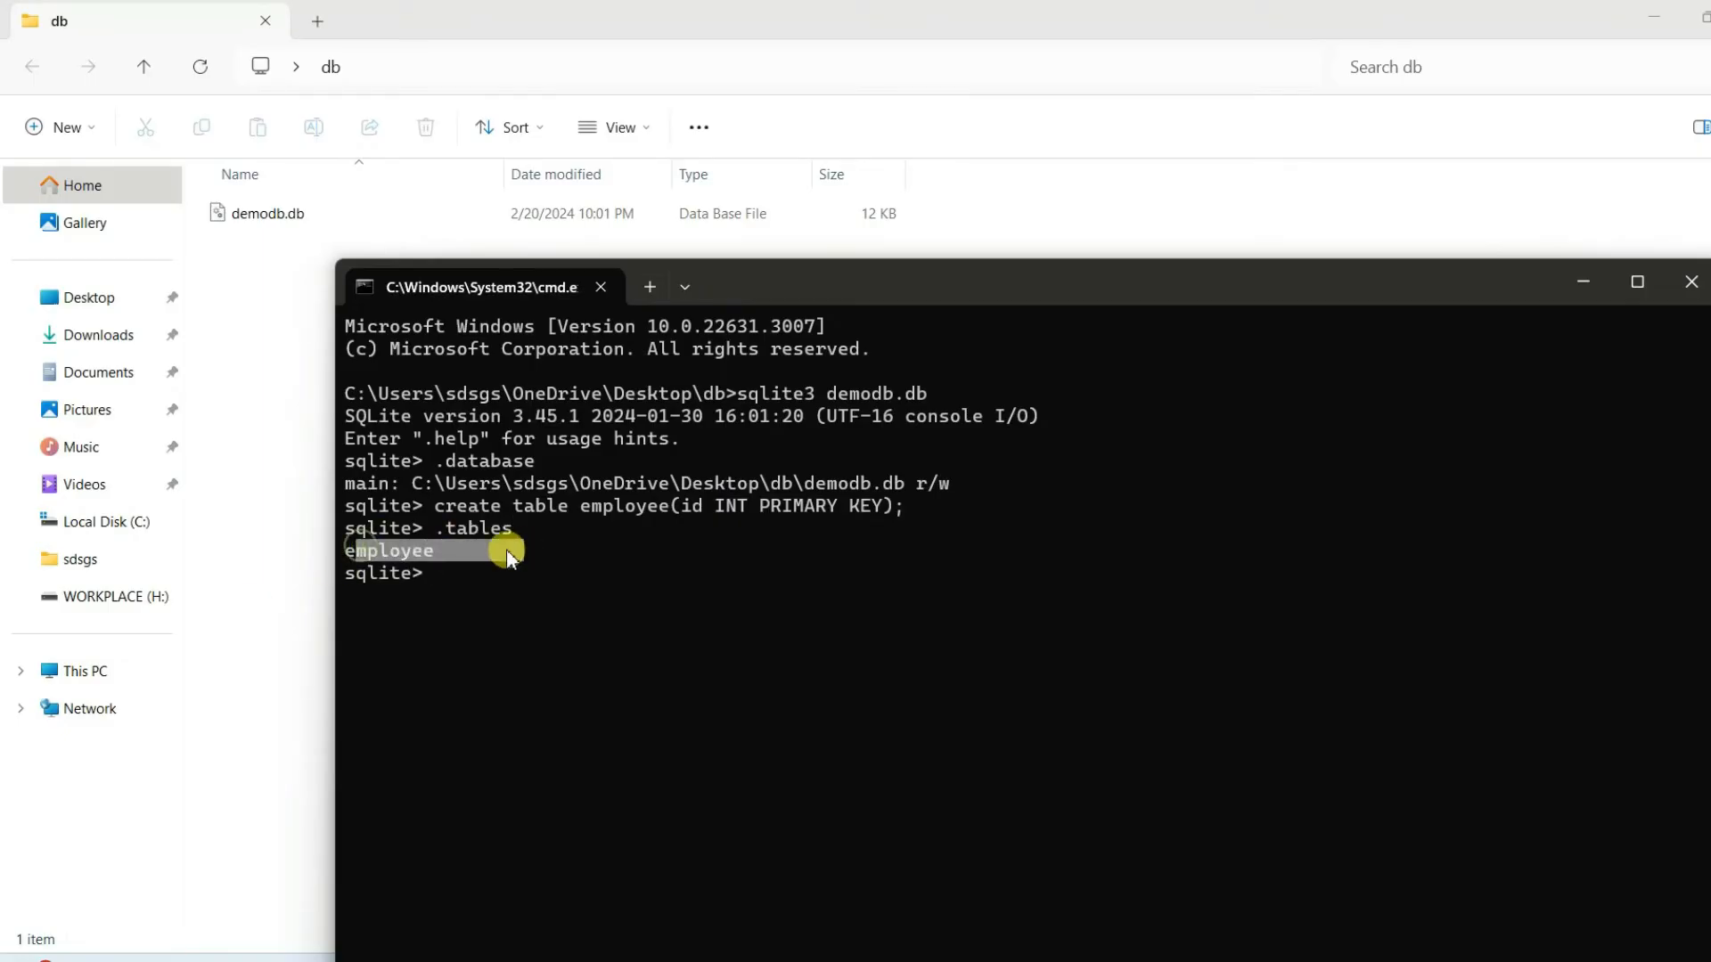
mouse_move(409, 551)
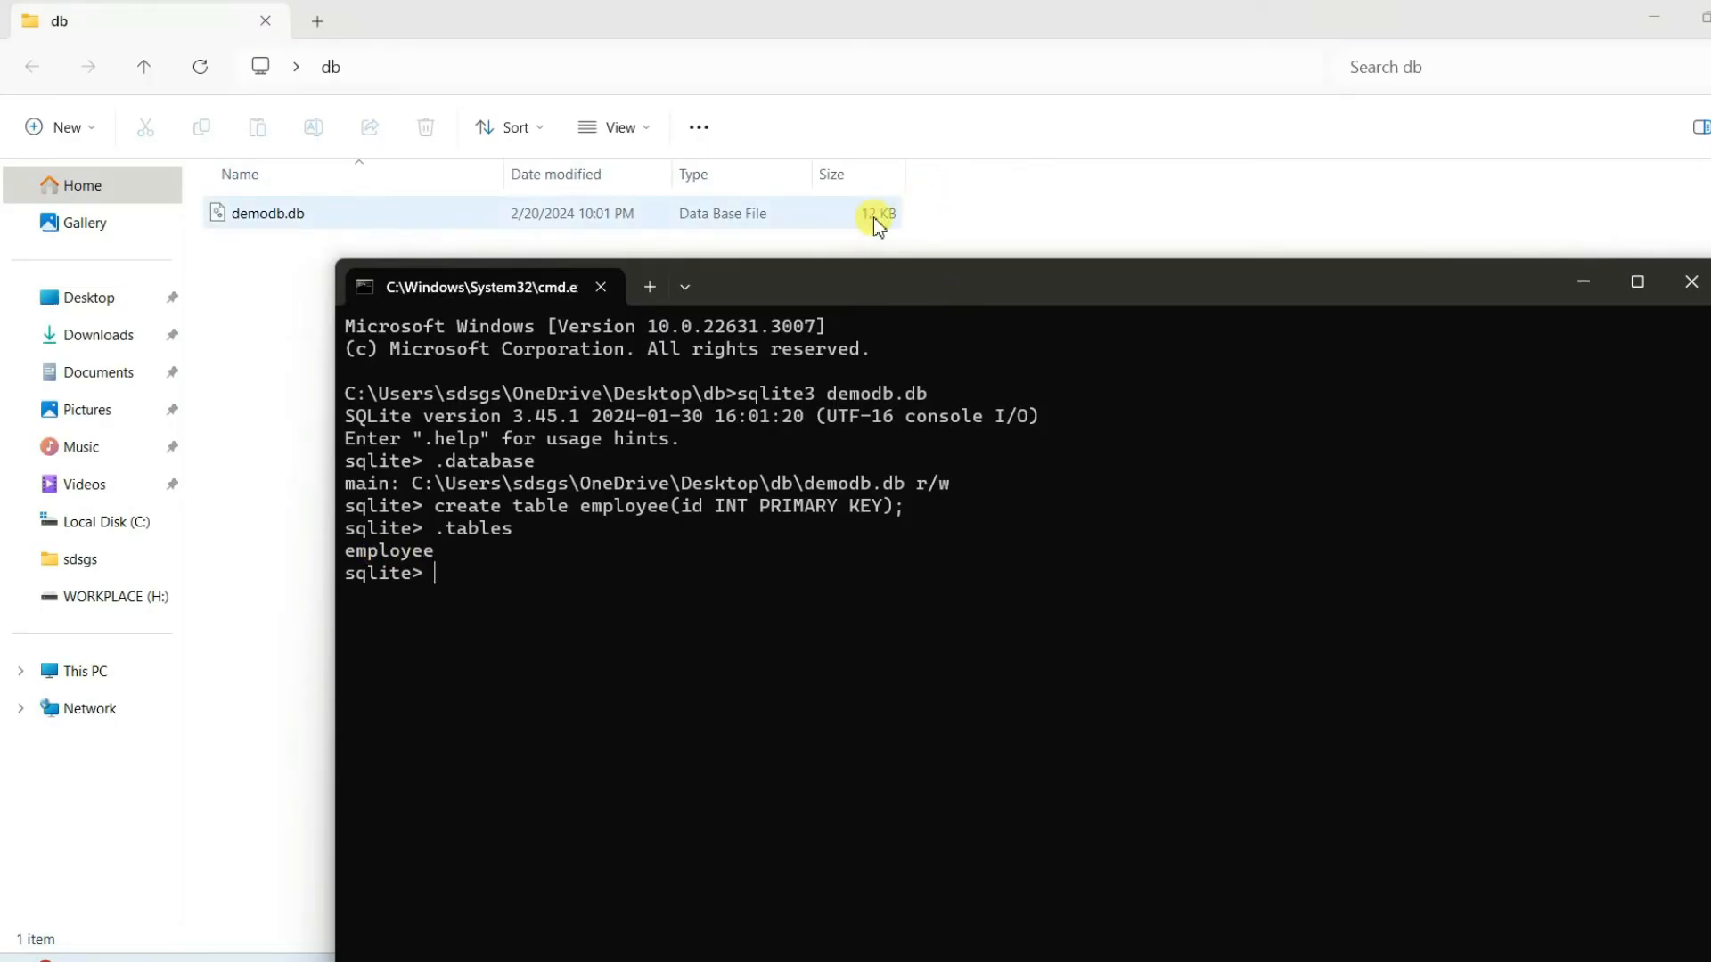
mouse_move(483, 622)
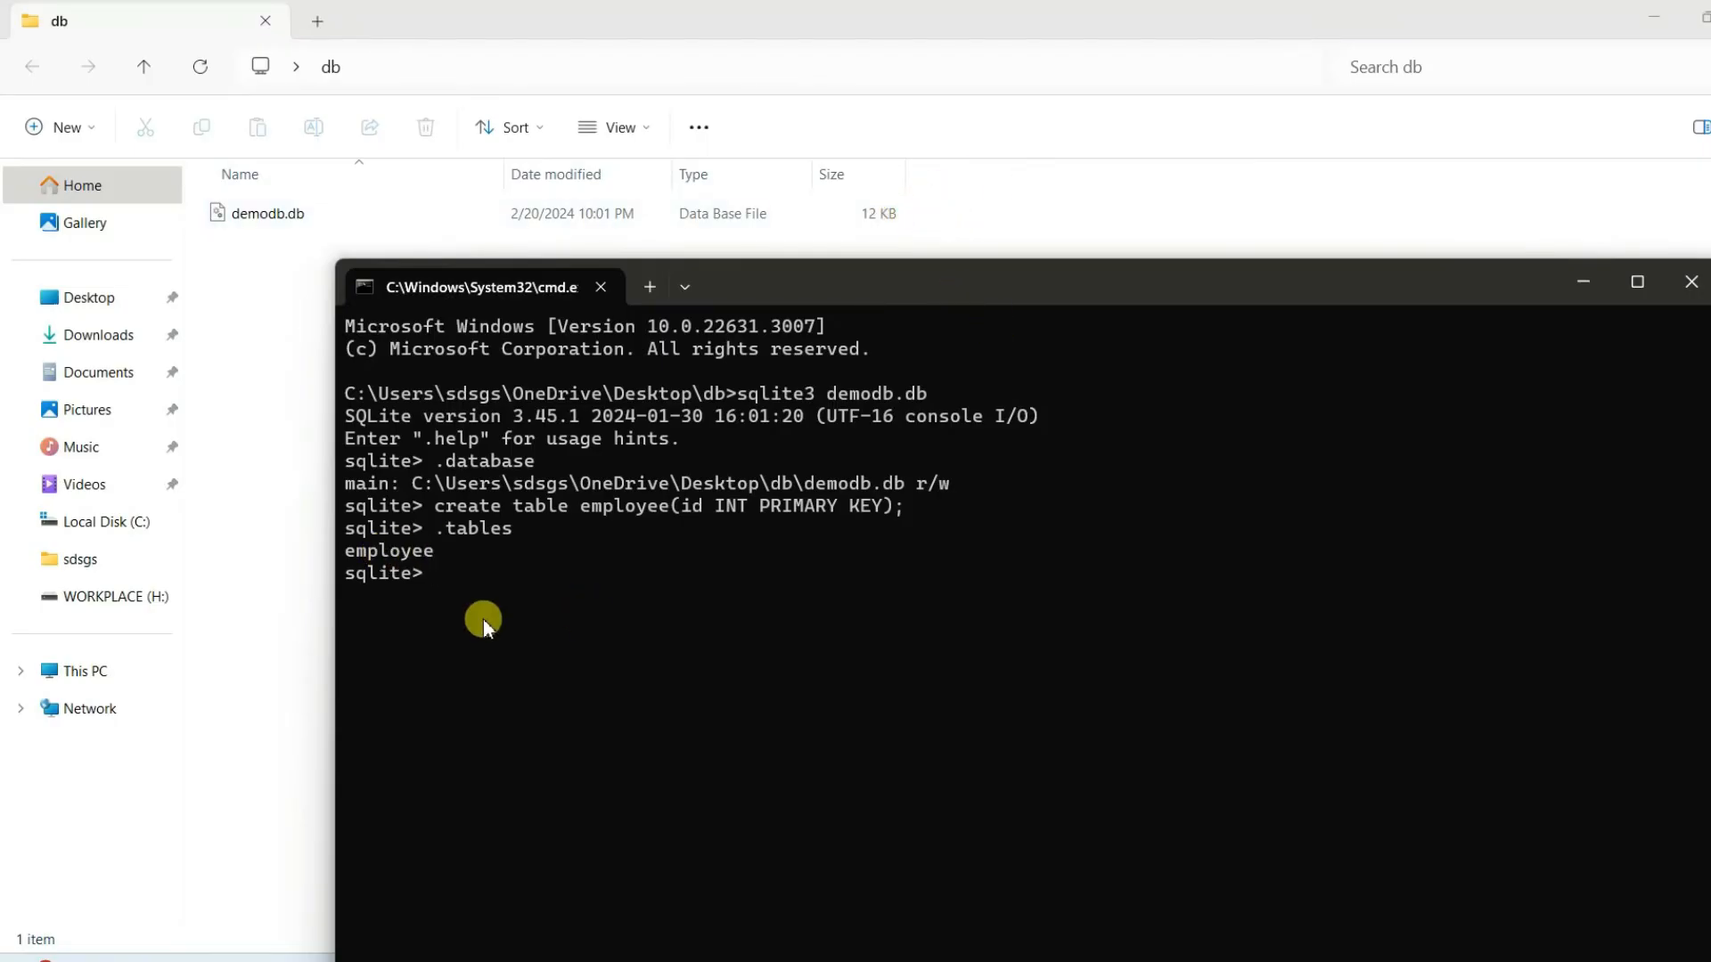
Step: Display the employee table's stored definition with .schema employee
type(".")
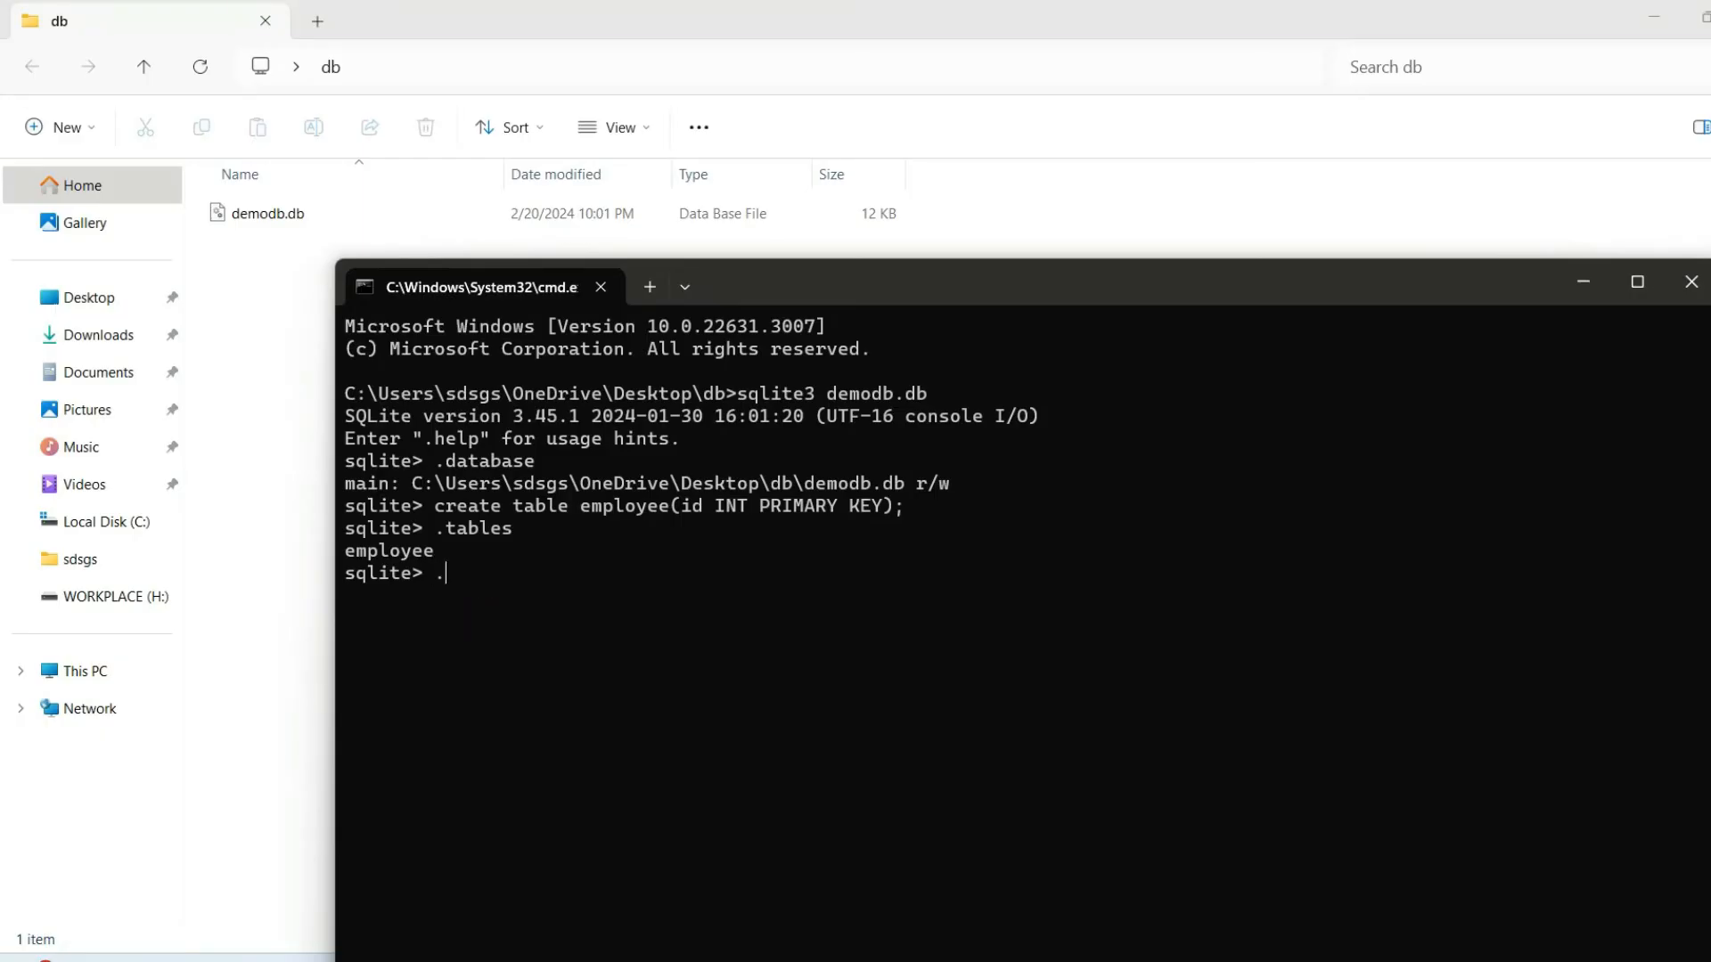
type("schema em")
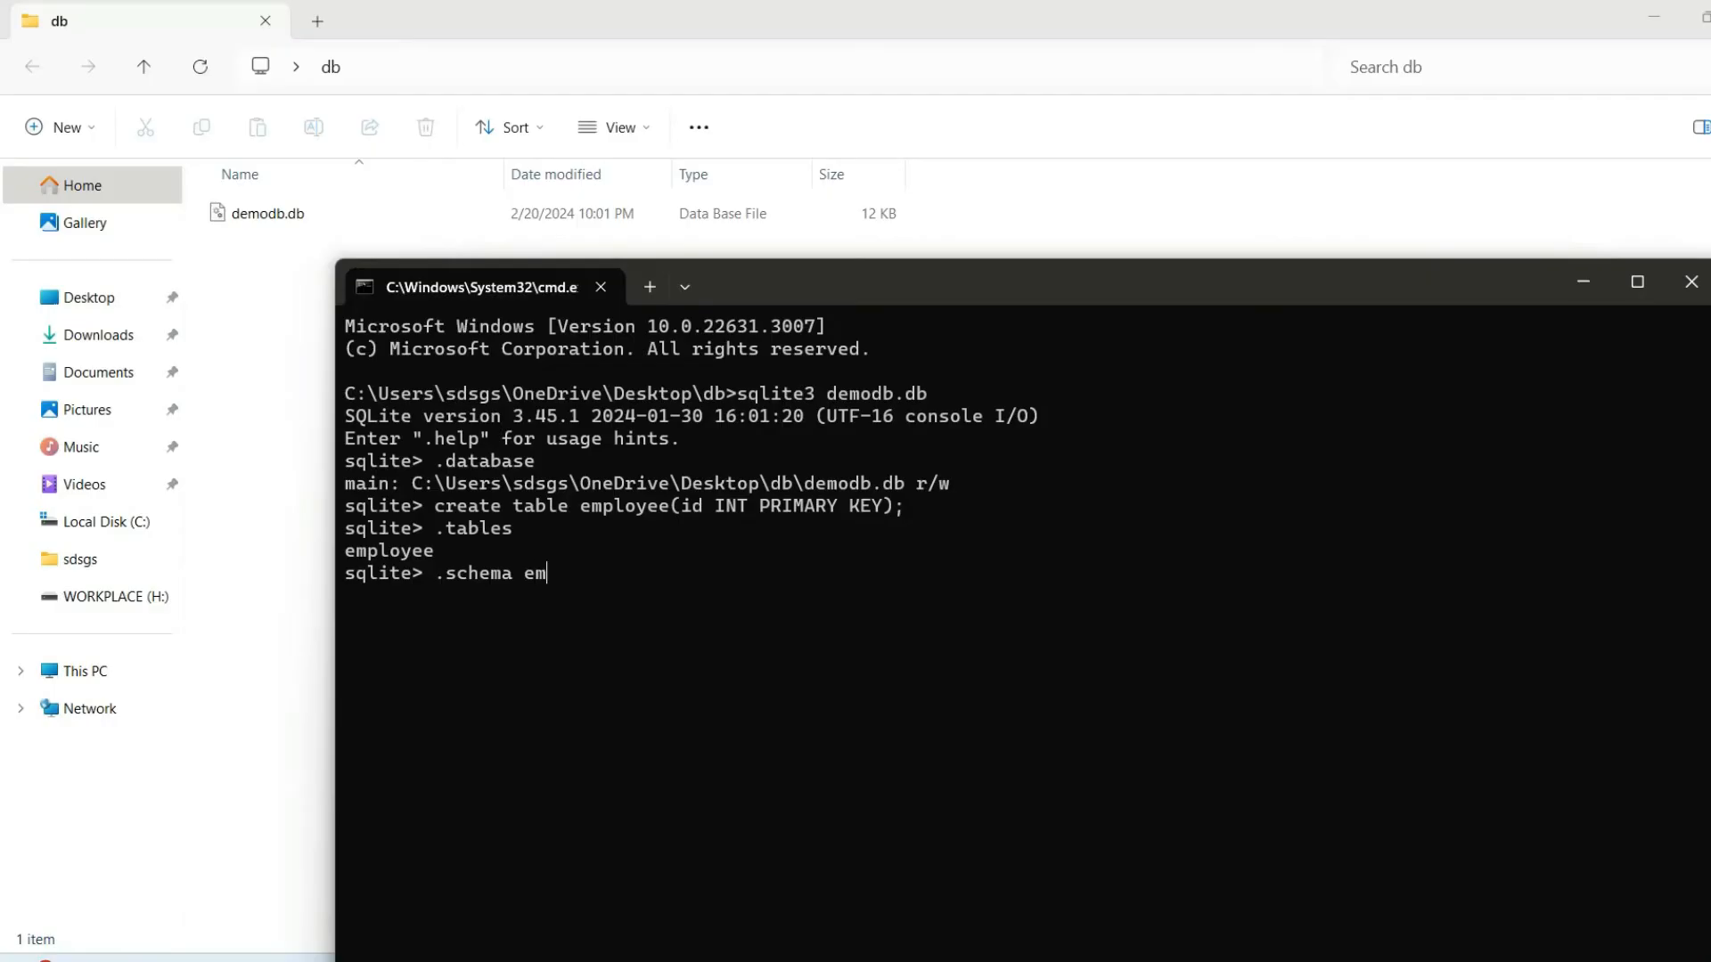
key("Return")
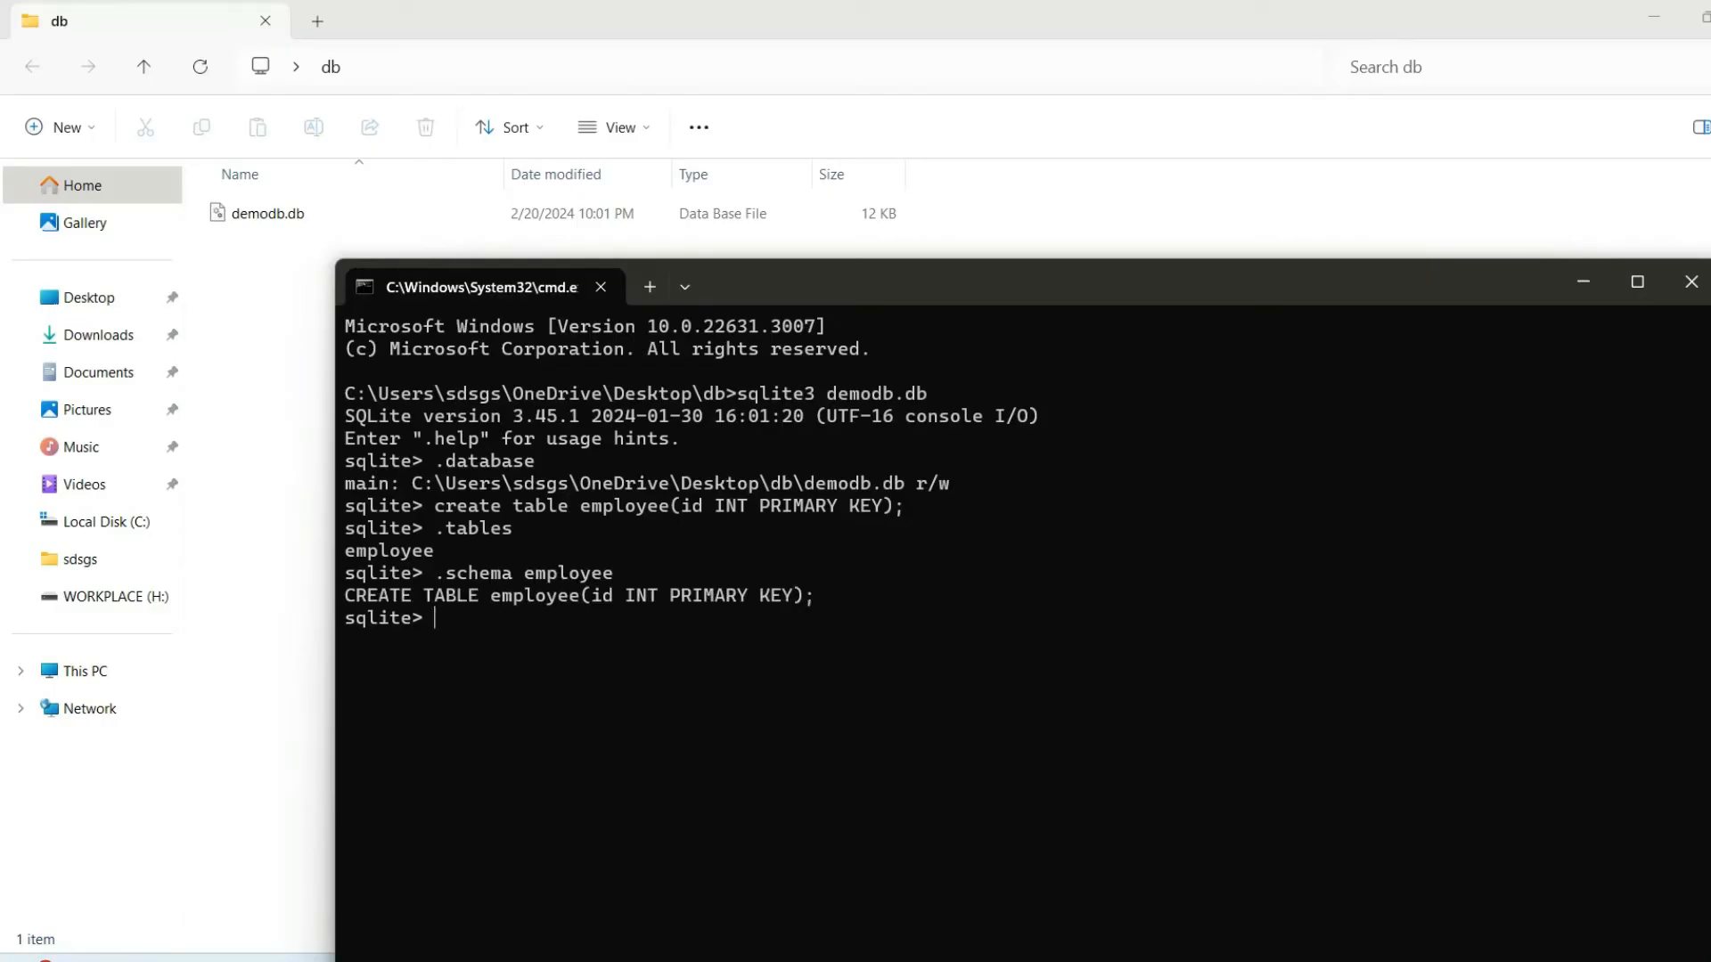
mouse_move(395, 602)
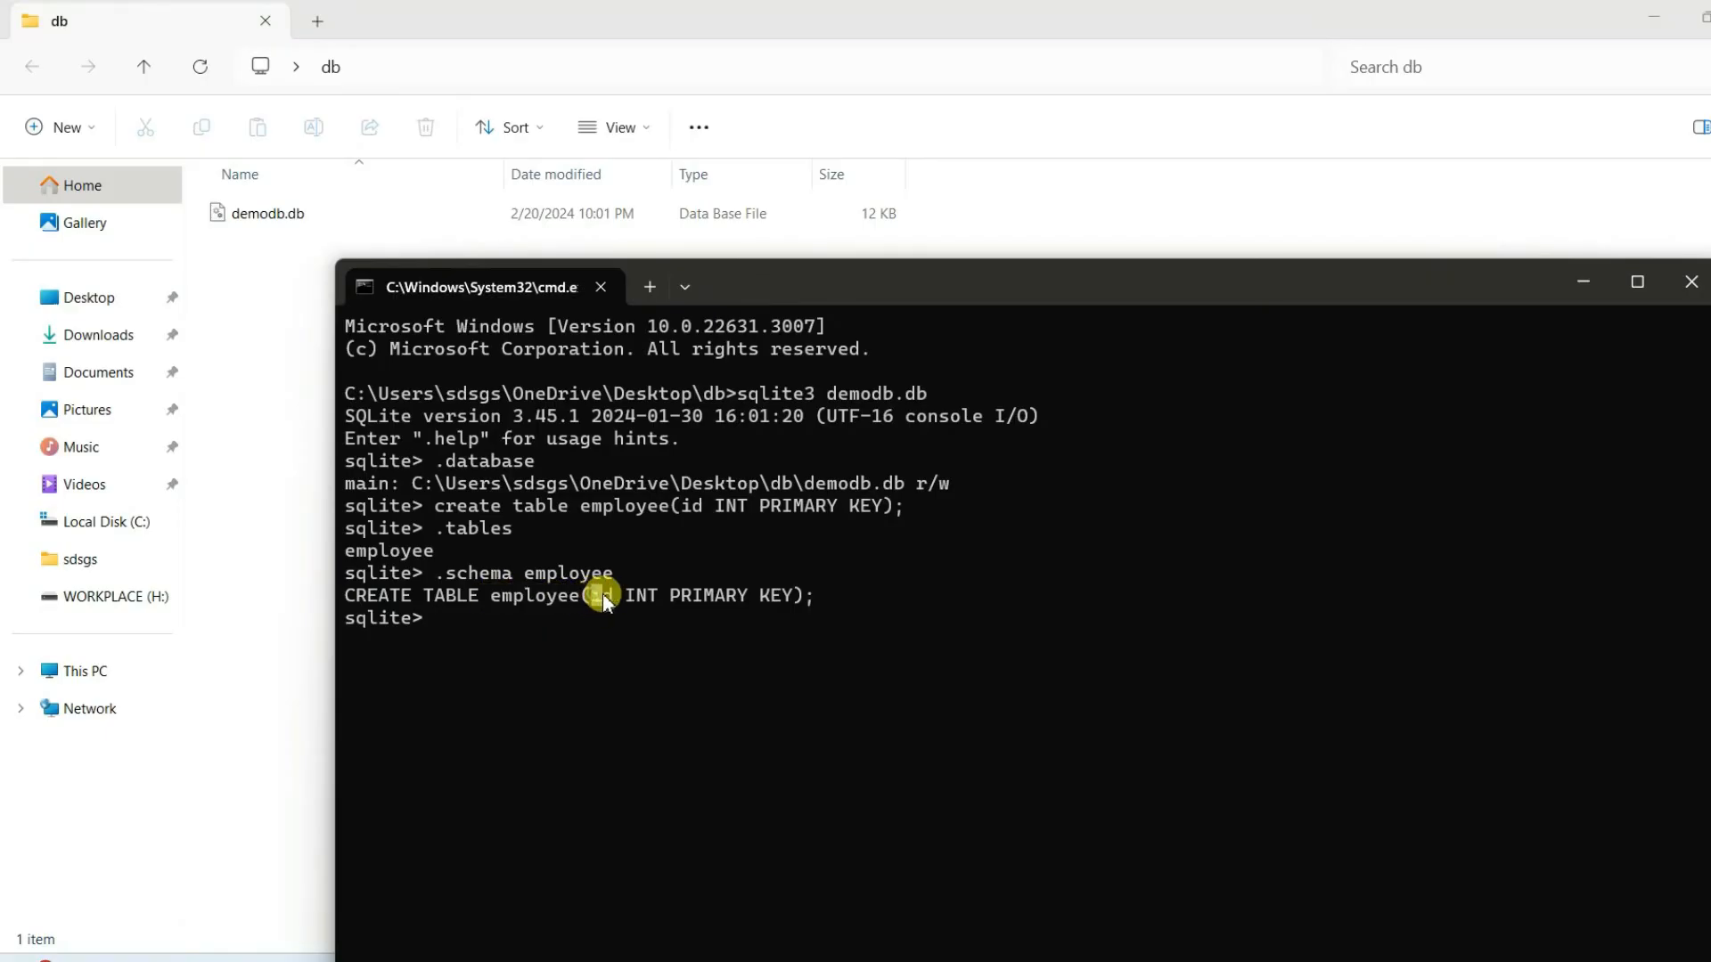
mouse_move(608, 631)
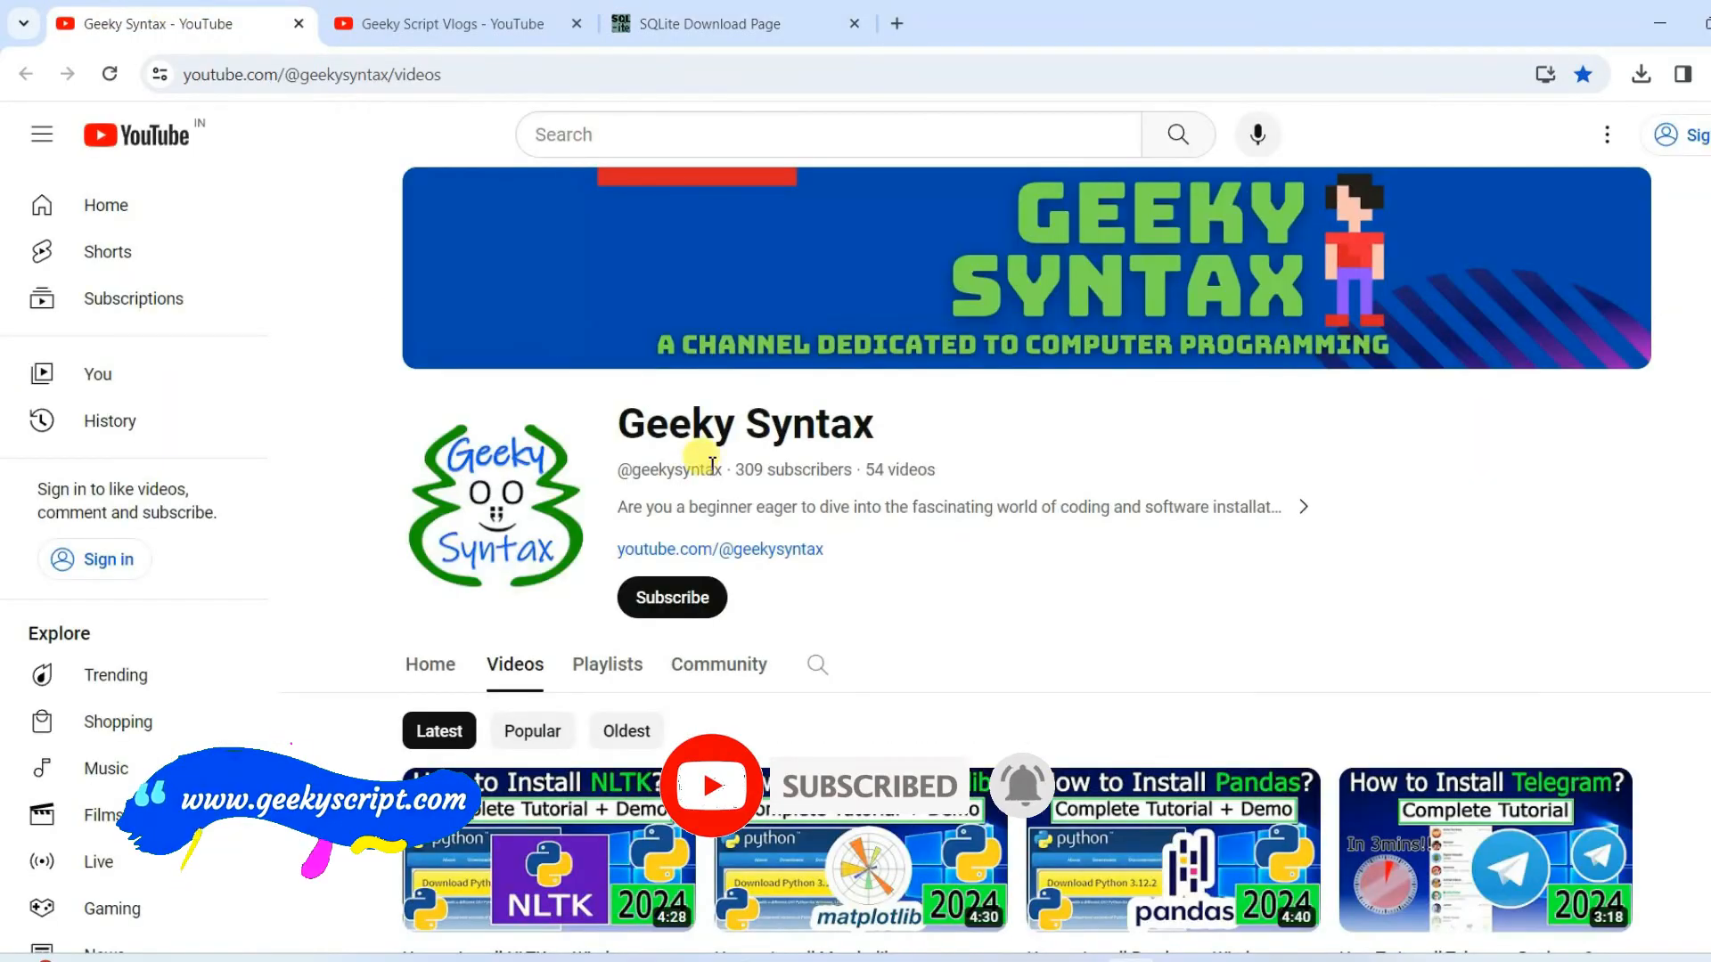
mouse_move(1131, 452)
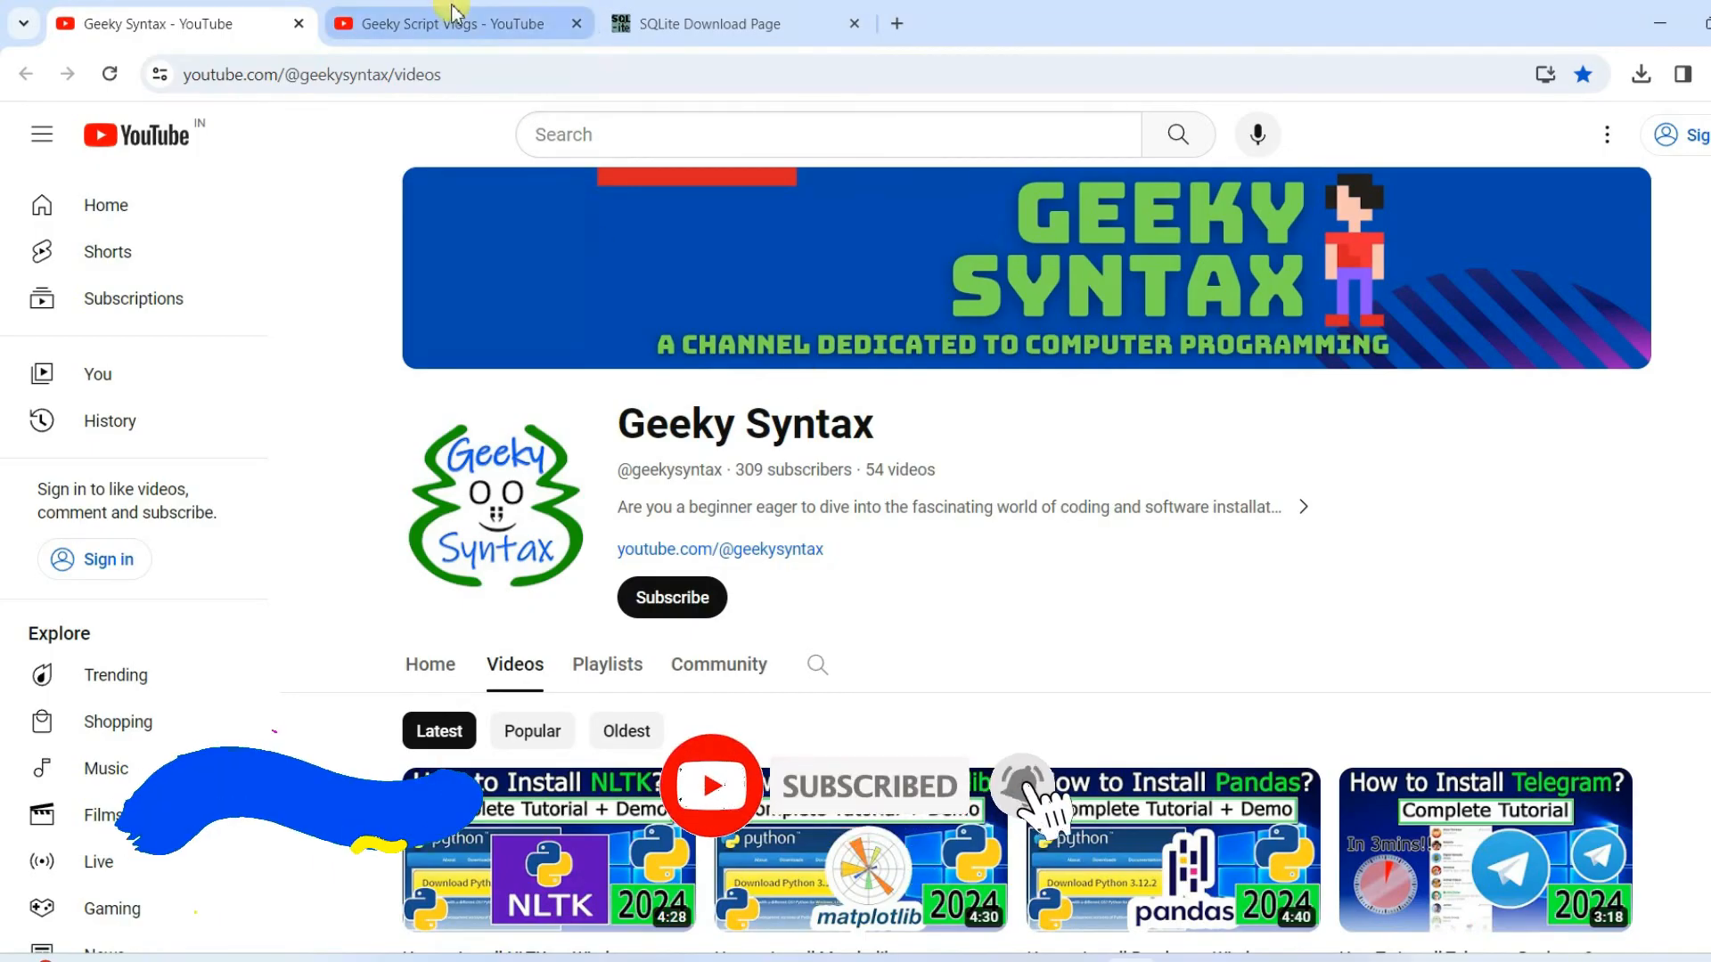
Step: Switch Chrome to the Geeky Script Vlogs YouTube channel tab
left_click(447, 24)
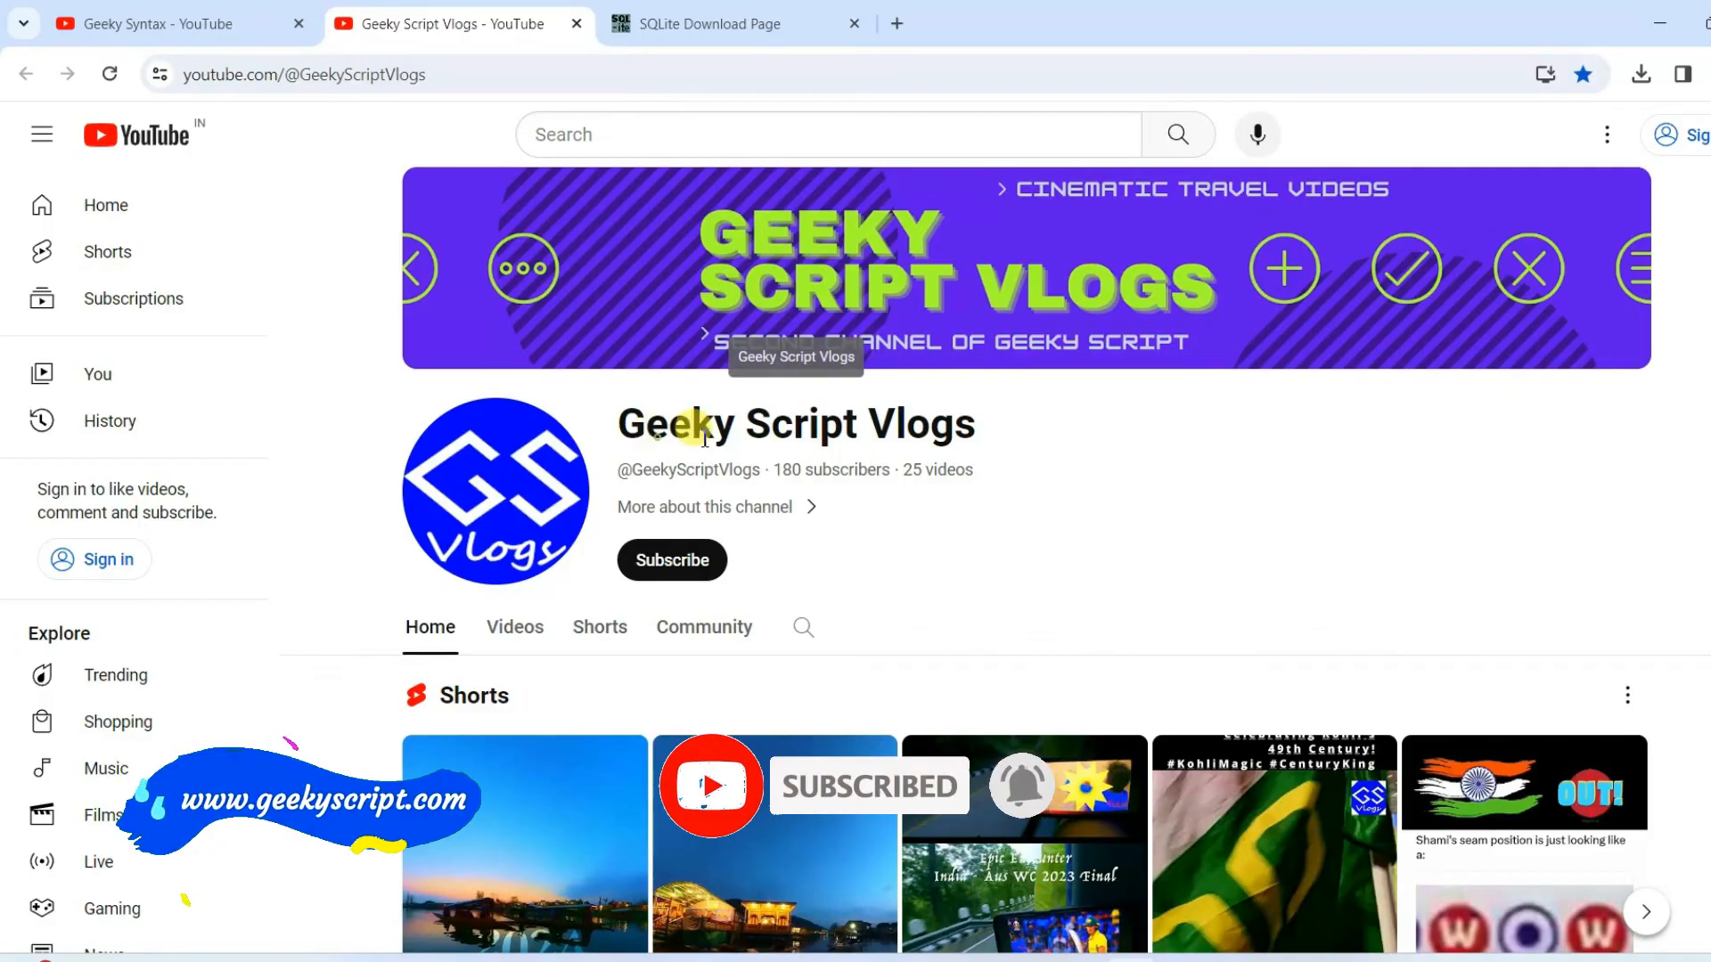